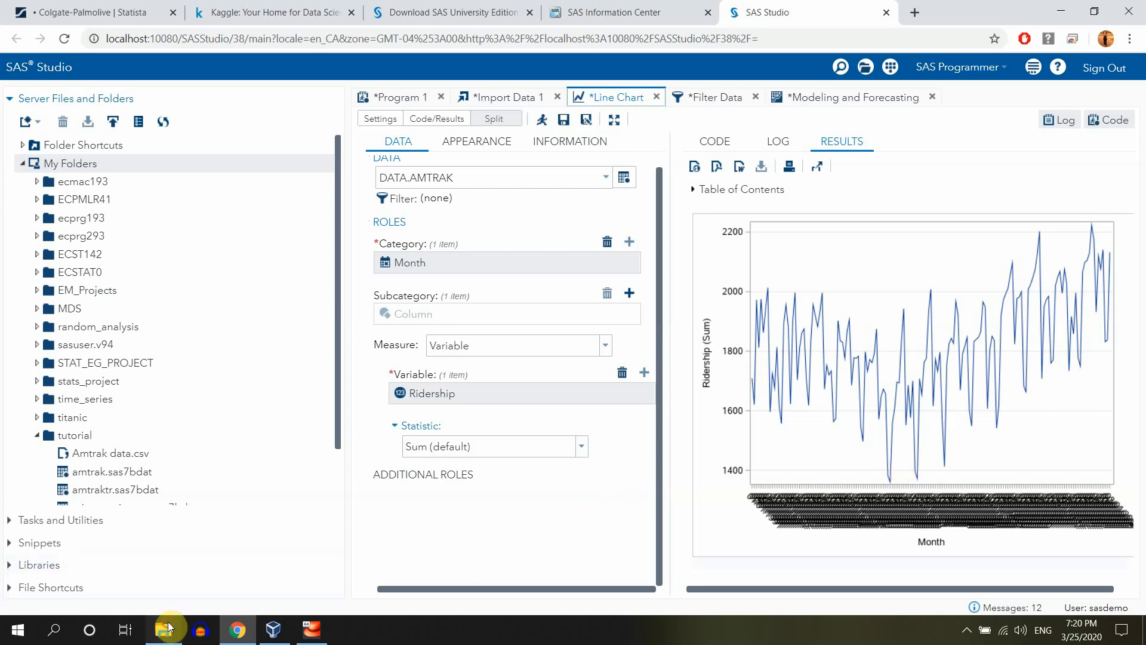
# Bring up the SAS tutorial folder with the Amtrak data file in File Explorer
pyautogui.click(163, 629)
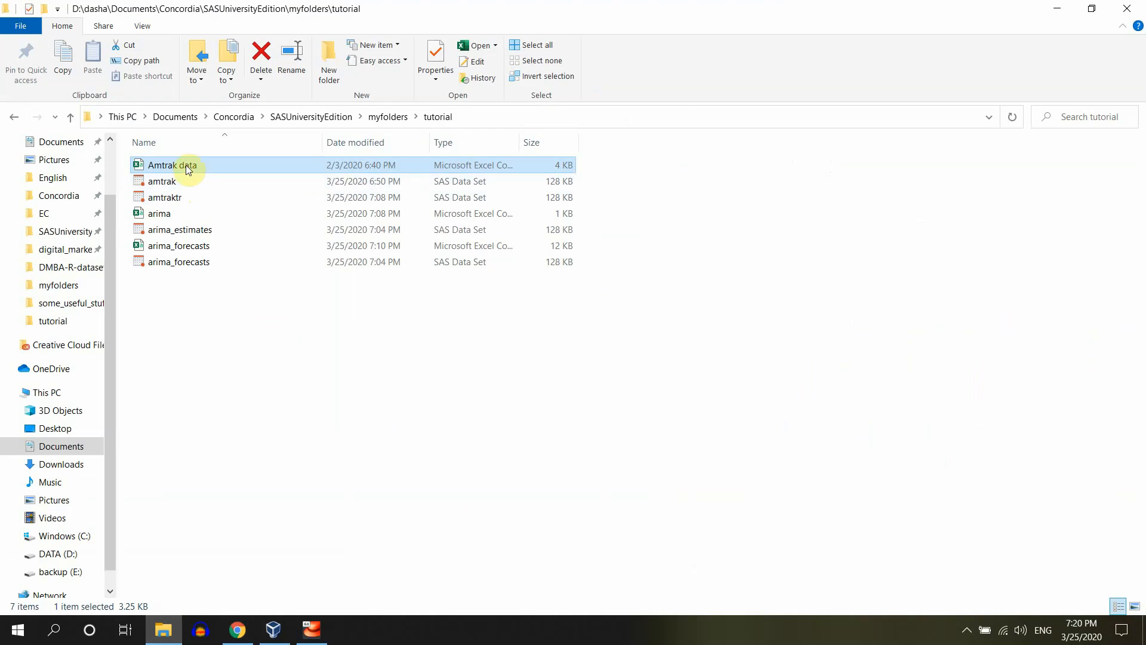
# Open the Amtrak data in Excel, widen column A for full dates, and save it as CSV amtrak_reg
pyautogui.doubleClick(171, 165)
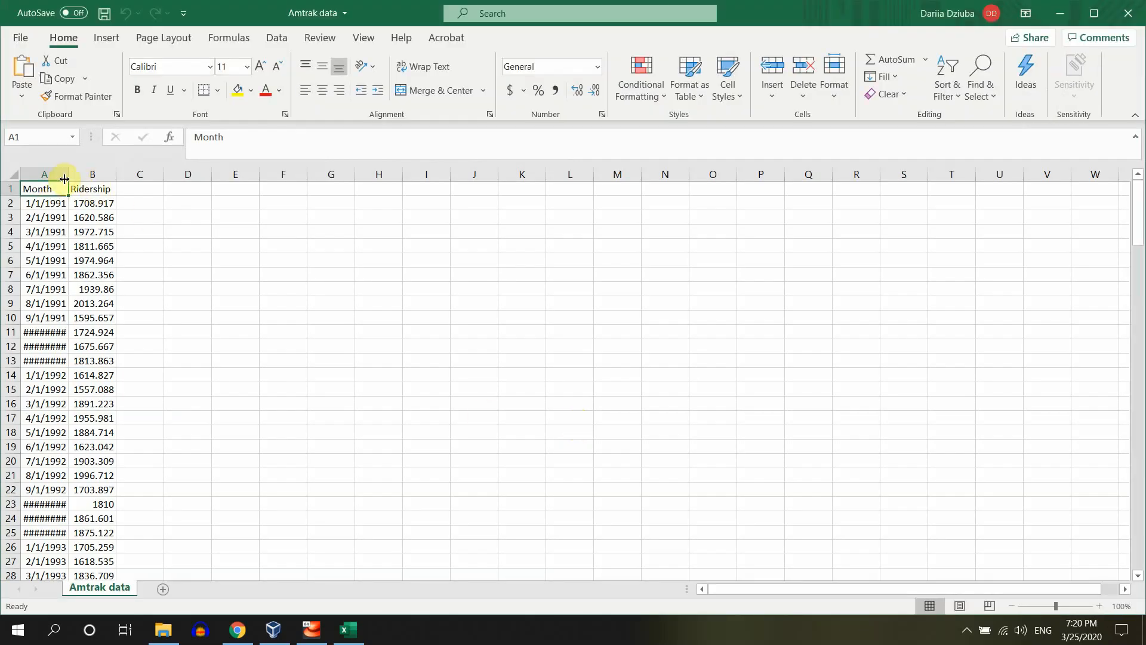
pyautogui.moveTo(64, 179); pyautogui.dragTo(116, 179)
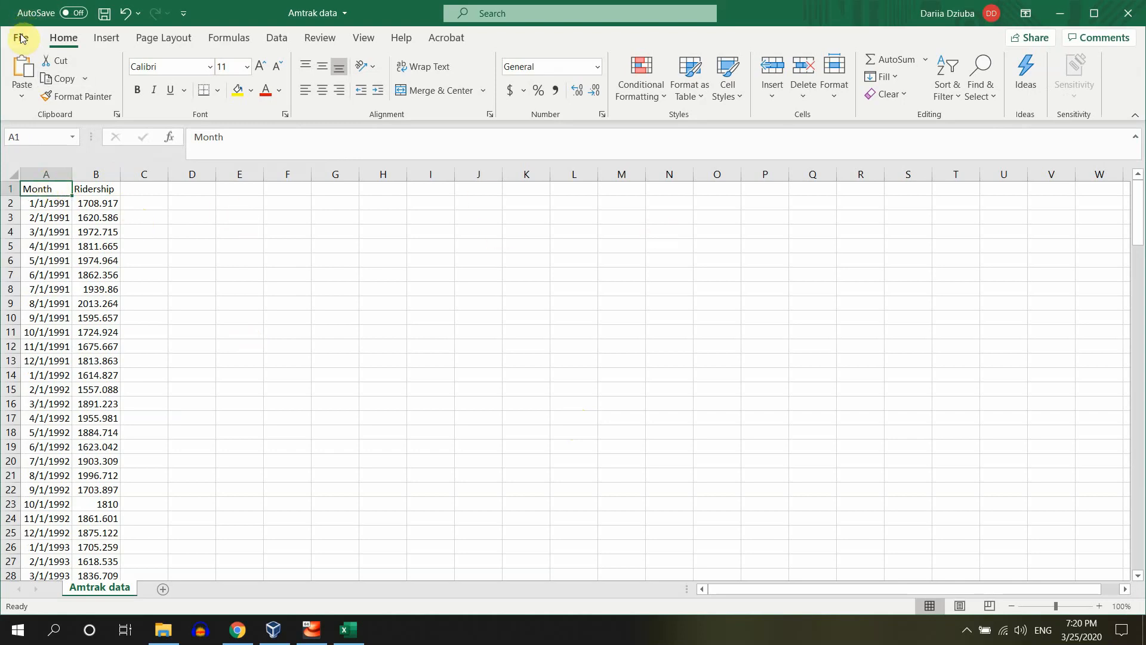
pyautogui.click(21, 38)
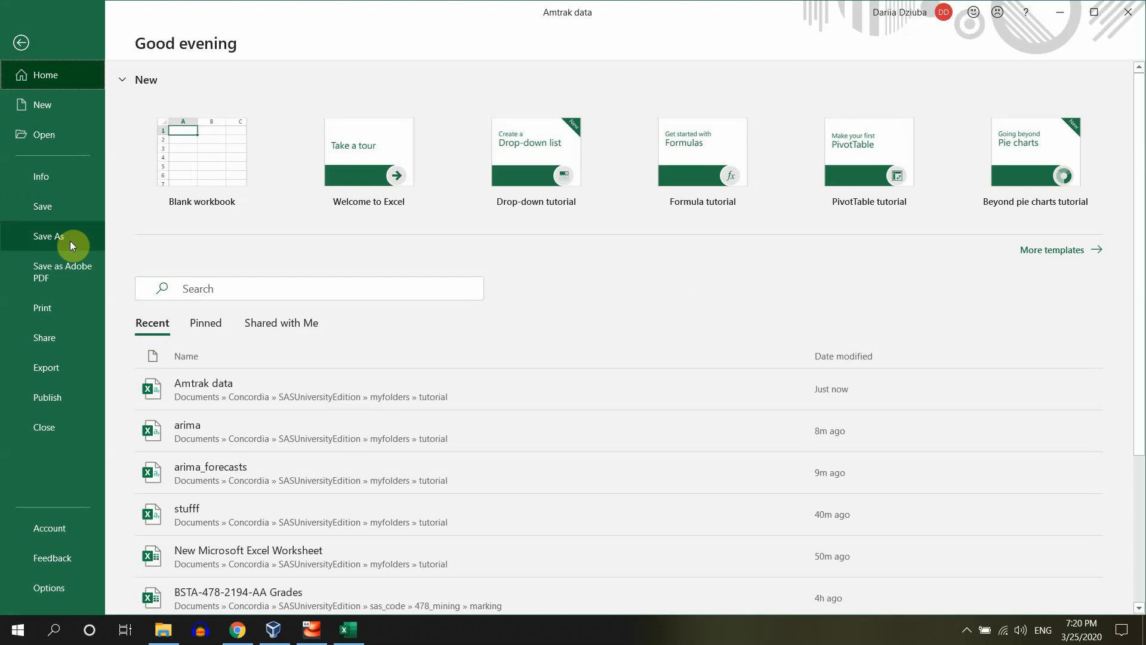
pyautogui.click(47, 235)
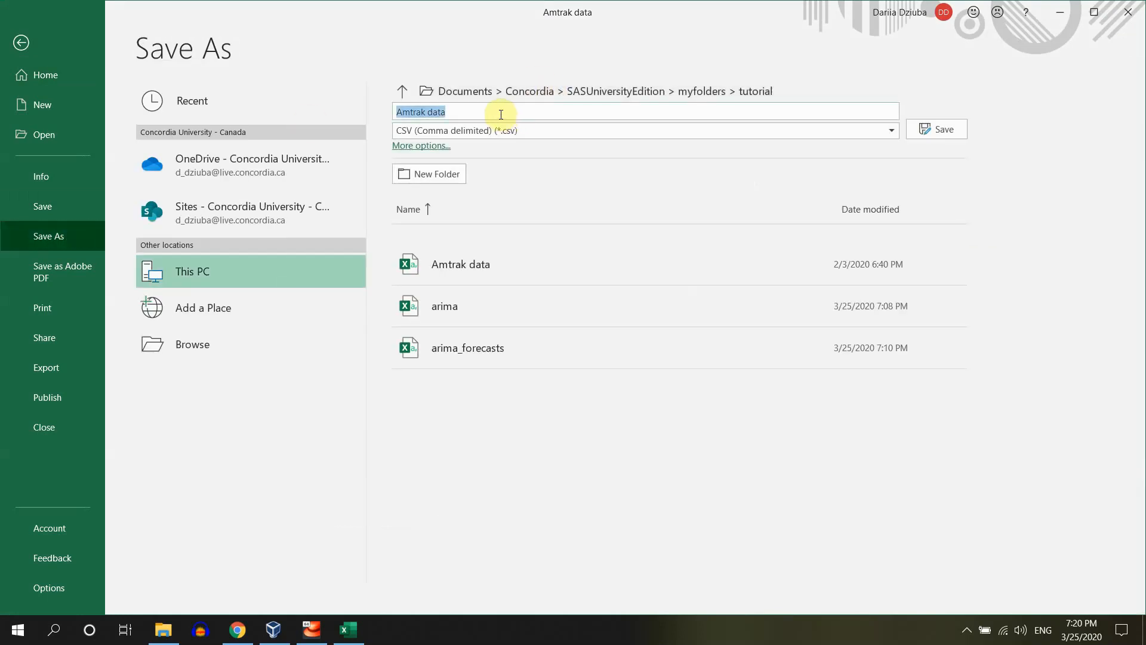
pyautogui.write('amtrak')
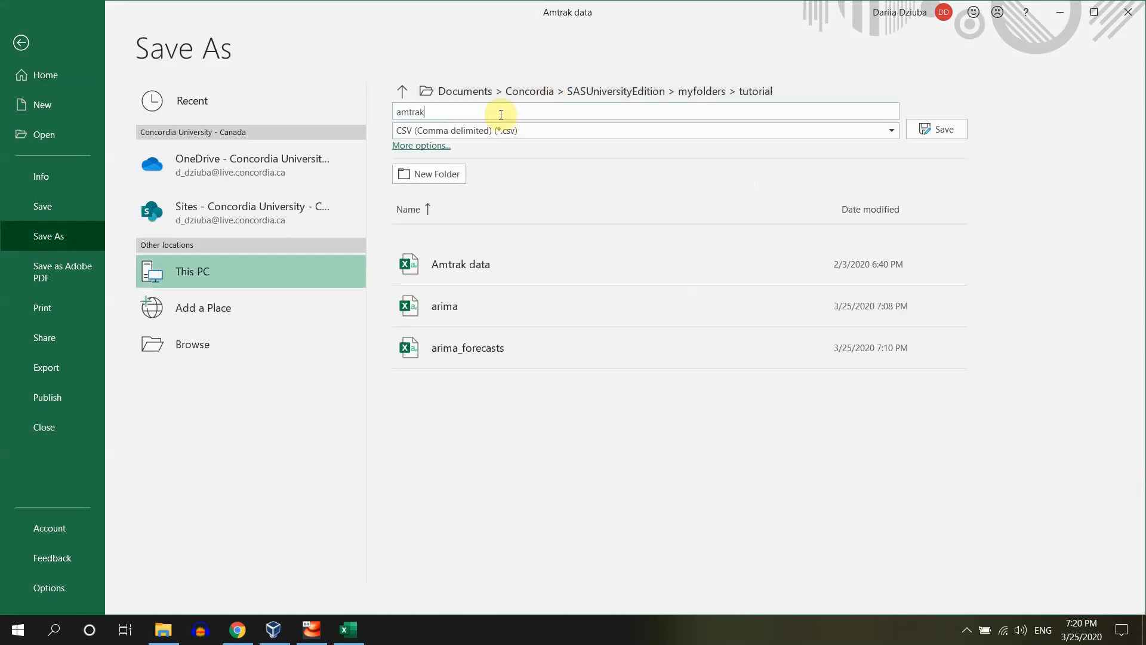
pyautogui.click(943, 129)
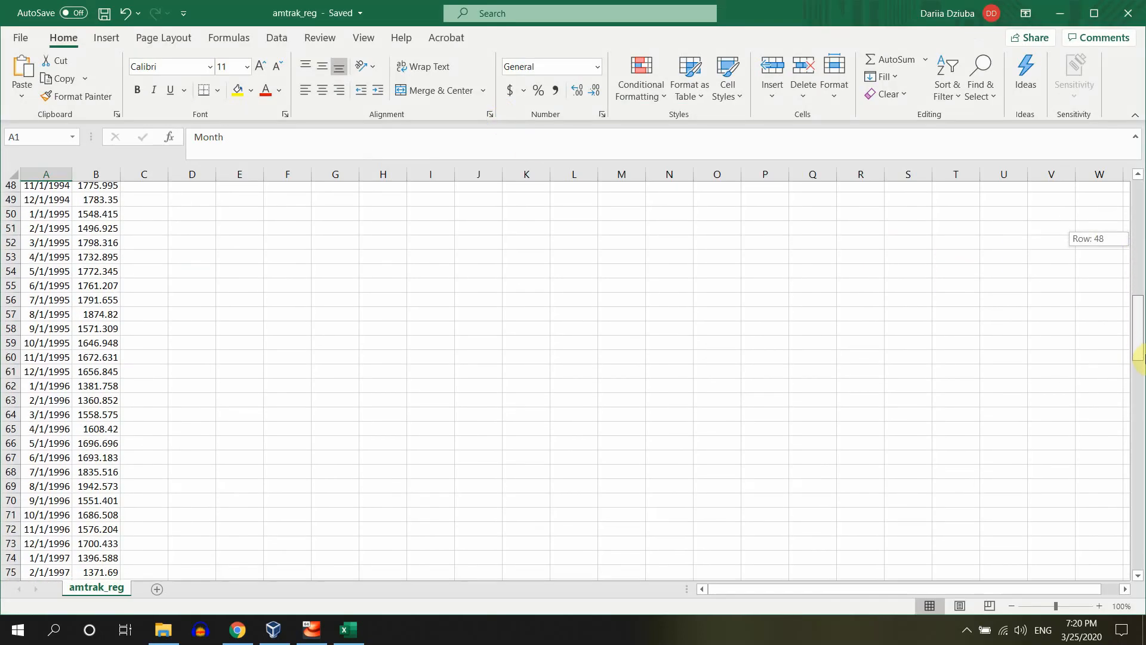
# Replace the Ridership values in B125:B160 with periods to mark them missing
pyautogui.scroll(-3)
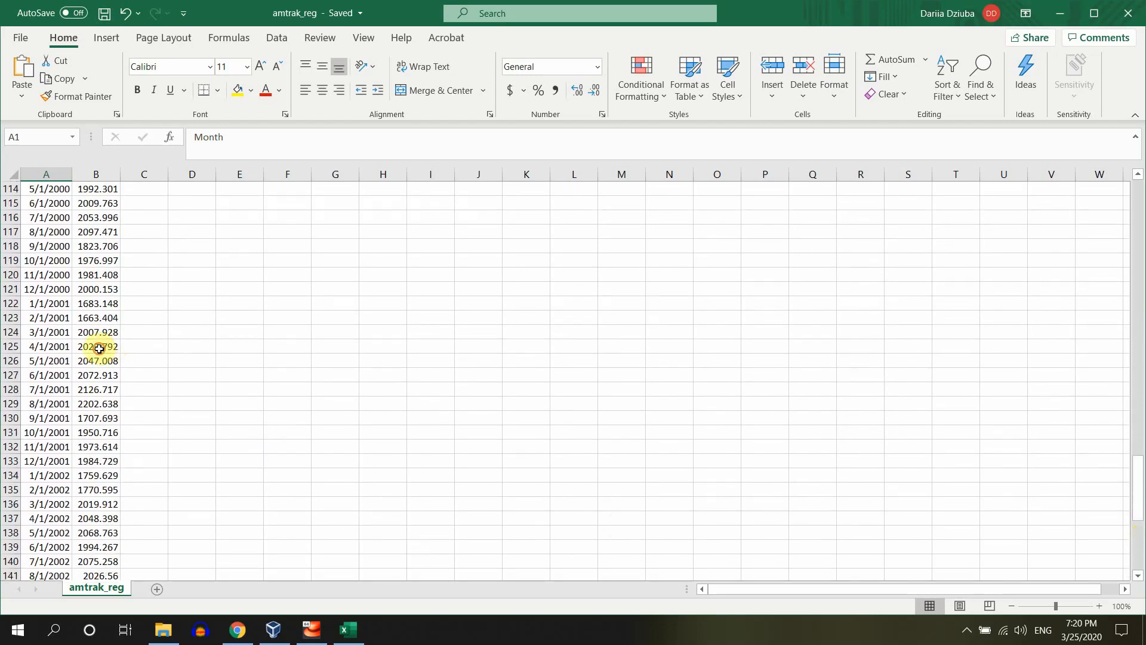
pyautogui.click(95, 346)
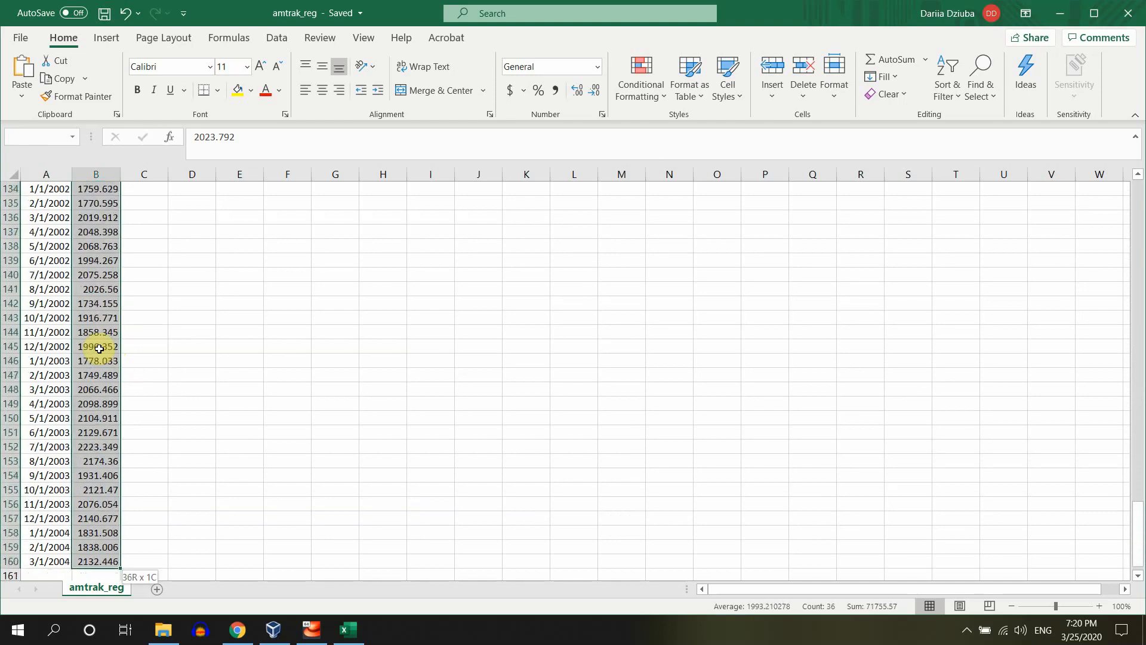
pyautogui.scroll(-3)
pyautogui.write('.')
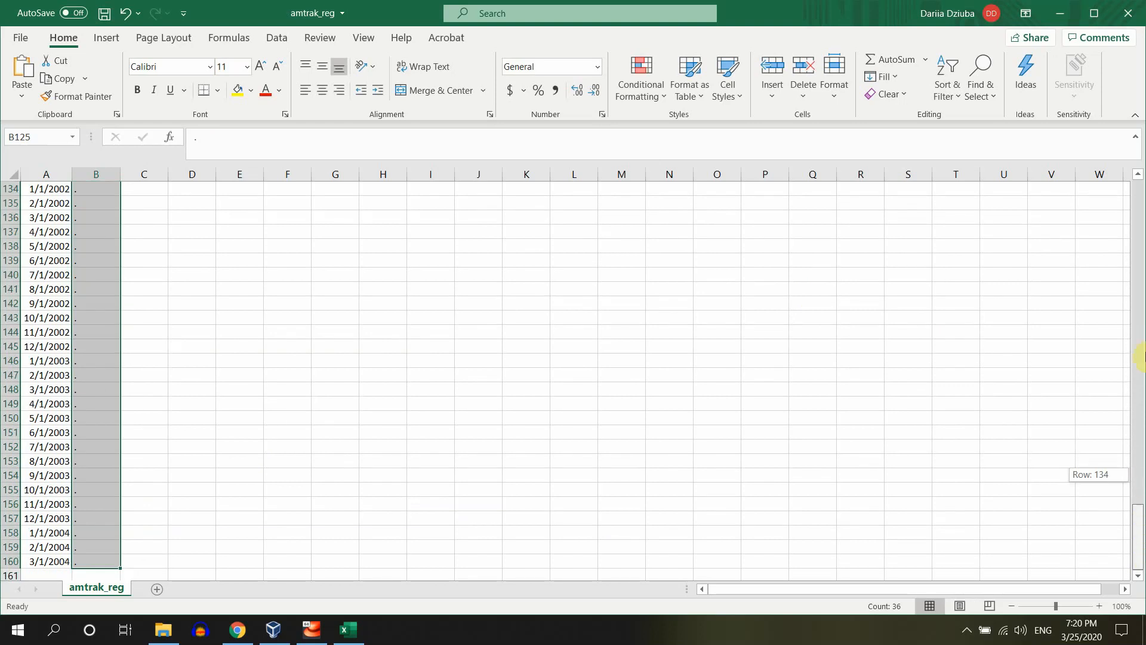
pyautogui.scroll(3)
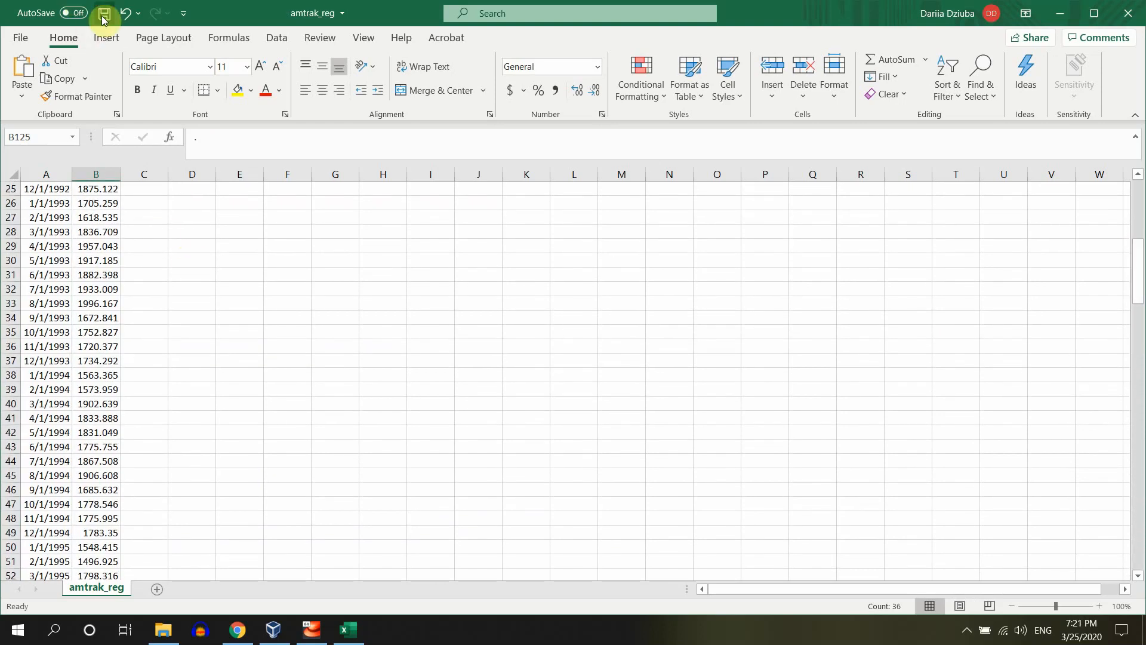
# Save and close amtrak_reg in Excel, then return to SAS Studio
pyautogui.click(103, 13)
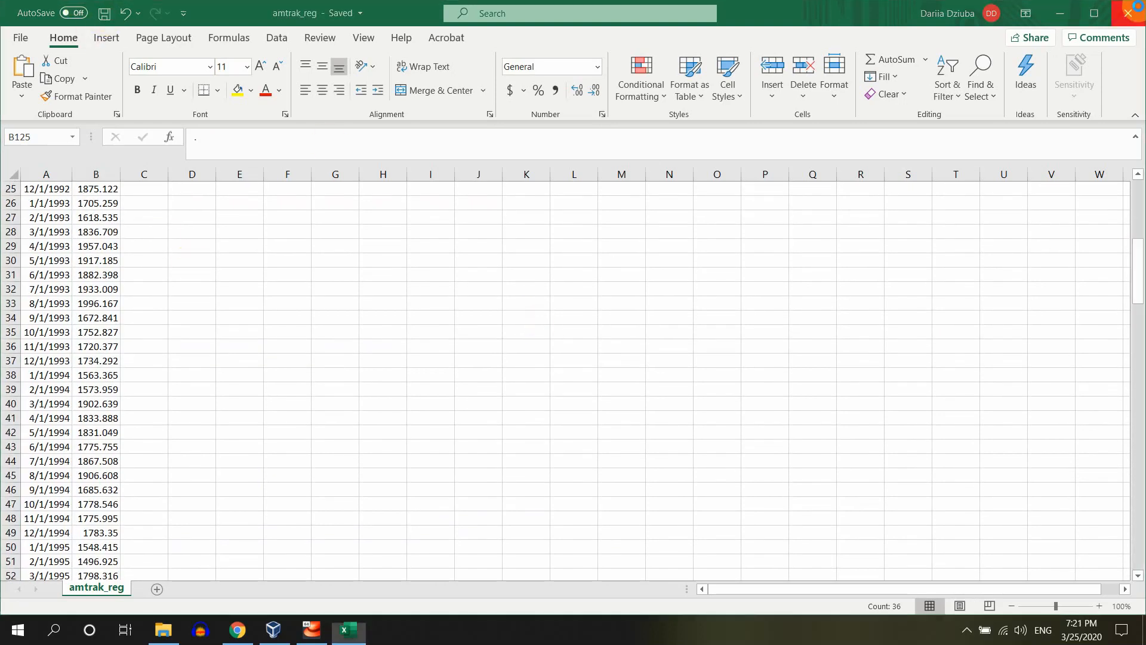
pyautogui.click(162, 629)
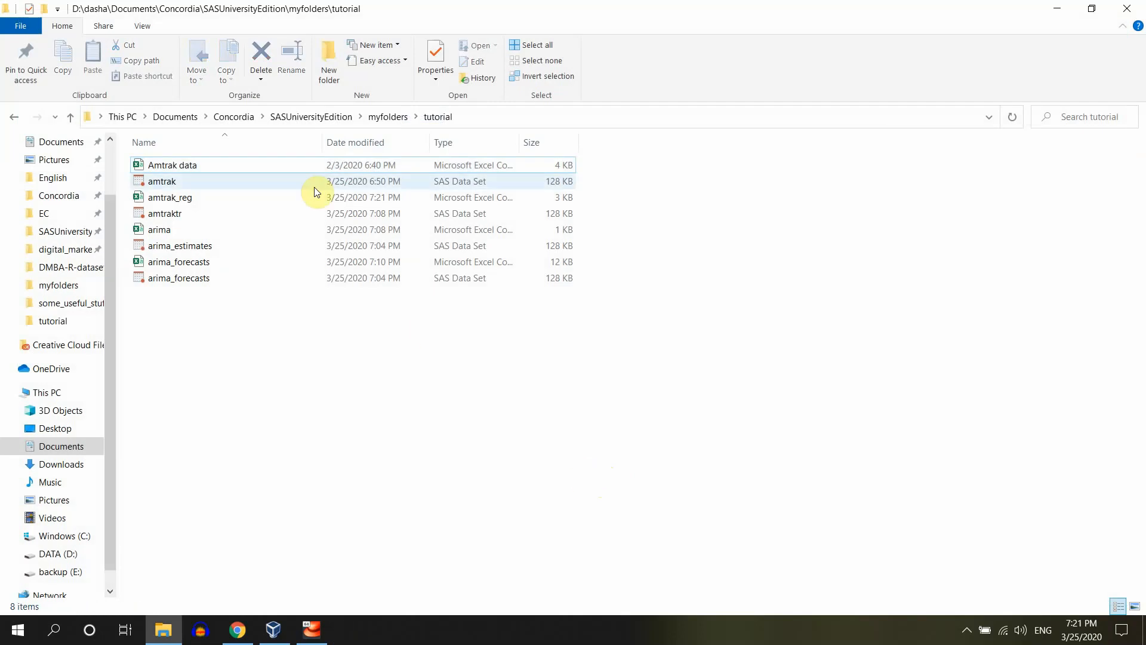
pyautogui.click(169, 197)
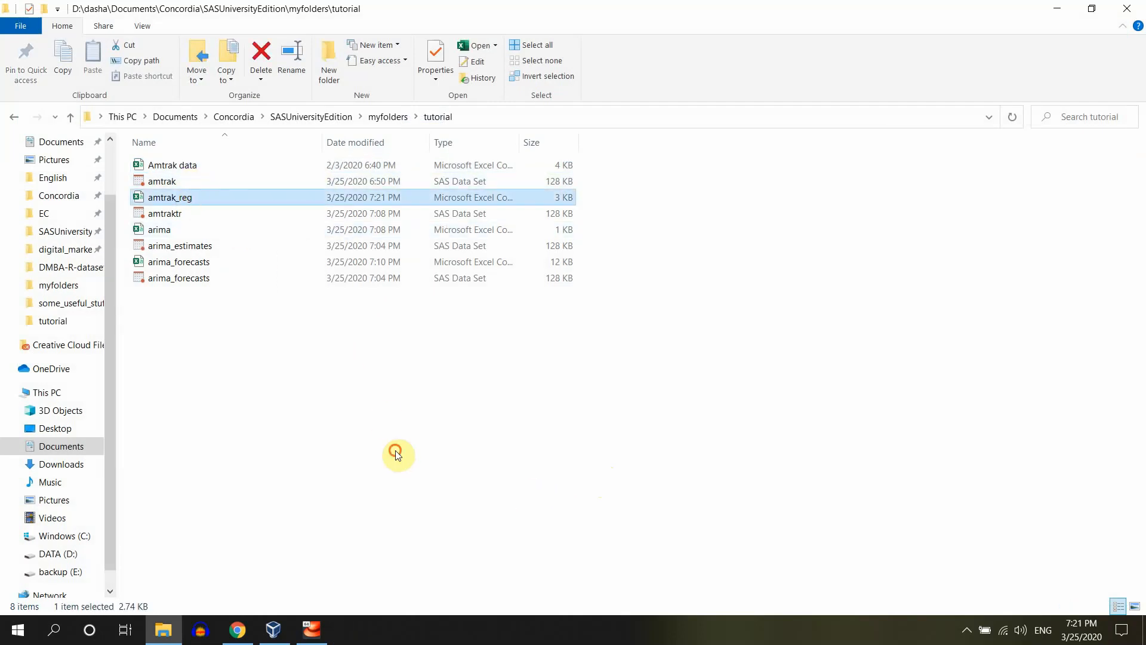
pyautogui.click(236, 630)
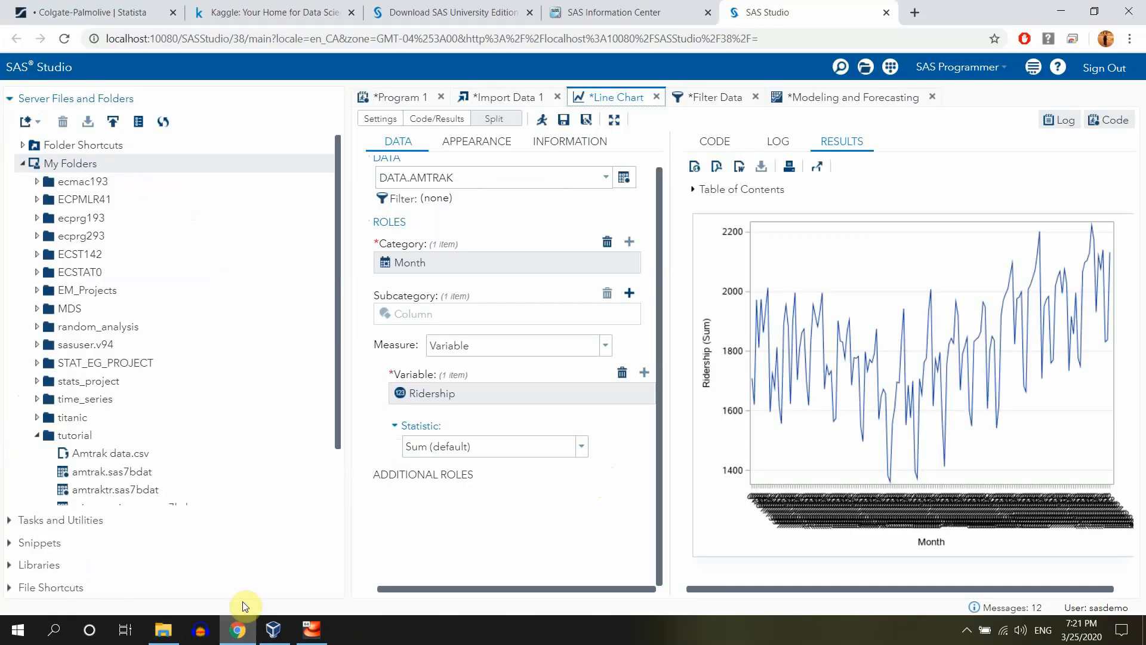
pyautogui.moveTo(266, 284)
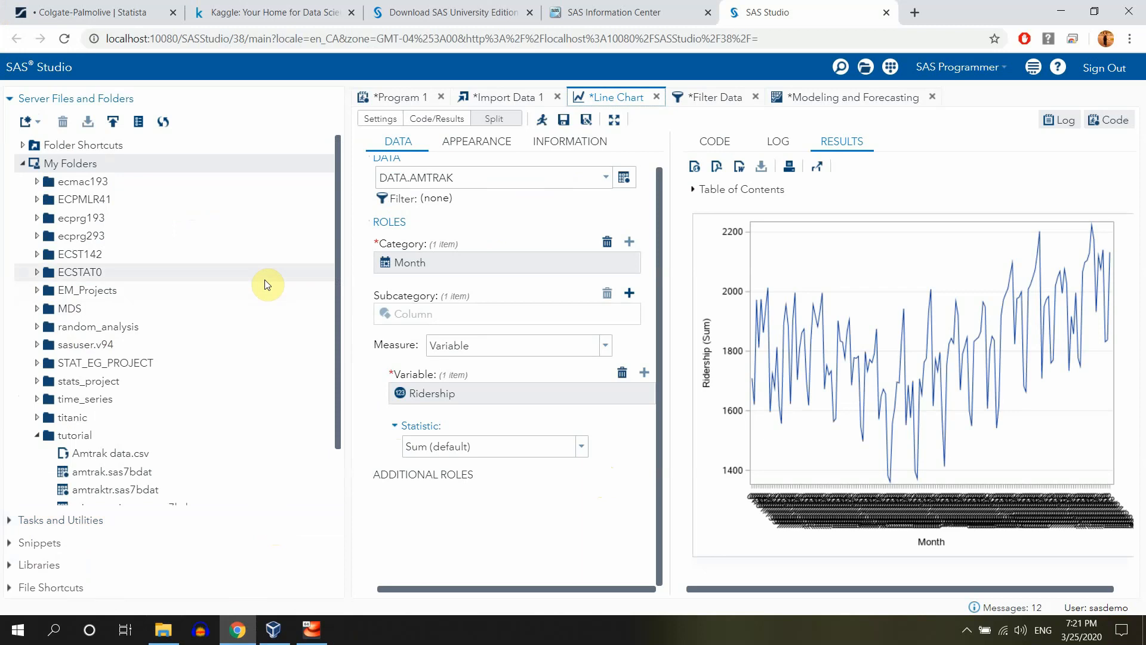
pyautogui.moveTo(891, 67)
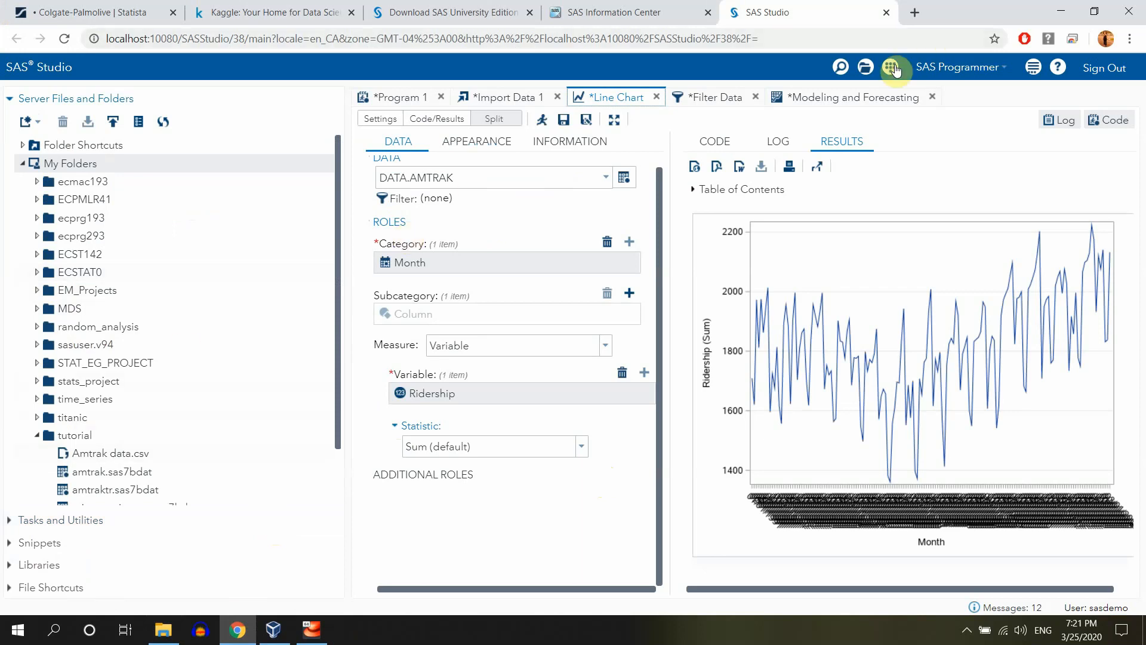
# Start a new Import Data task in SAS Studio
pyautogui.click(891, 67)
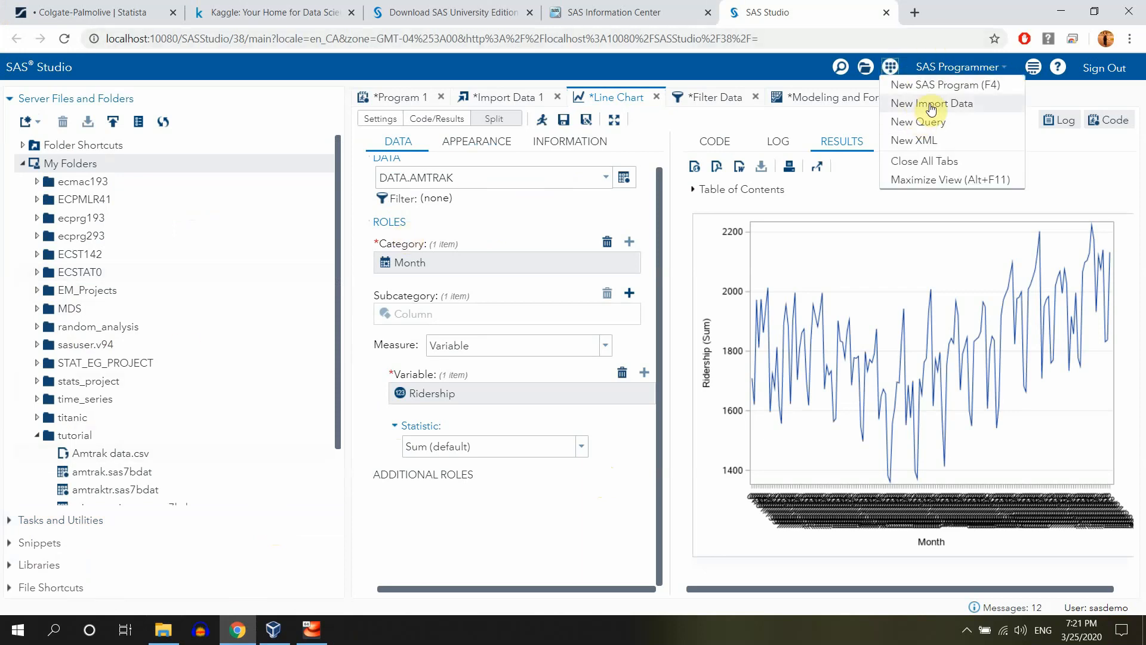
pyautogui.click(931, 103)
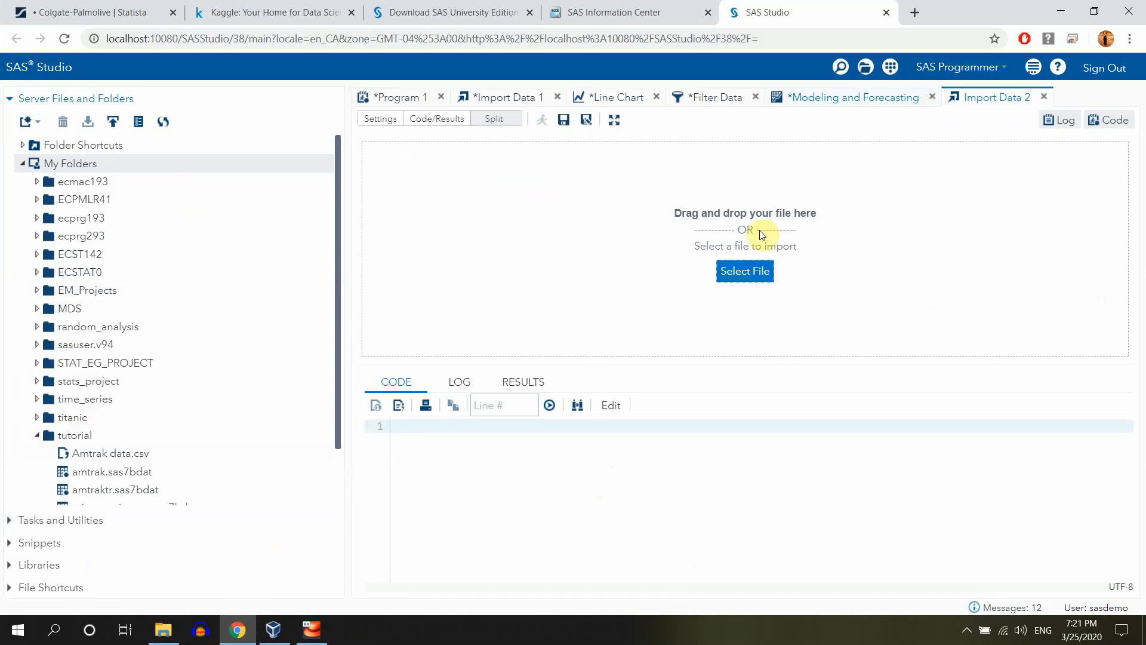
pyautogui.scroll(-3)
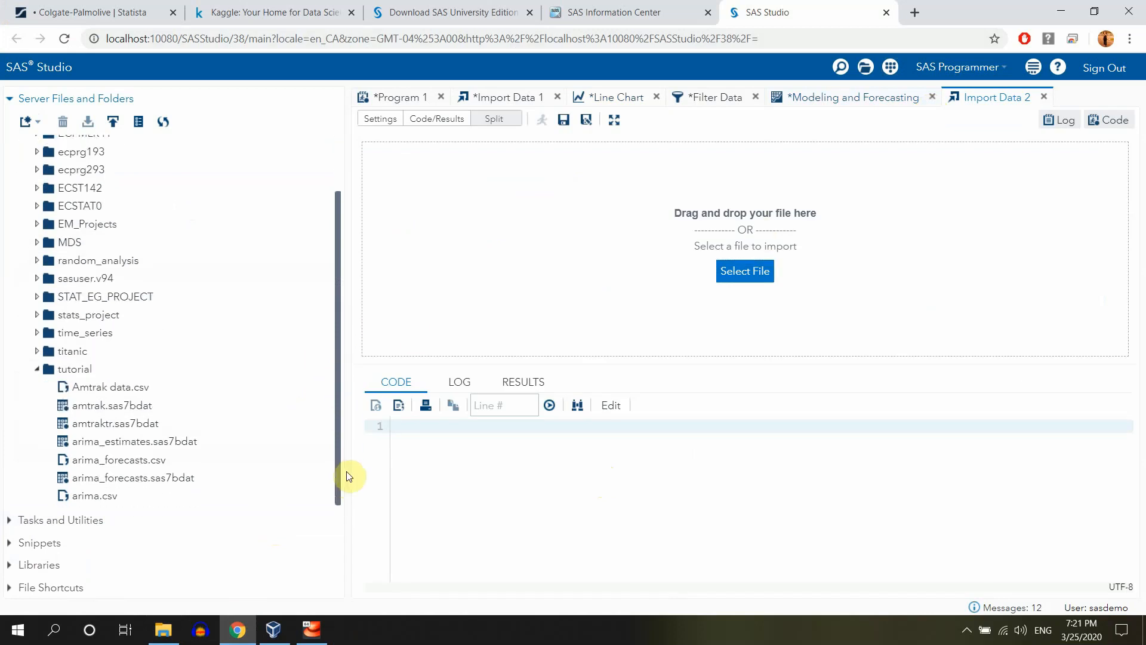
# Select the tutorial folder in Server Files and refresh it so amtrak_reg.csv is listed
pyautogui.click(164, 629)
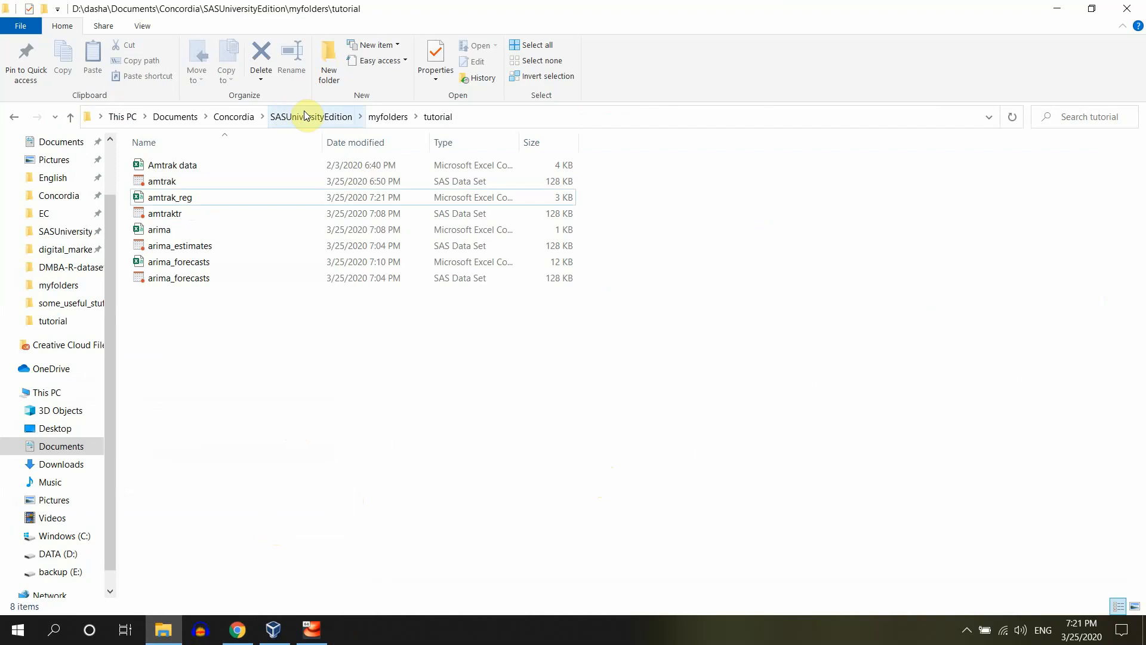
pyautogui.moveTo(312, 563)
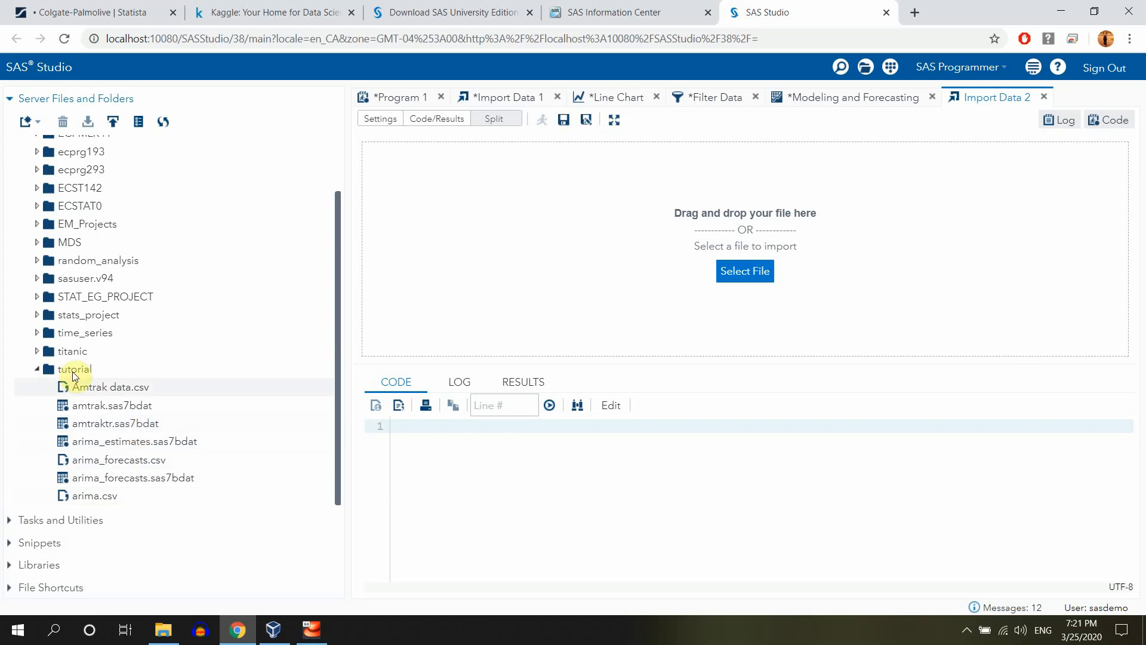
pyautogui.click(164, 122)
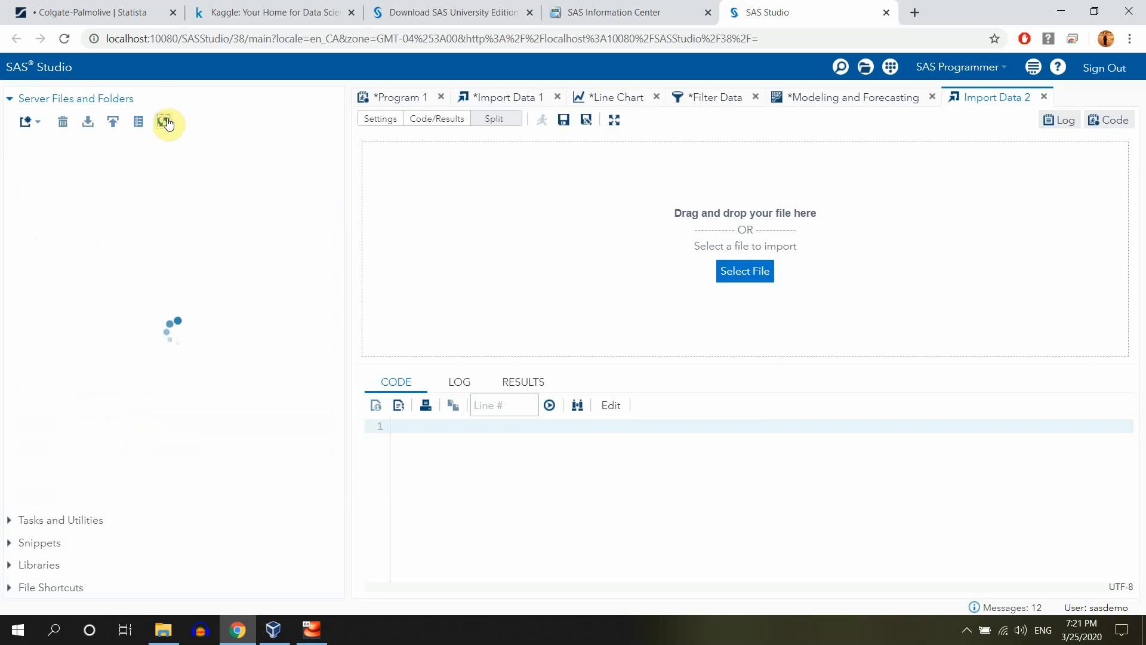
pyautogui.click(163, 122)
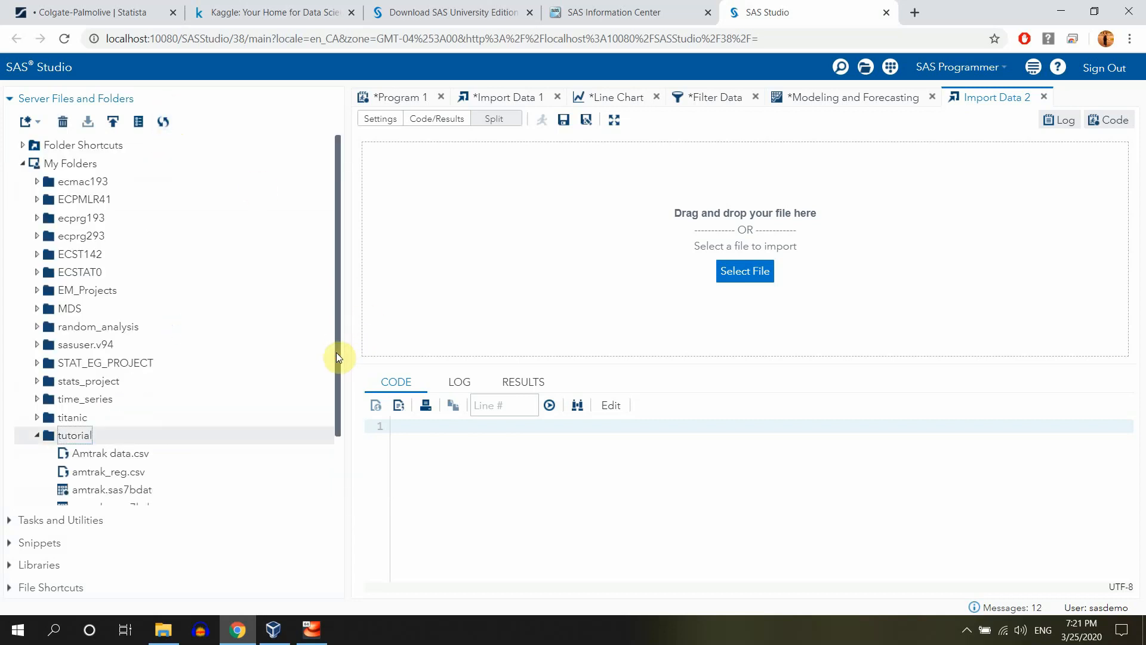
pyautogui.scroll(-3)
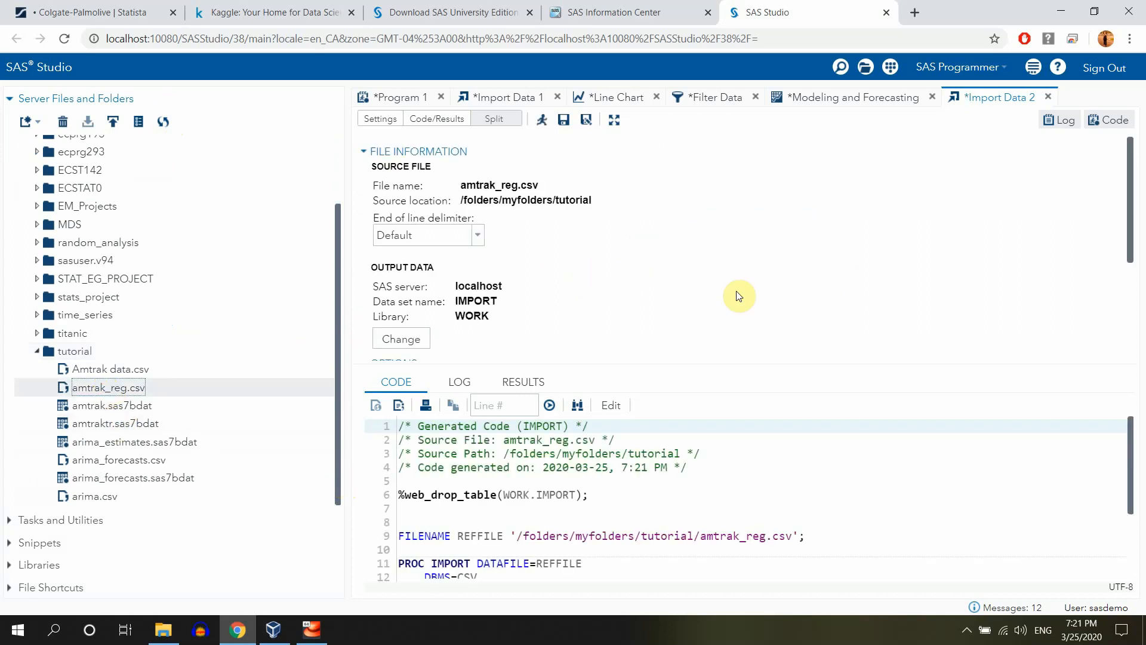
pyautogui.moveTo(1137, 237)
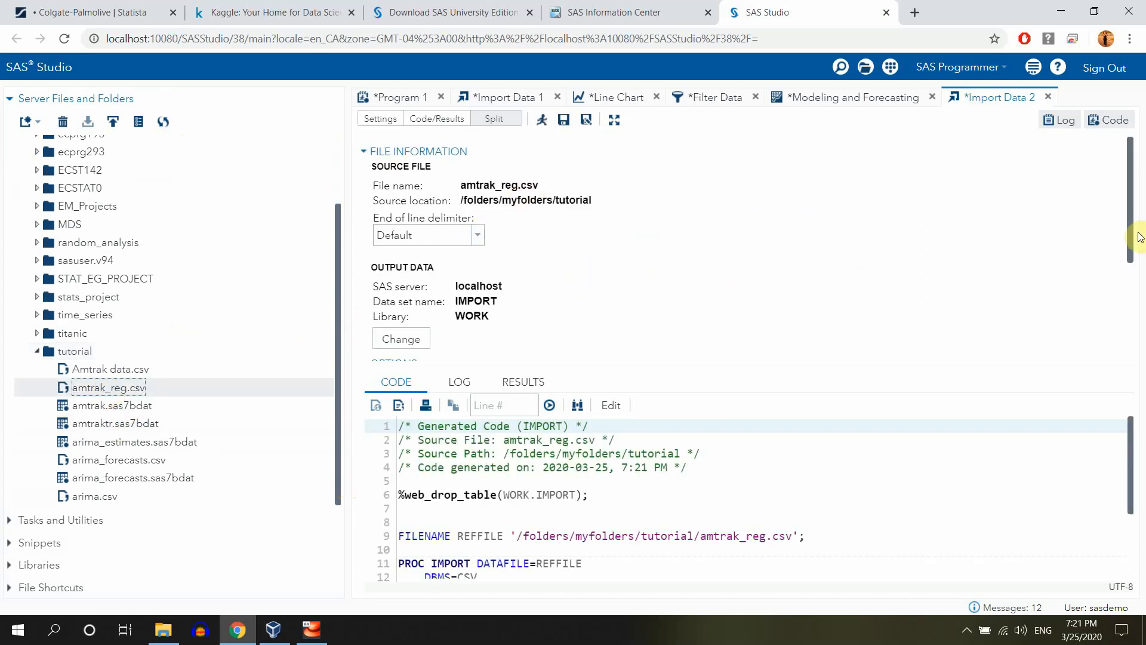
# Set the import output table to amtrak_reg in the DATA library
pyautogui.scroll(-3)
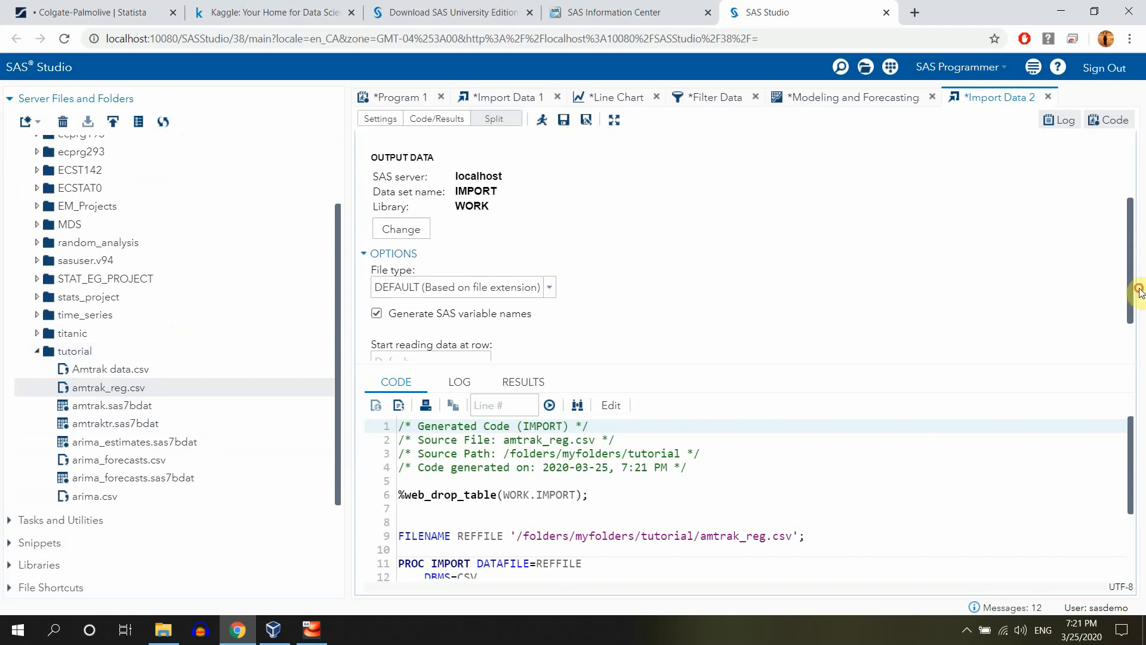
pyautogui.click(402, 229)
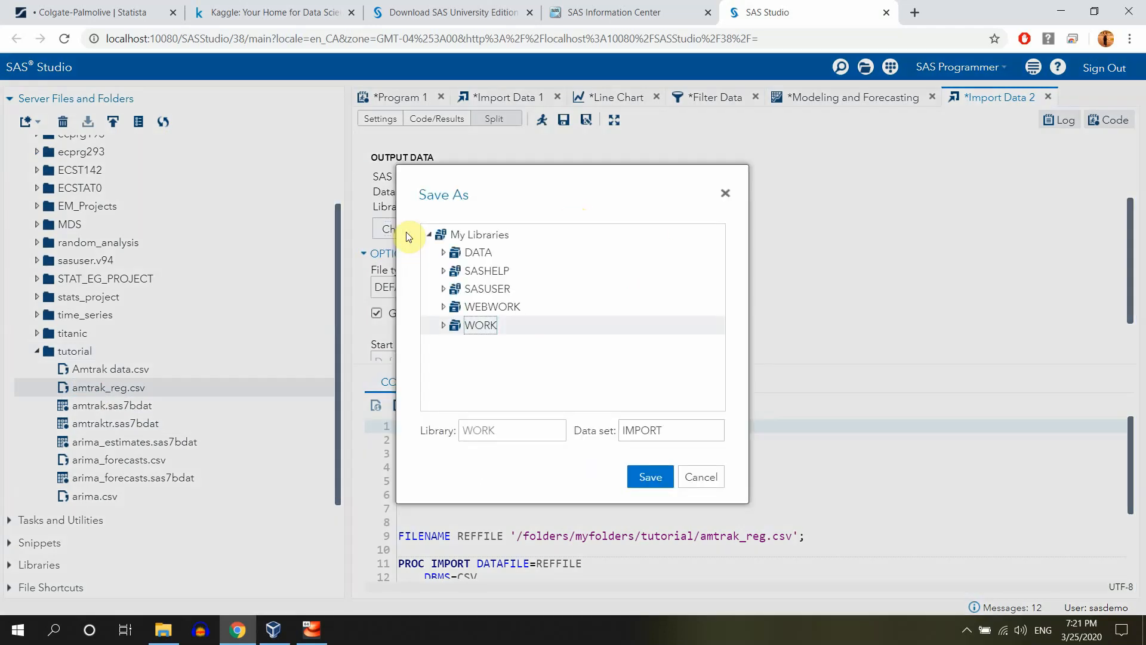
pyautogui.click(477, 252)
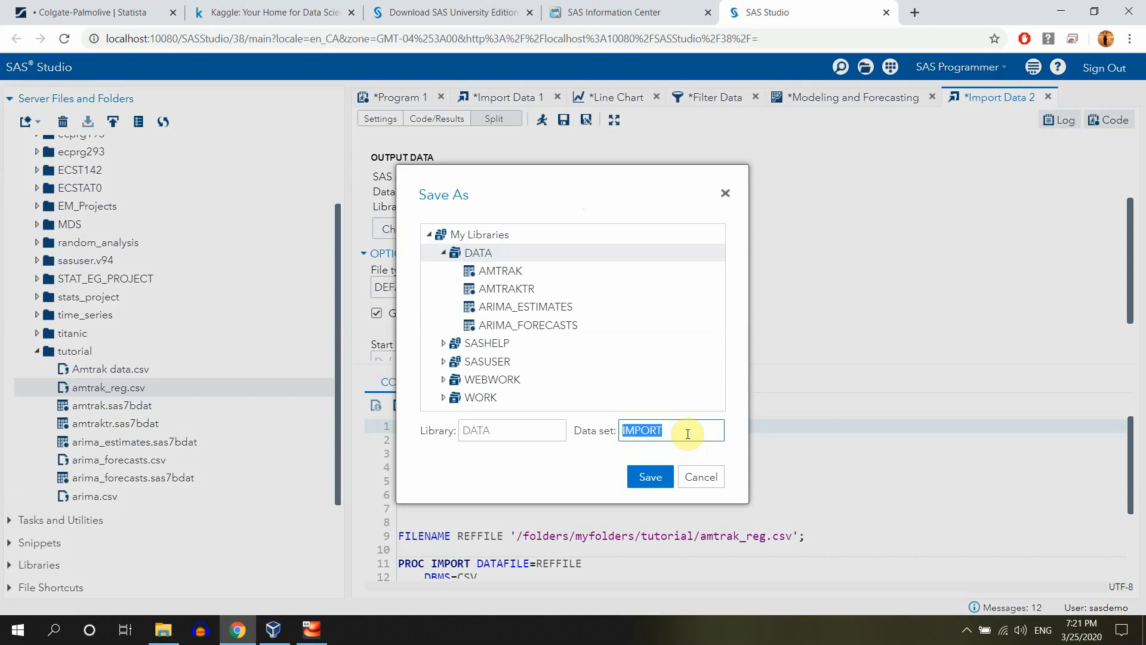
pyautogui.write('amtrak')
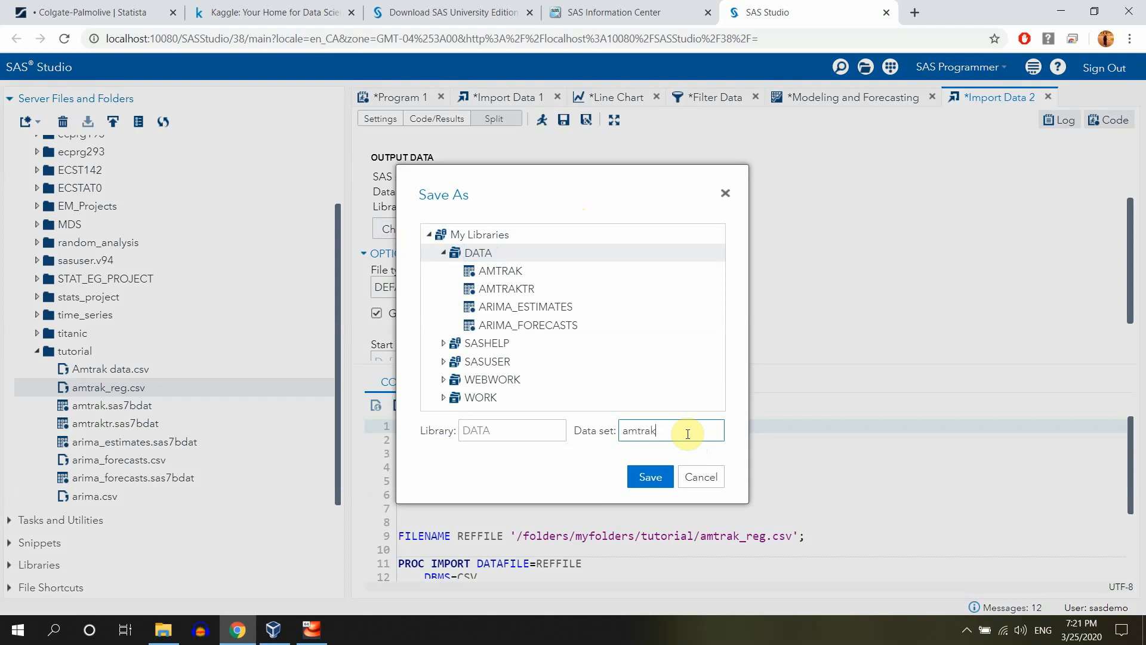
pyautogui.write('_reg')
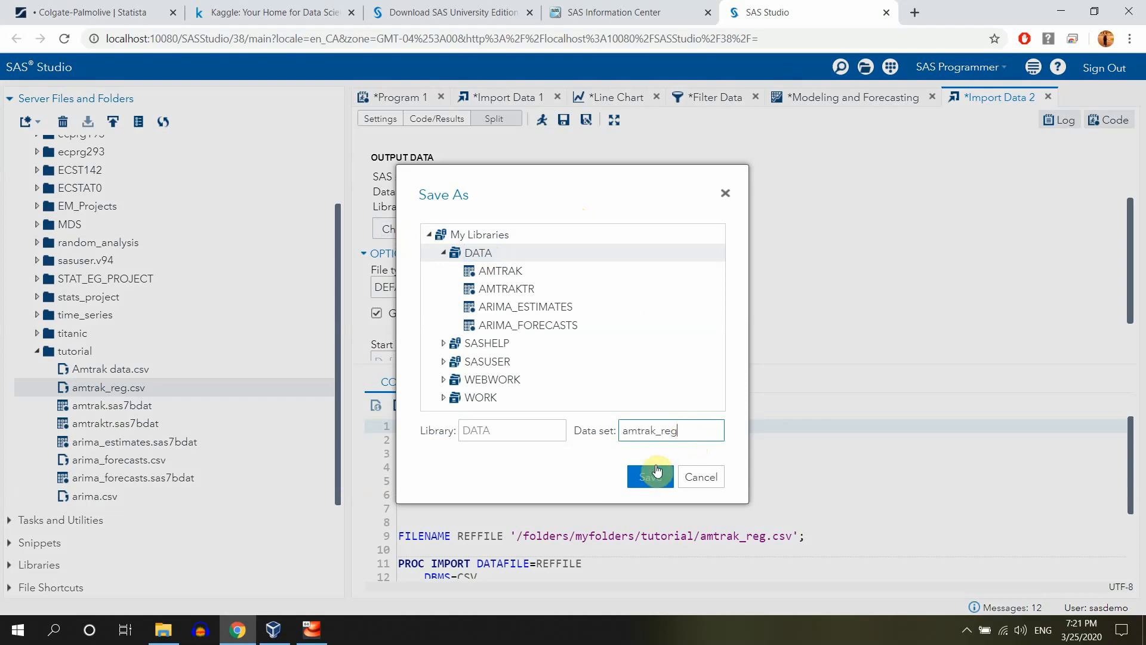
pyautogui.click(650, 477)
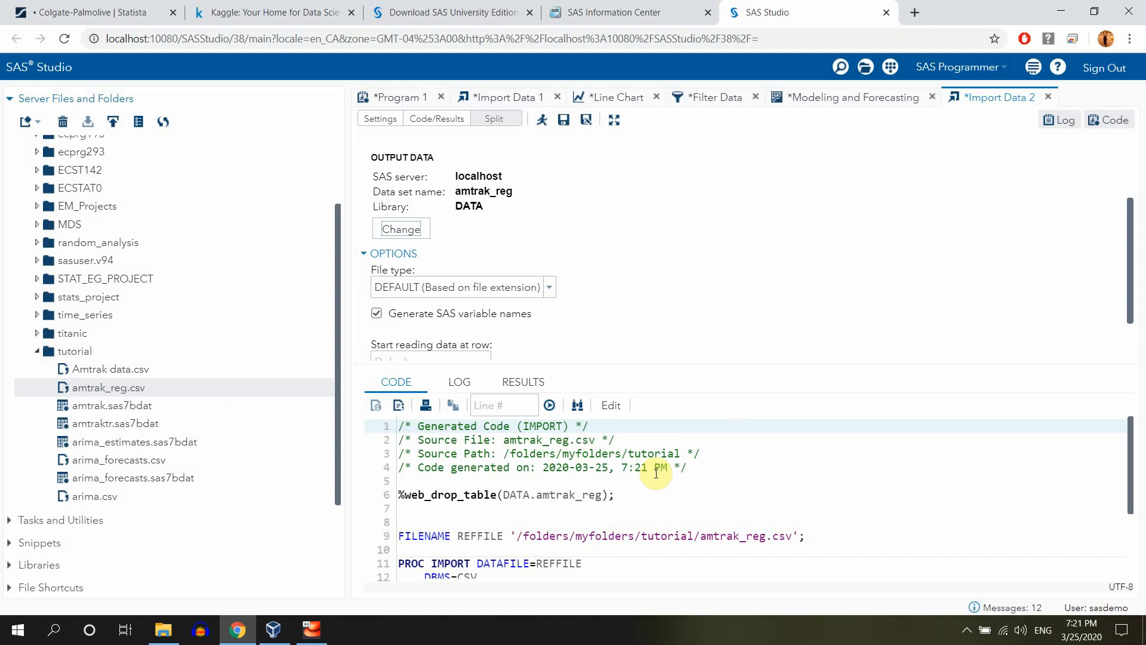
pyautogui.moveTo(1132, 283)
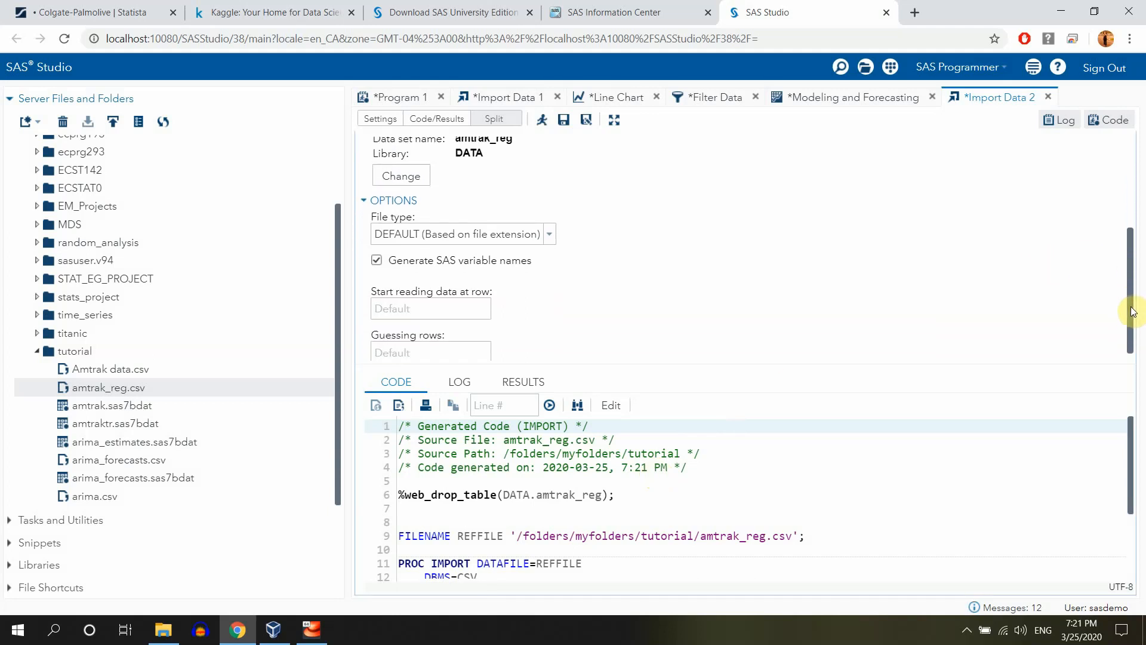
# Read data starting at row 2, treat the file as CSV, and run the import
pyautogui.scroll(3)
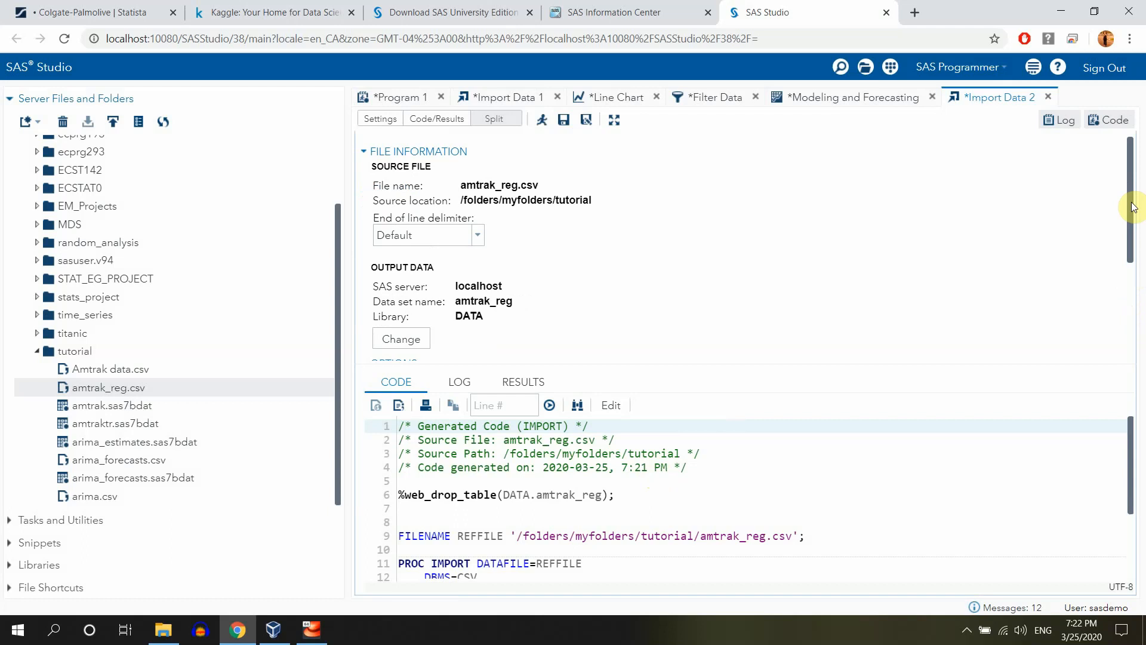
pyautogui.scroll(-3)
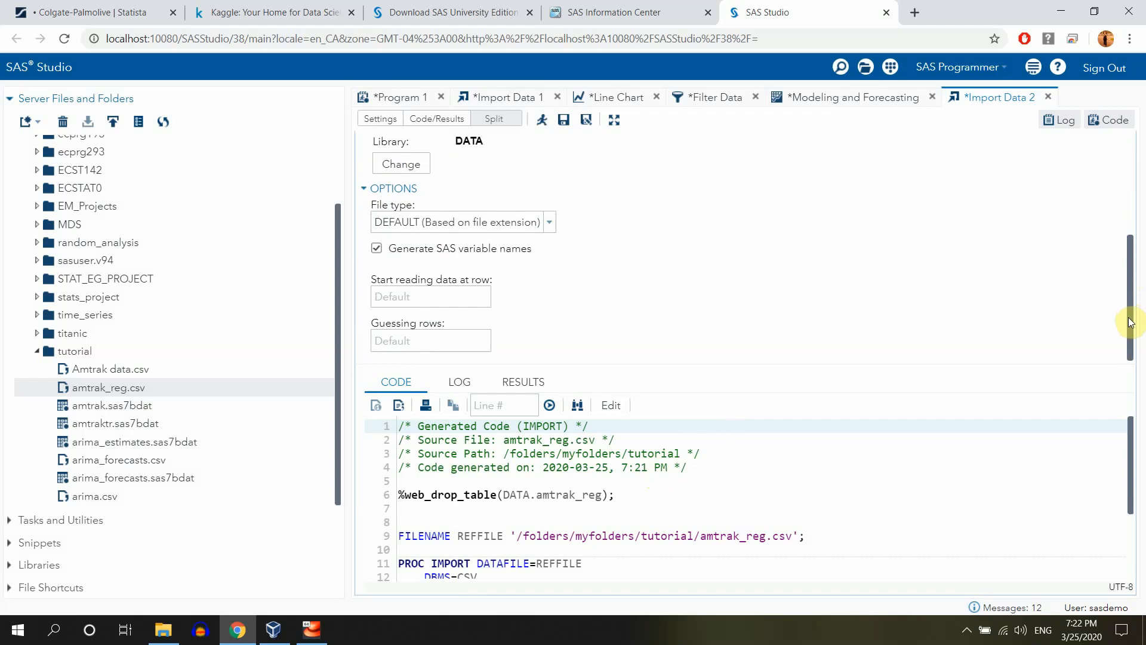
pyautogui.click(430, 296)
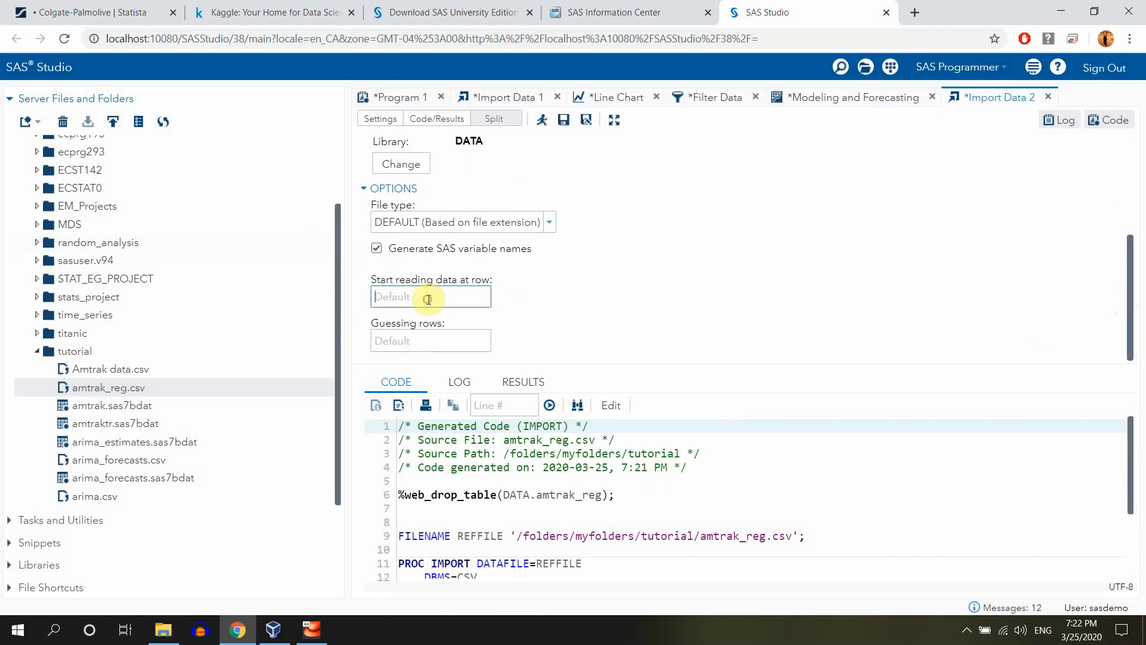
pyautogui.write('2')
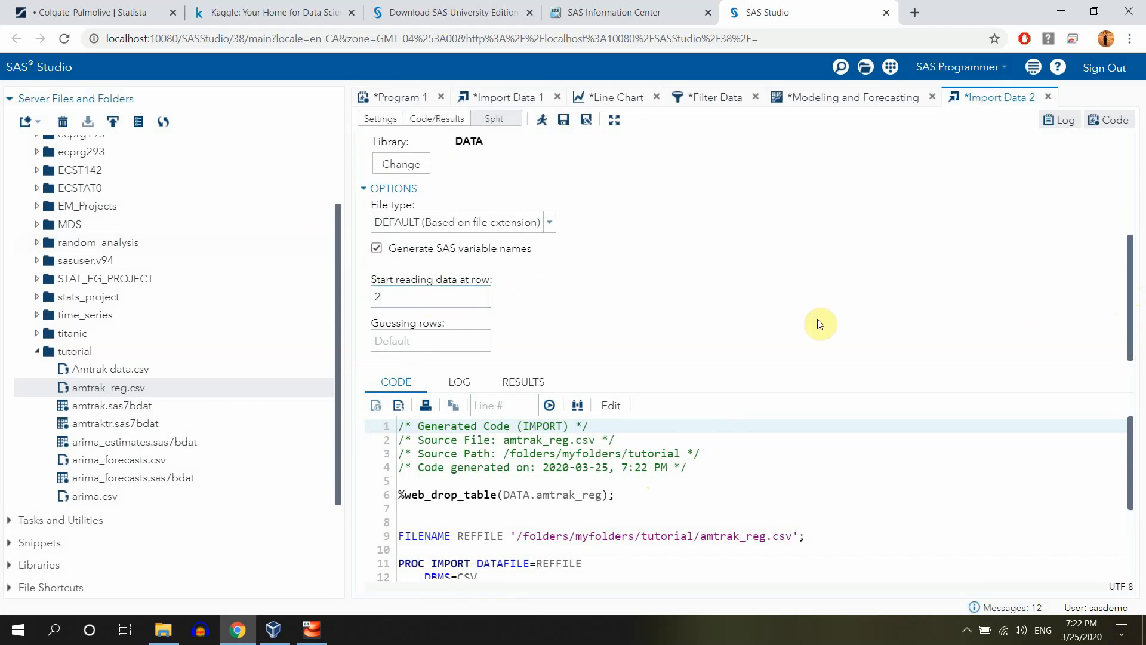
pyautogui.click(548, 223)
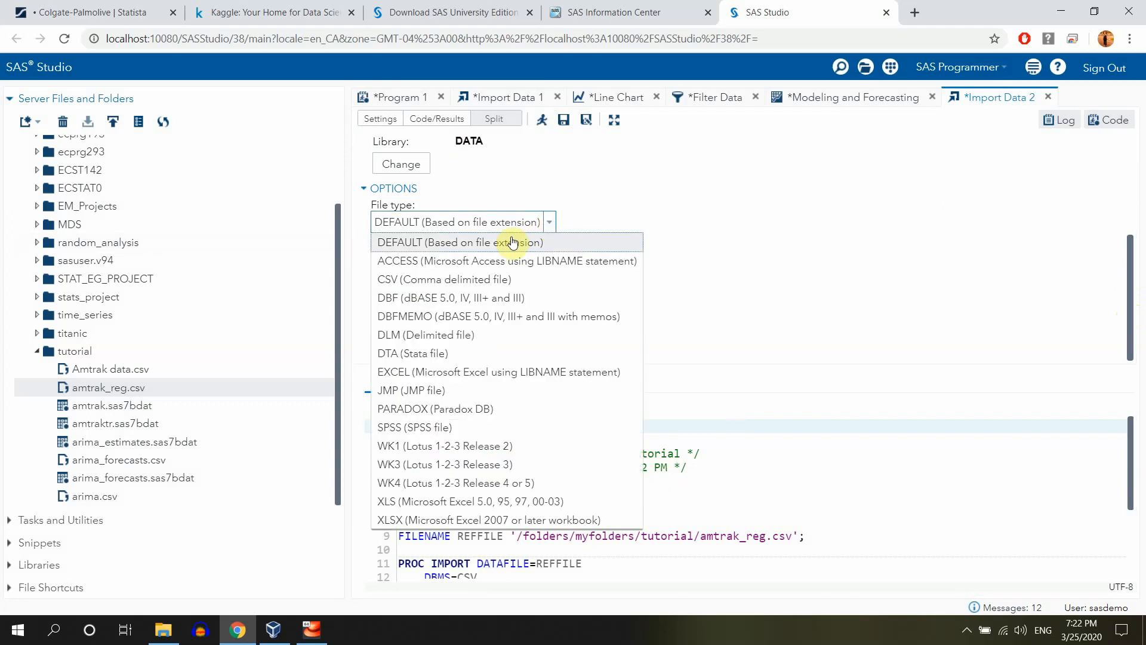
pyautogui.click(445, 280)
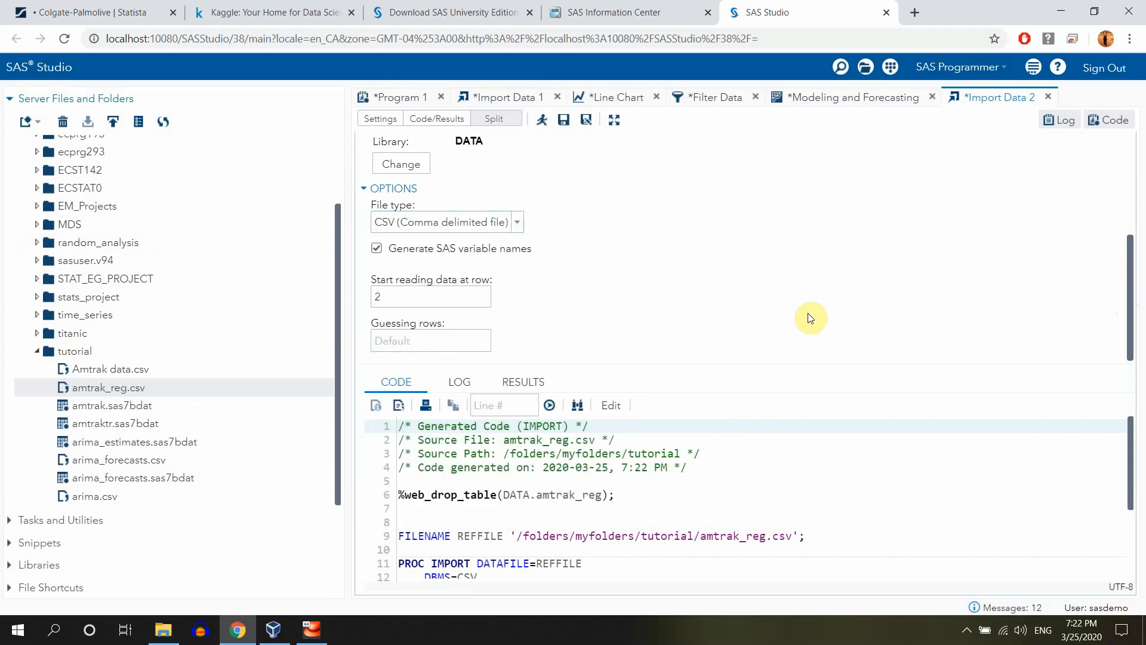
pyautogui.click(541, 119)
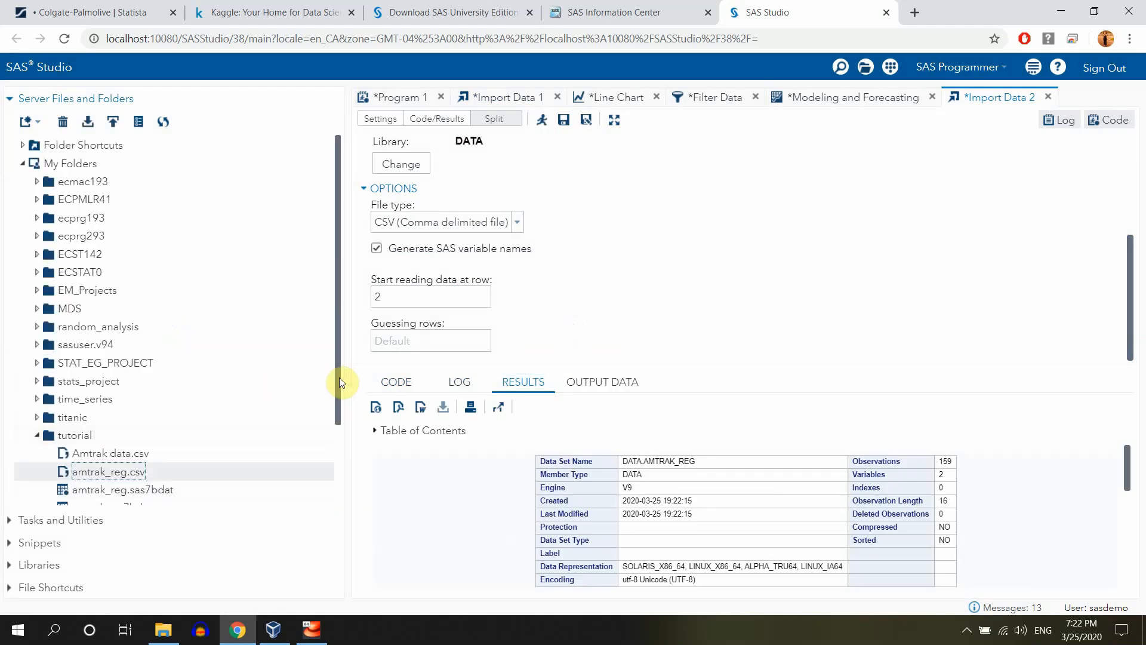
# Review the results showing DATA.AMTRAK_REG with 159 observations and 2 variables
pyautogui.scroll(-3)
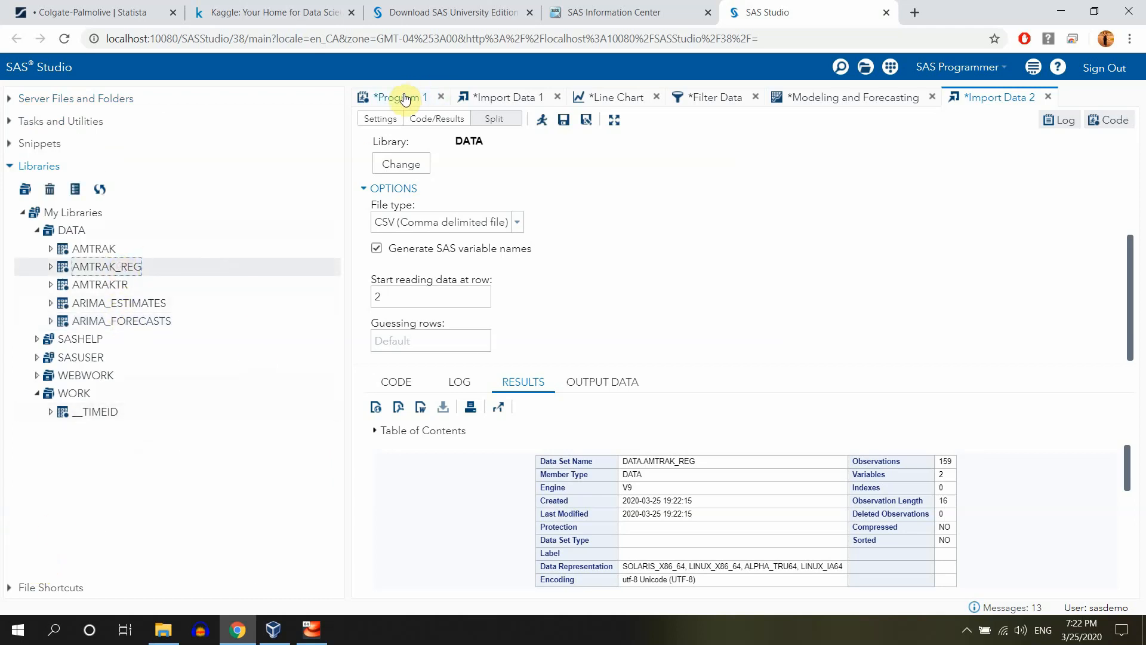
# In Program 1's code, add the comment '*Creating a trend index and seasonal variables;'
pyautogui.click(402, 97)
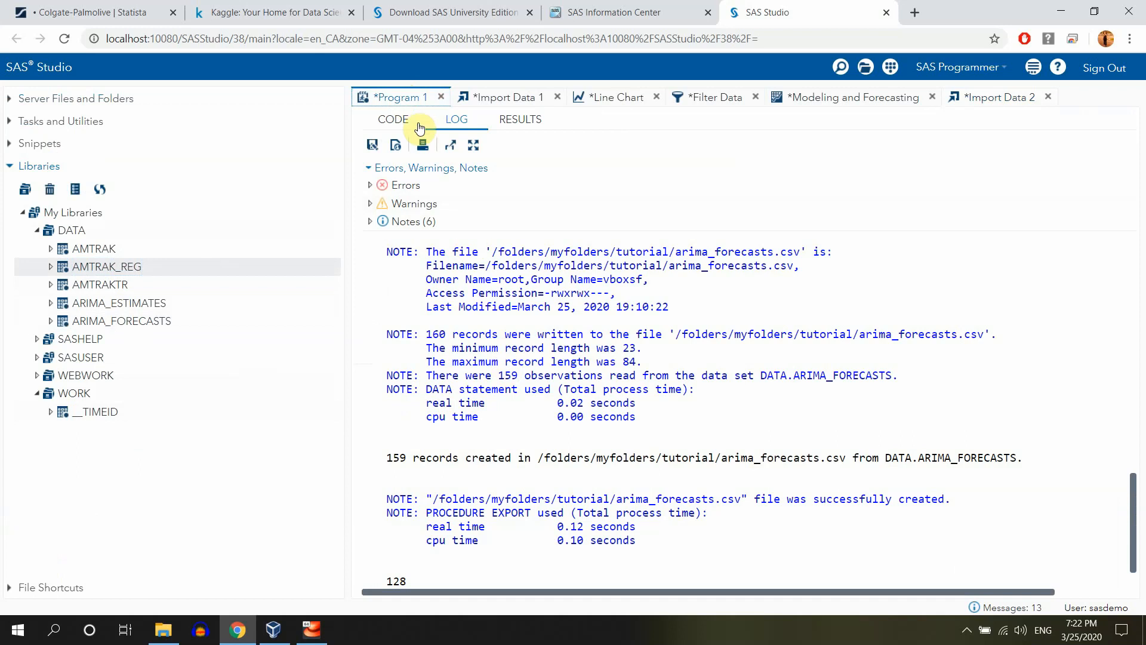
pyautogui.click(393, 120)
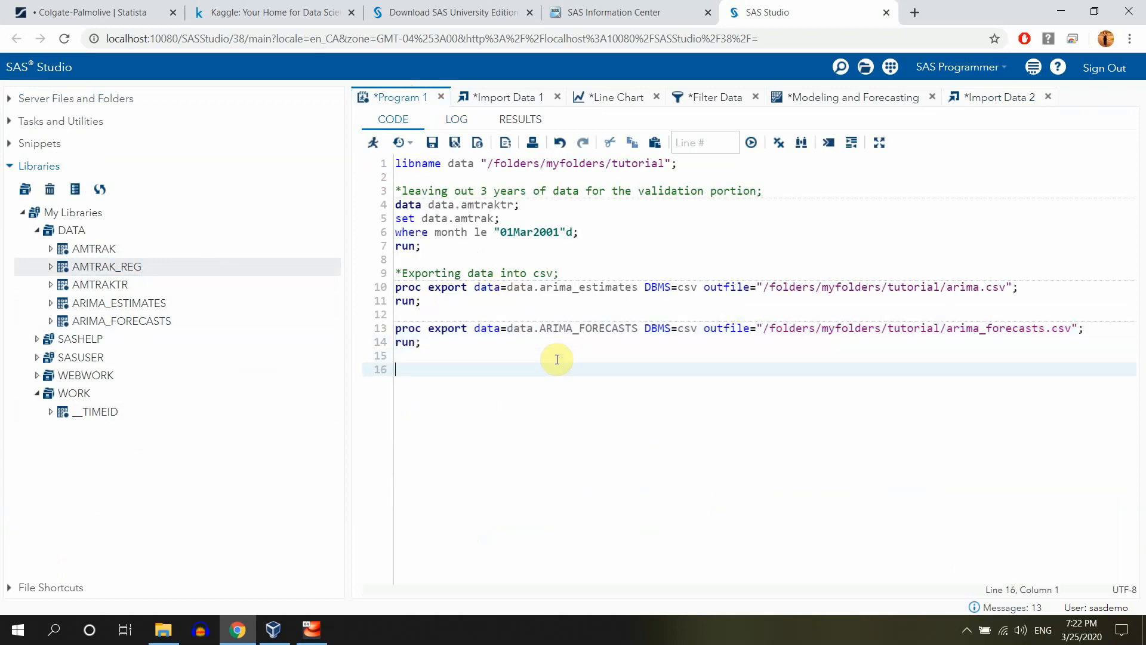
pyautogui.write('*')
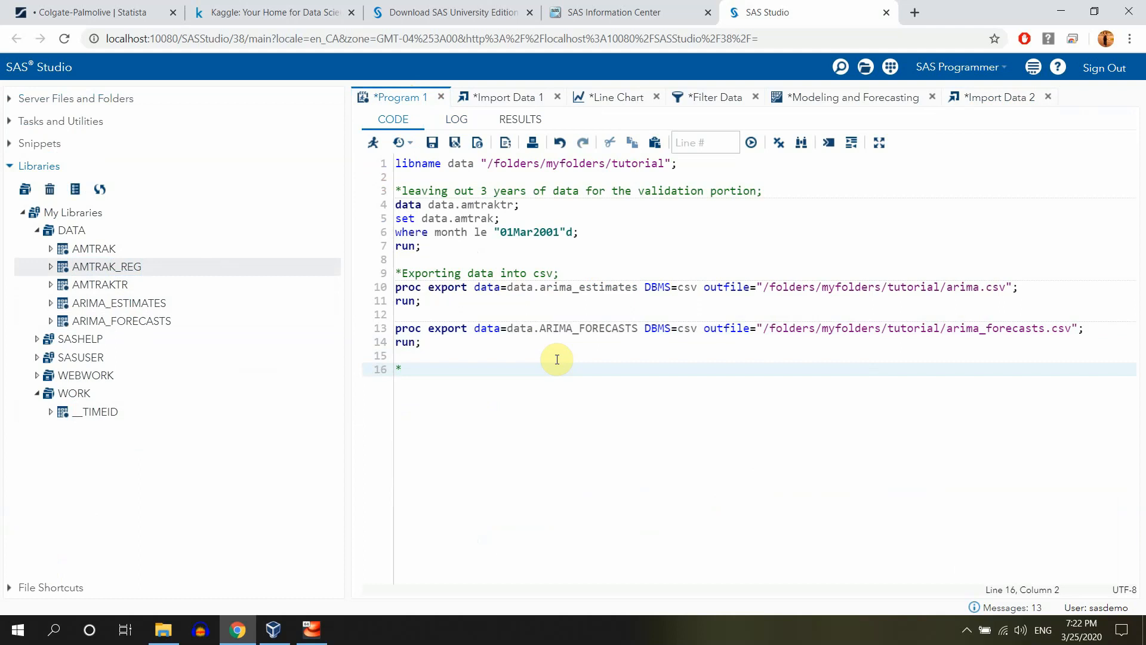
pyautogui.write('C')
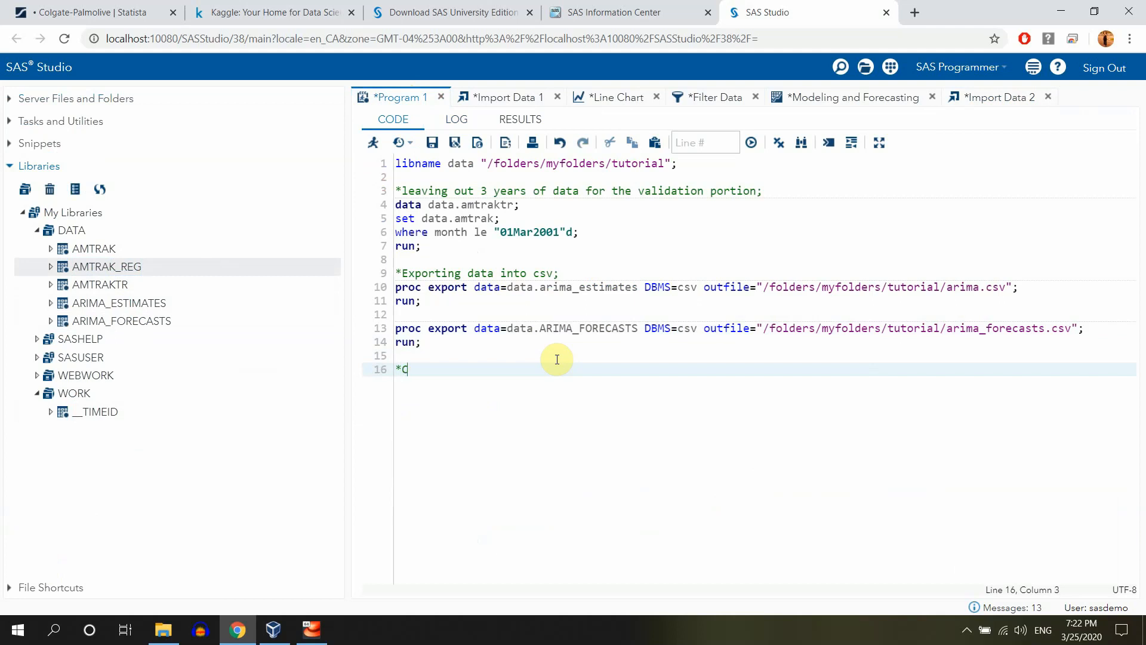
pyautogui.write('reating')
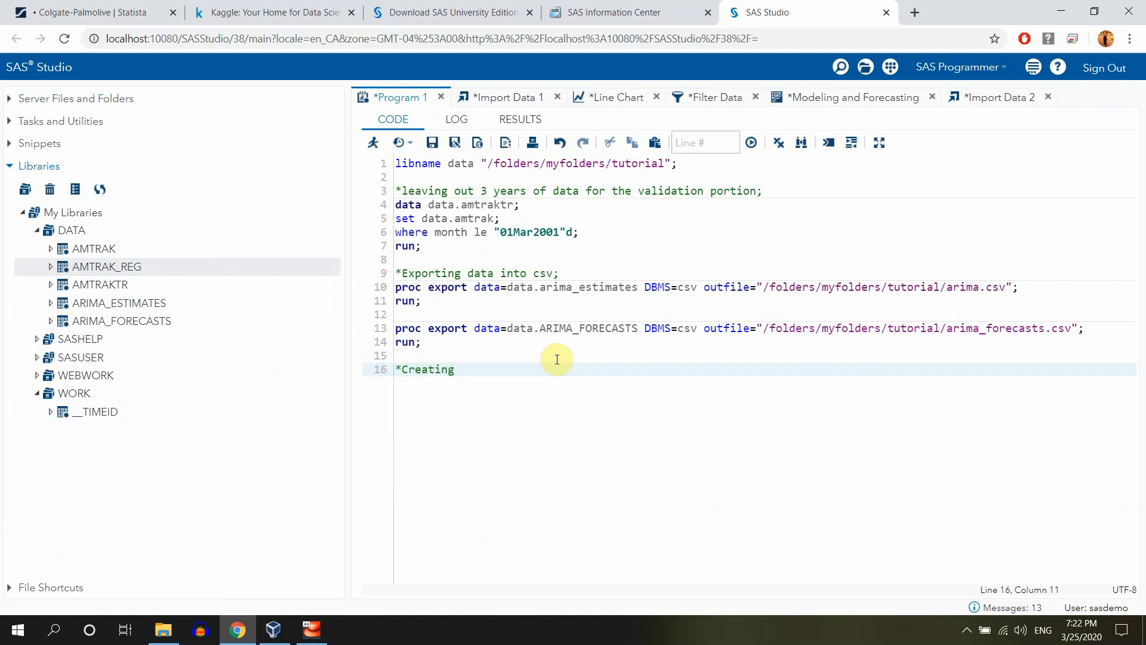
pyautogui.write('a trend')
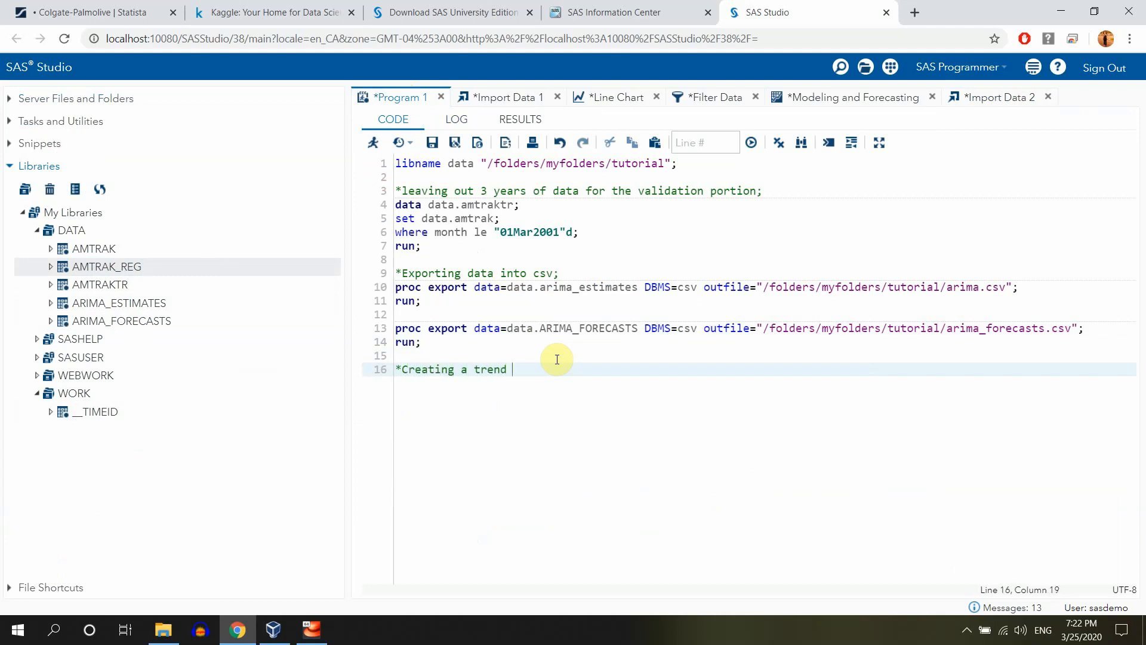
pyautogui.write('index and')
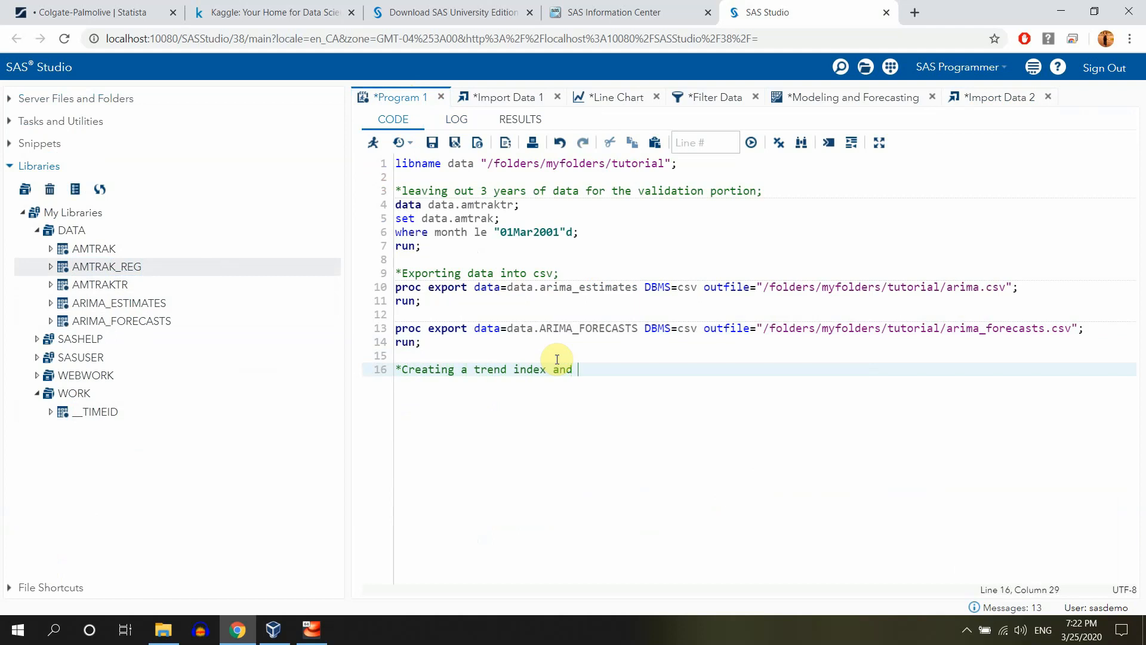
pyautogui.write('seasonal')
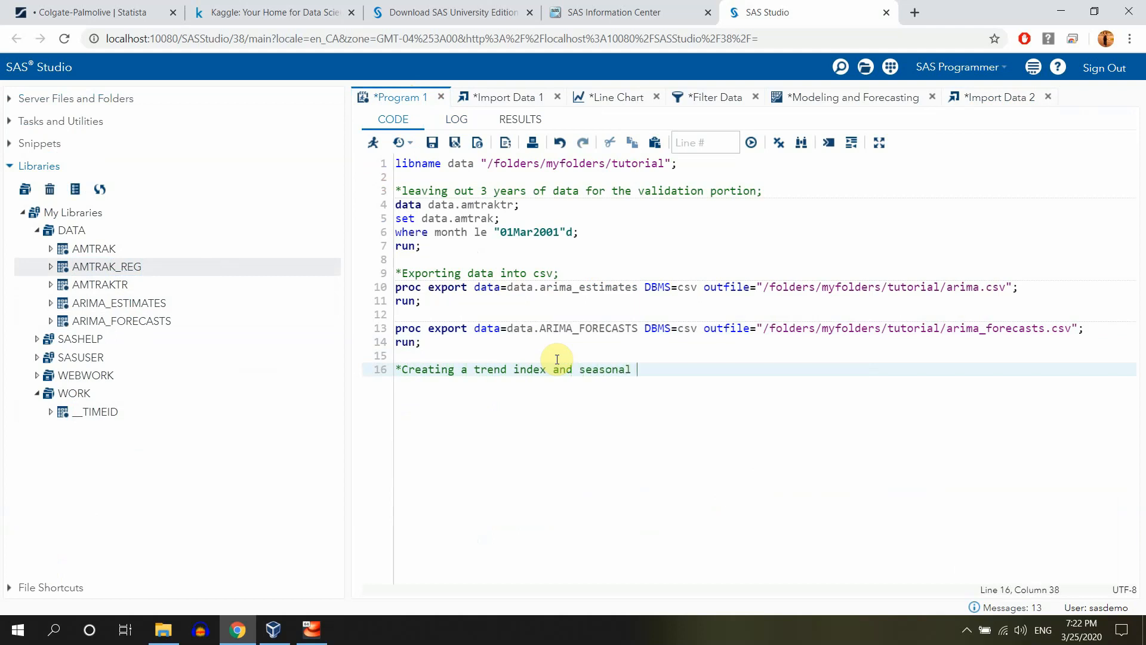
pyautogui.write('variables;')
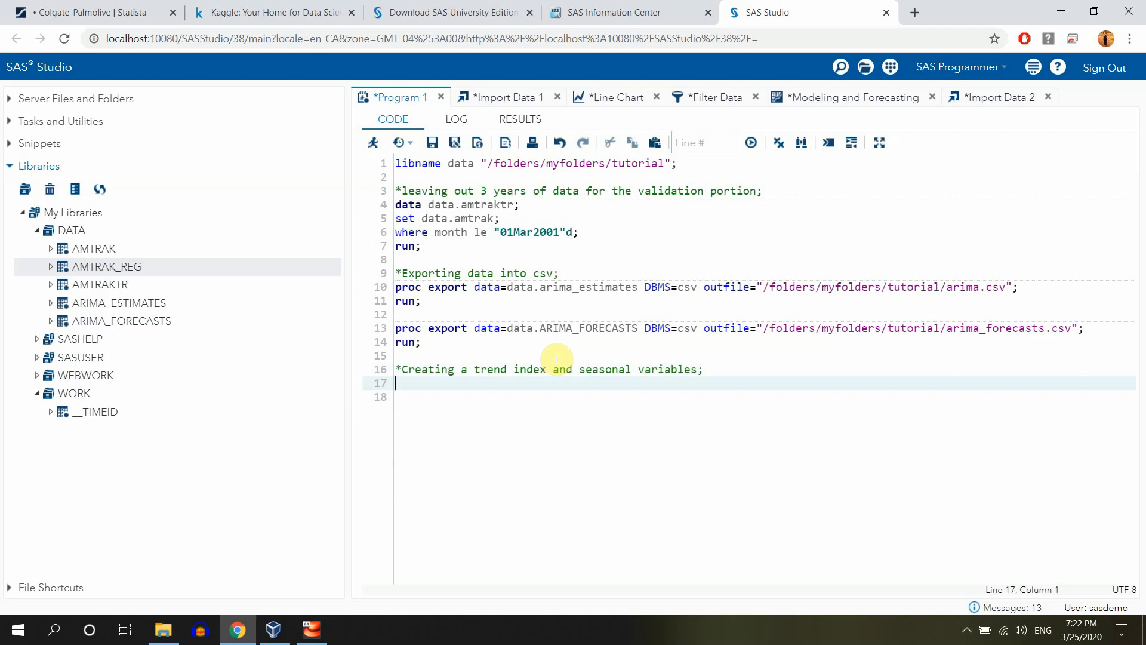
# Write the DATA step header: data data.reg; set data.amtrak_reg;
pyautogui.write('data')
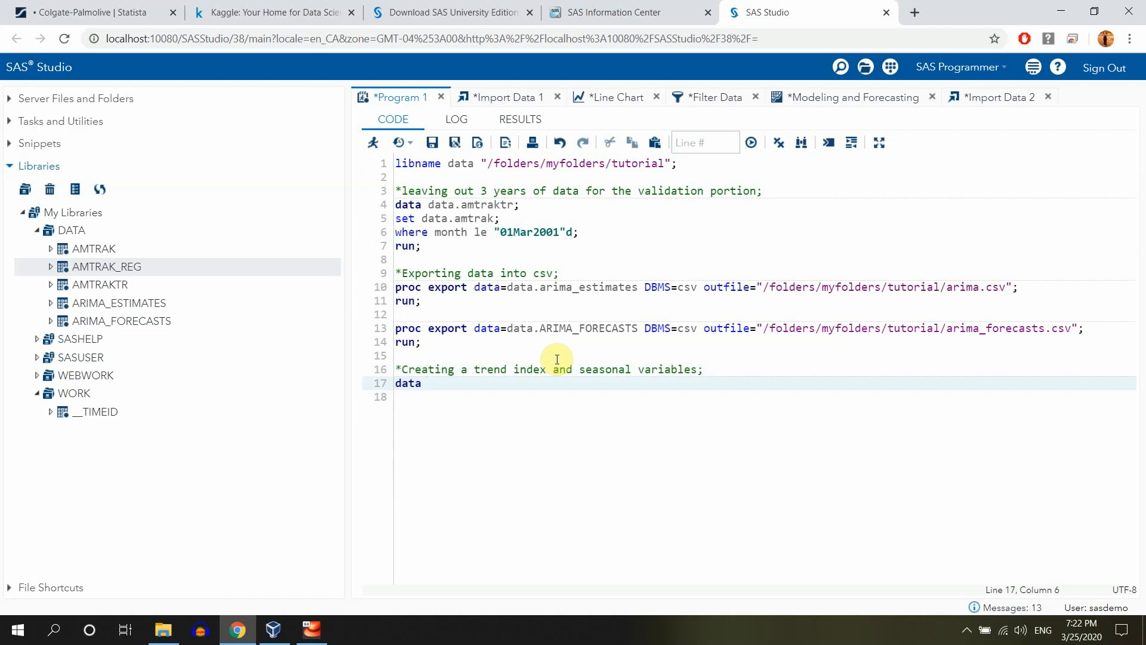
pyautogui.write('data')
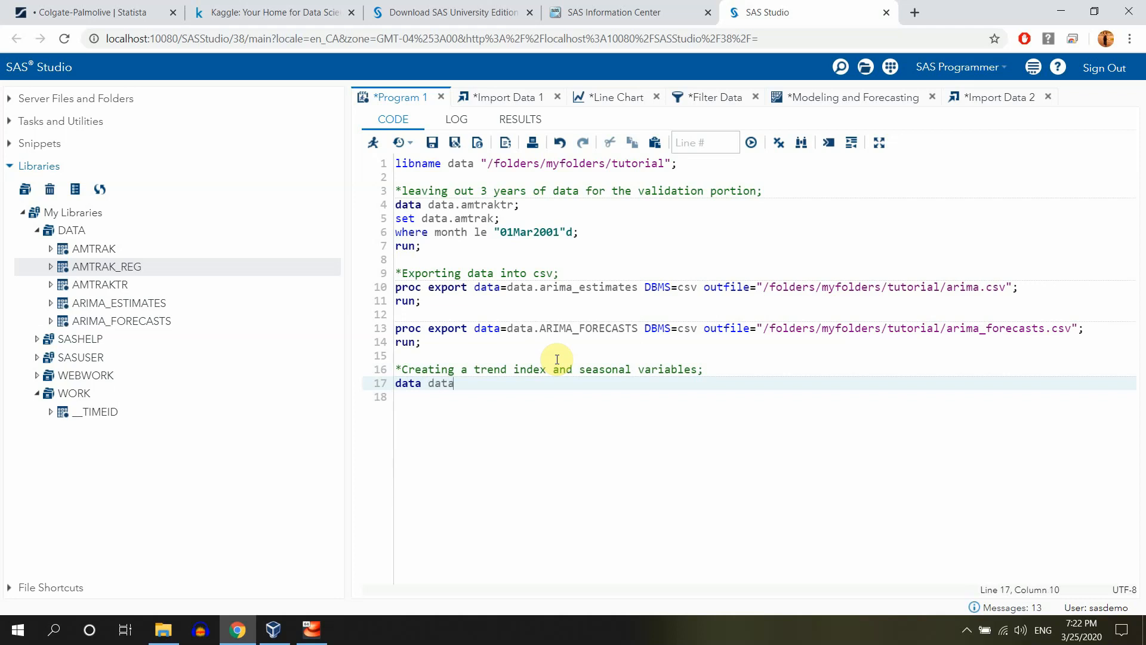
pyautogui.write('.')
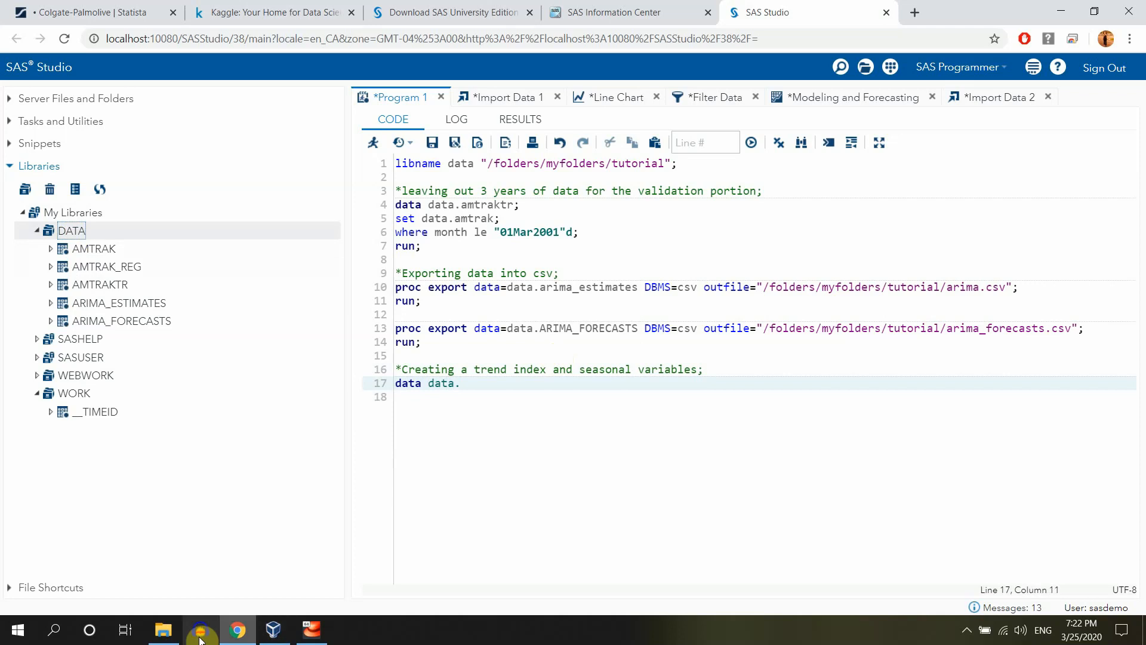
pyautogui.click(164, 630)
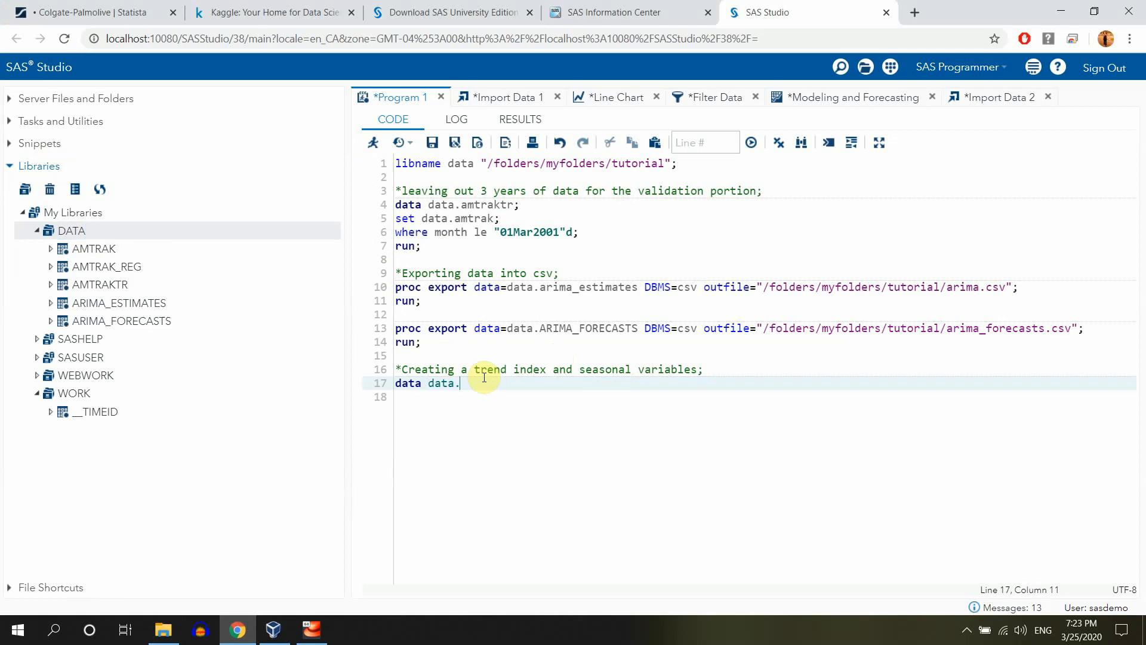
pyautogui.write('reg')
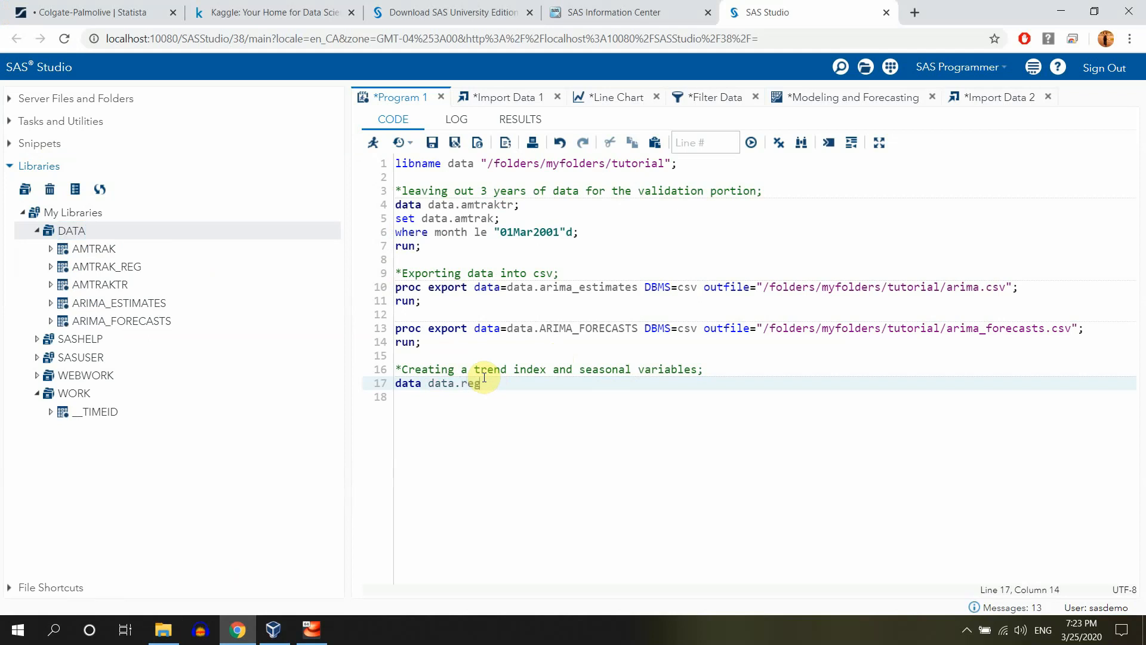
pyautogui.press('enter')
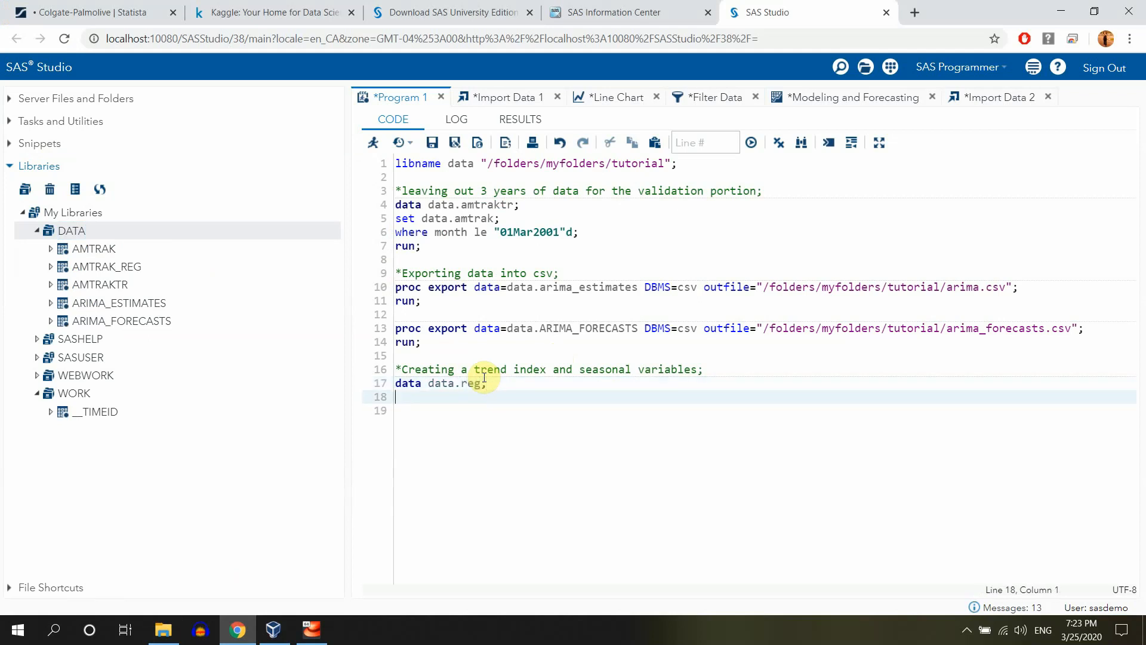
pyautogui.write('set')
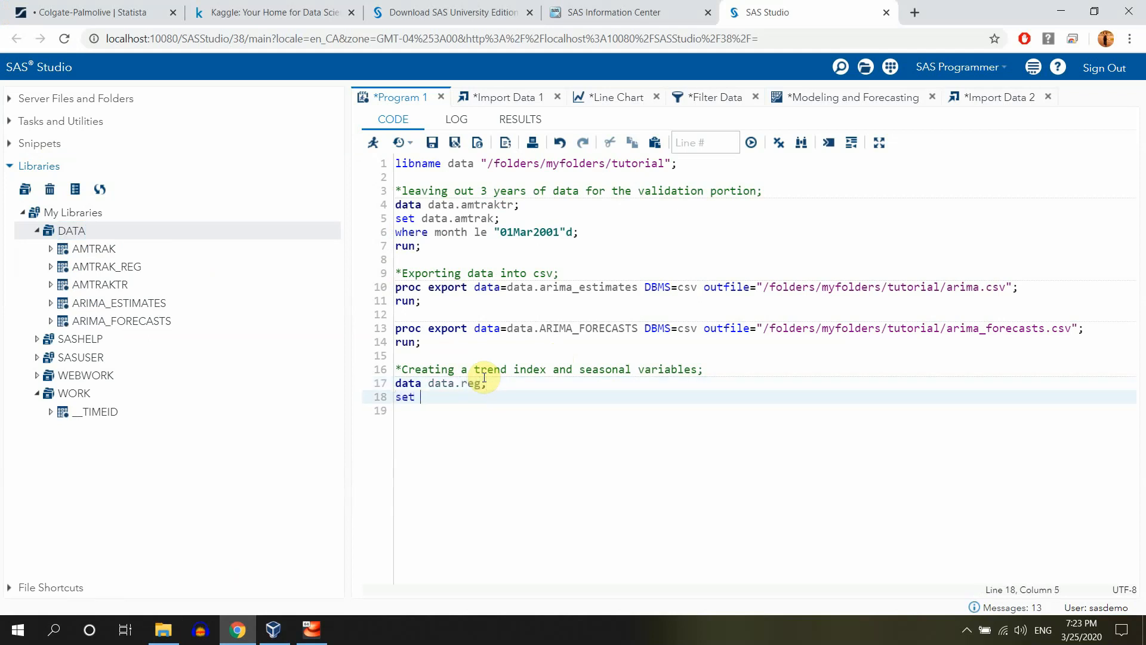
pyautogui.write('data.')
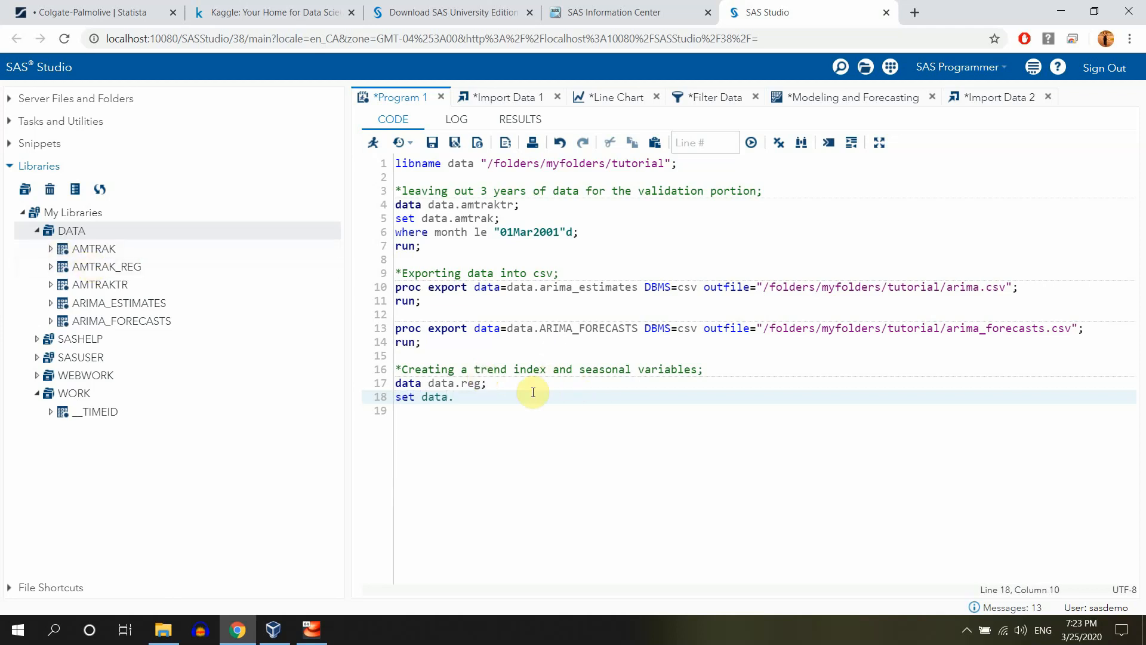
pyautogui.write('amtrak')
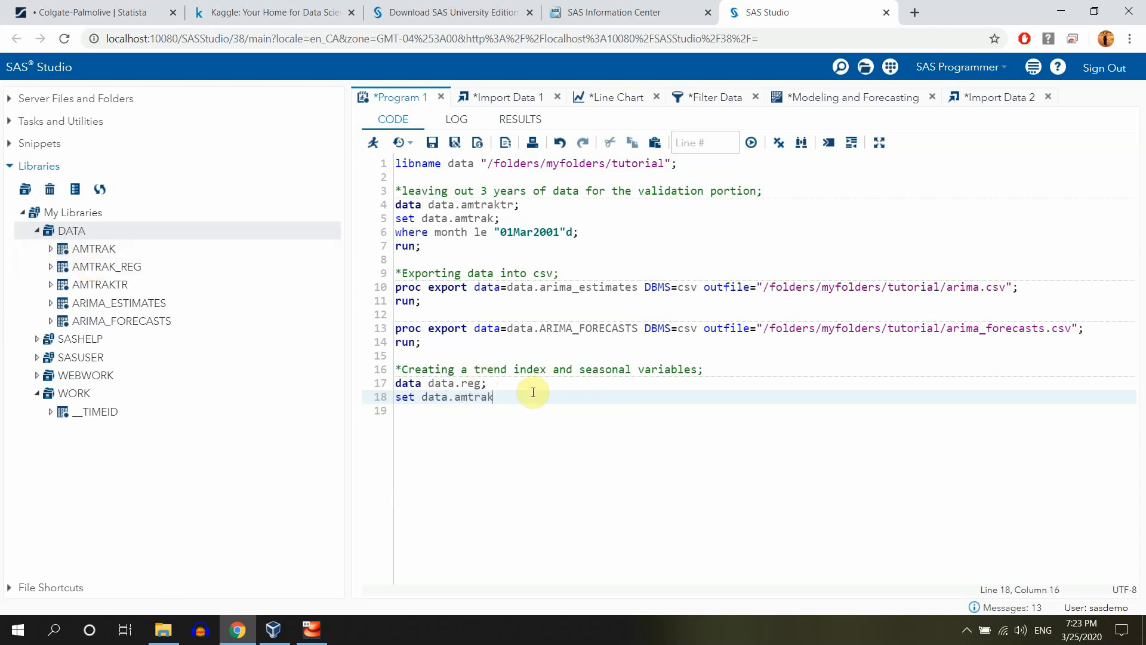
pyautogui.write('_')
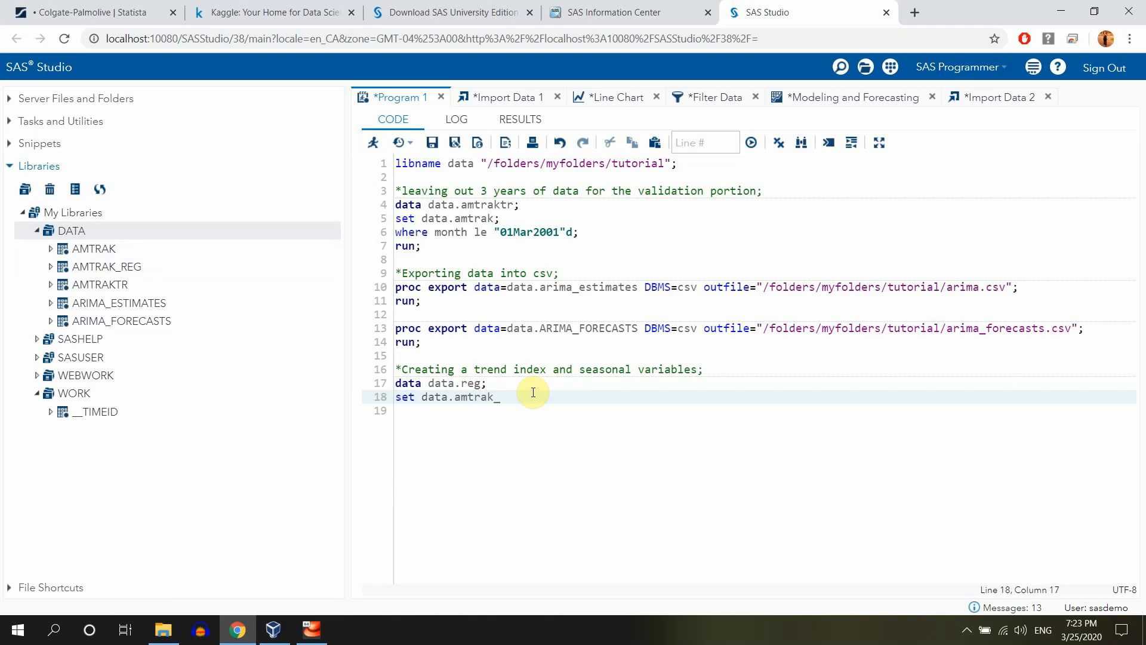
pyautogui.write('reg;')
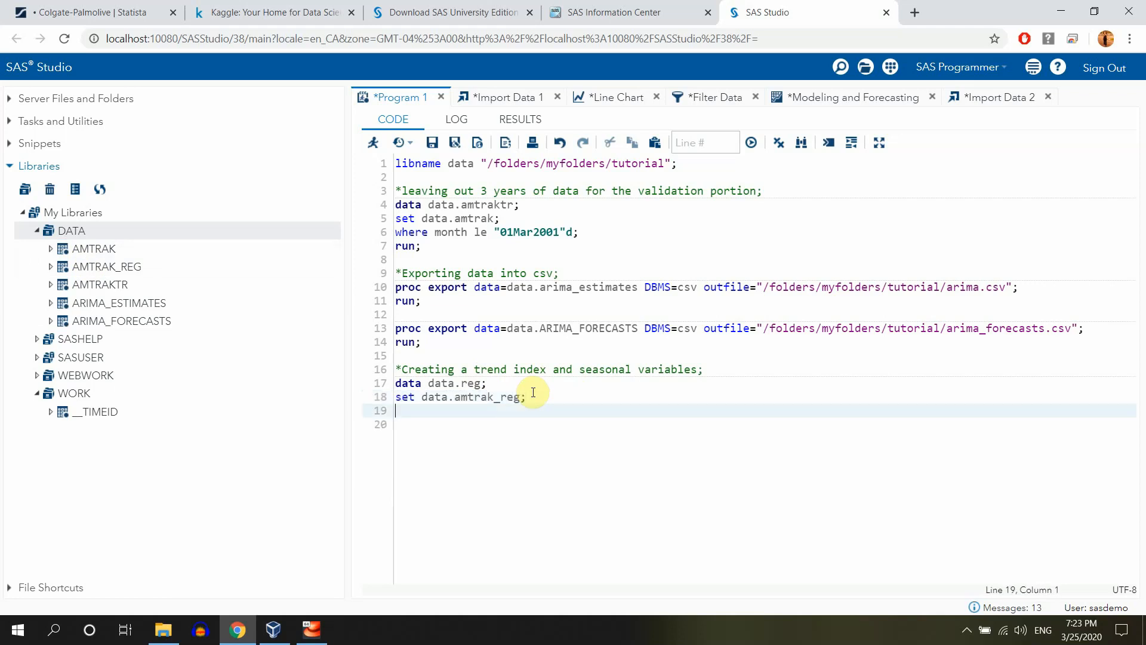
# Add Trend=_n_; with a comment that it creates a sequential list of numbers from 1 to n
pyautogui.write('Trend')
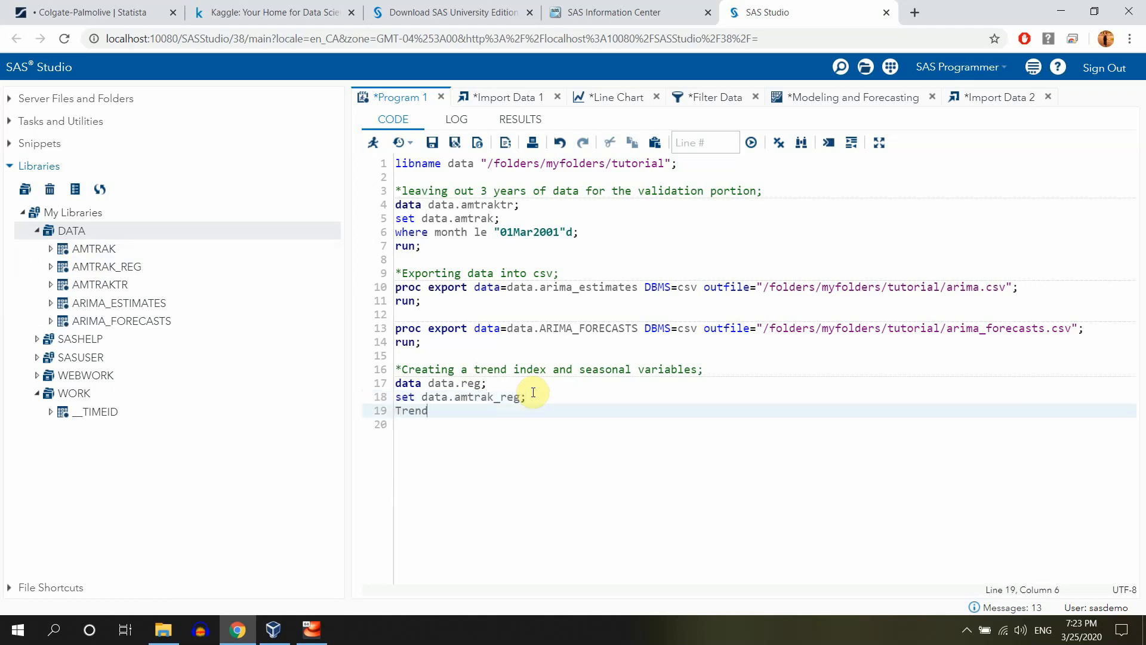
pyautogui.write('=_n_')
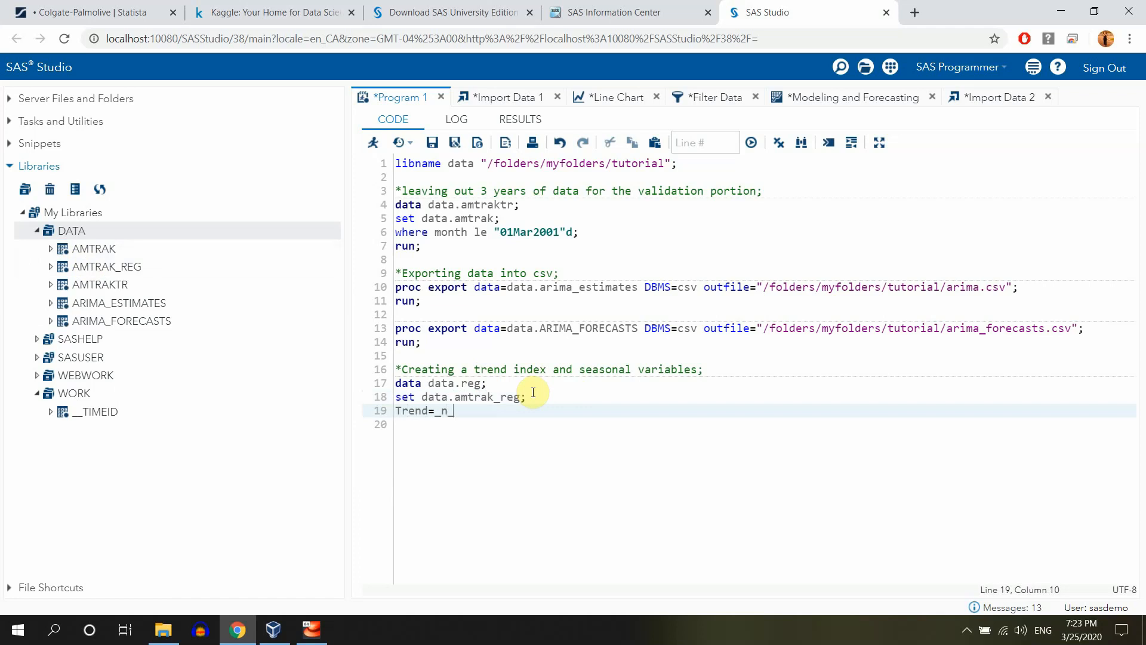
pyautogui.write('; *')
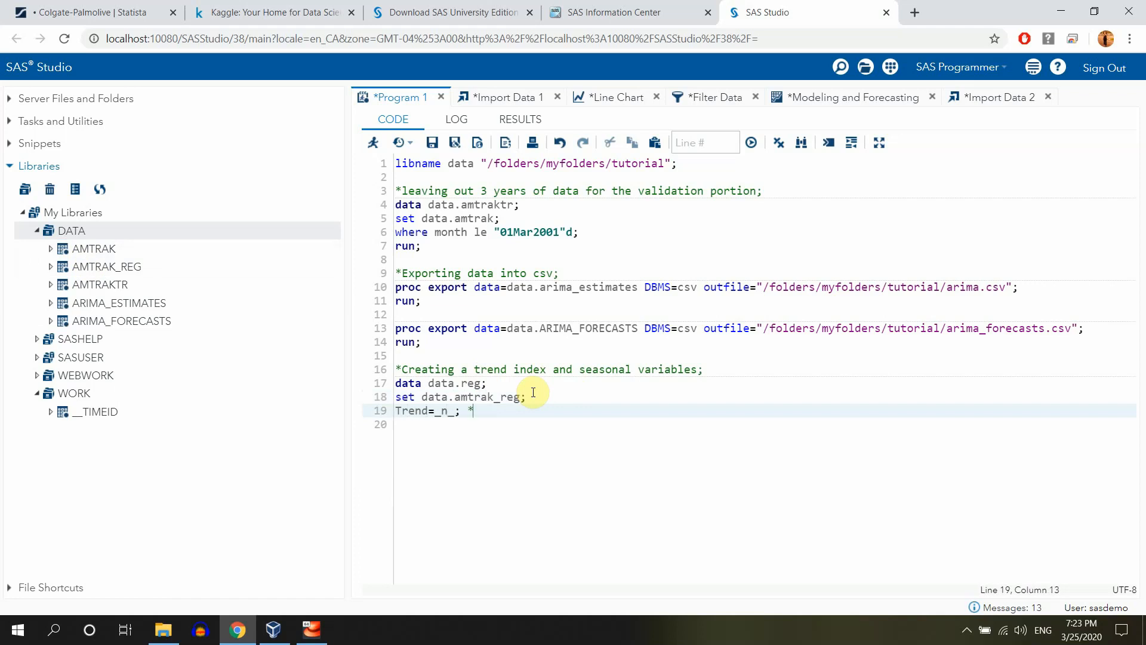
pyautogui.write('crea')
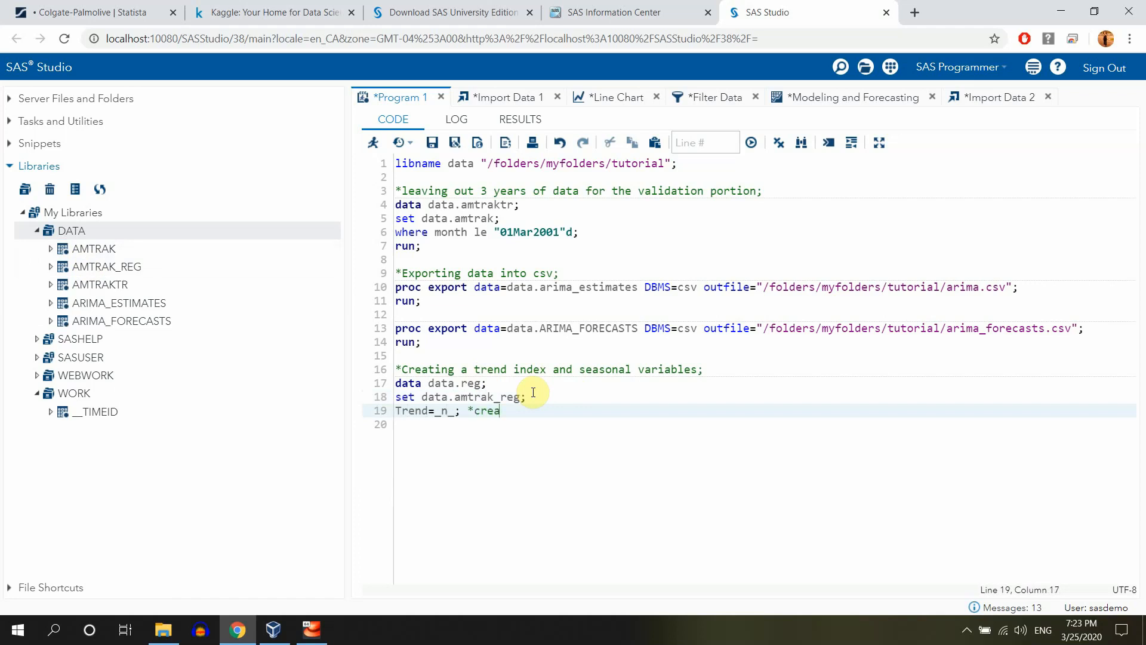
pyautogui.write('tes')
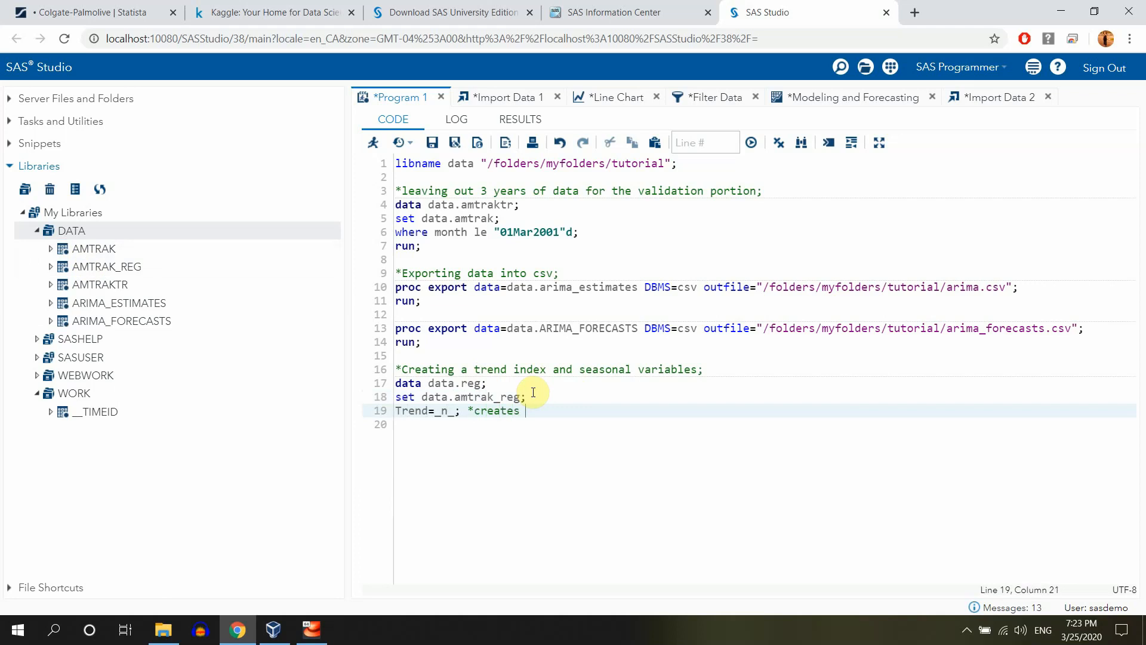
pyautogui.write('a sequenti')
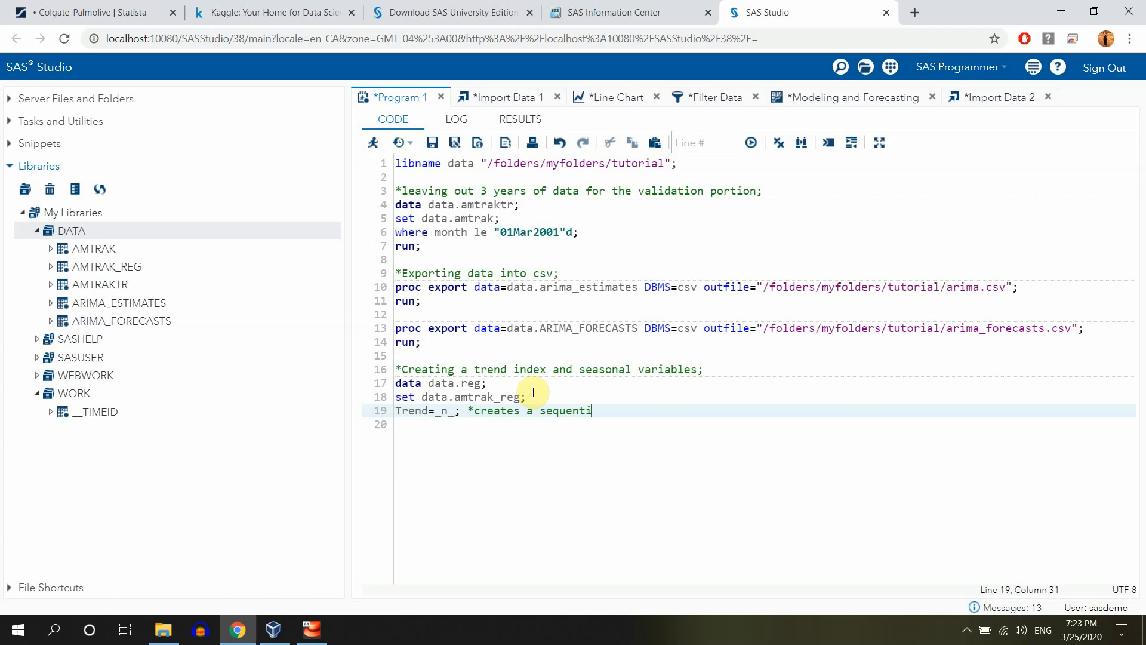
pyautogui.write('al list of numbe')
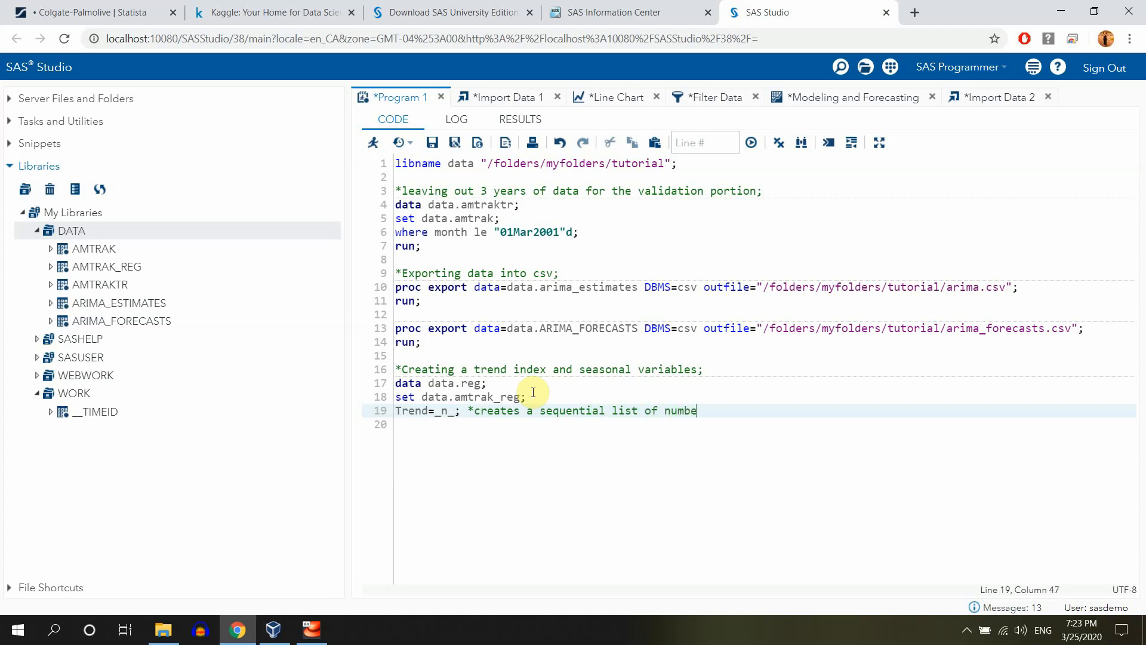
pyautogui.write('rs ;')
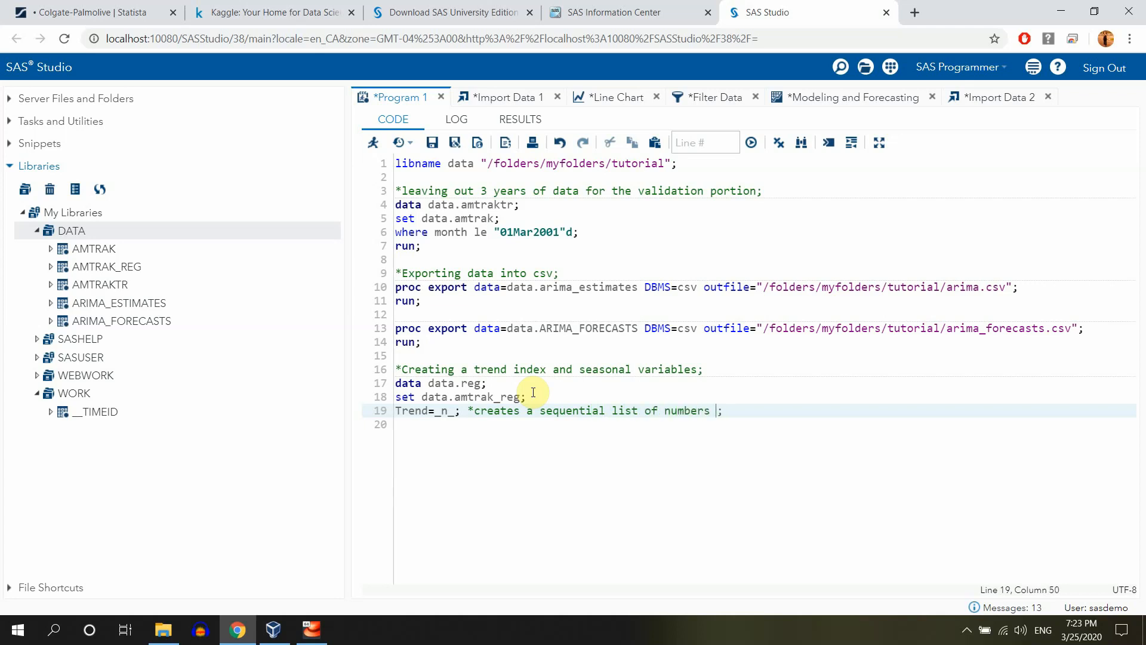
pyautogui.write('from 1 to n')
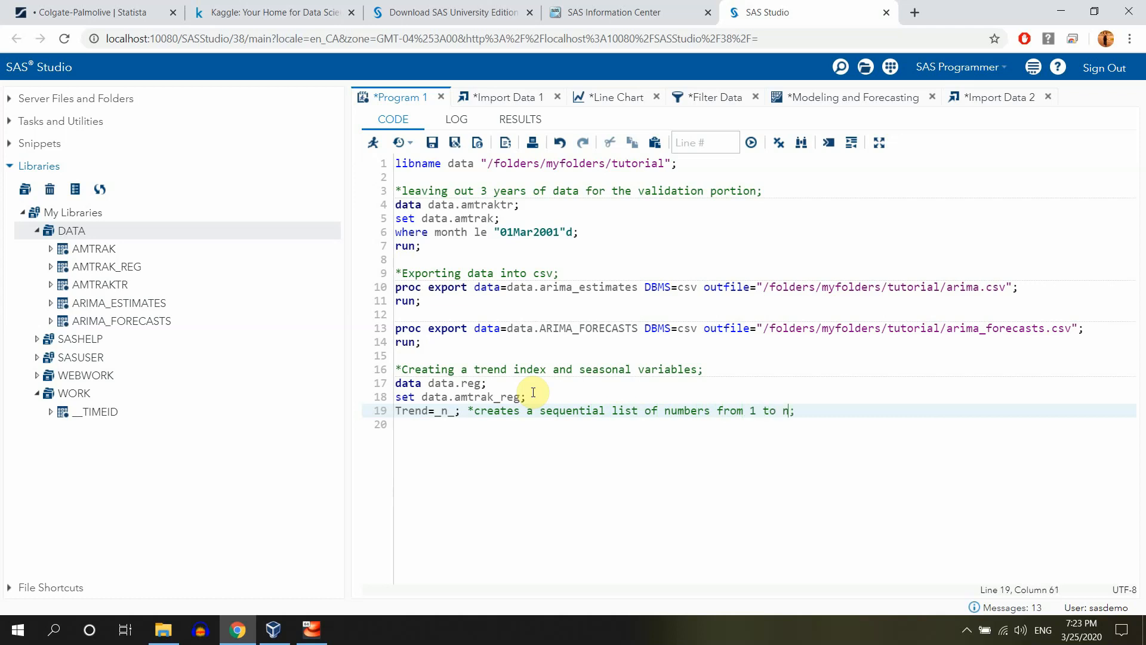
pyautogui.press('Return')
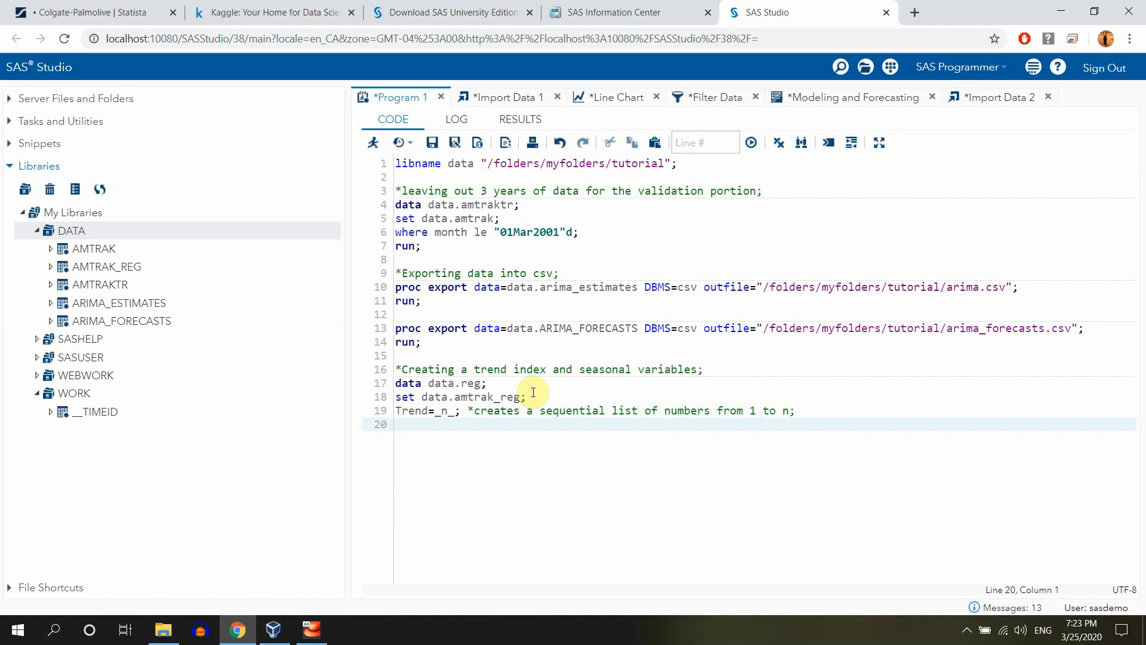
# Add if month(Month)=1 then Jan=1; else Jan=0; and close the step with run;
pyautogui.click(395, 424)
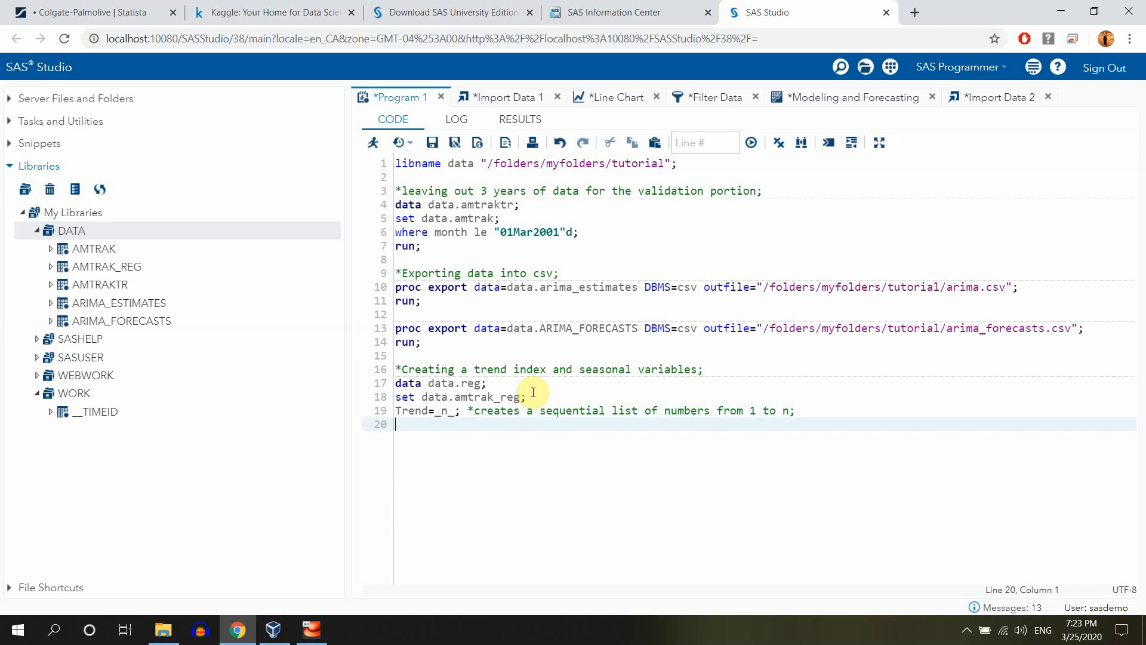
pyautogui.write('if month')
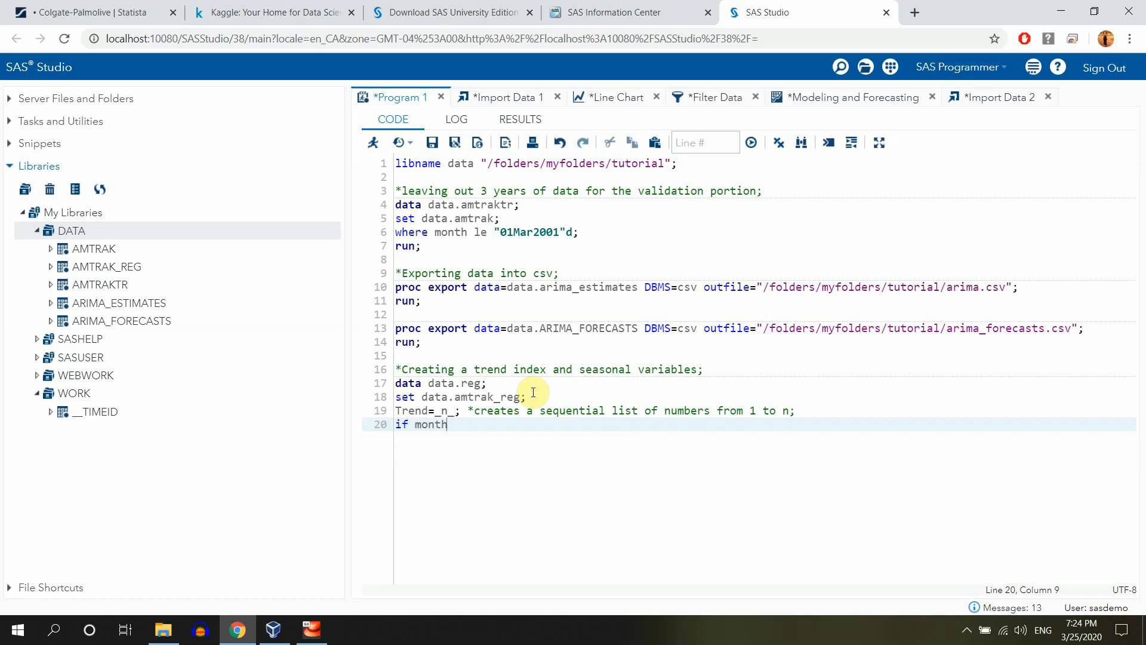
pyautogui.write('()')
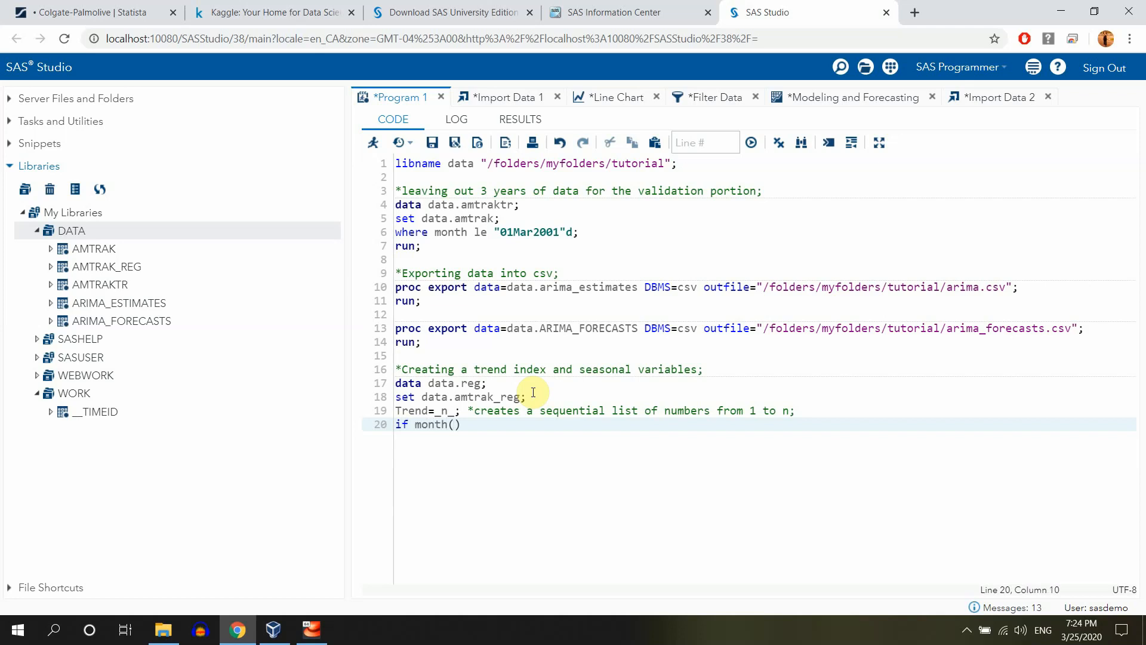
pyautogui.write('Month')
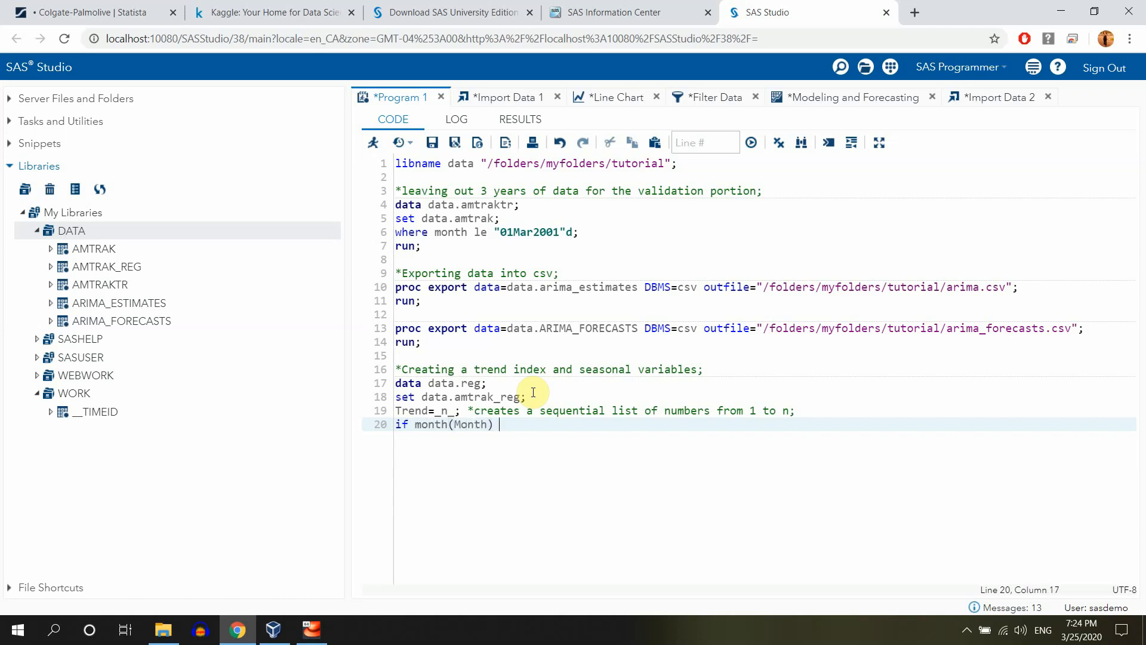
pyautogui.write('=1')
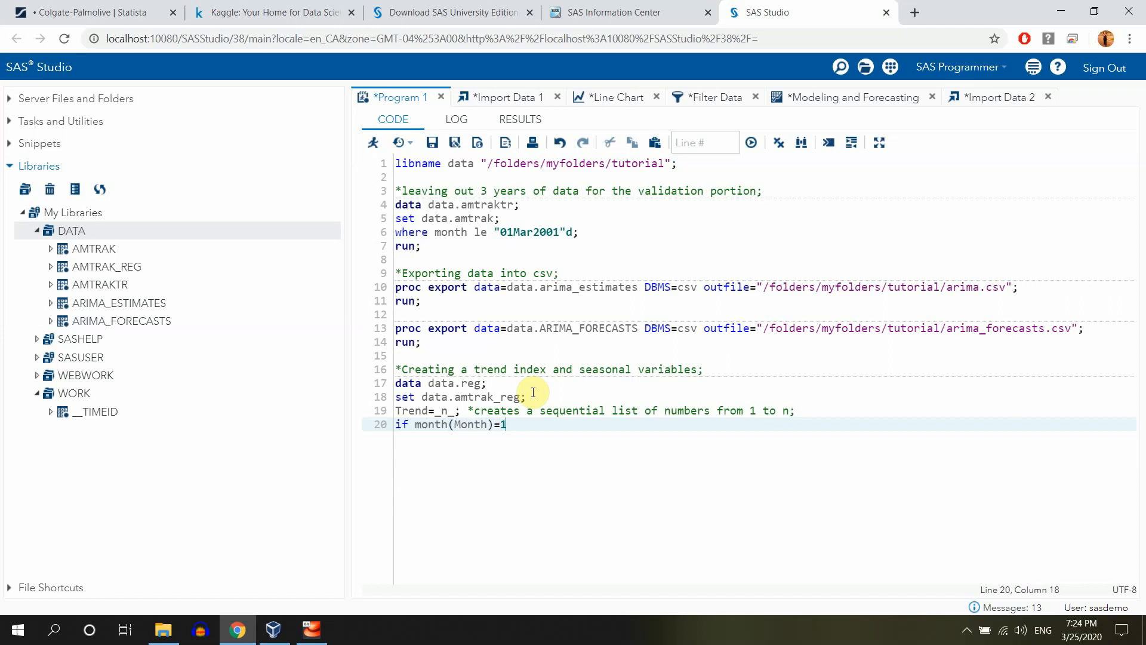
pyautogui.write('then Jan=')
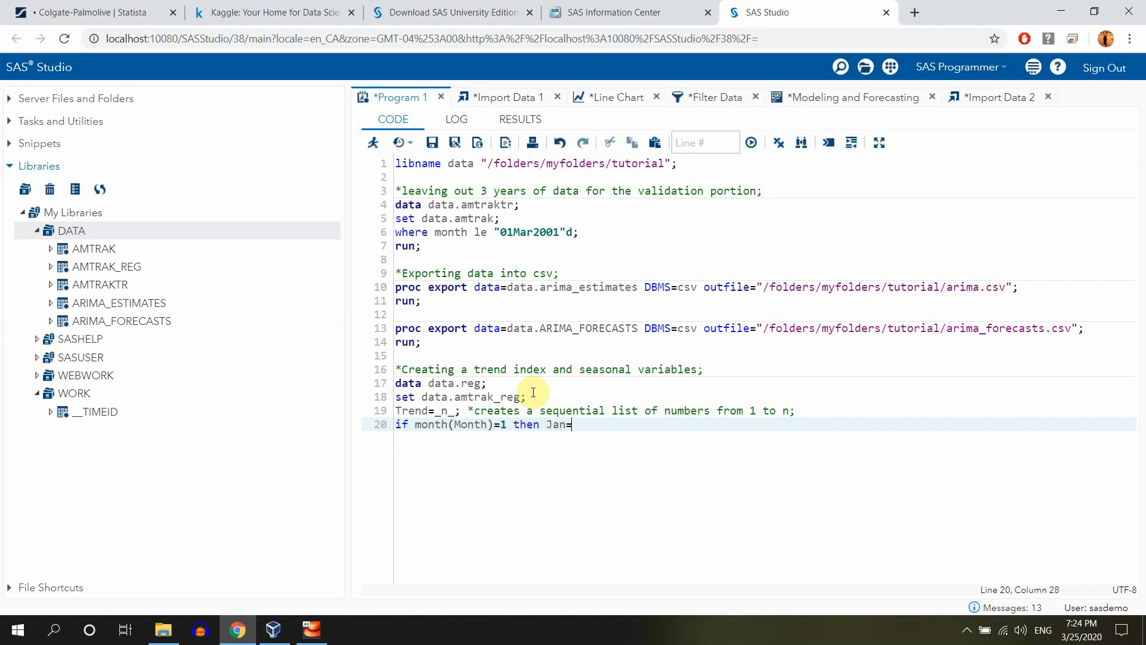
pyautogui.write('1;')
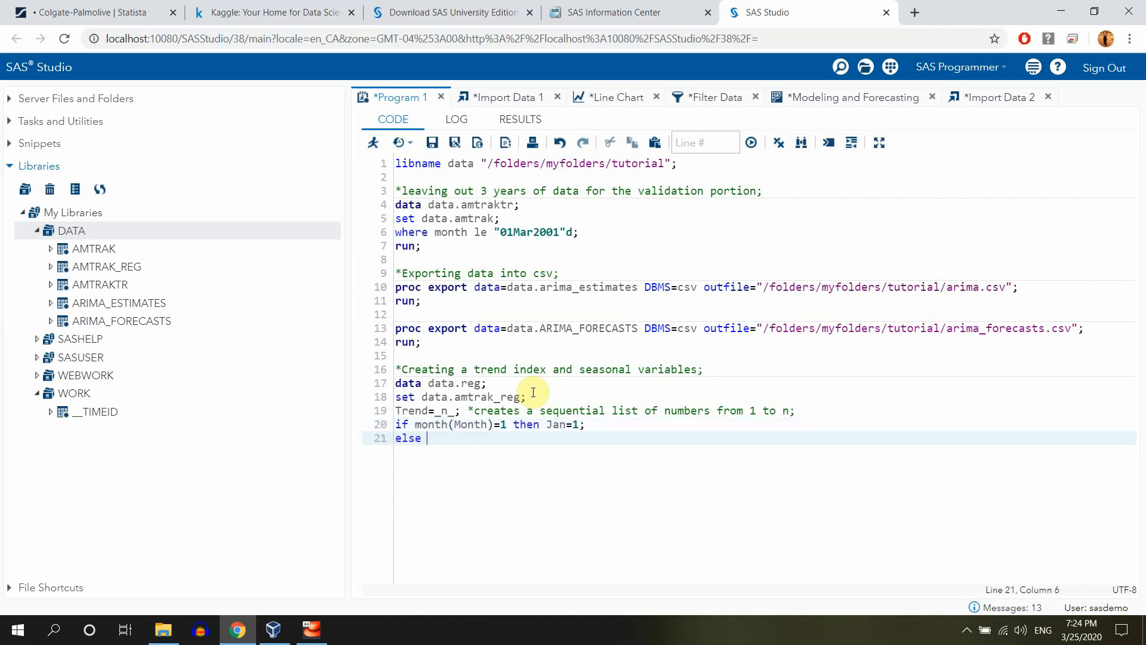
pyautogui.write('Jan=0;')
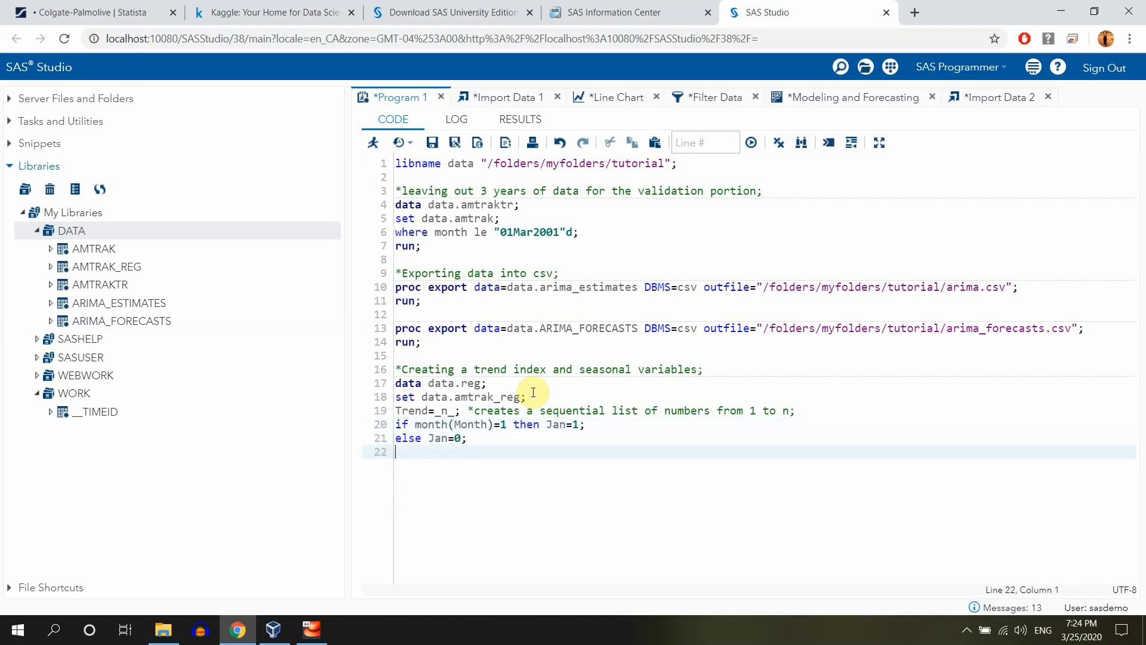
pyautogui.write('run;')
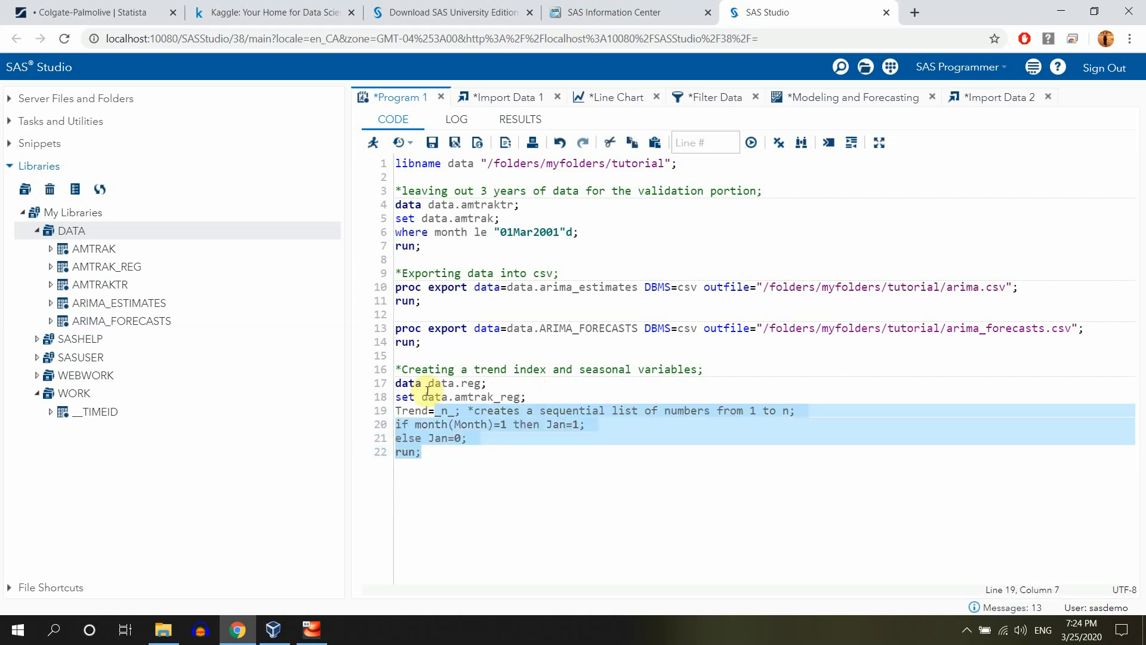
# Run the data.reg step and view DATA.REG with Month, Ridership, Trend and Jan columns
pyautogui.click(373, 142)
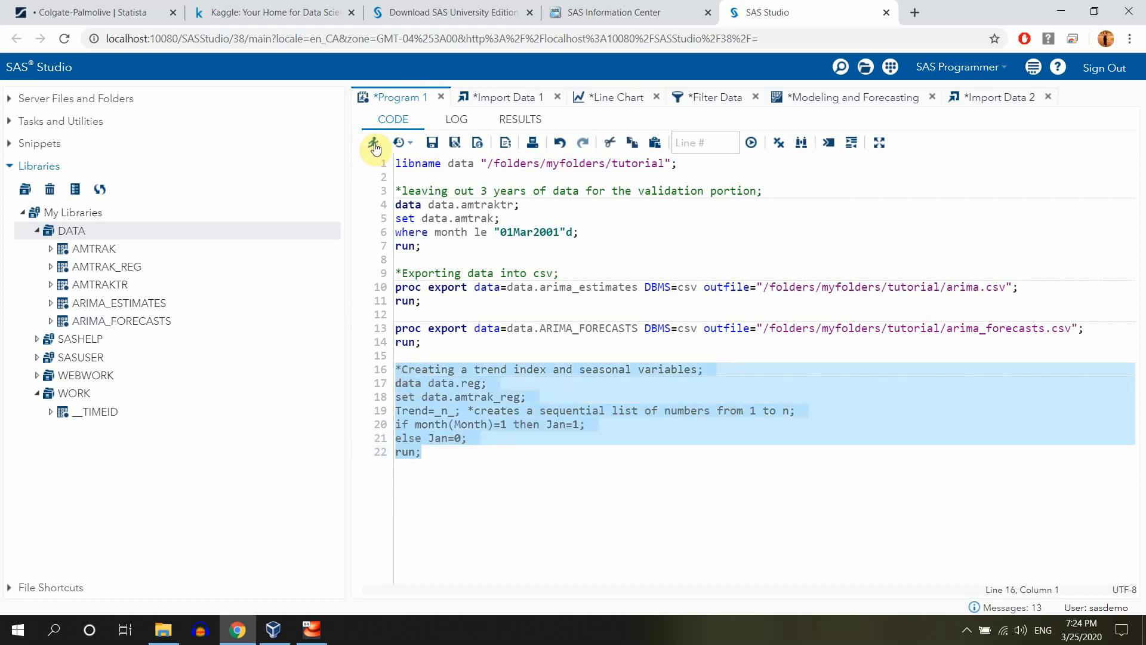
pyautogui.click(374, 142)
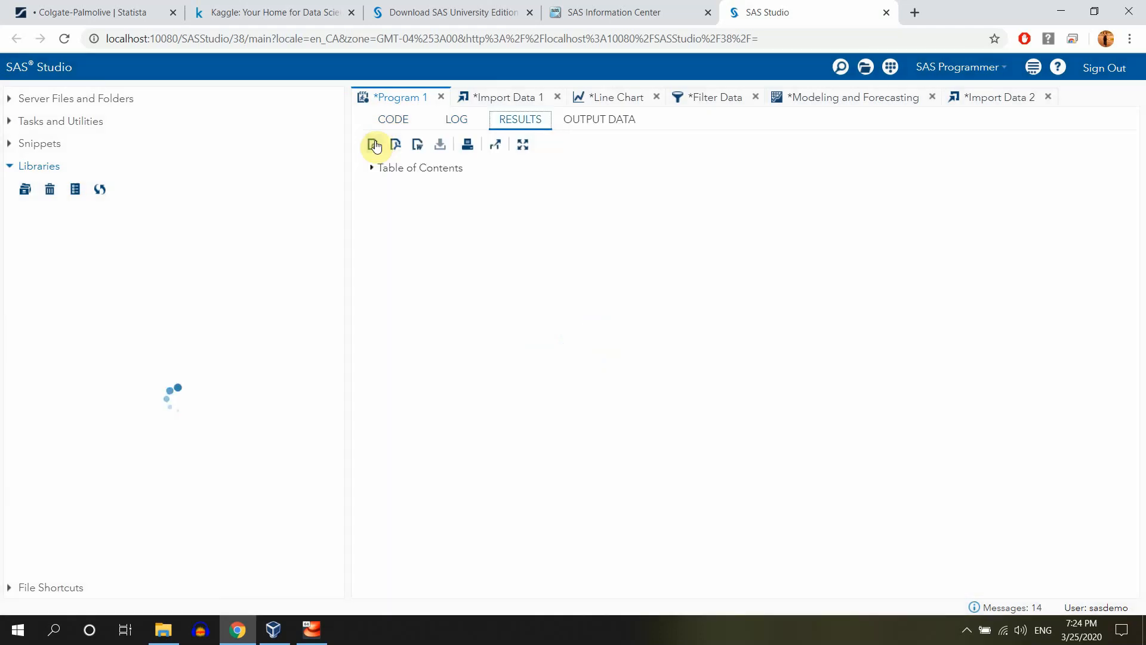
pyautogui.click(598, 120)
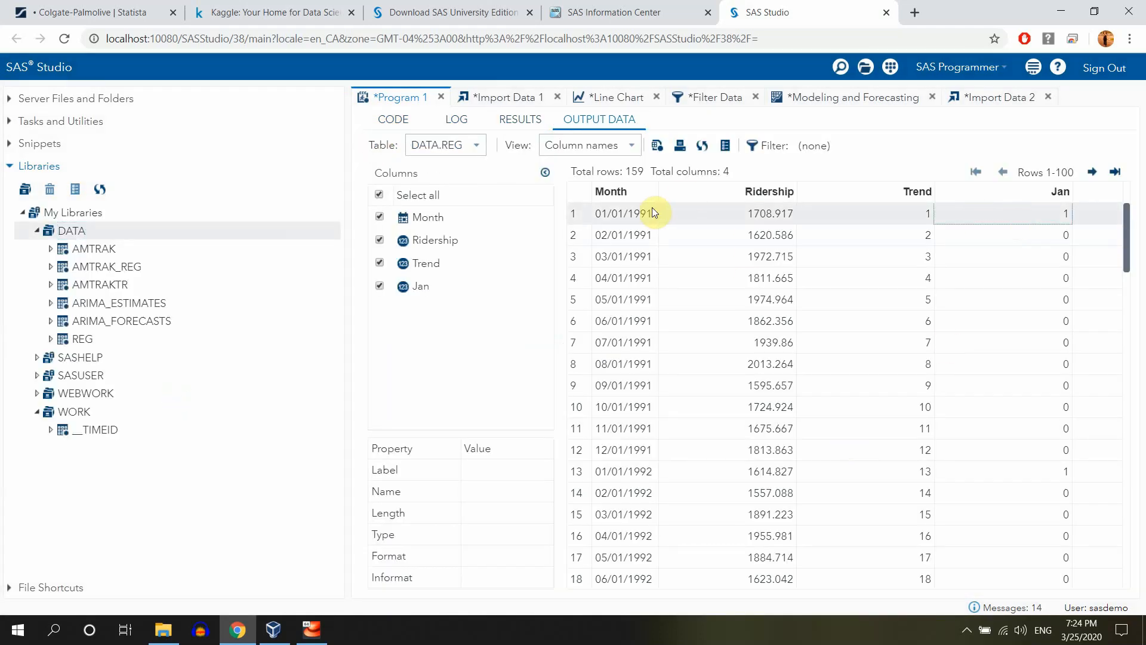
pyautogui.moveTo(630, 217)
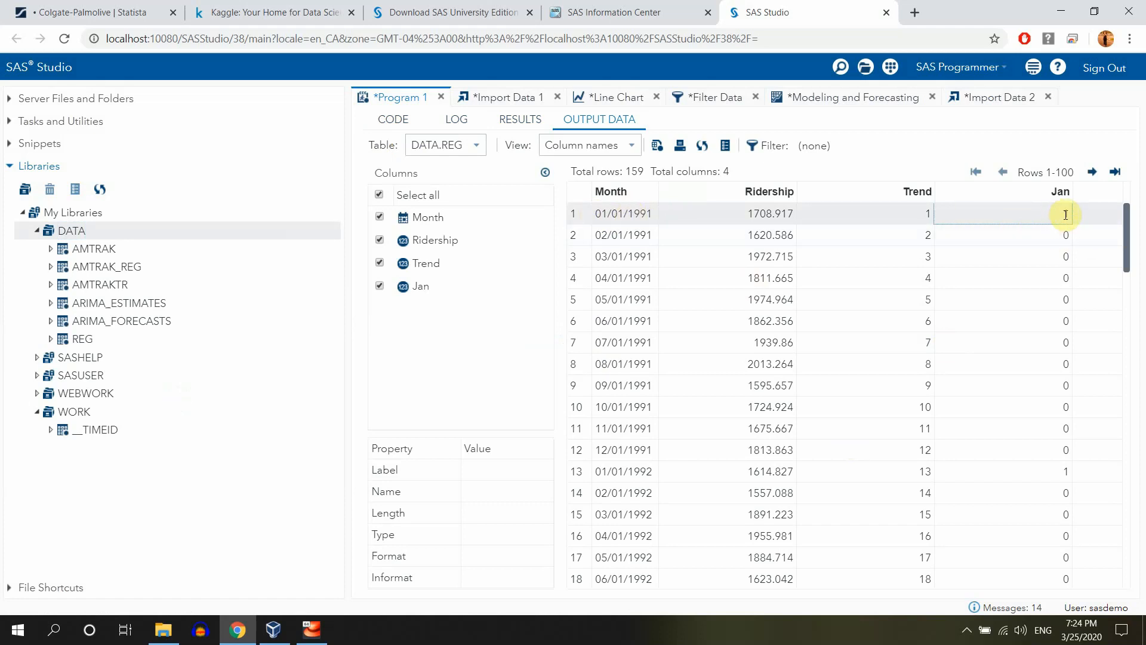
pyautogui.click(1037, 471)
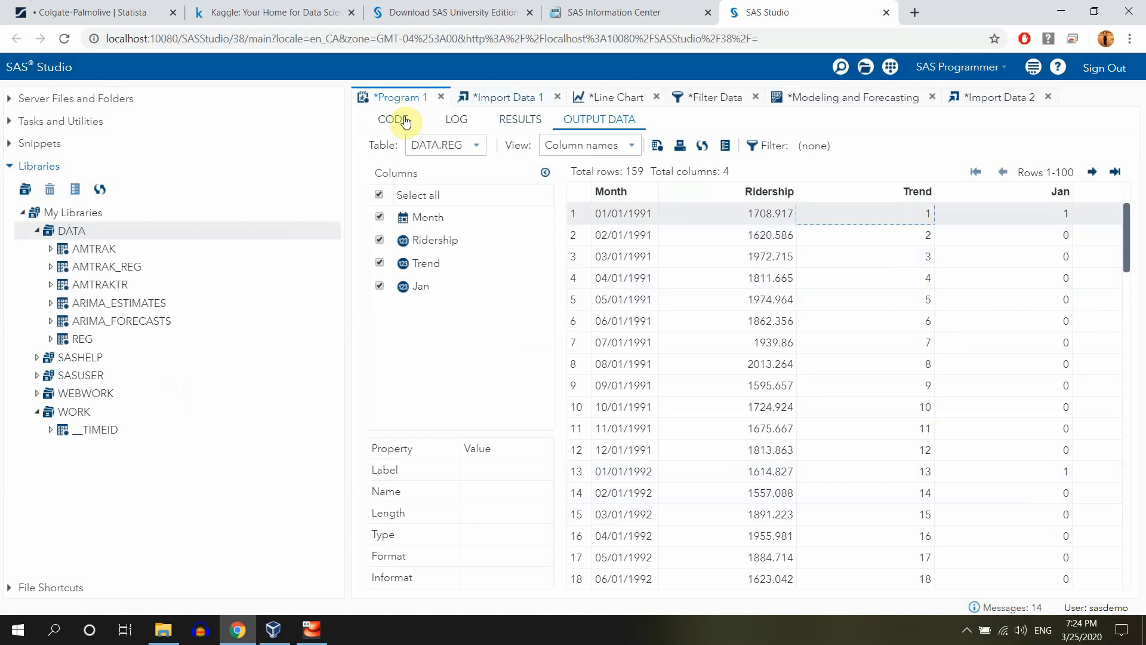
# Copy the if/else block to create Feb, Mar and Apr dummies for months 2, 3 and 4
pyautogui.click(392, 119)
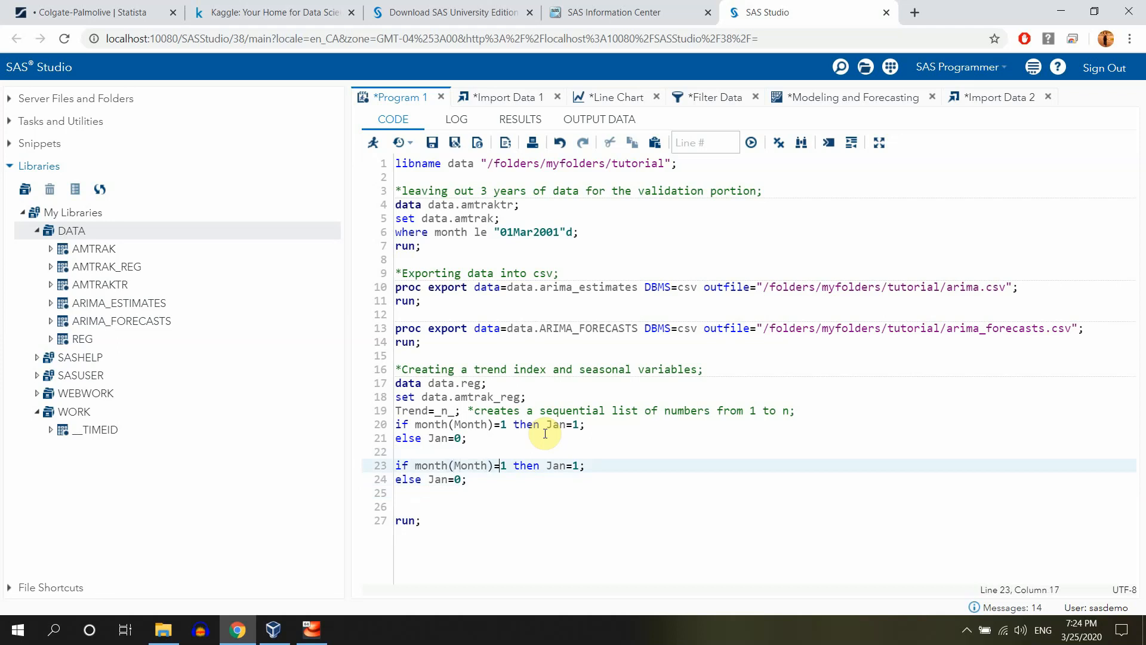
pyautogui.write('2')
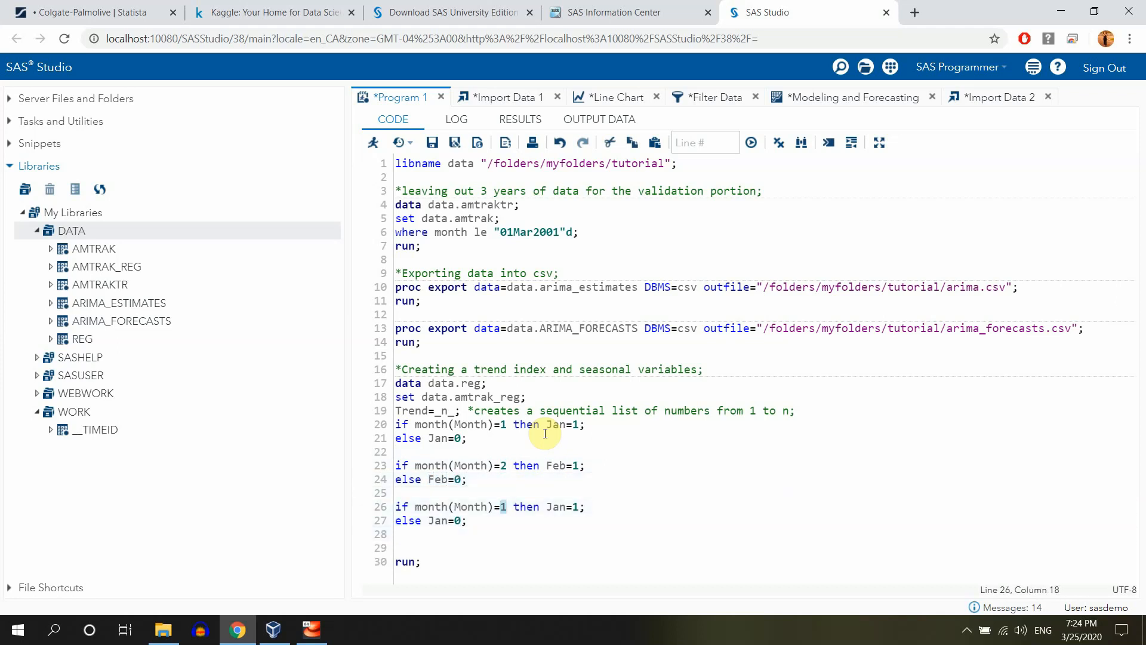
pyautogui.write('3')
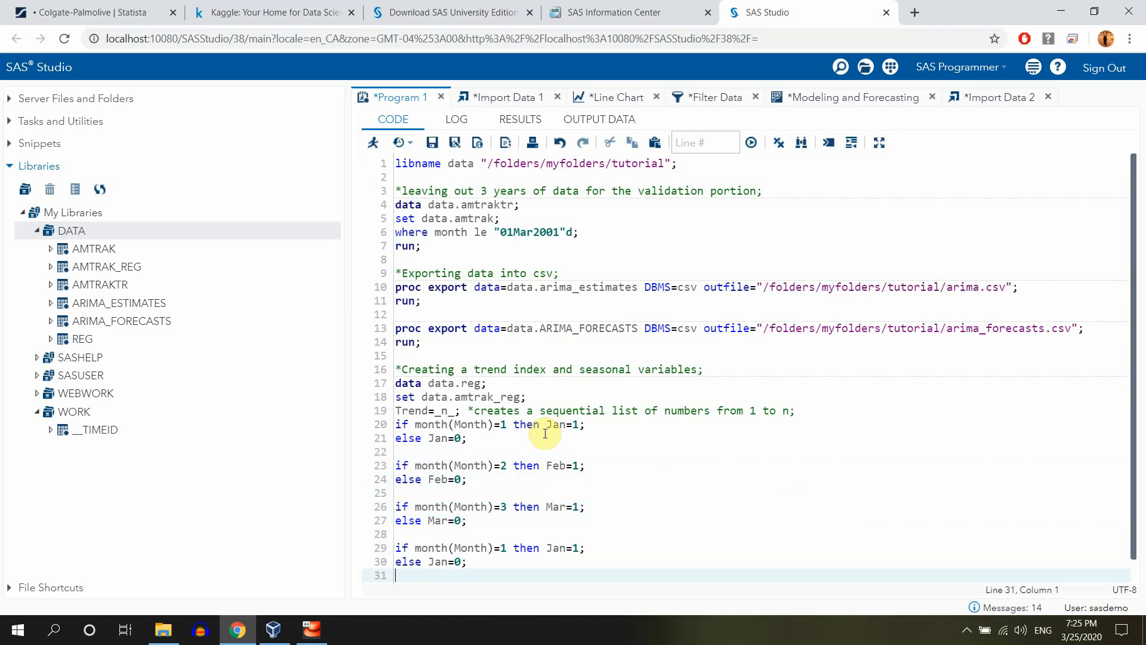
pyautogui.click(506, 548)
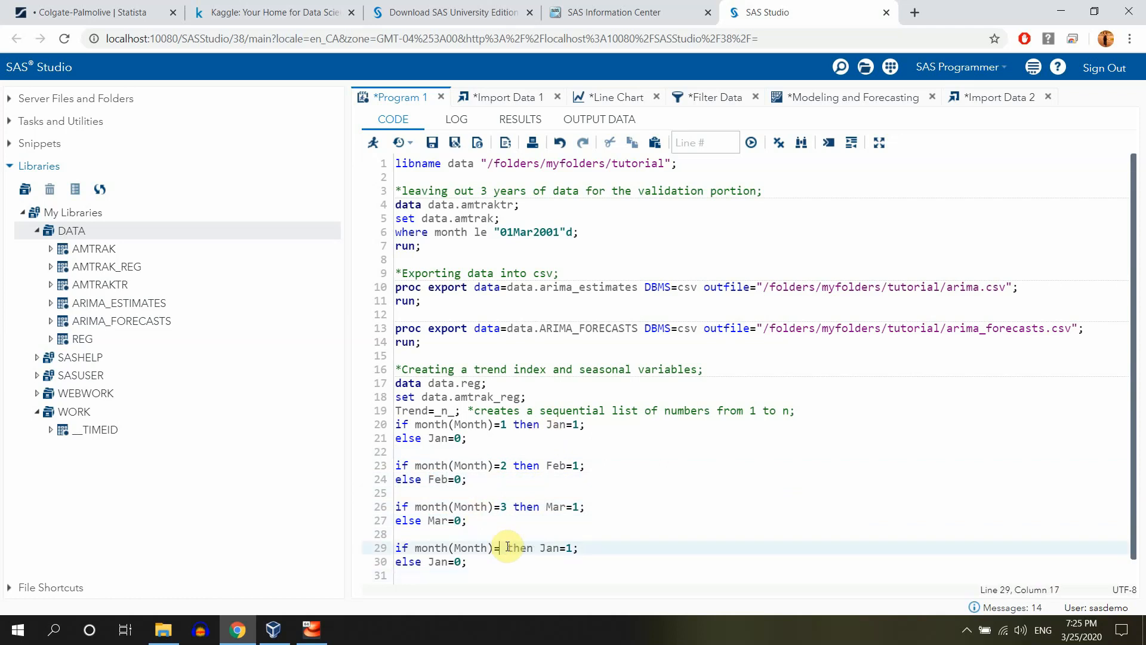
pyautogui.write('4')
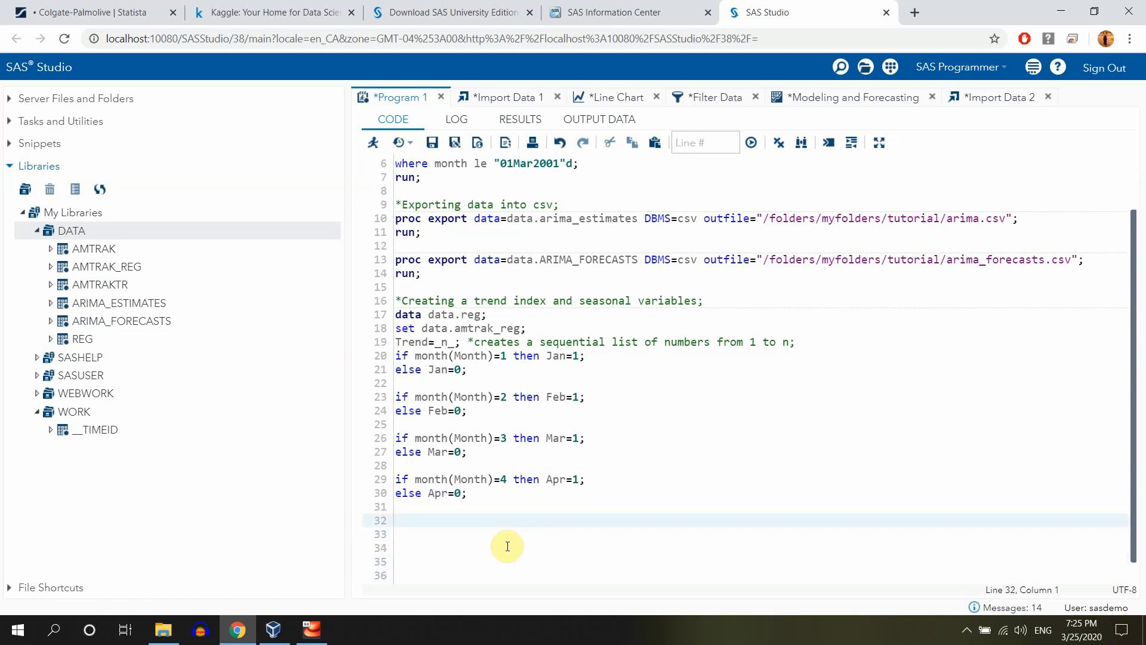
# Paste further blocks for May, June and Jul dummies with months 5, 6 and 7
pyautogui.write('if month(Month)=1 then Jan=1;')
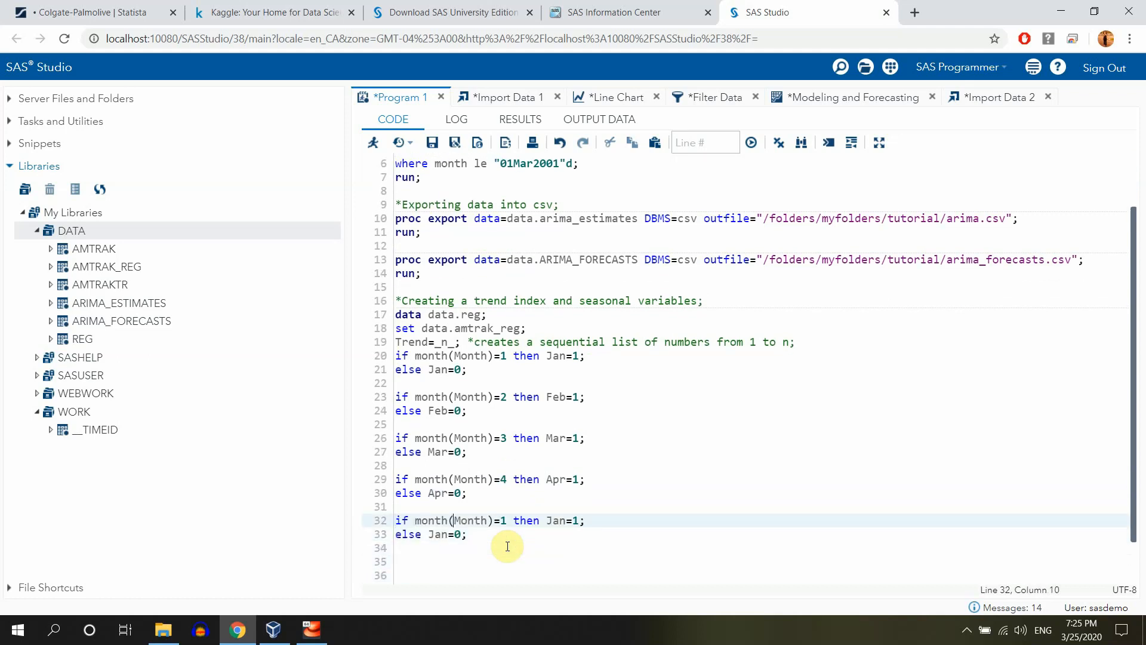
pyautogui.write('5')
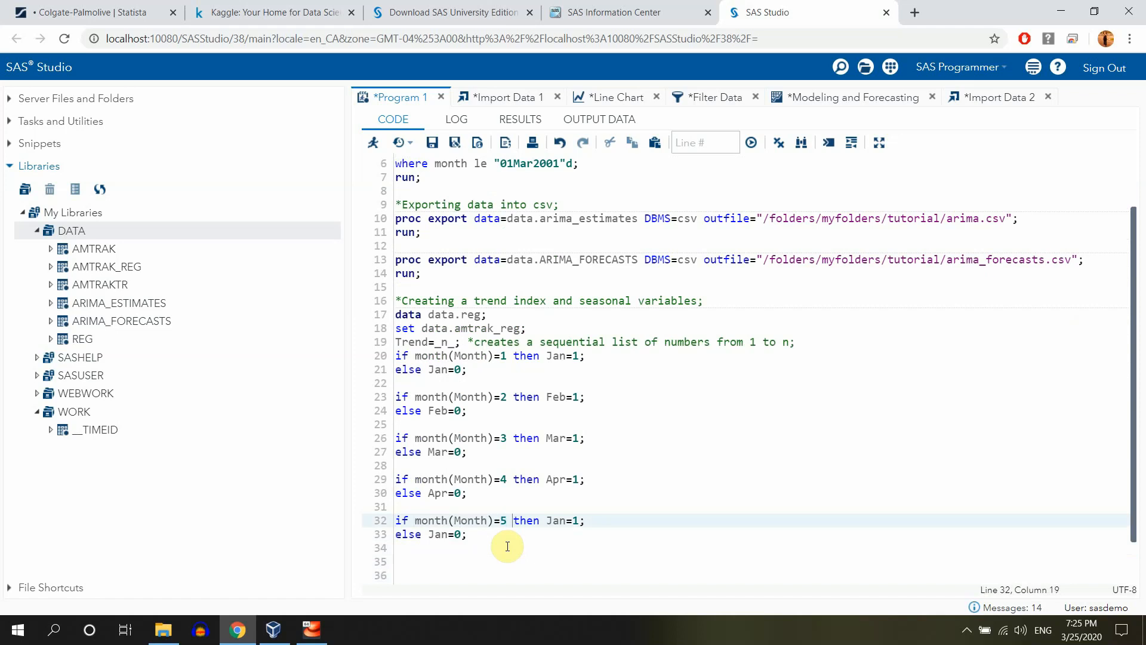
pyautogui.write('May')
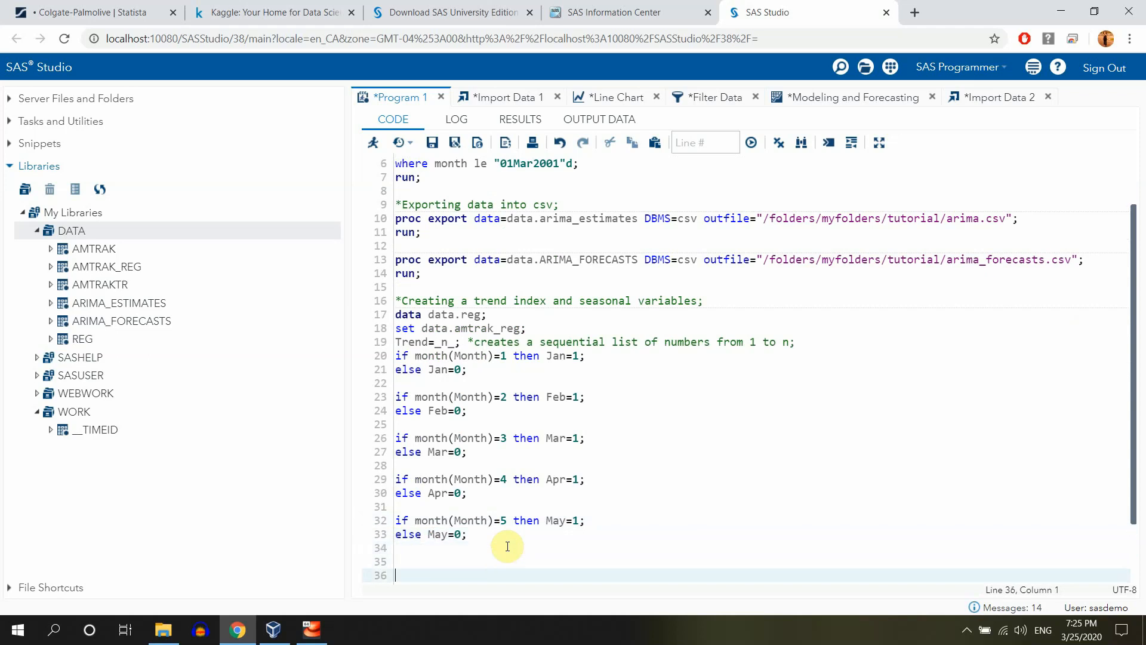
pyautogui.write('if month(Month)=1 then Jan=1;')
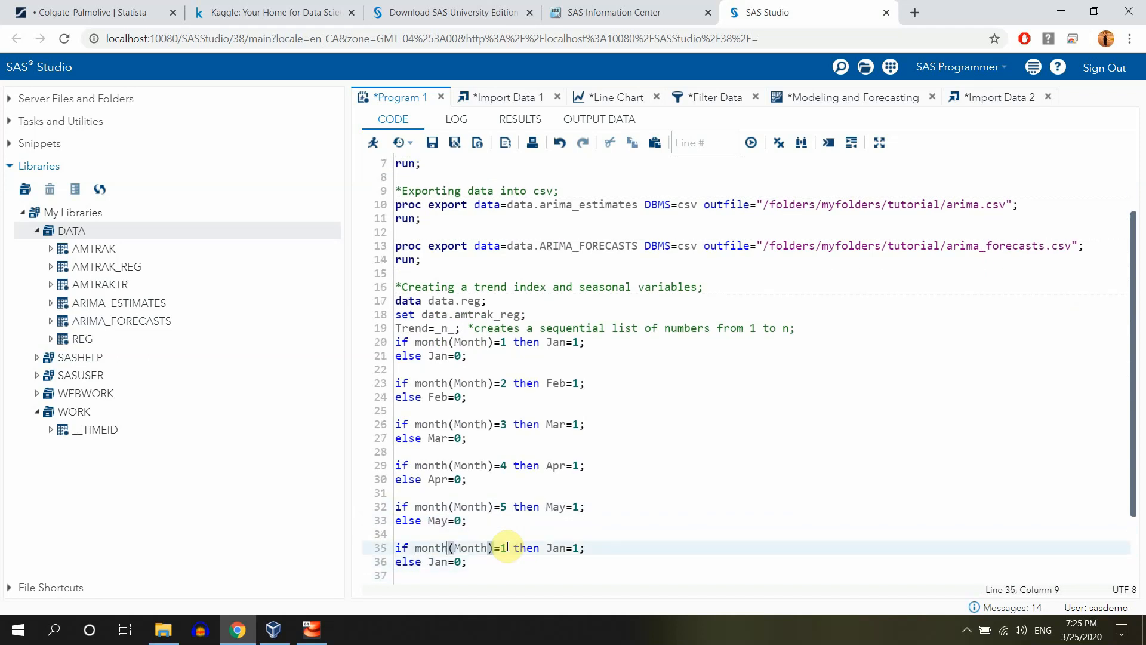
pyautogui.write('6')
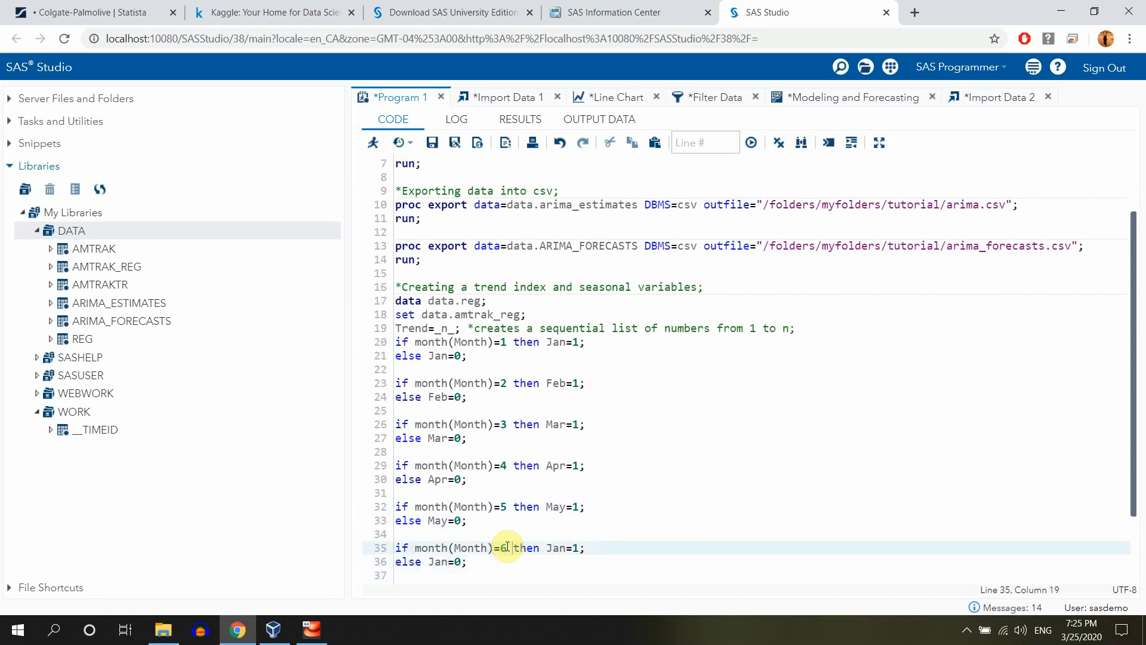
pyautogui.write('une')
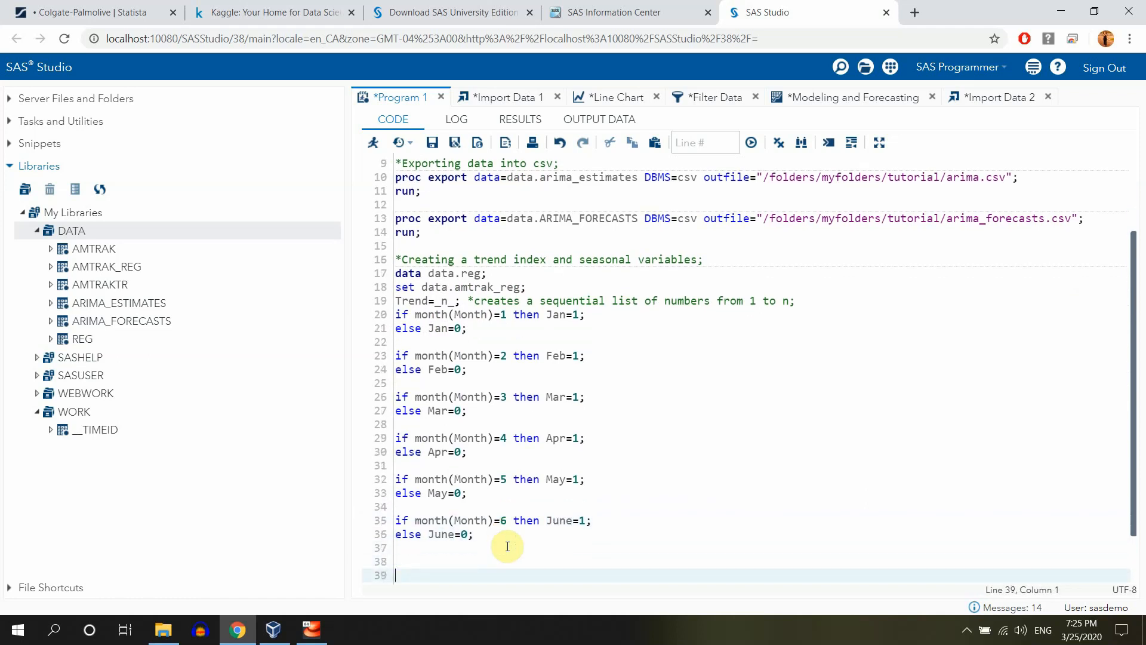
pyautogui.write('if month(Month)=1 then Jan=1;')
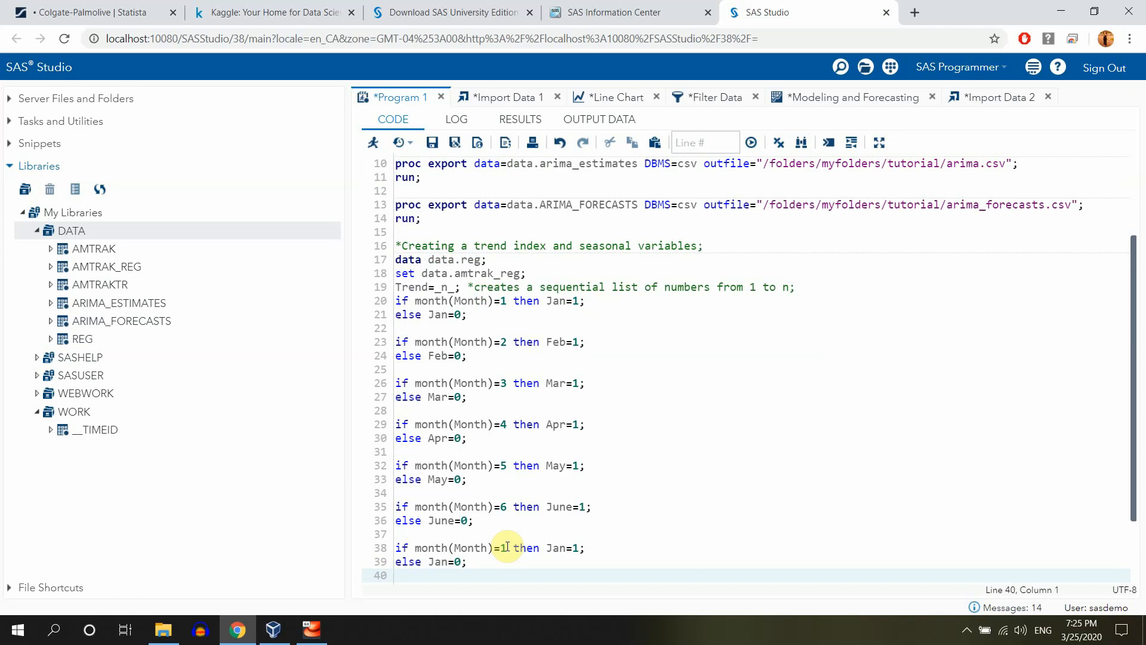
pyautogui.click(507, 549)
pyautogui.write('7')
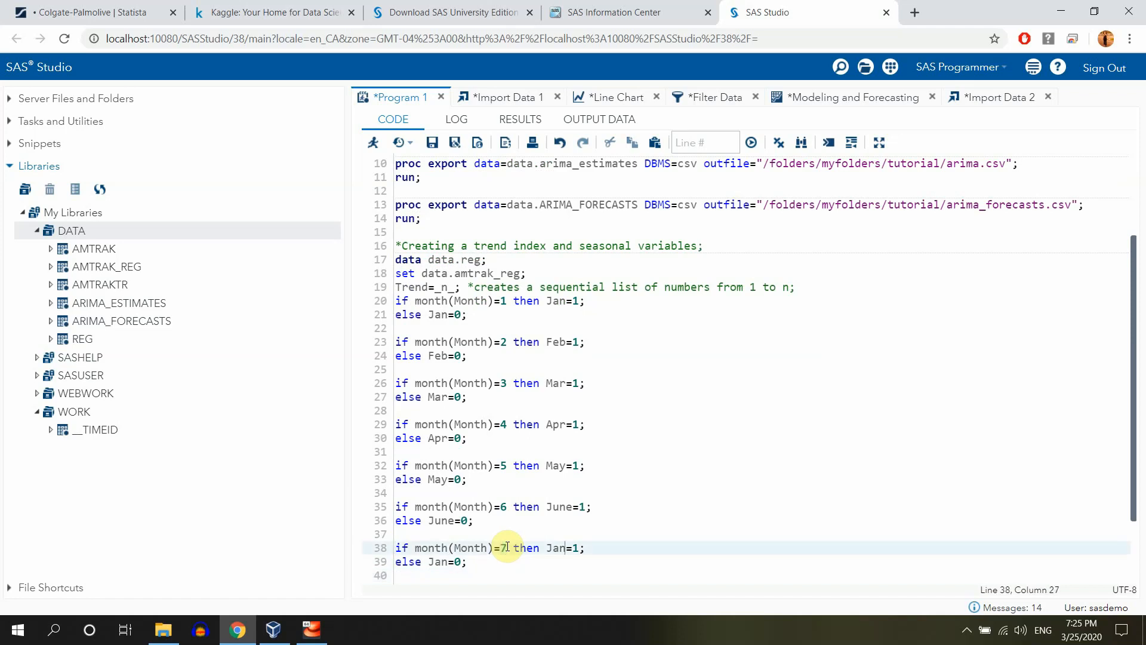
pyautogui.write('Jul')
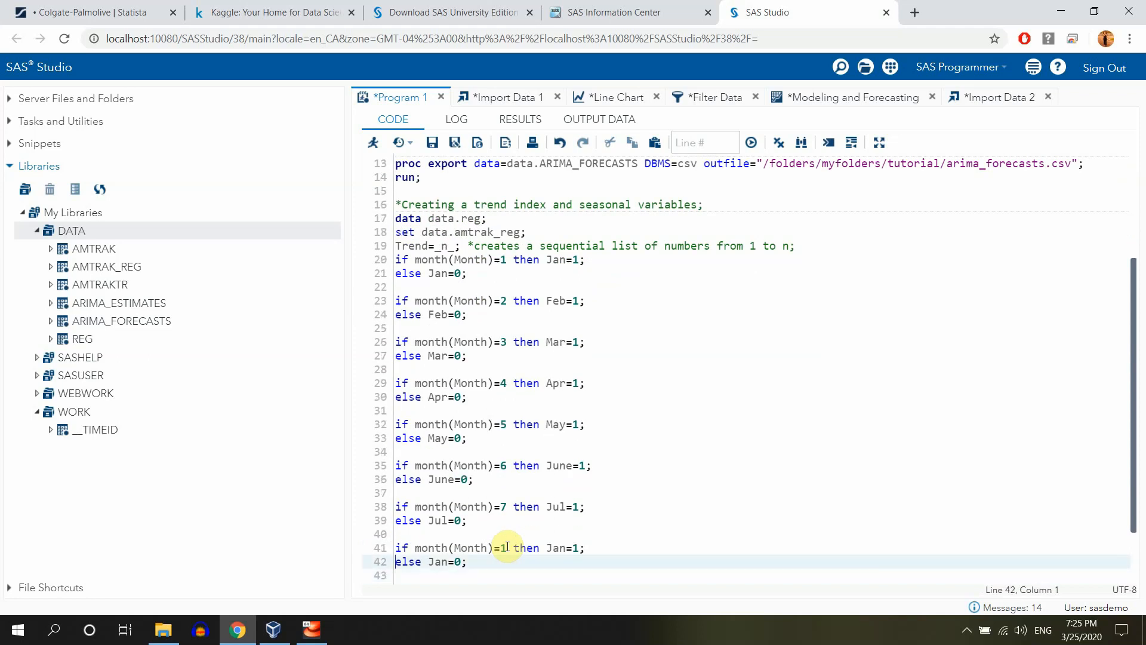
# Finish the remaining month dummies through Oct (month 10) and Nov, ending with run;
pyautogui.click(504, 548)
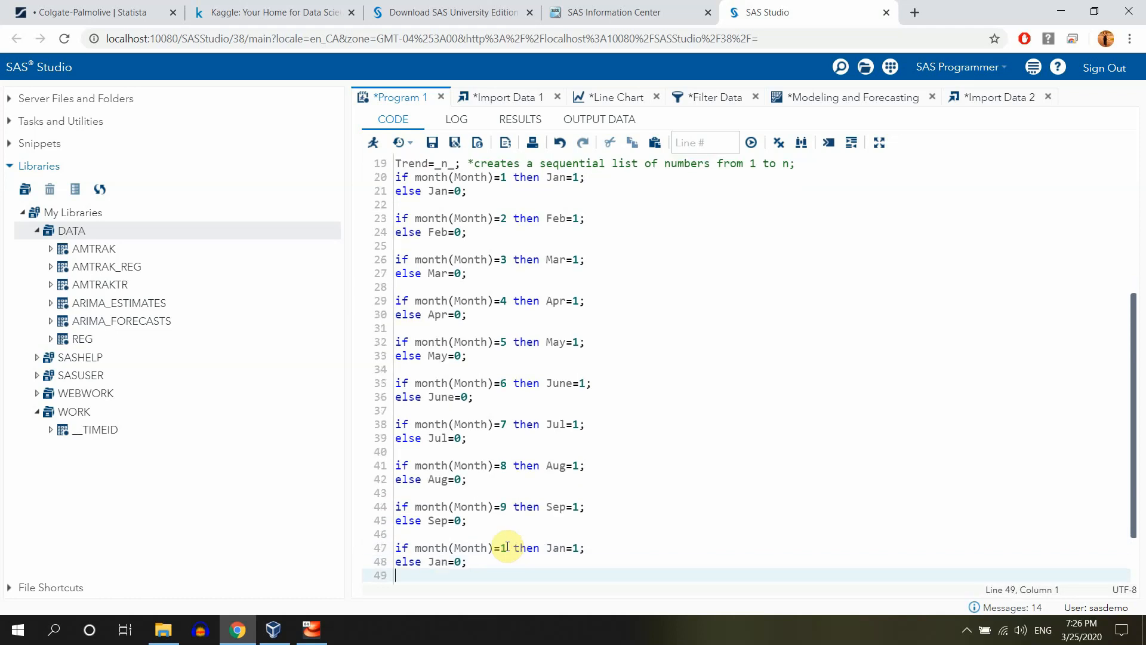
pyautogui.click(507, 548)
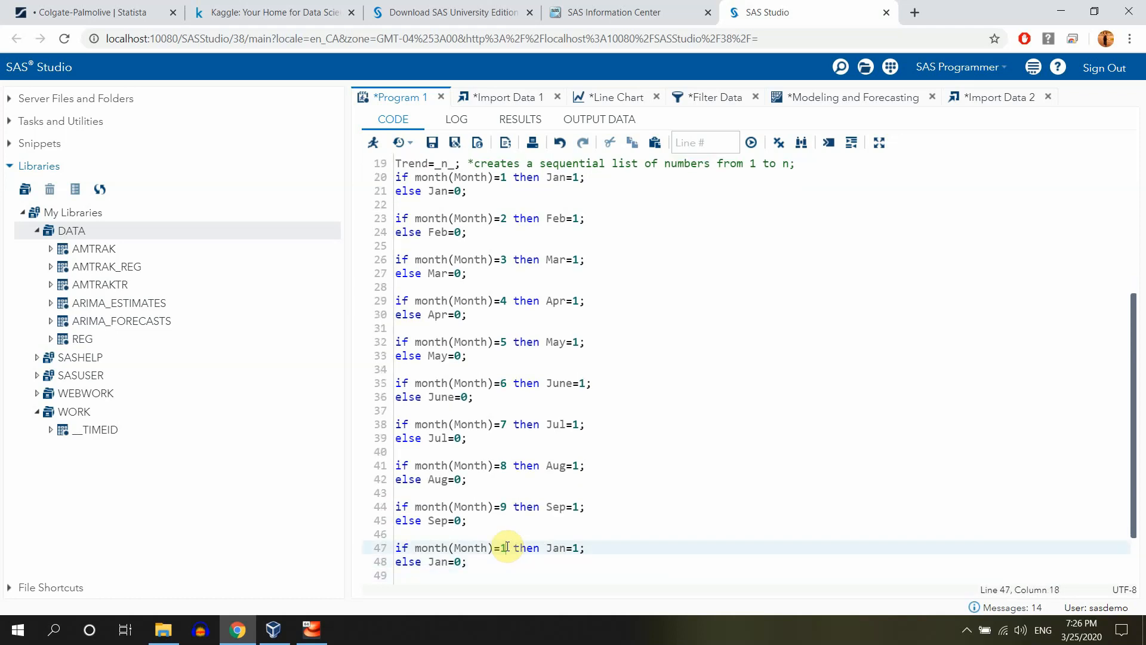
pyautogui.write('0')
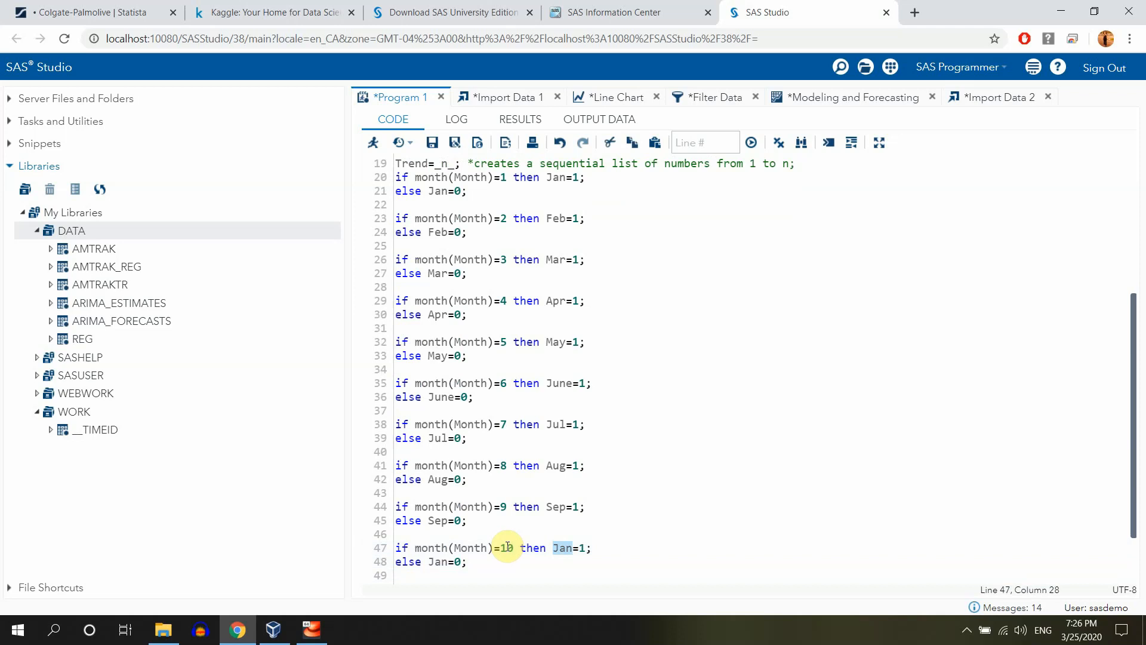
pyautogui.write('Oct')
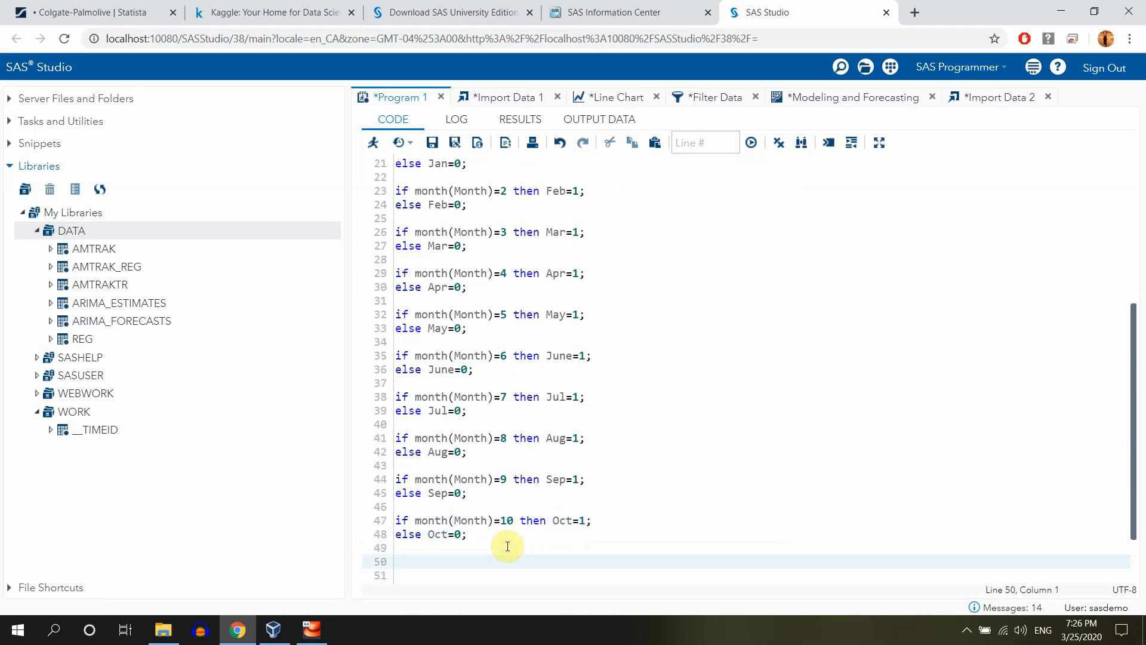
pyautogui.write('if month(Month)=1 then Jan=1;')
pyautogui.click(762, 575)
pyautogui.write('else Jan=0;')
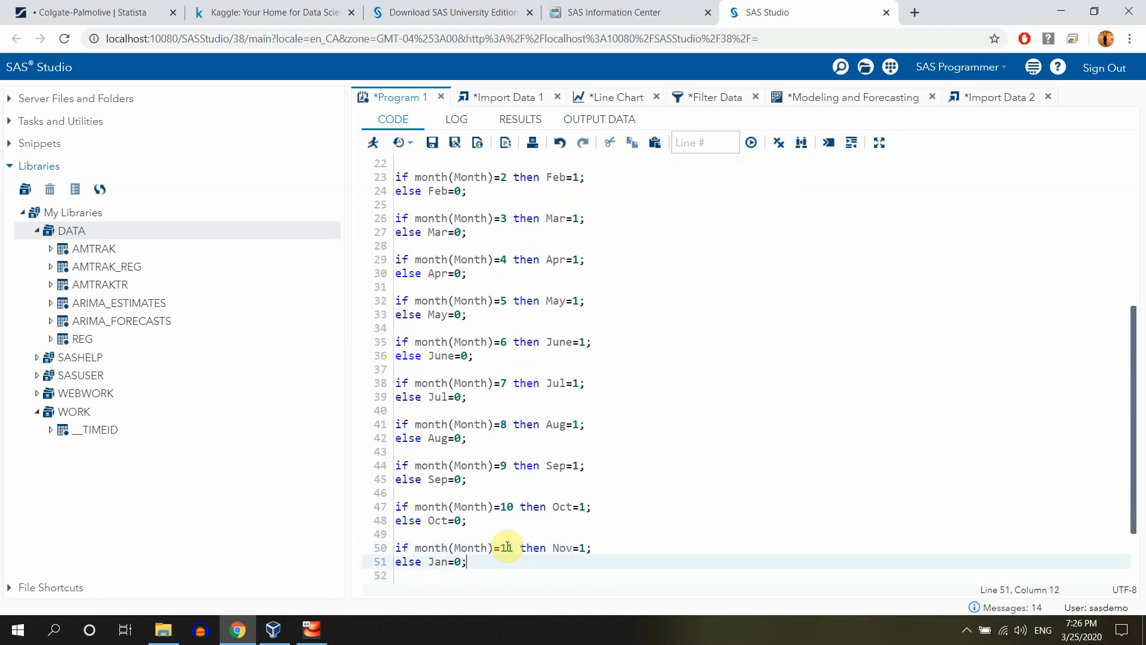
pyautogui.write('Nov')
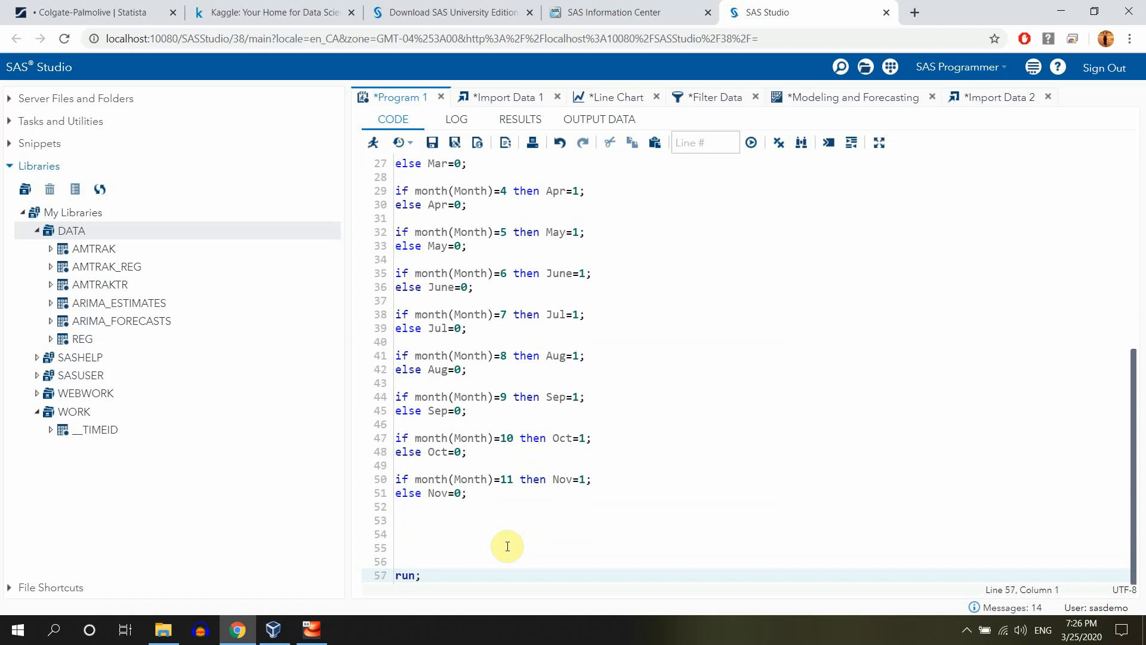
# Select the data.reg data step code from 'data data.reg;' down through 'run;'
pyautogui.scroll(3)
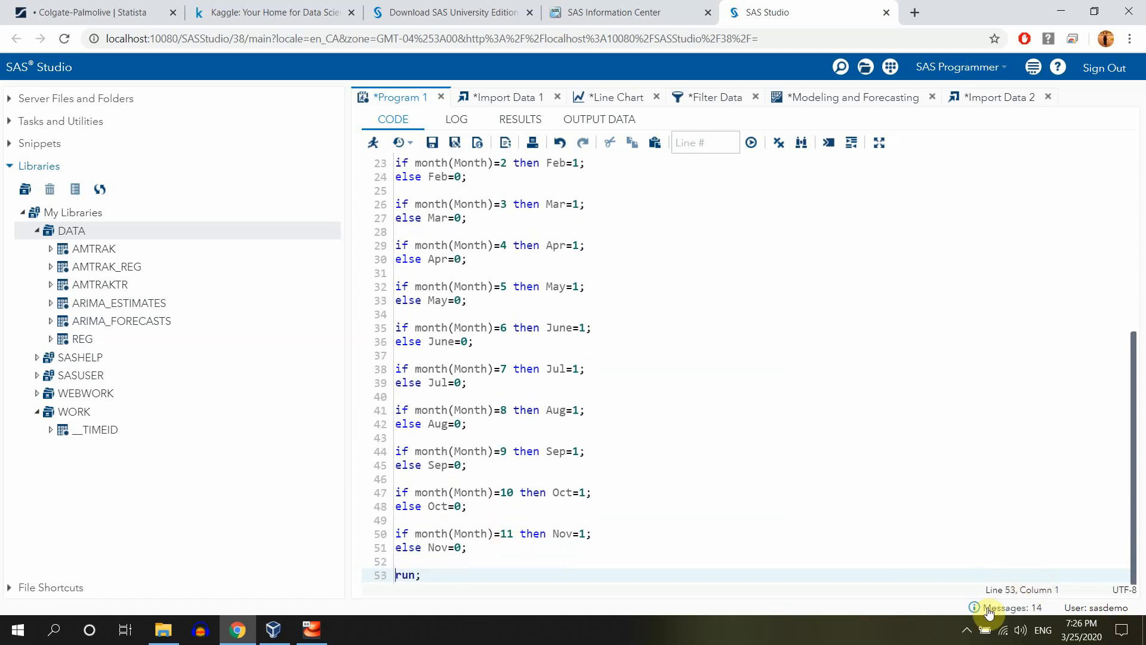
pyautogui.click(966, 630)
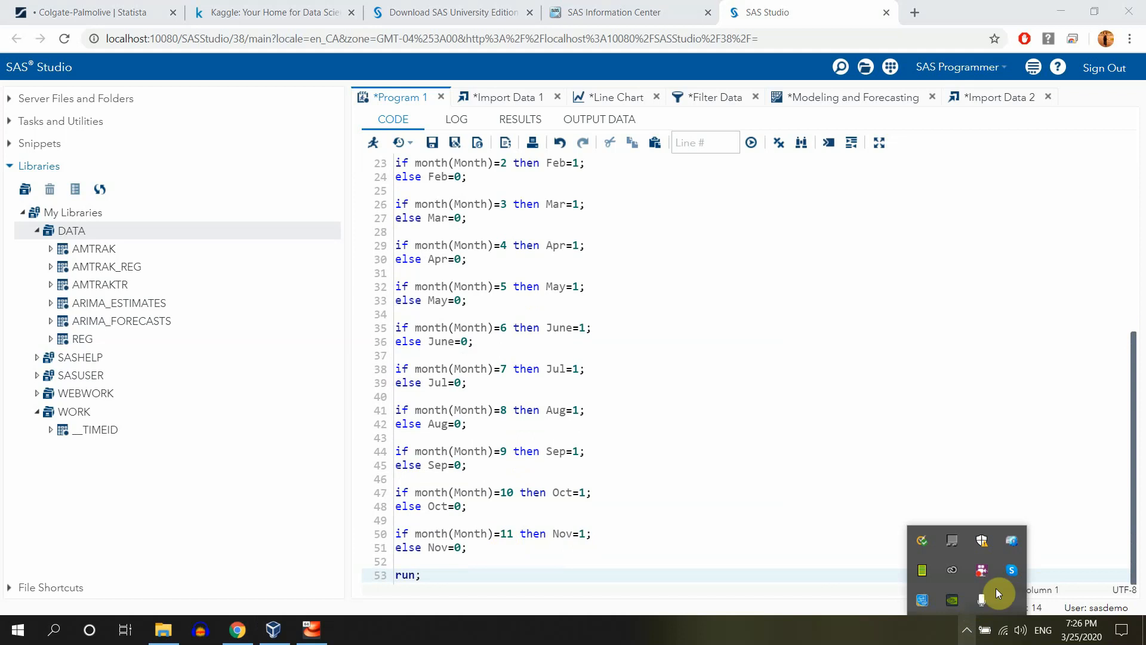
pyautogui.rightClick(982, 545)
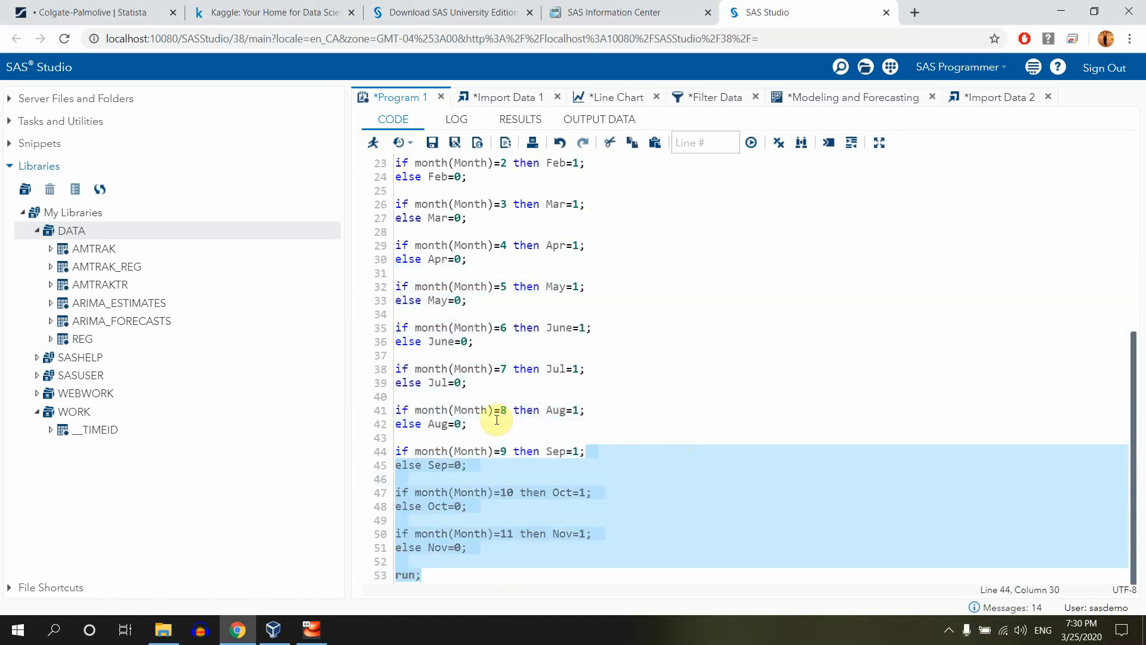
pyautogui.scroll(3)
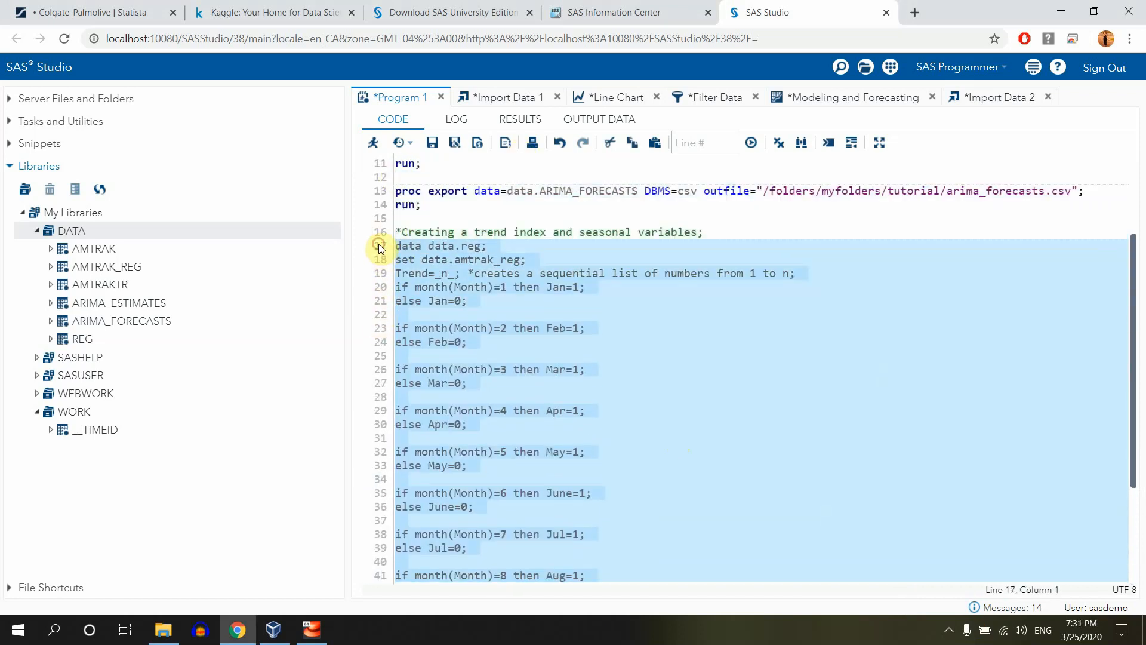
pyautogui.moveTo(373, 142)
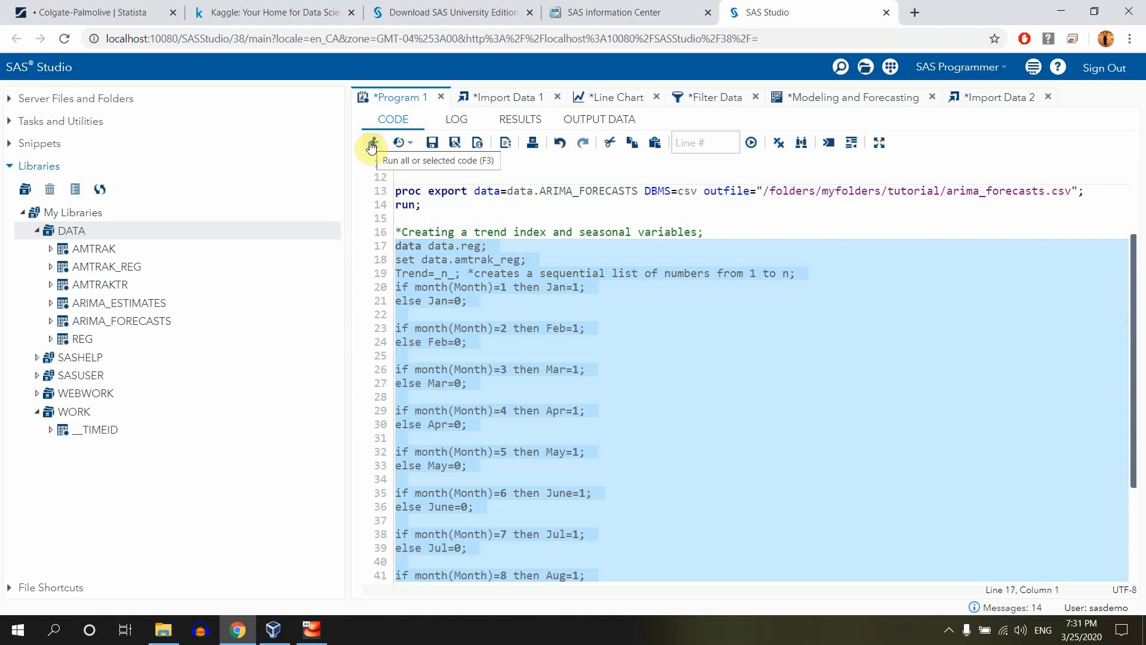
# Run the data step and inspect DATA.REG's 159 rows and 14 columns with Trend and month dummies
pyautogui.click(372, 142)
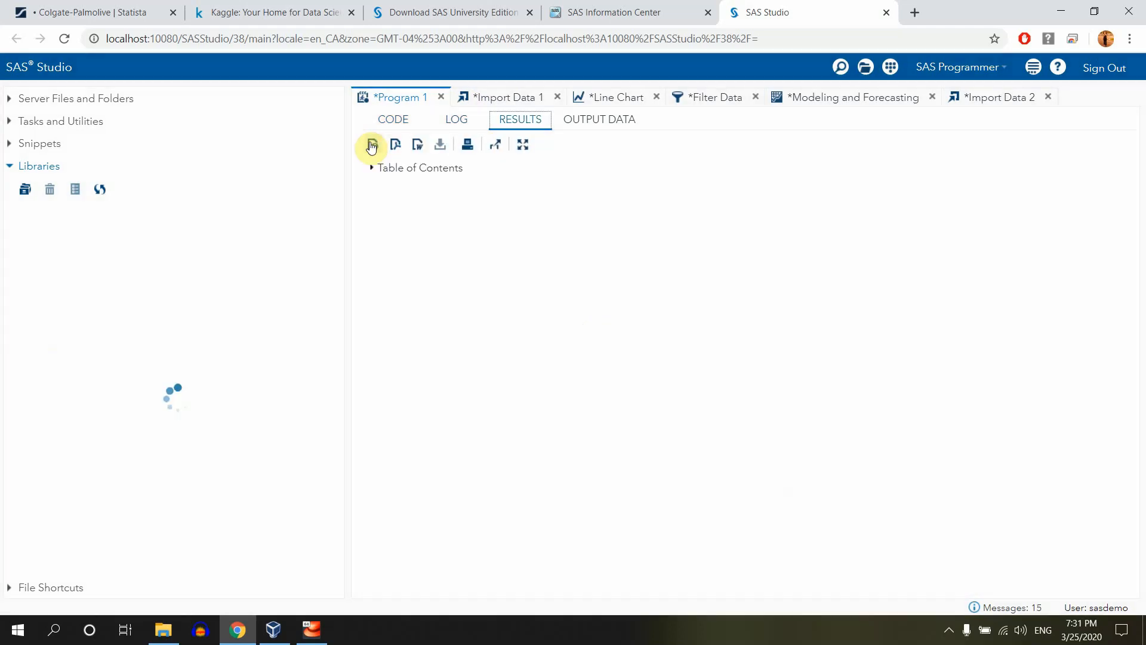
pyautogui.click(598, 119)
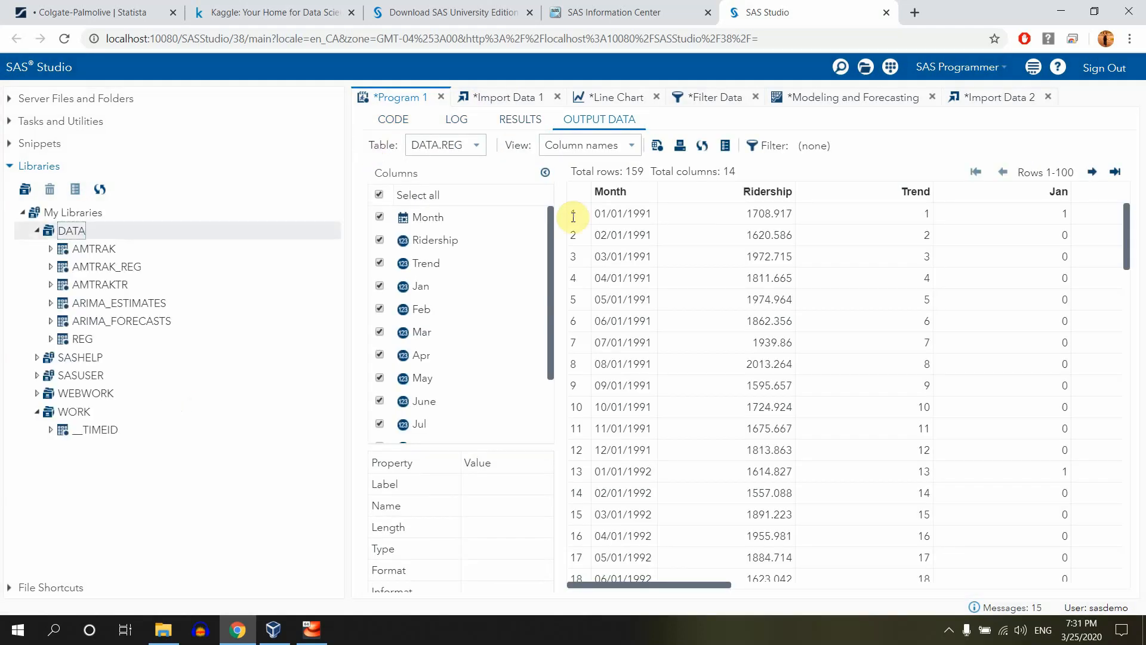
pyautogui.hscroll(3)
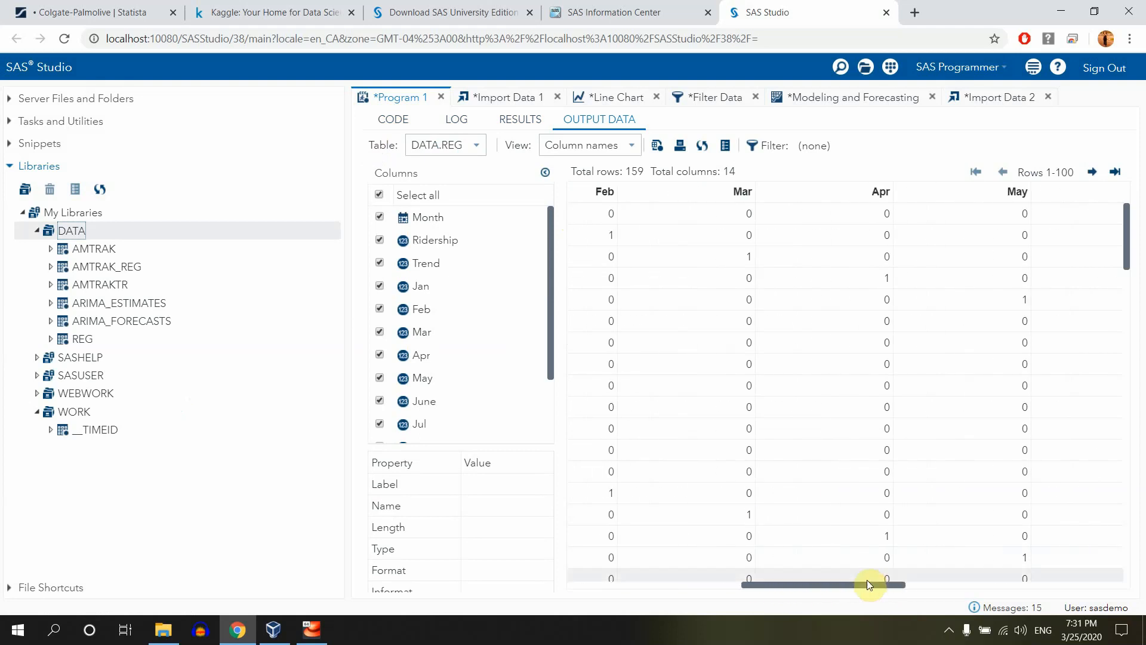
pyautogui.moveTo(927, 363)
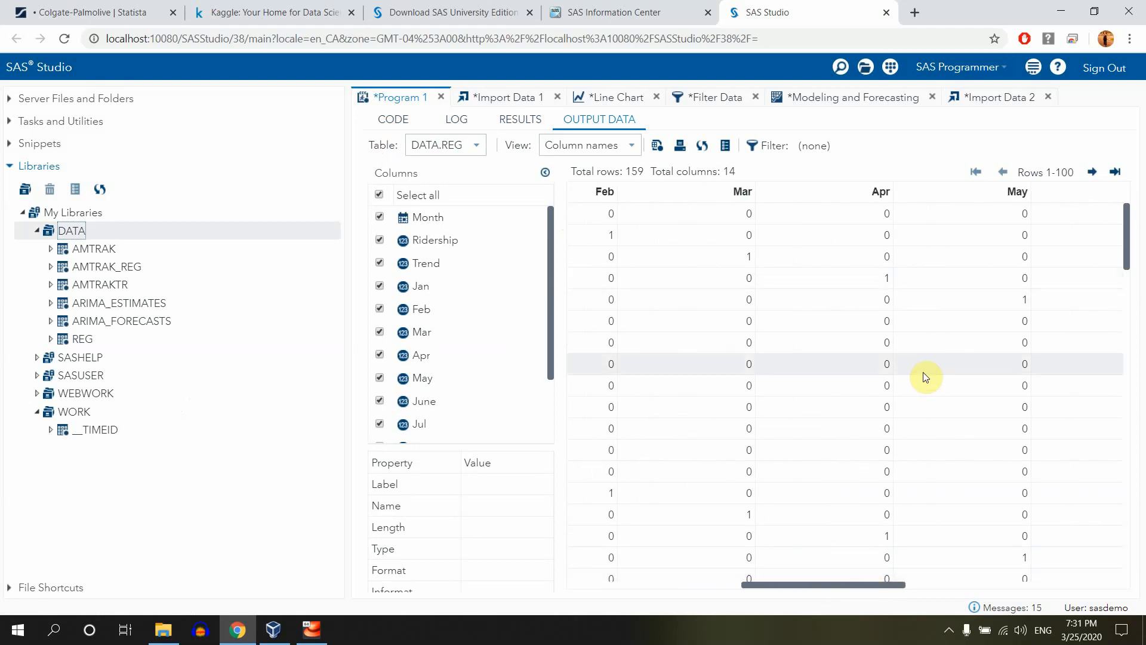
pyautogui.moveTo(867, 585)
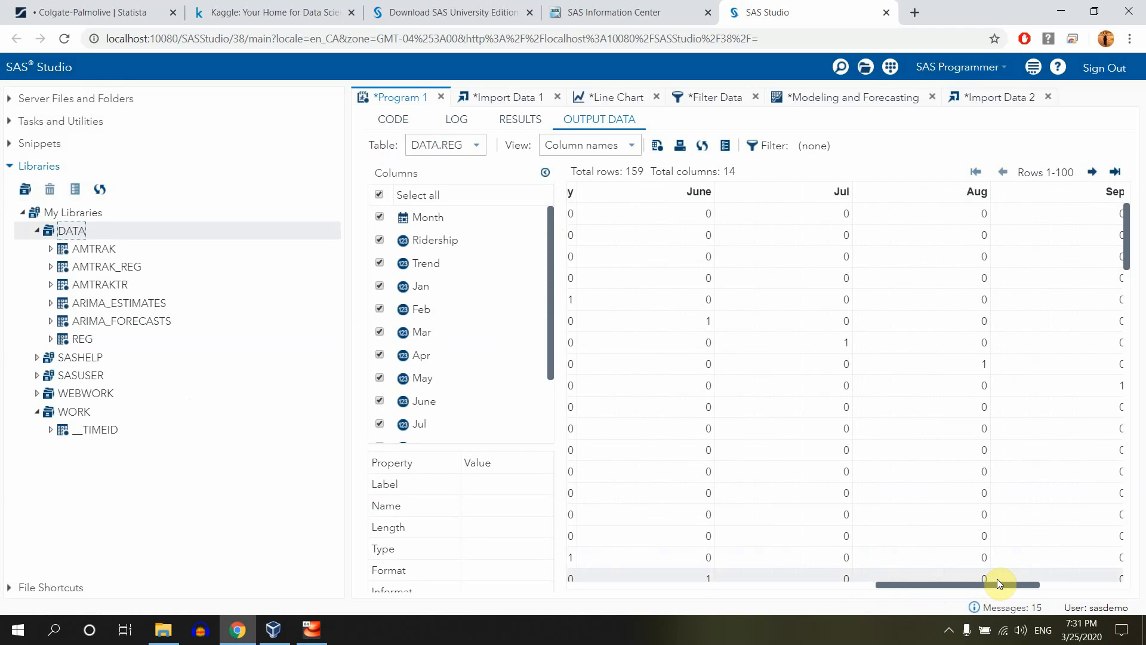
pyautogui.moveTo(875, 565)
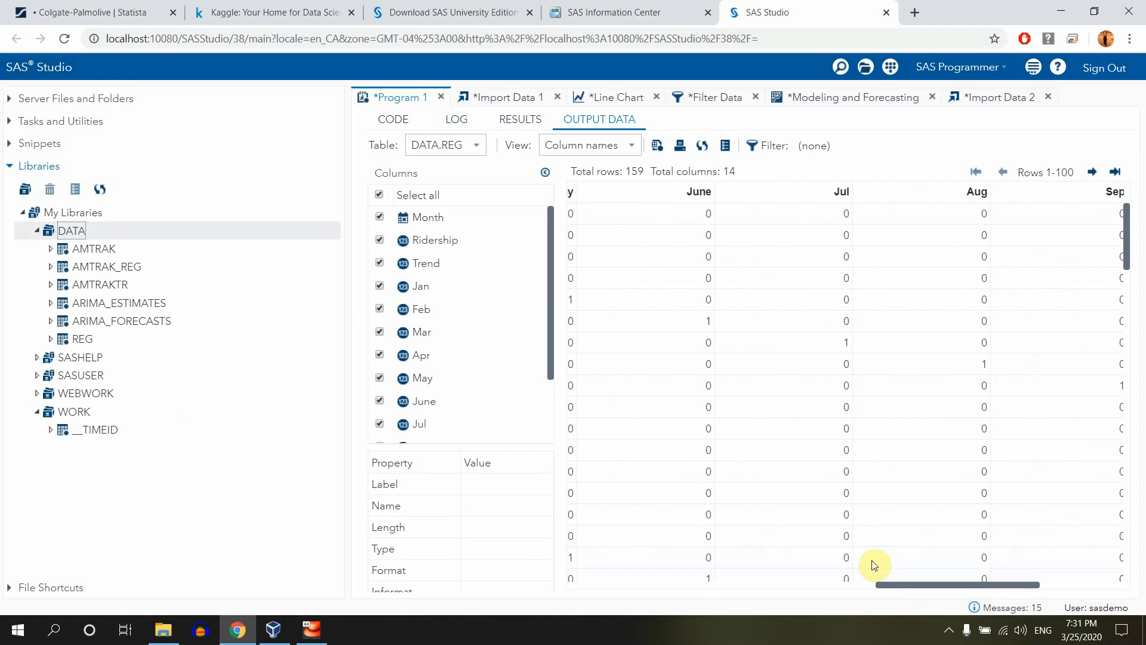
pyautogui.click(70, 231)
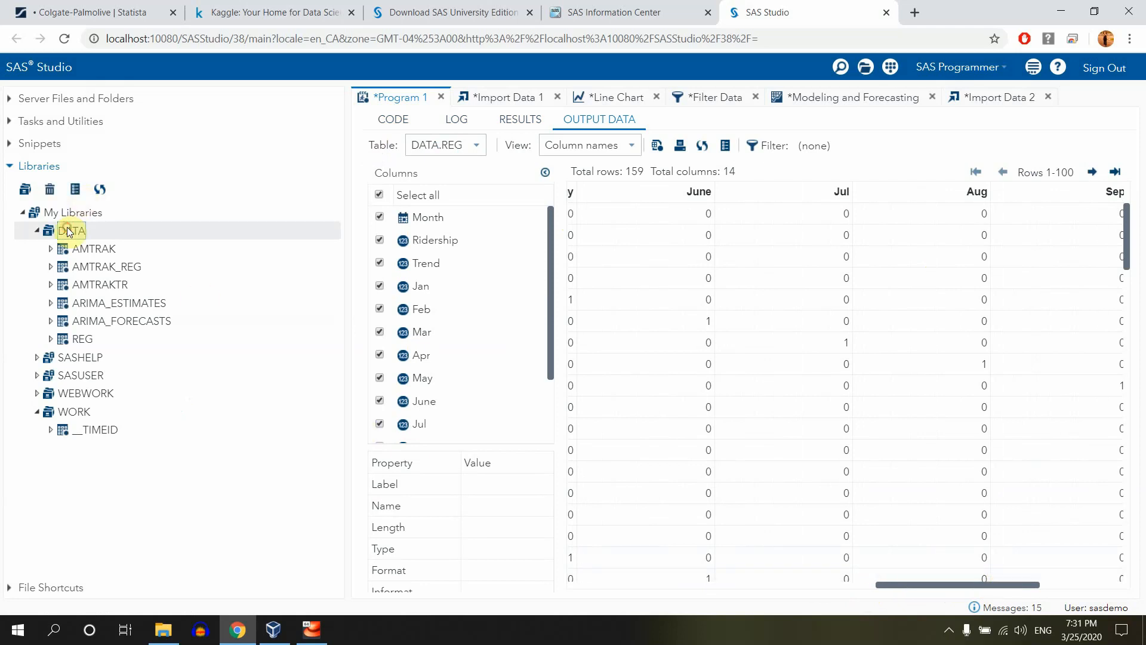
pyautogui.click(393, 119)
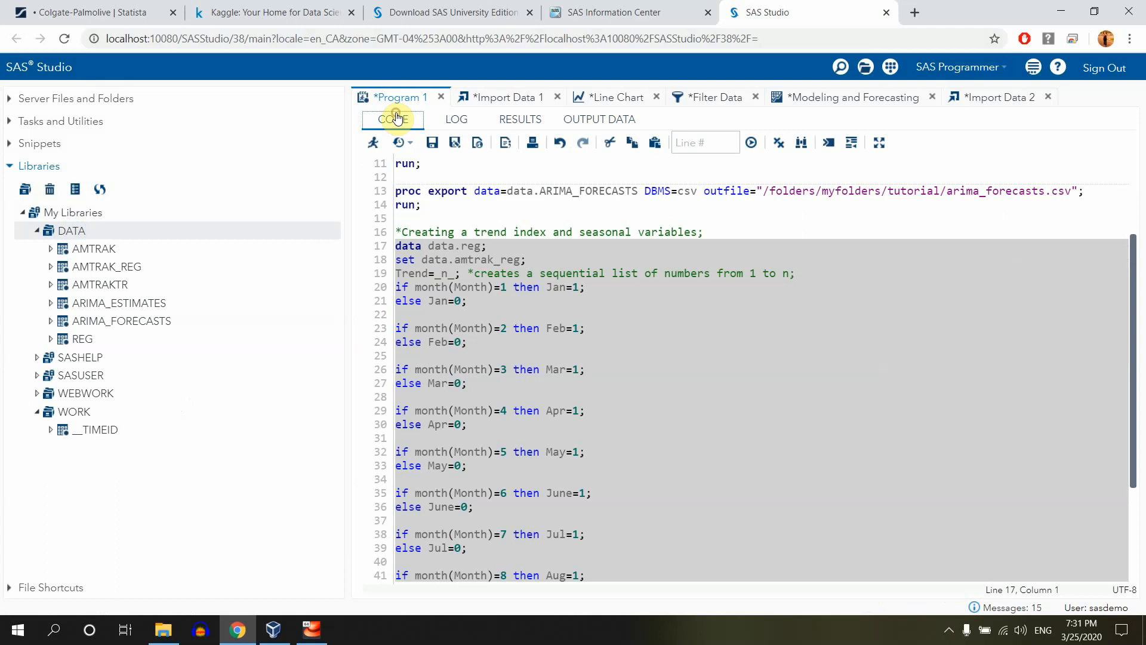
pyautogui.moveTo(86, 380)
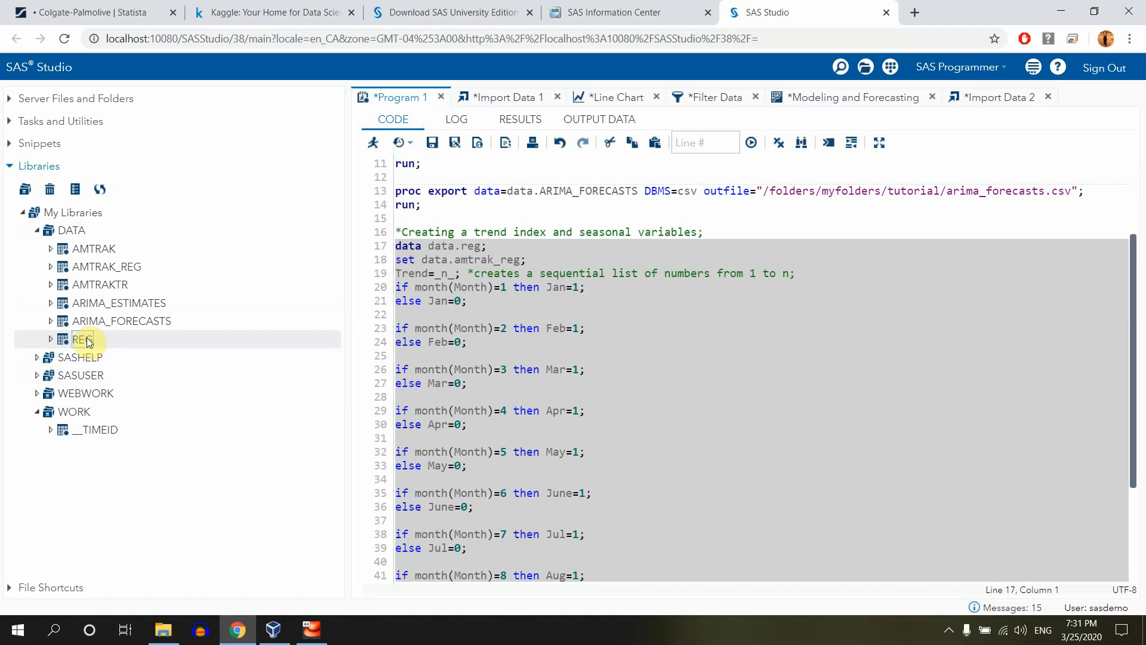
# Start a Linear Regression task from the Linear Models group in Tasks and Utilities
pyautogui.click(61, 121)
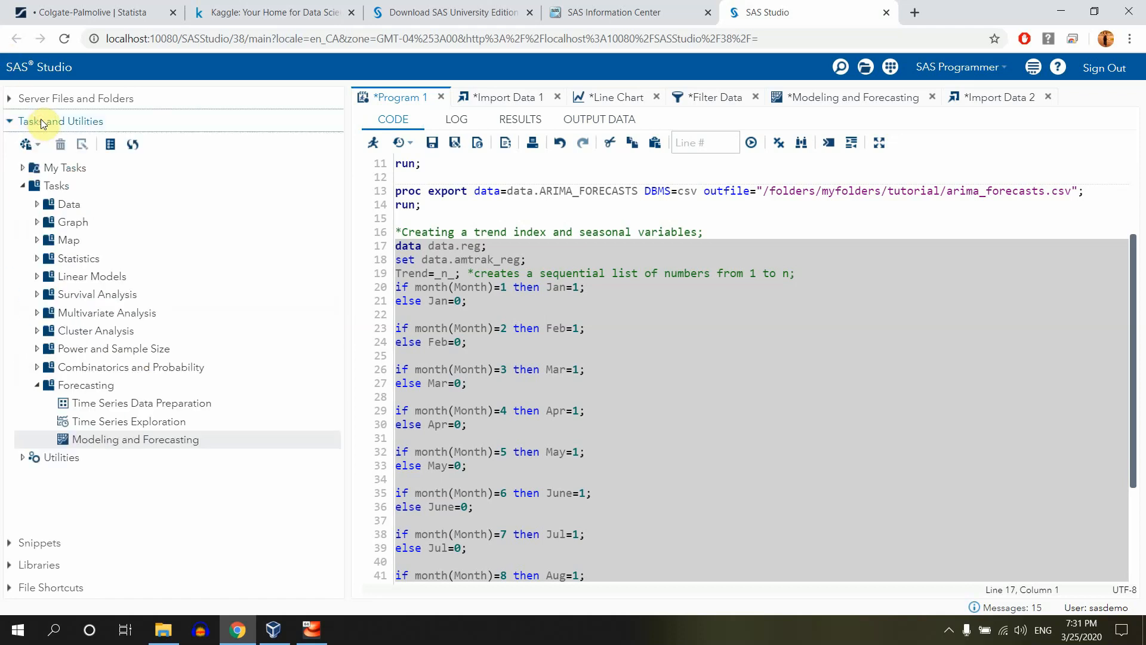
pyautogui.moveTo(86, 276)
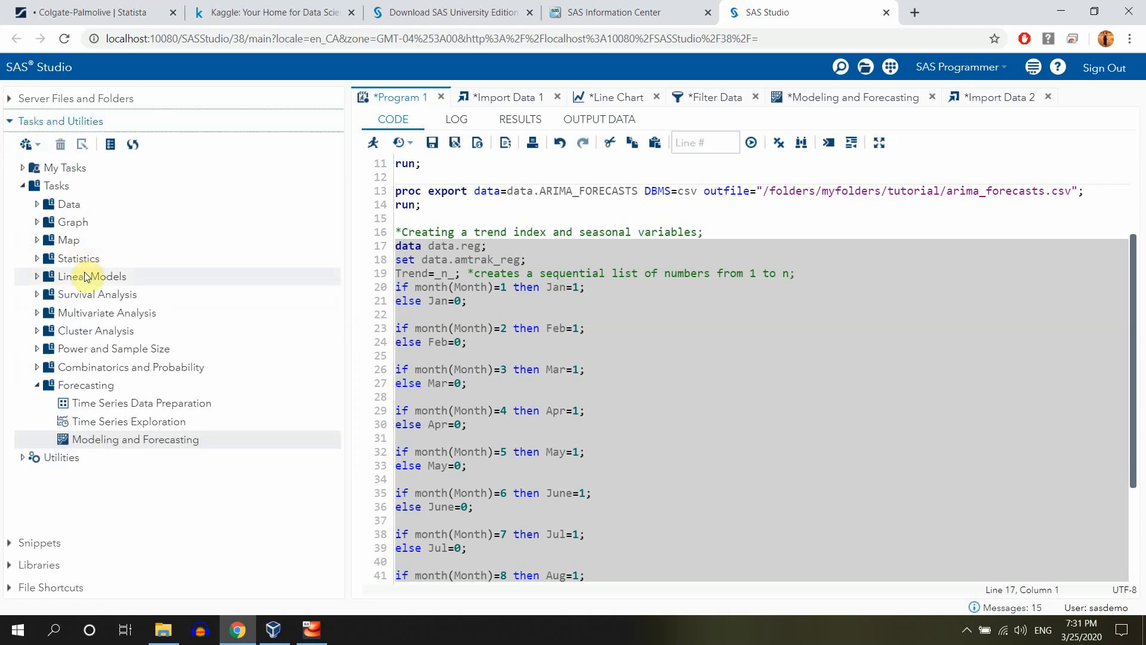
pyautogui.click(69, 275)
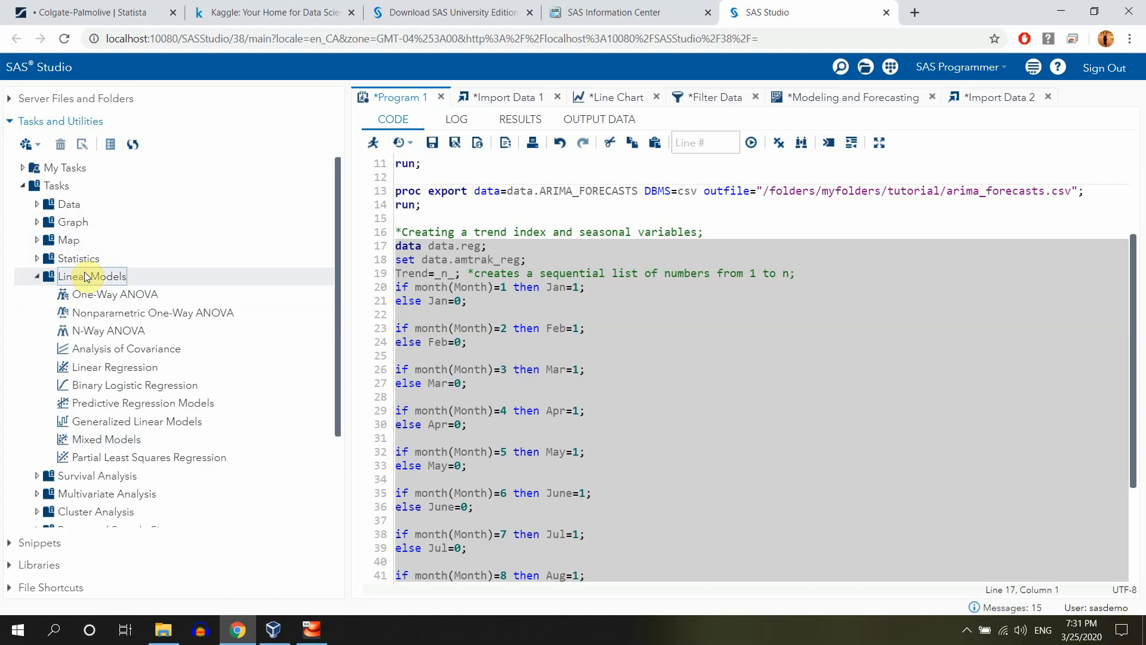
pyautogui.moveTo(117, 366)
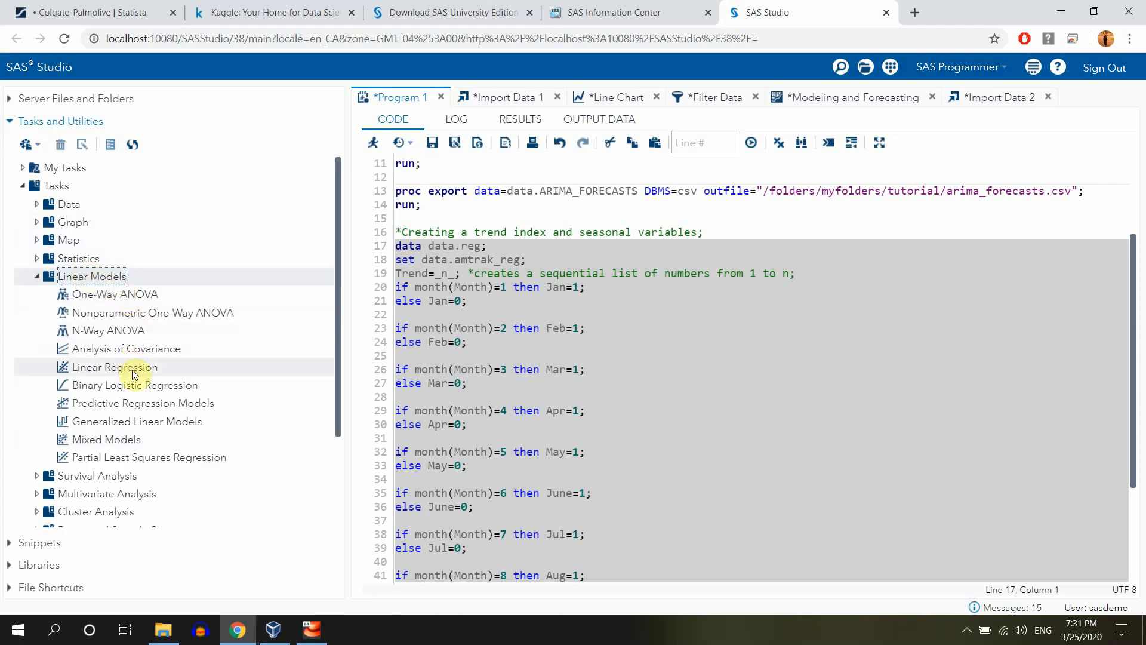
pyautogui.doubleClick(112, 366)
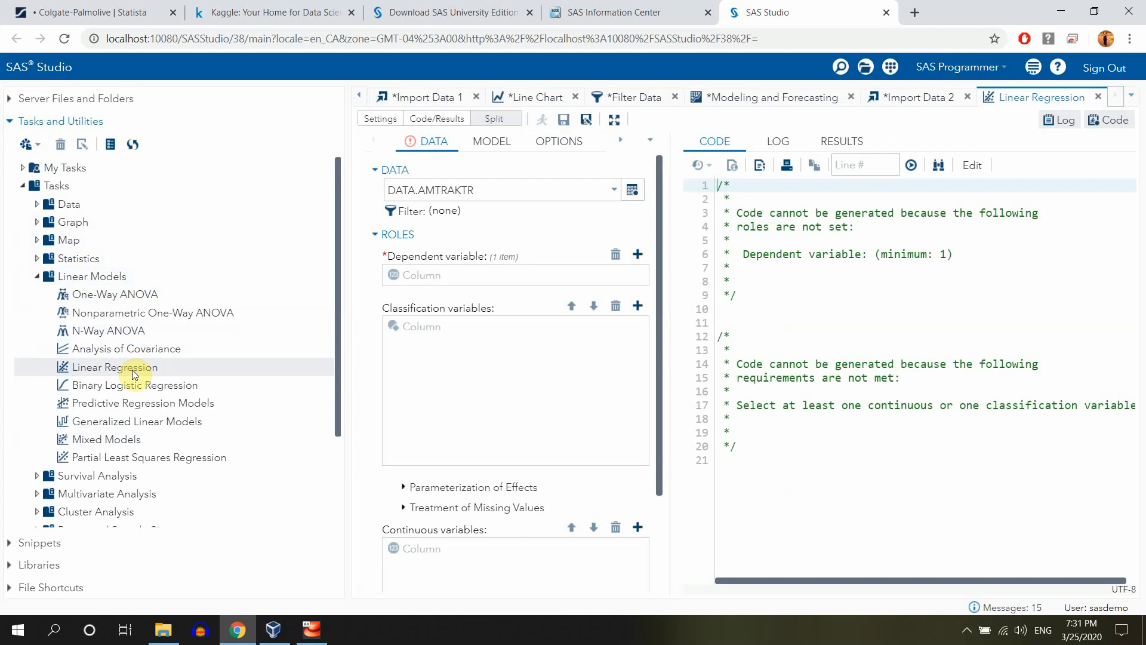
pyautogui.moveTo(375, 288)
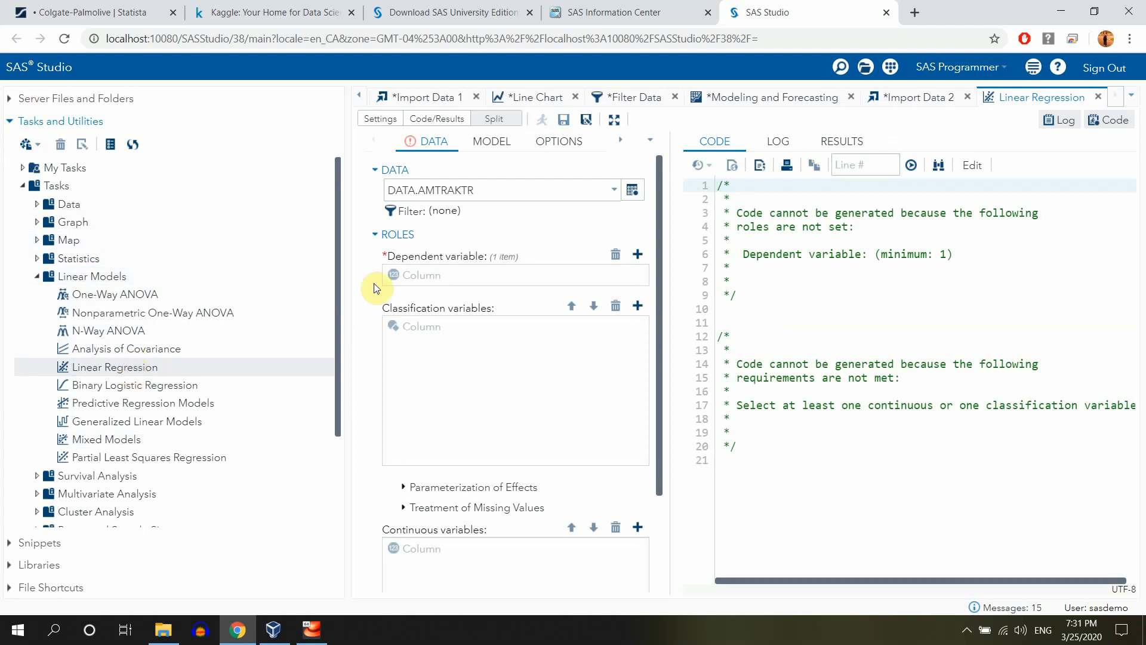
# Point the task at DATA.REG and make Ridership the dependent variable
pyautogui.click(632, 190)
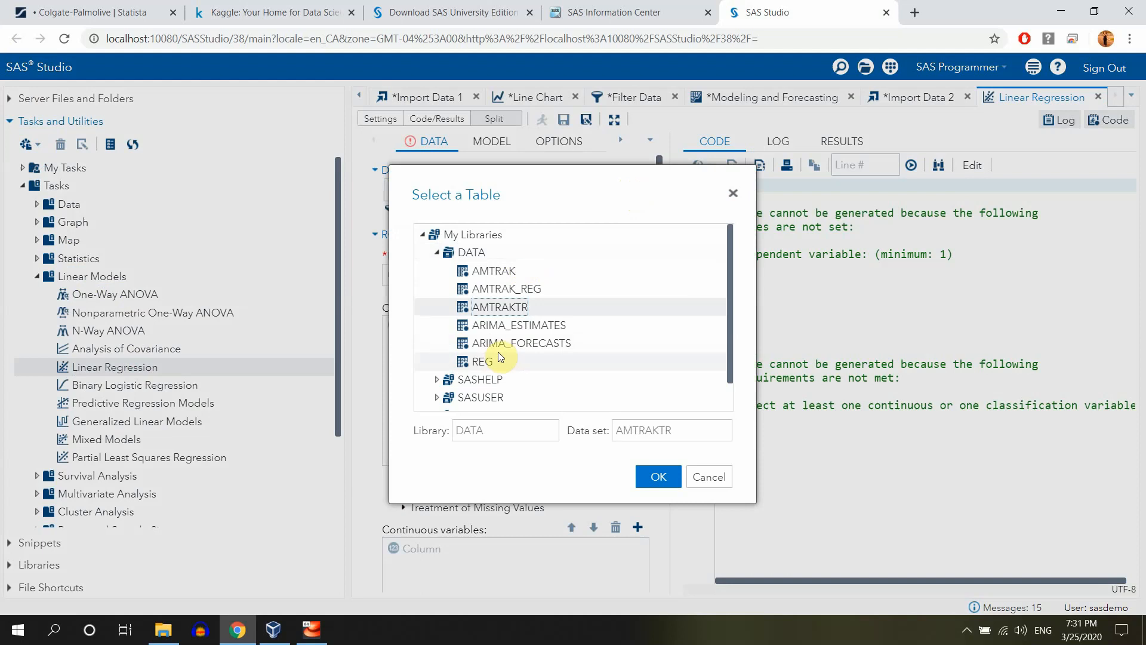
pyautogui.click(657, 476)
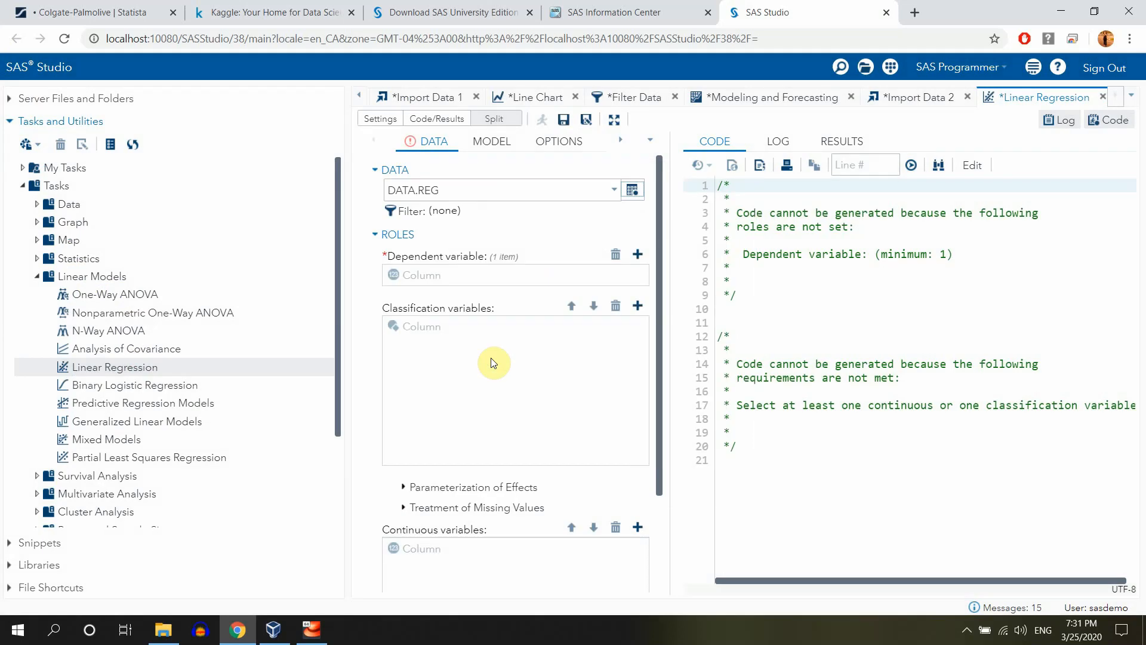
pyautogui.click(636, 254)
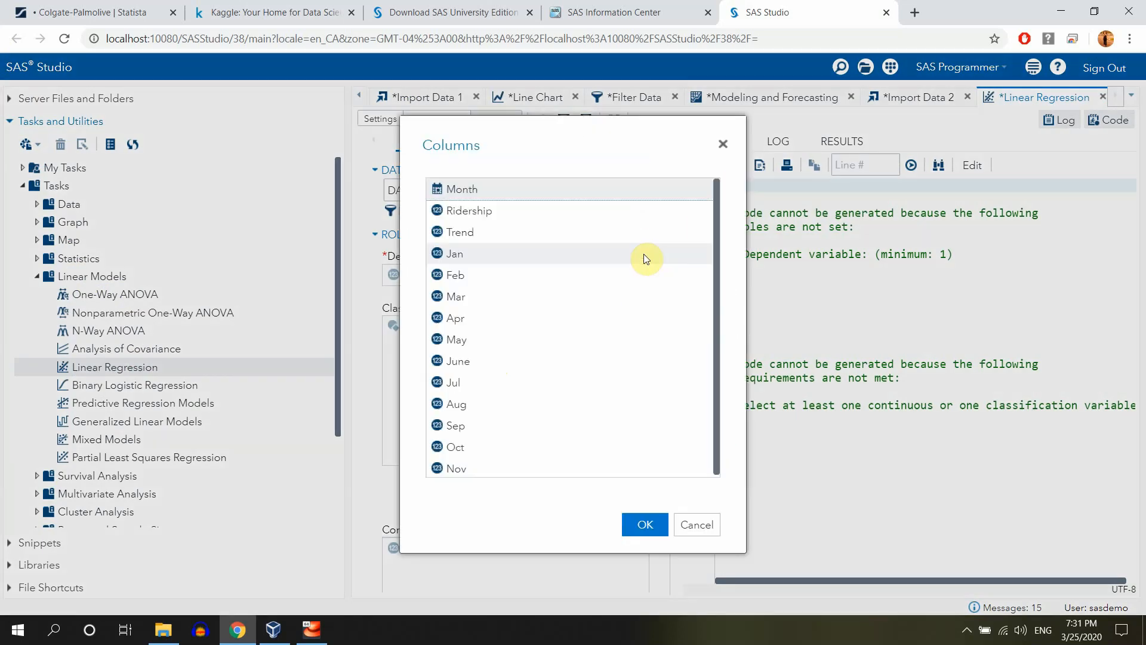
pyautogui.click(644, 524)
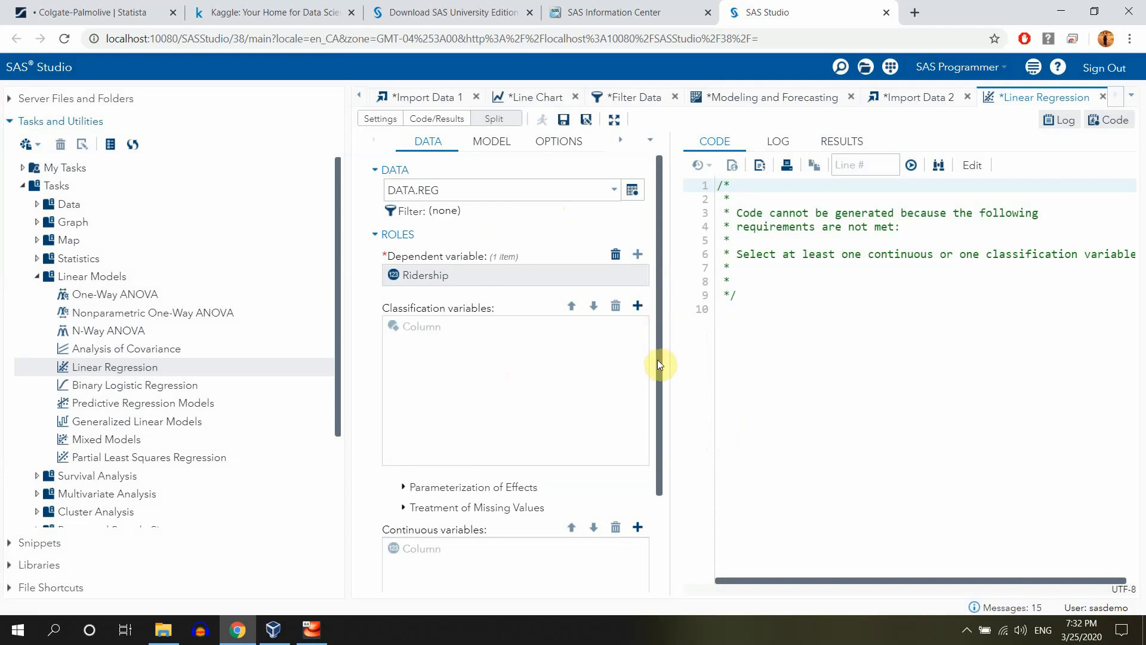
# Add Trend as a continuous variable for the regression
pyautogui.scroll(-3)
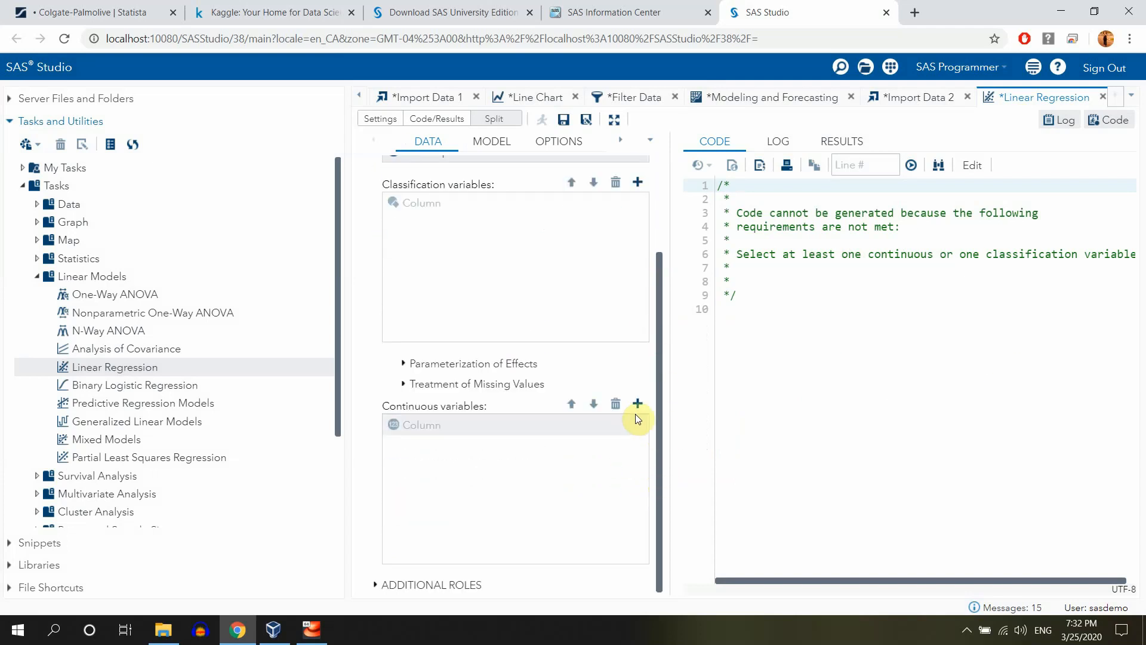
pyautogui.click(636, 403)
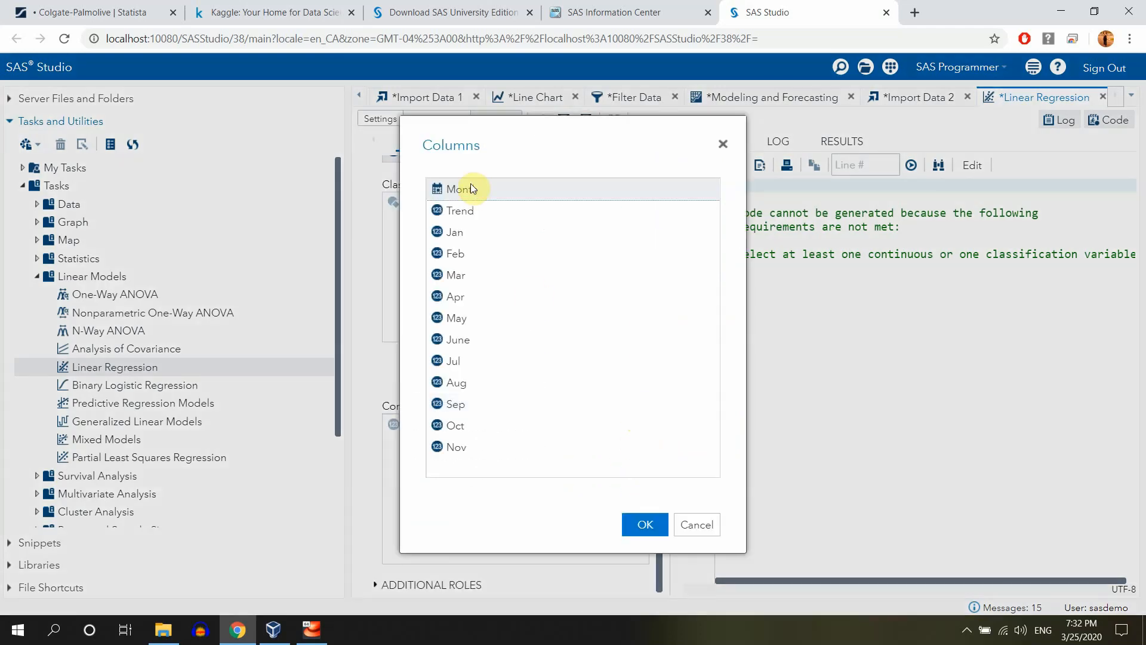
pyautogui.click(643, 524)
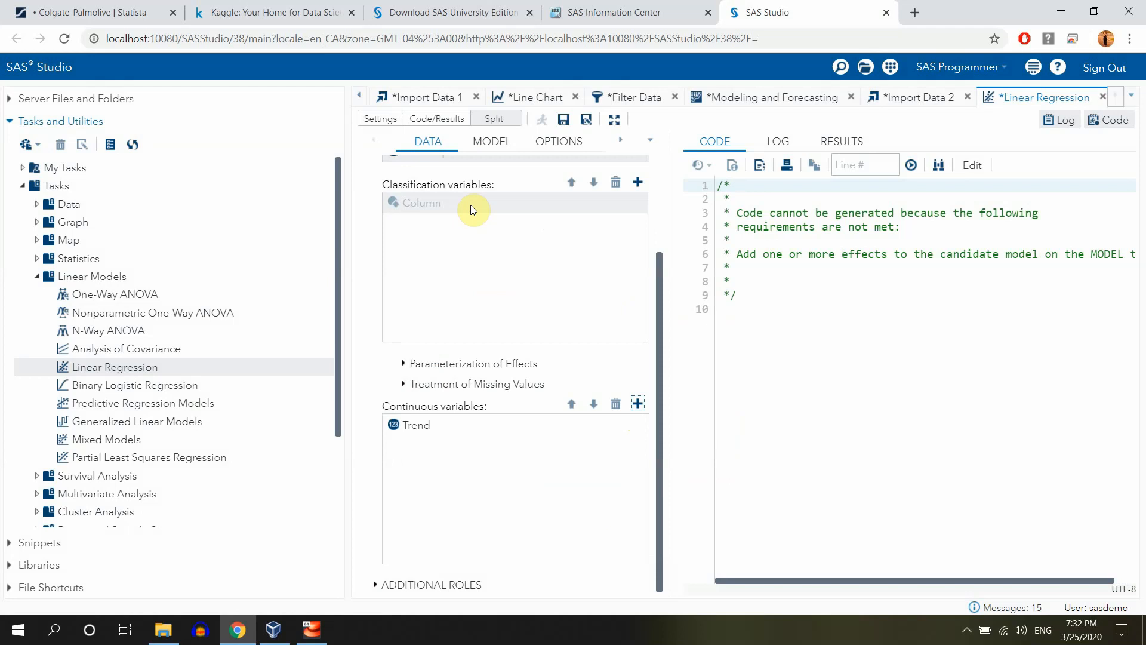
pyautogui.click(491, 141)
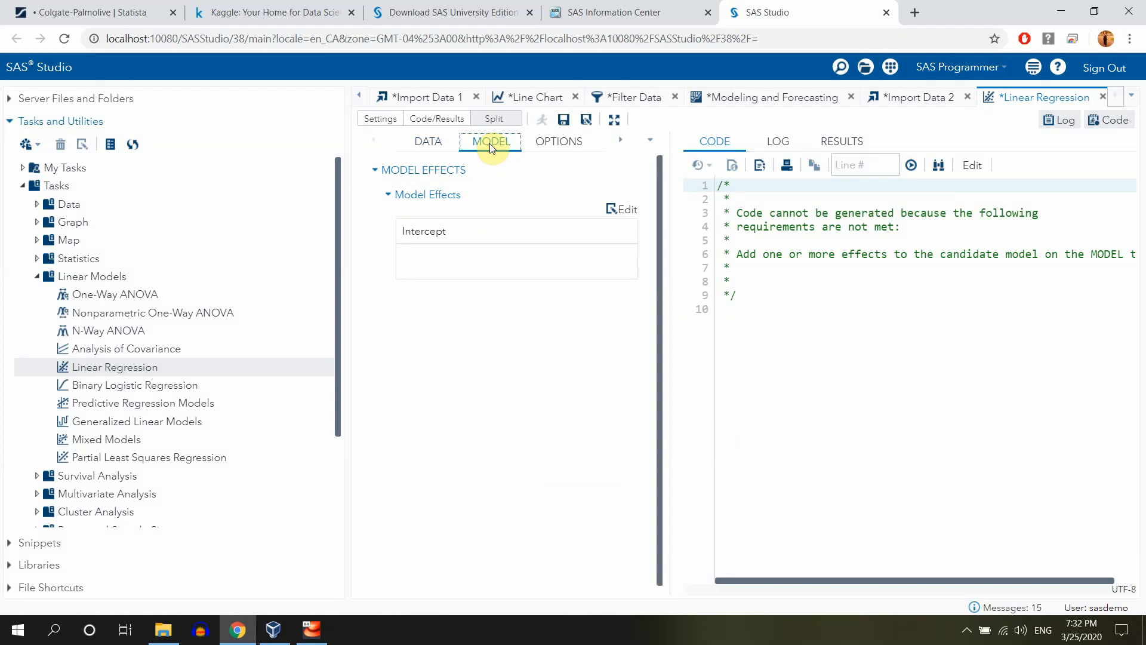
pyautogui.moveTo(565, 119)
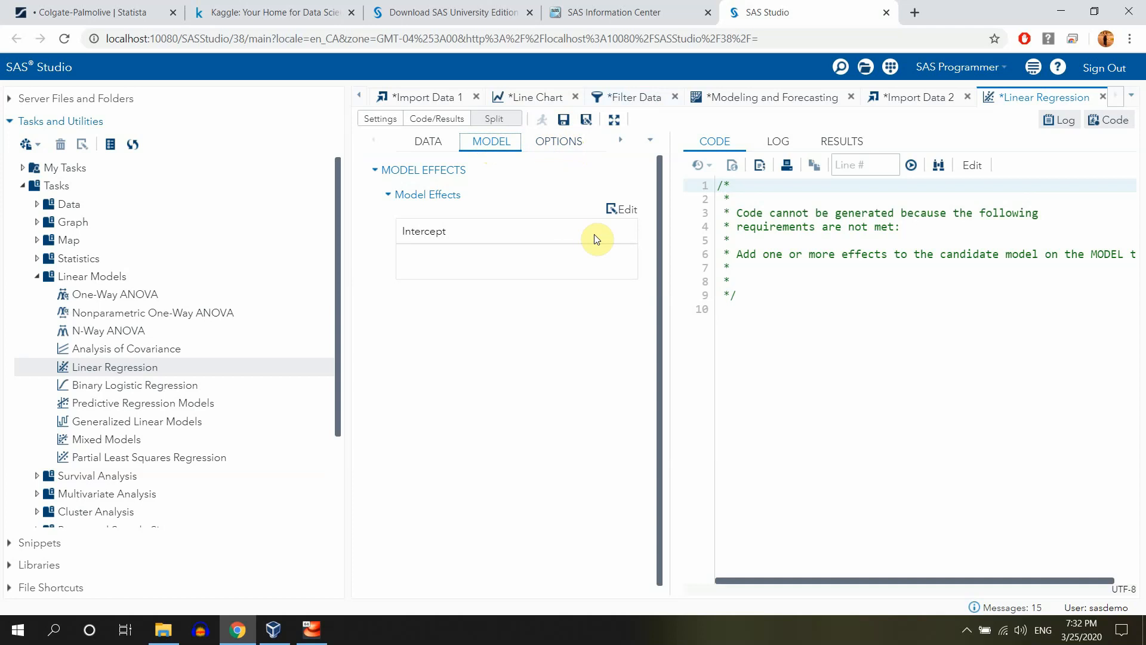
pyautogui.moveTo(373, 177)
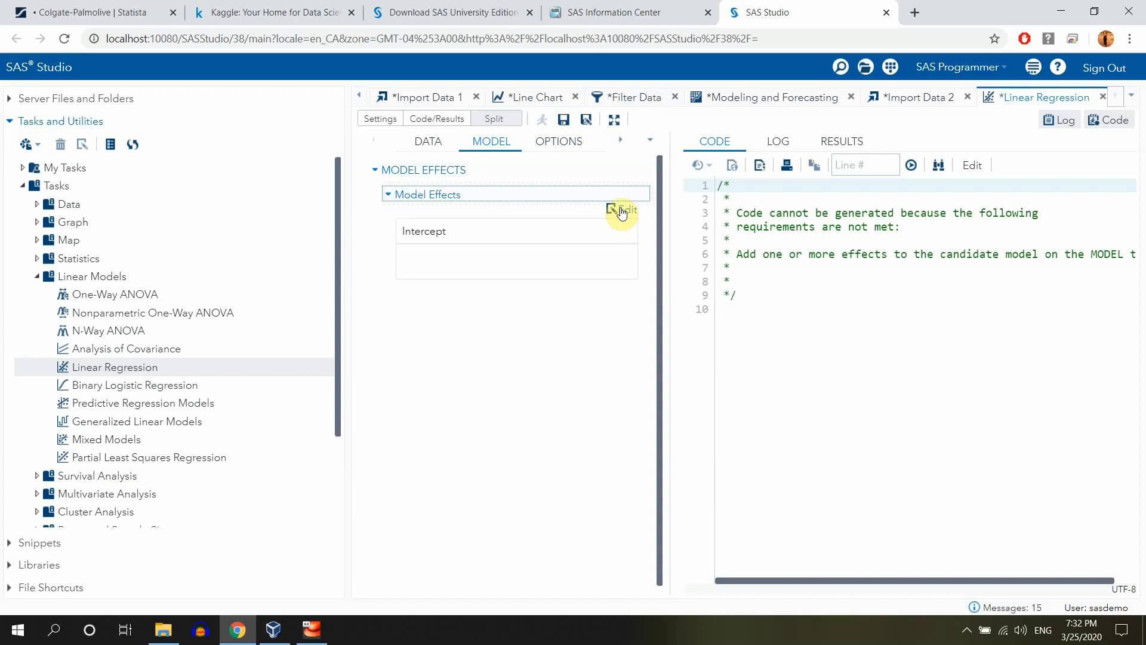
# Add Trend as a model effect in the model builder
pyautogui.click(616, 210)
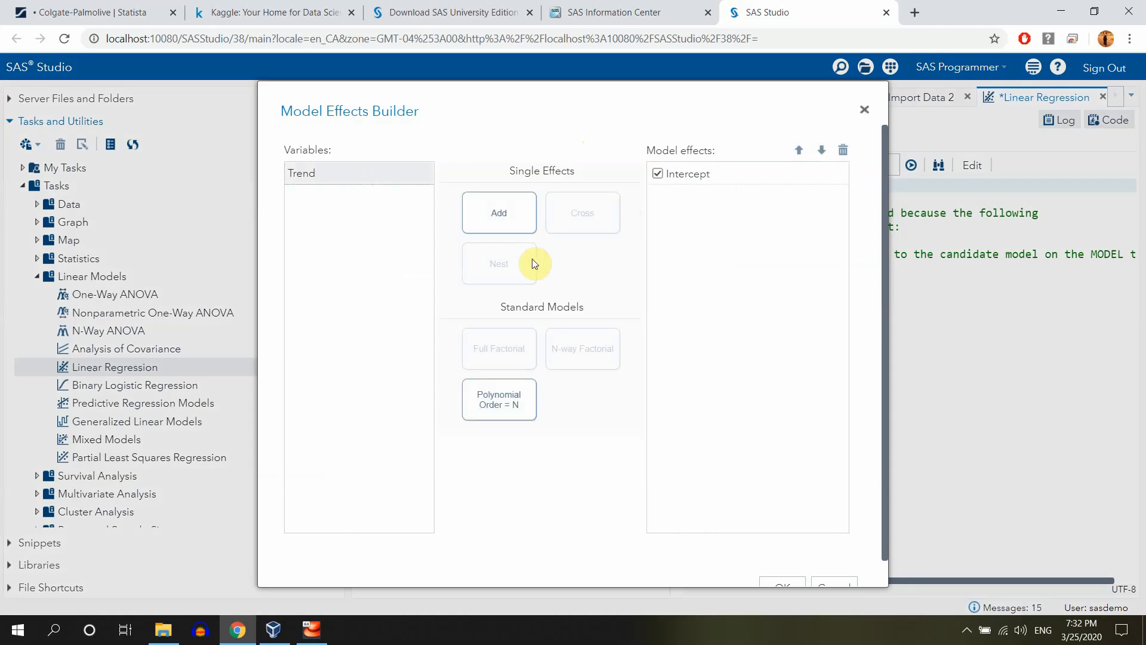
pyautogui.click(499, 212)
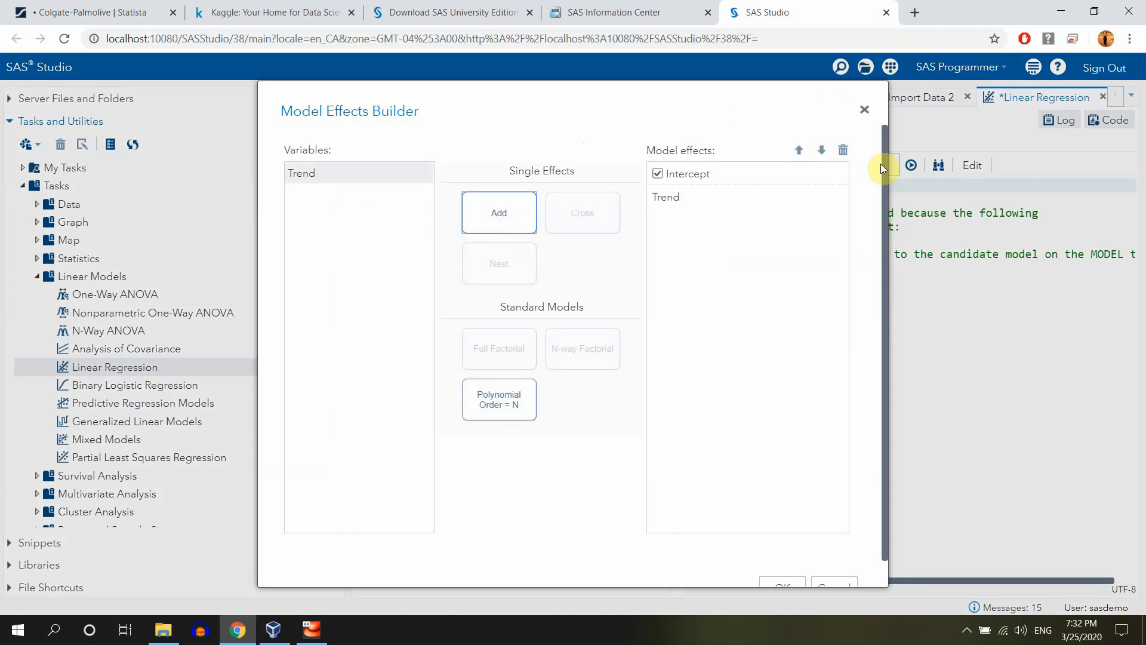
pyautogui.moveTo(867, 112)
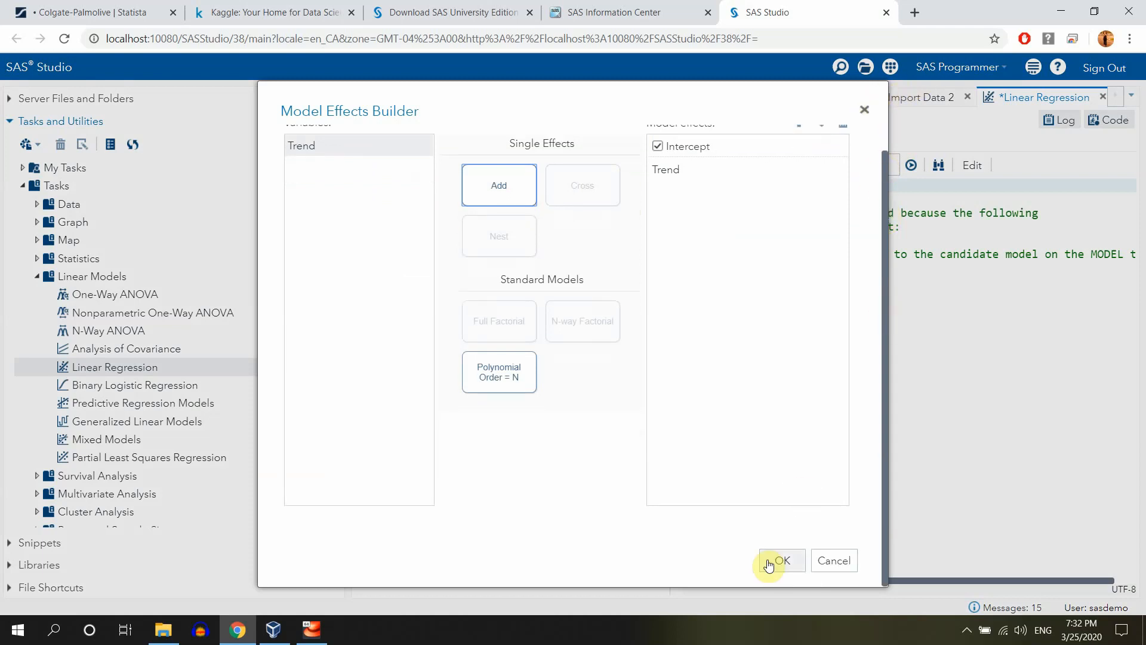
pyautogui.click(781, 560)
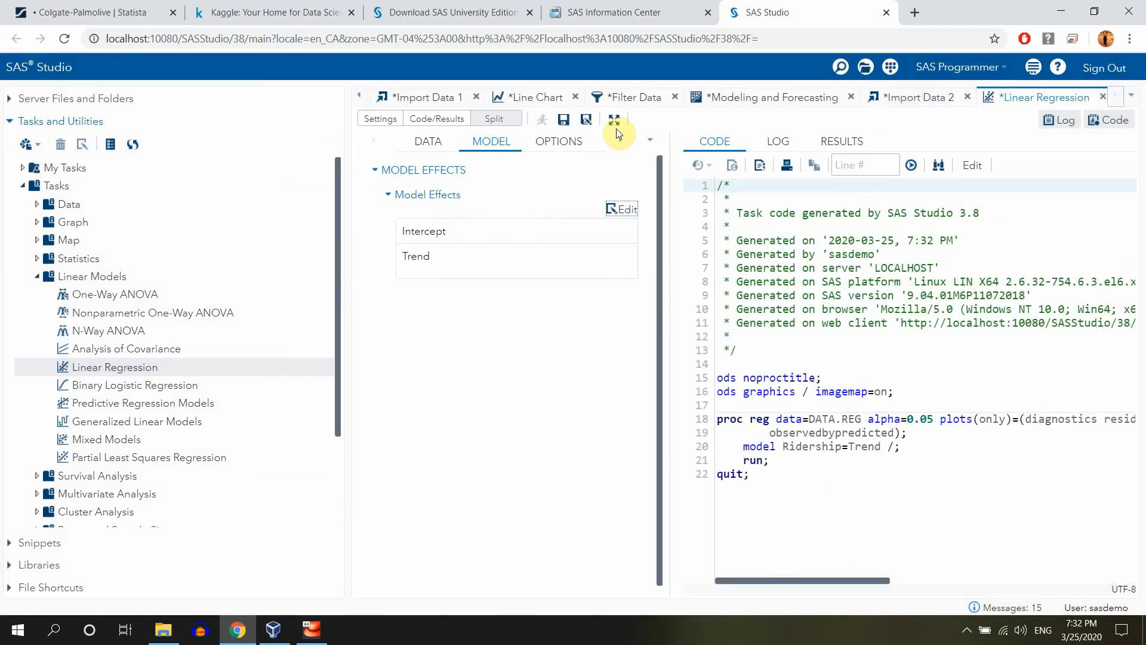
# Run the regression of Ridership on Trend and view its ANOVA and parameter estimates
pyautogui.click(542, 119)
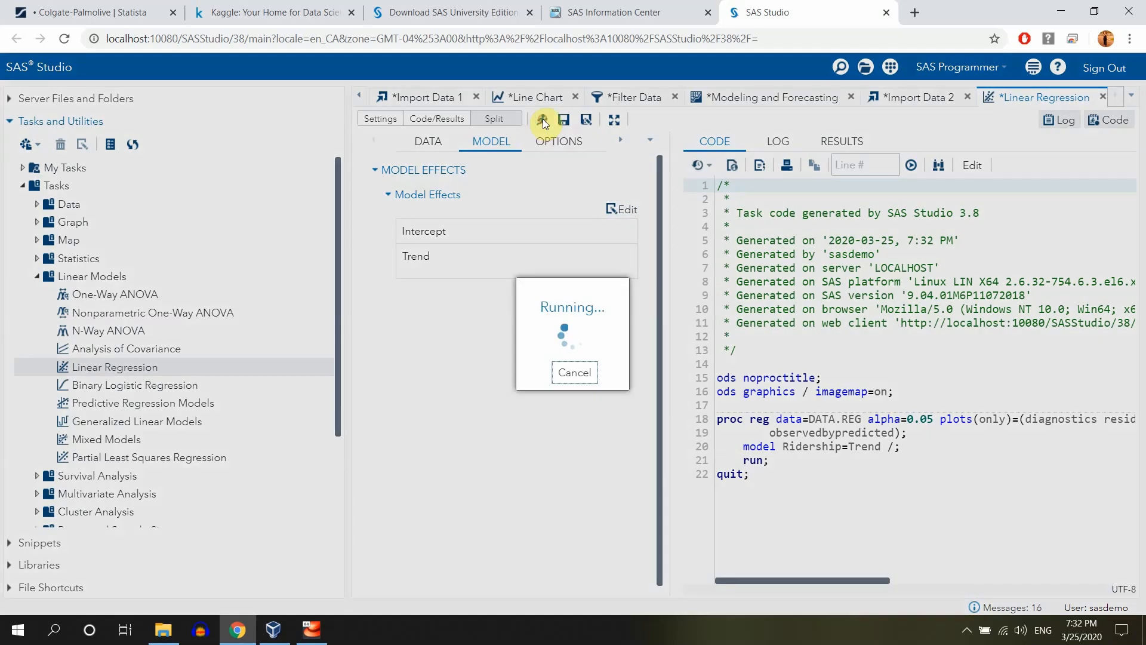
pyautogui.click(778, 141)
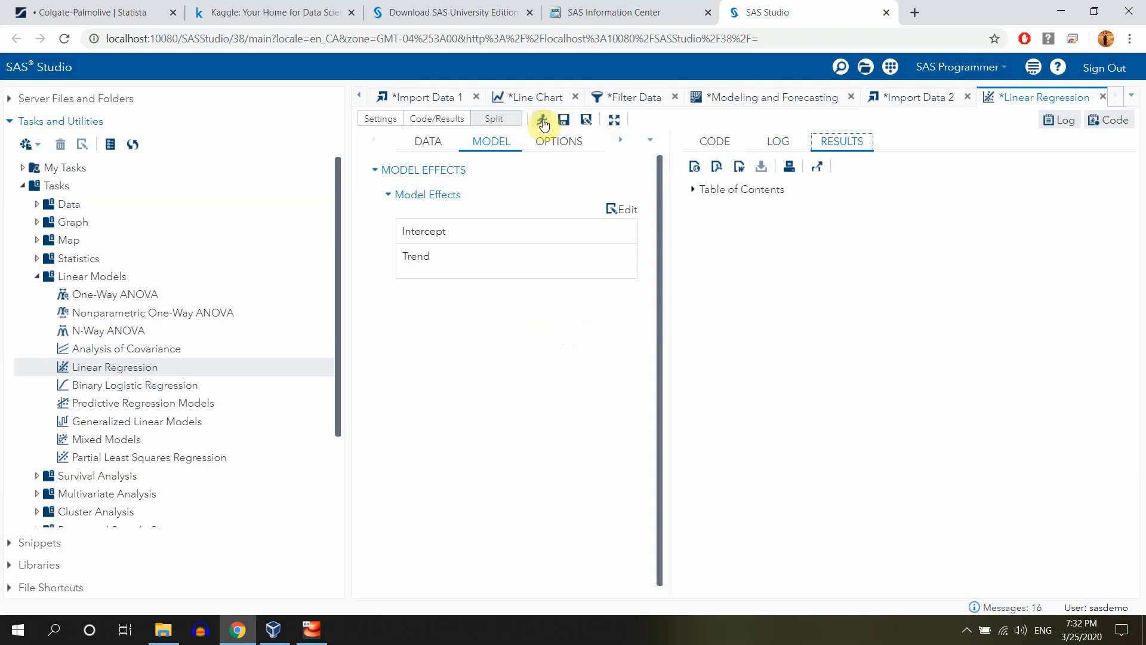
pyautogui.click(542, 120)
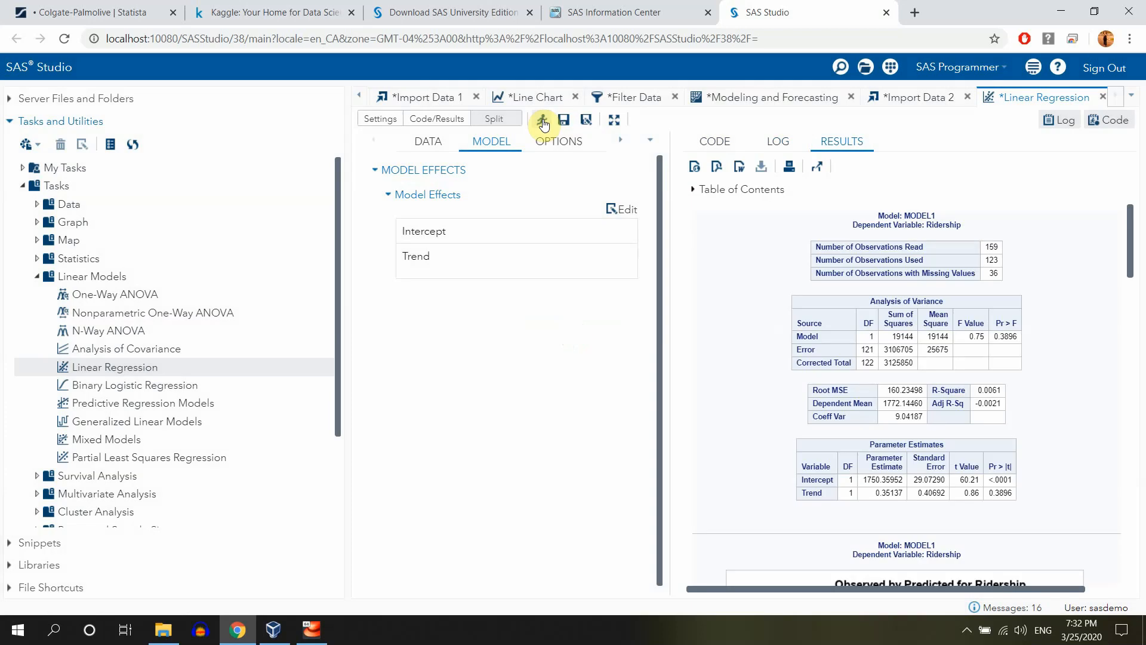
pyautogui.moveTo(1037, 46)
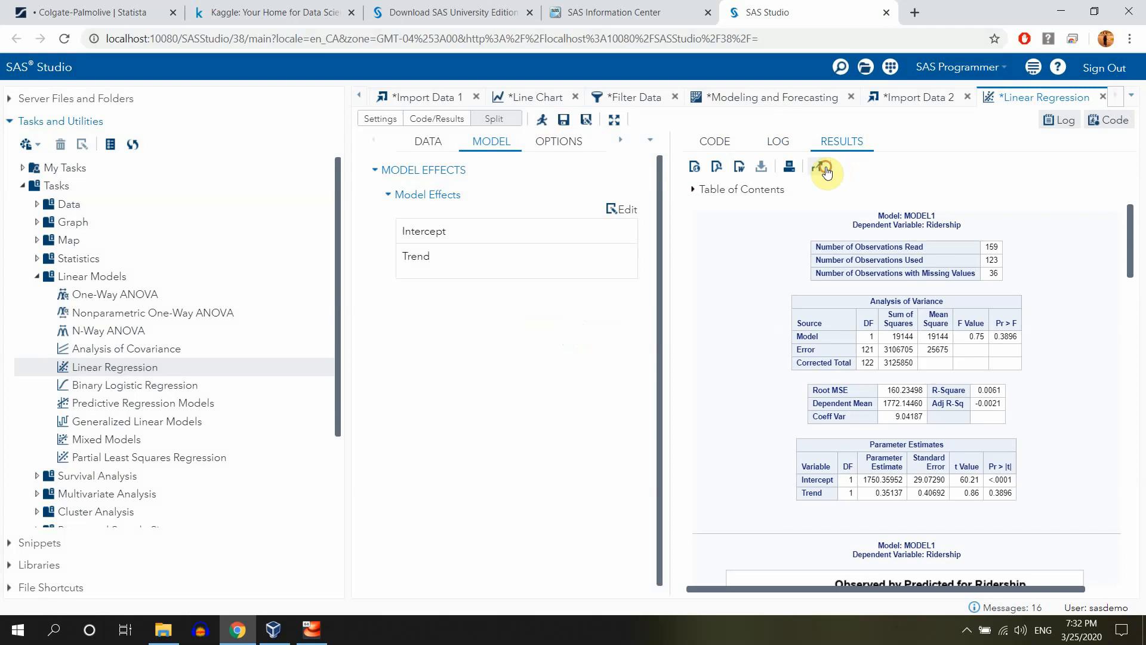
# View the results in a separate browser tab, scrolling through residual diagnostics to the fit plot
pyautogui.click(825, 166)
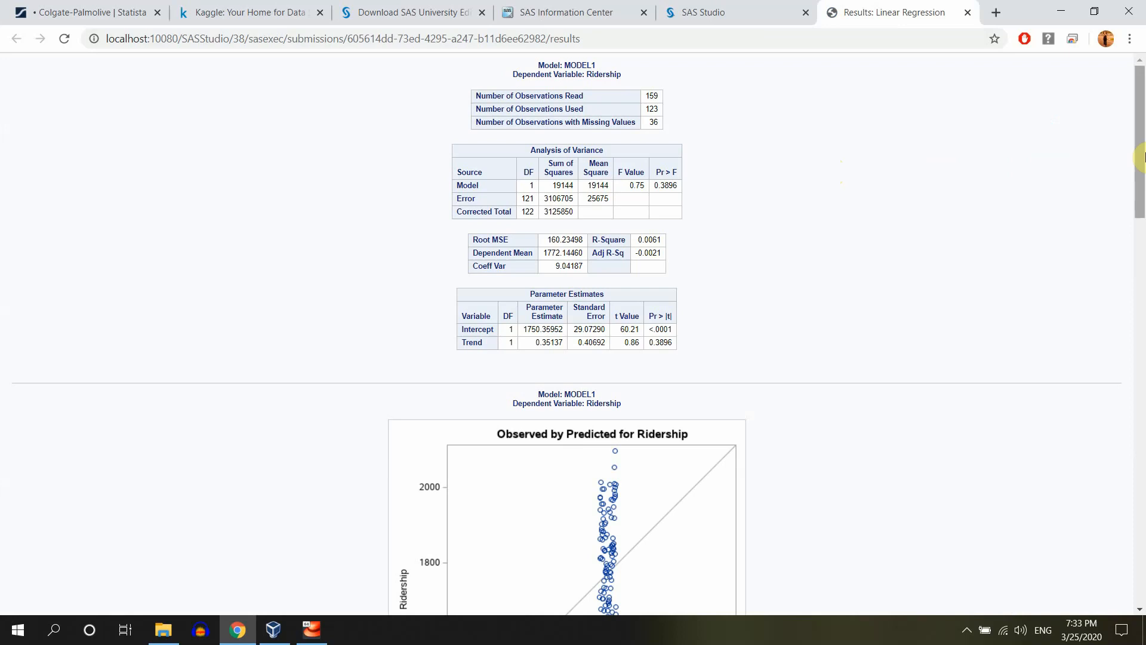
pyautogui.scroll(-3)
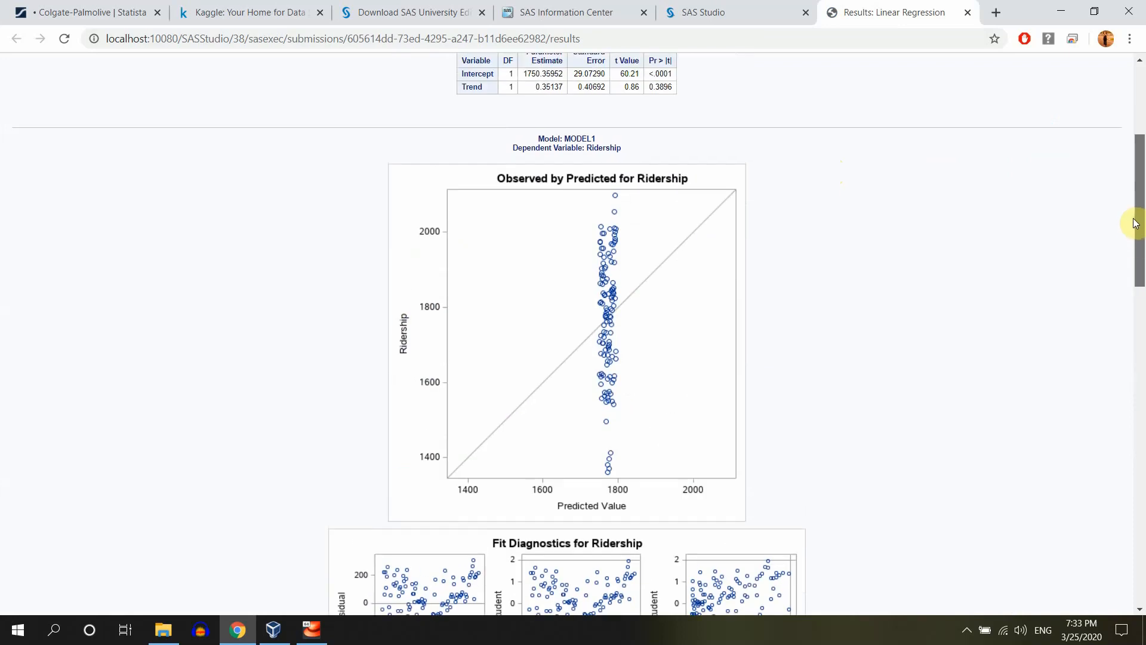
pyautogui.scroll(-3)
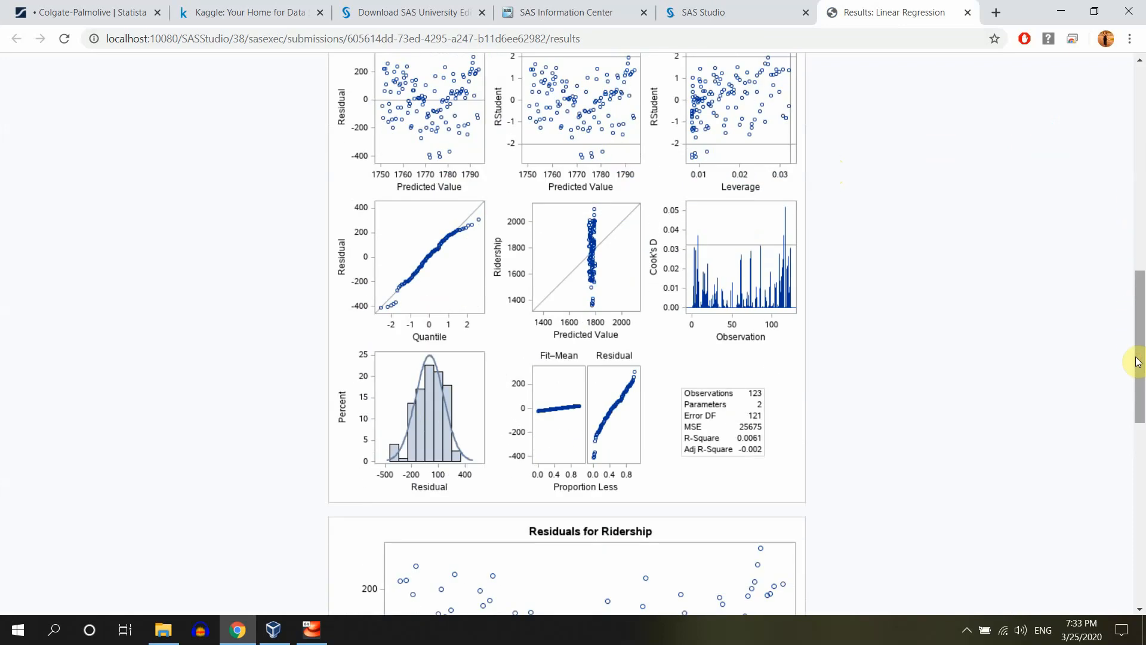
pyautogui.moveTo(530, 67)
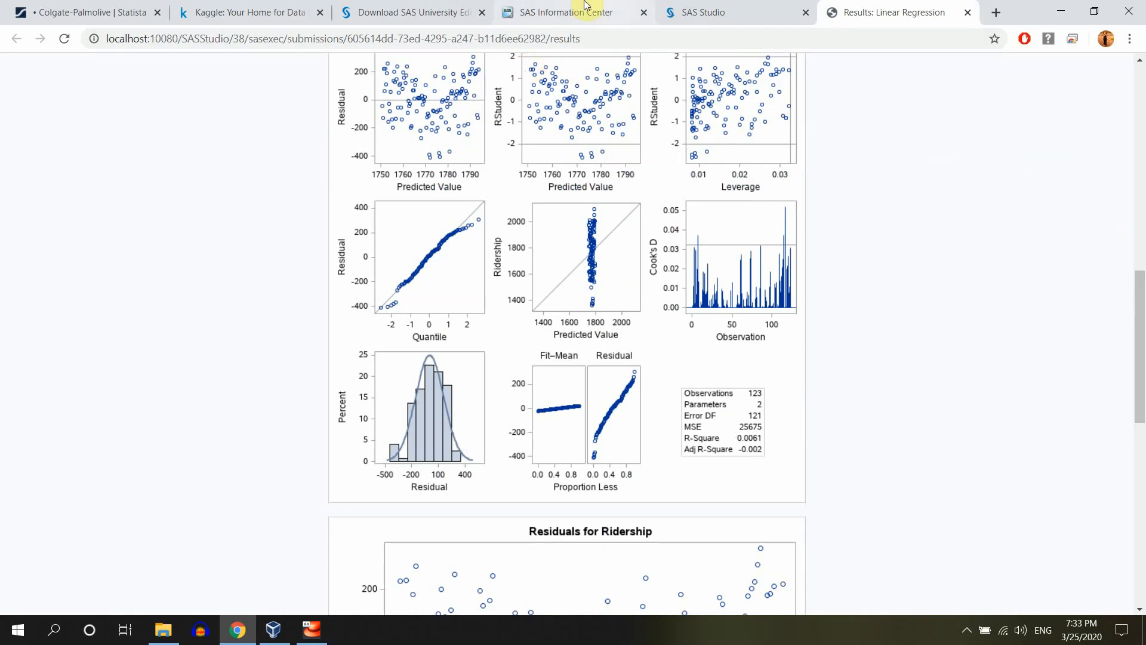
pyautogui.moveTo(492, 71)
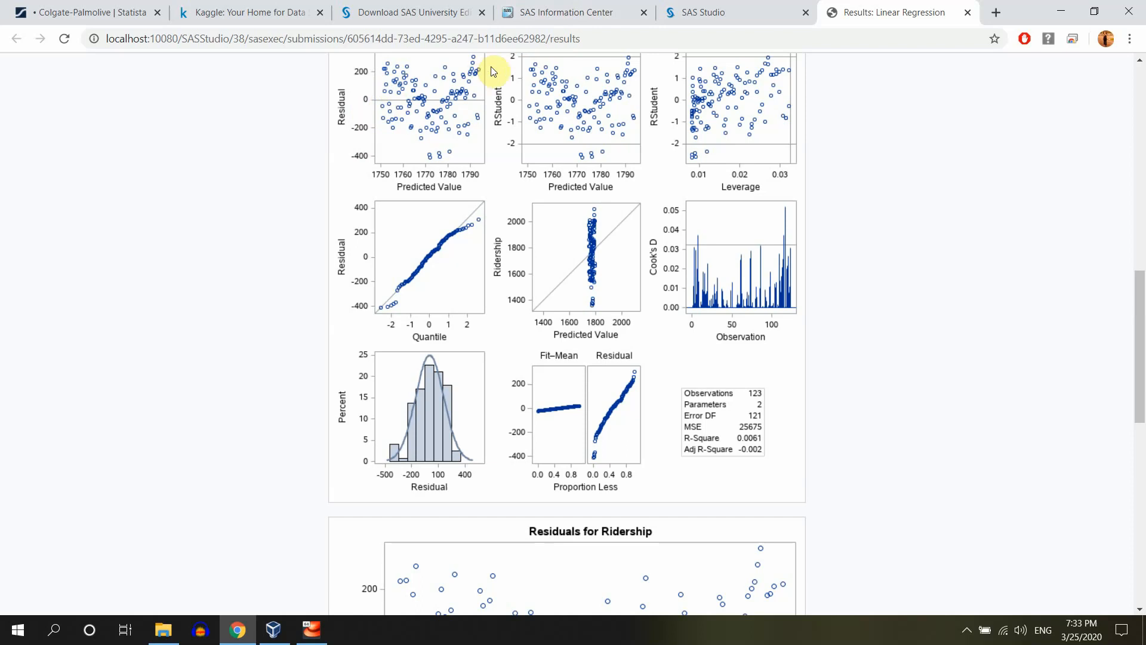
pyautogui.moveTo(1141, 324)
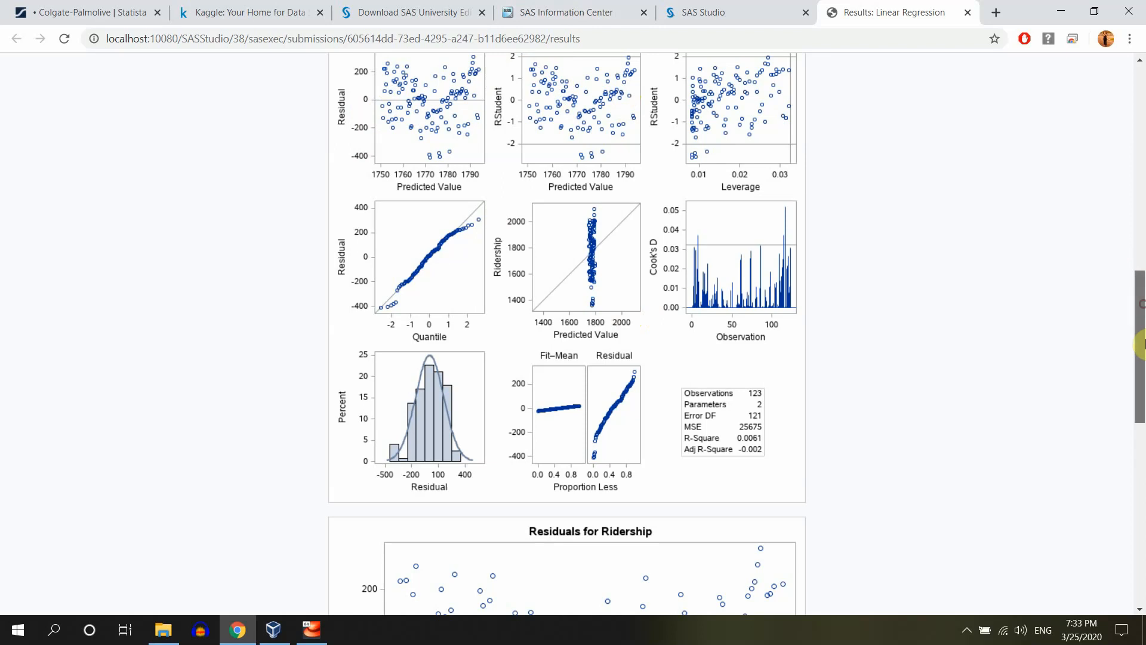
pyautogui.scroll(-3)
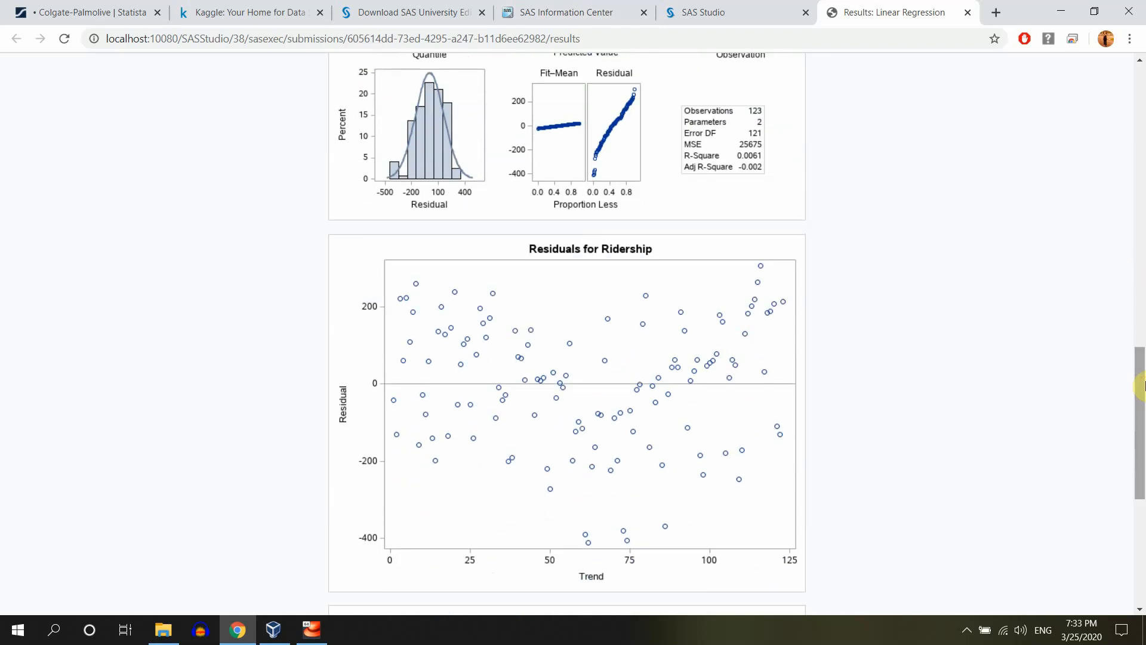
pyautogui.moveTo(572, 487)
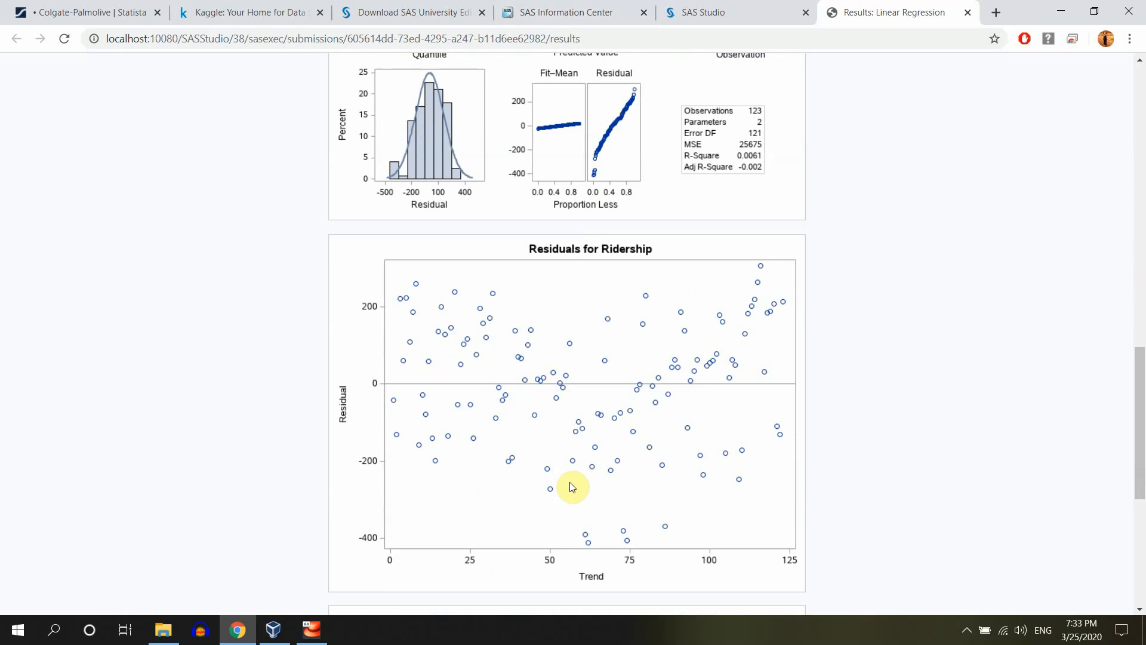
pyautogui.moveTo(804, 295)
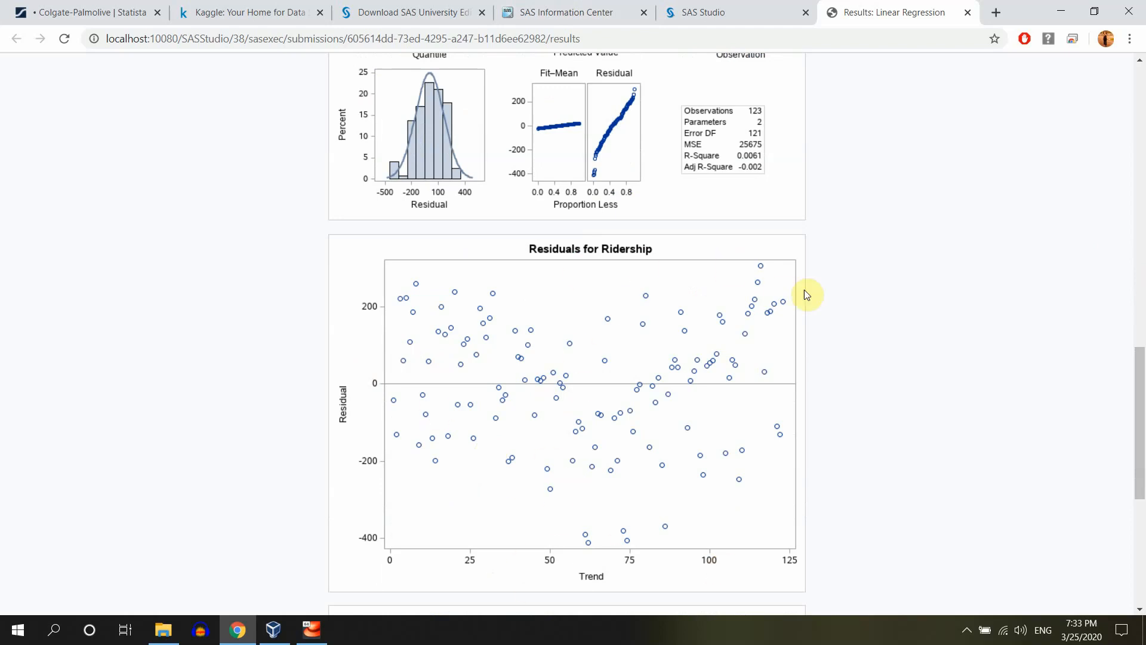
pyautogui.scroll(-3)
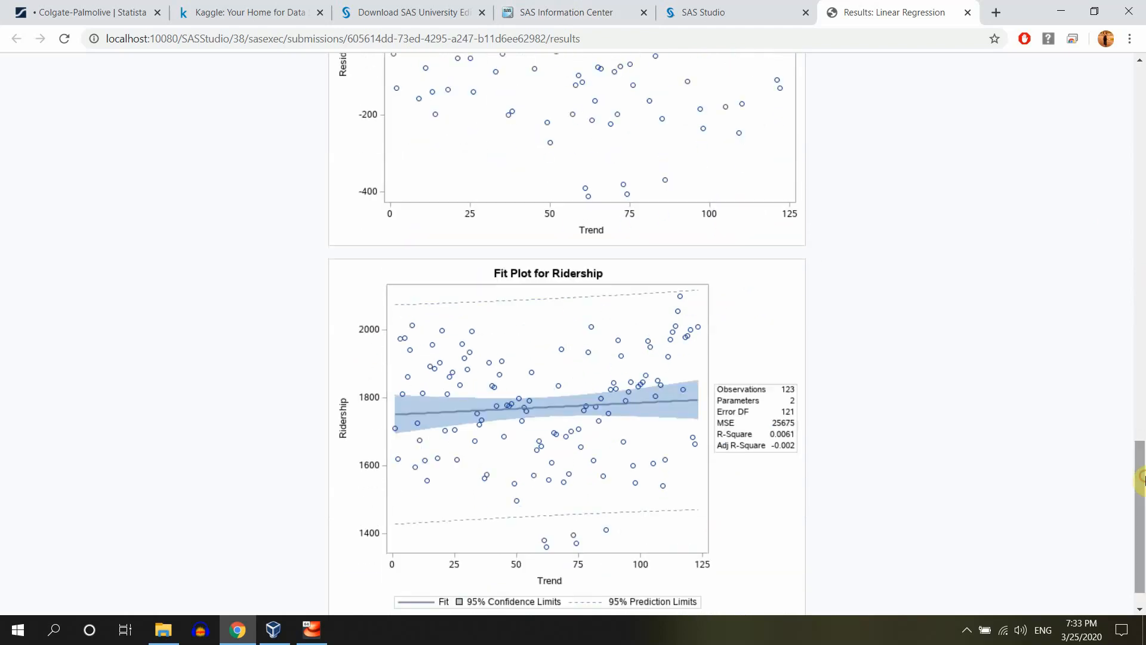
pyautogui.scroll(-3)
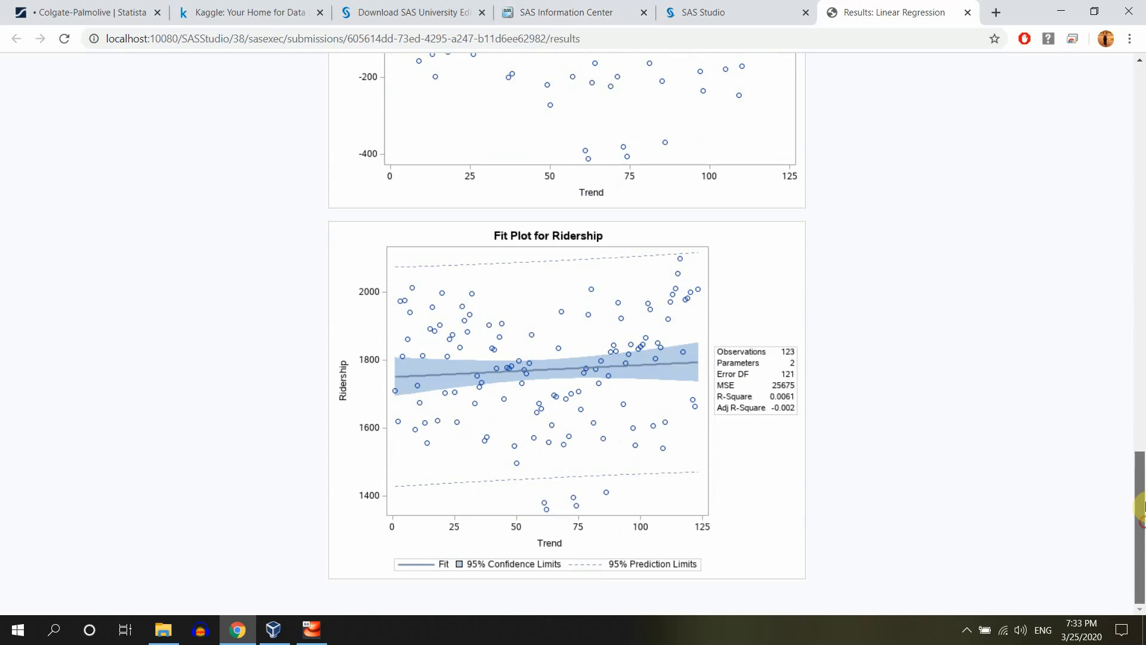
pyautogui.click(731, 12)
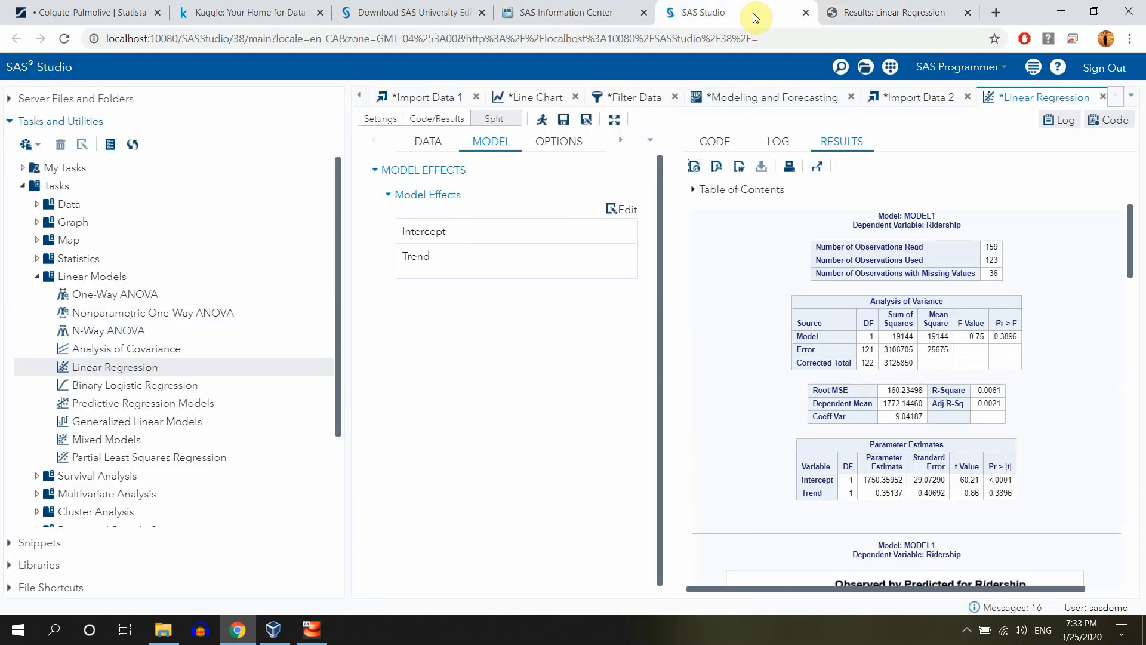
pyautogui.moveTo(248, 12)
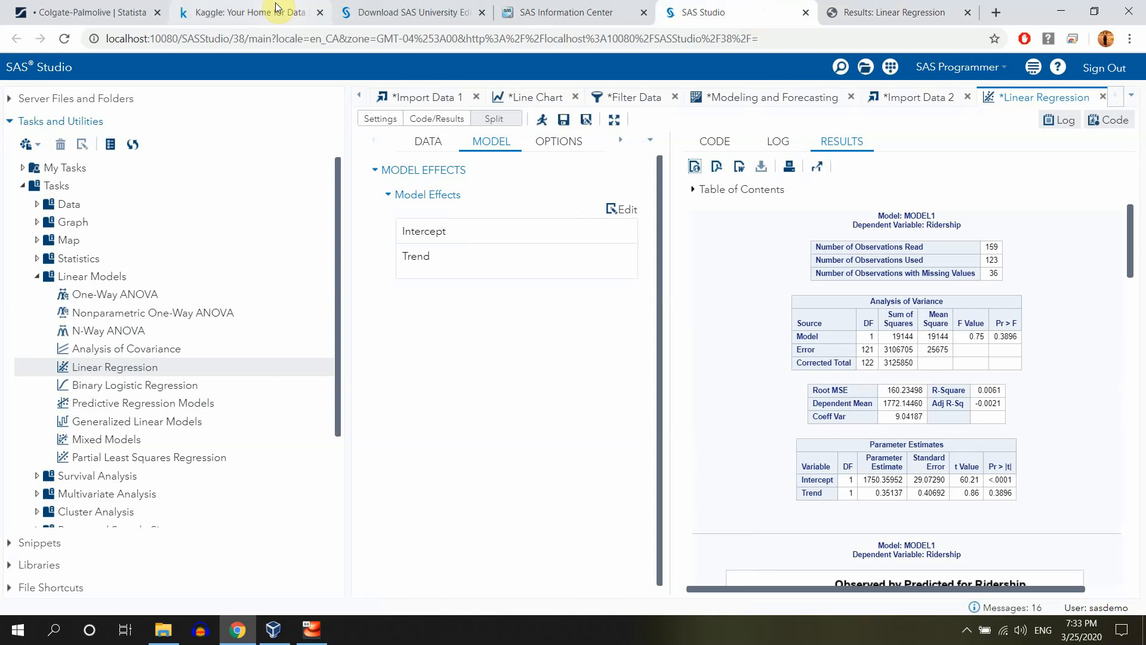
# Add the Jan through Nov dummies as continuous variables alongside Trend
pyautogui.click(428, 141)
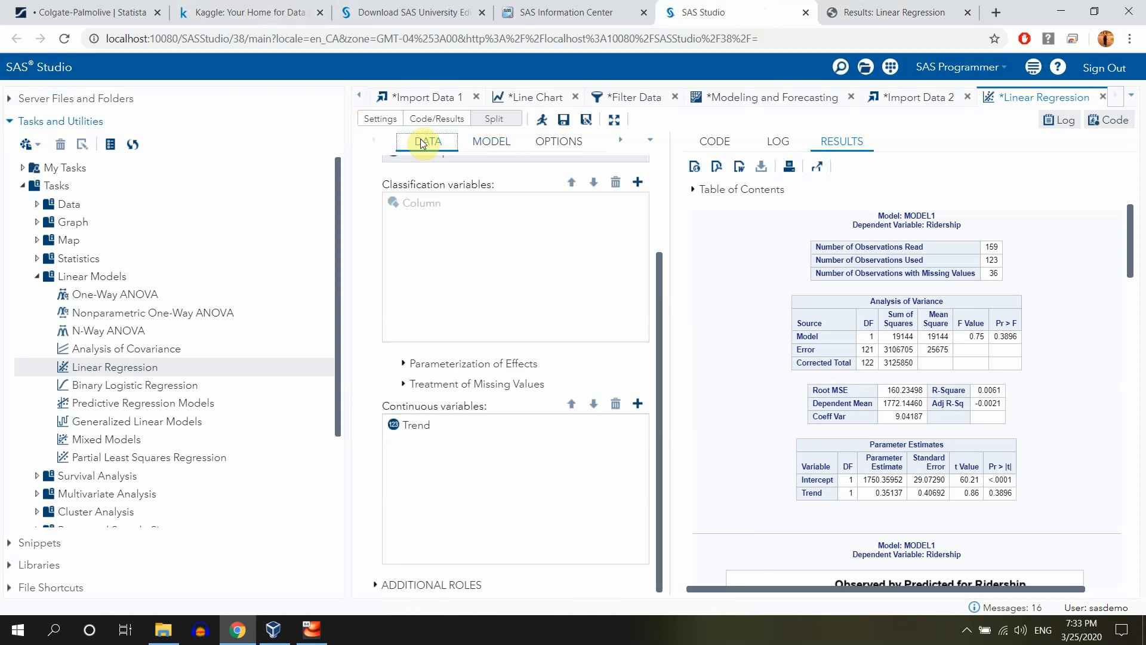
pyautogui.moveTo(552, 356)
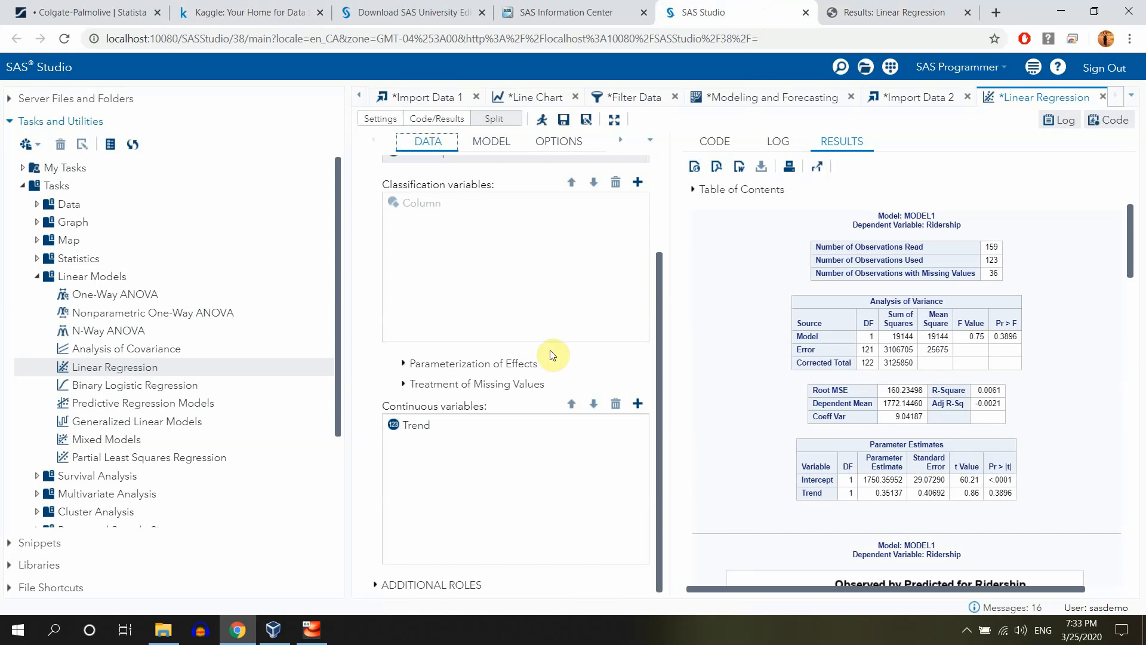
pyautogui.click(636, 181)
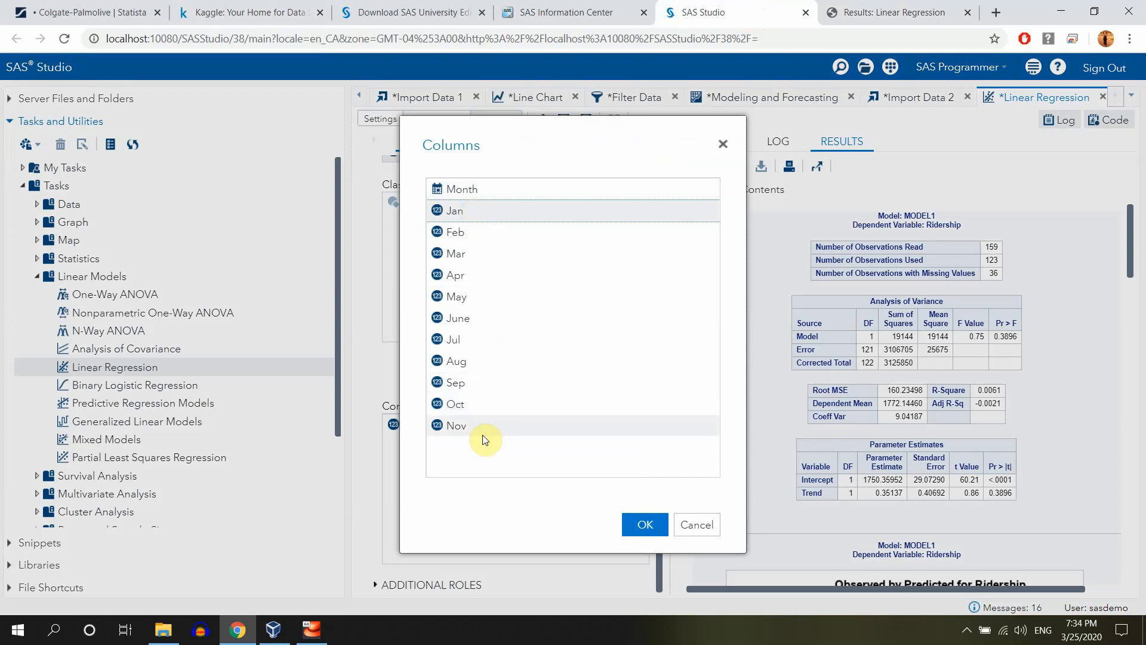
pyautogui.click(644, 524)
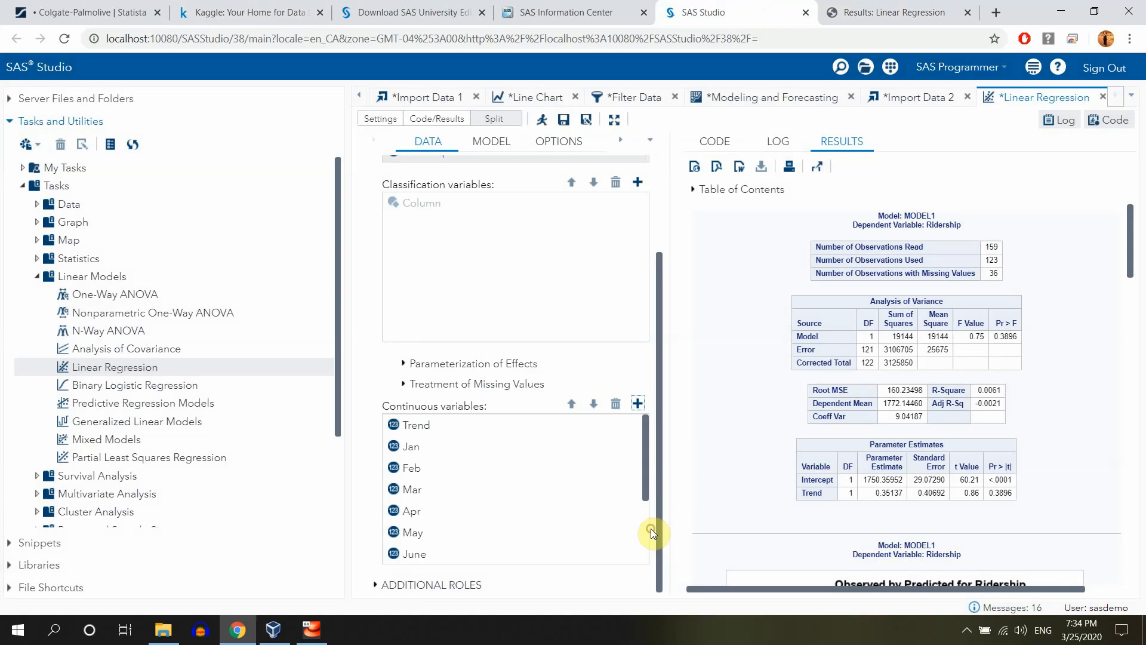
pyautogui.moveTo(665, 473)
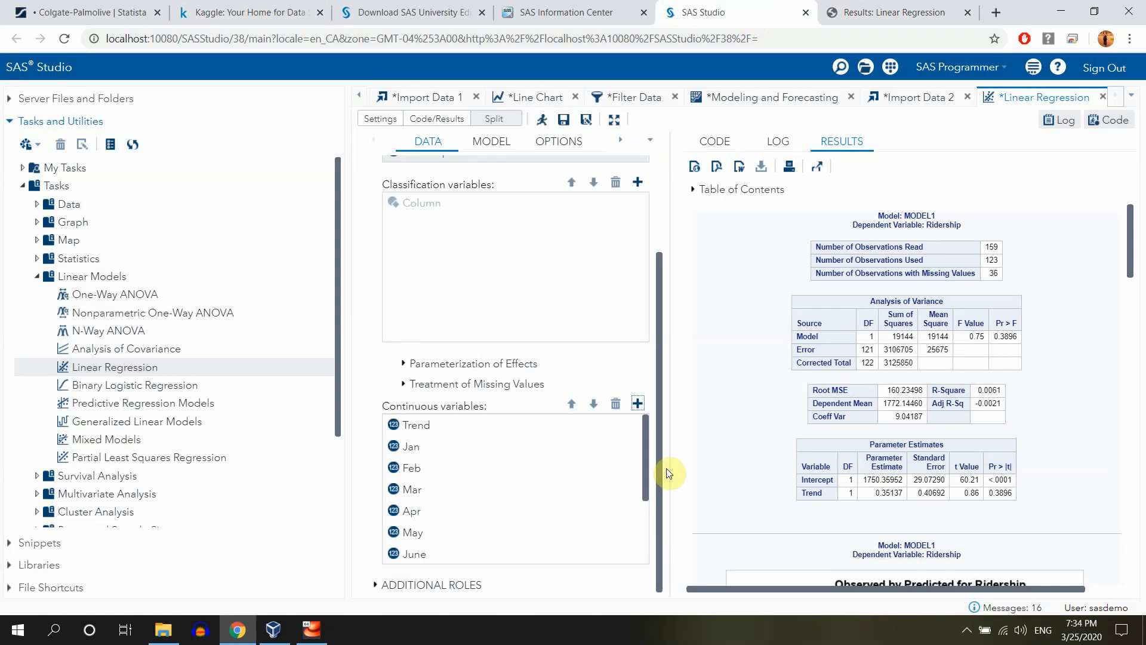
pyautogui.click(490, 141)
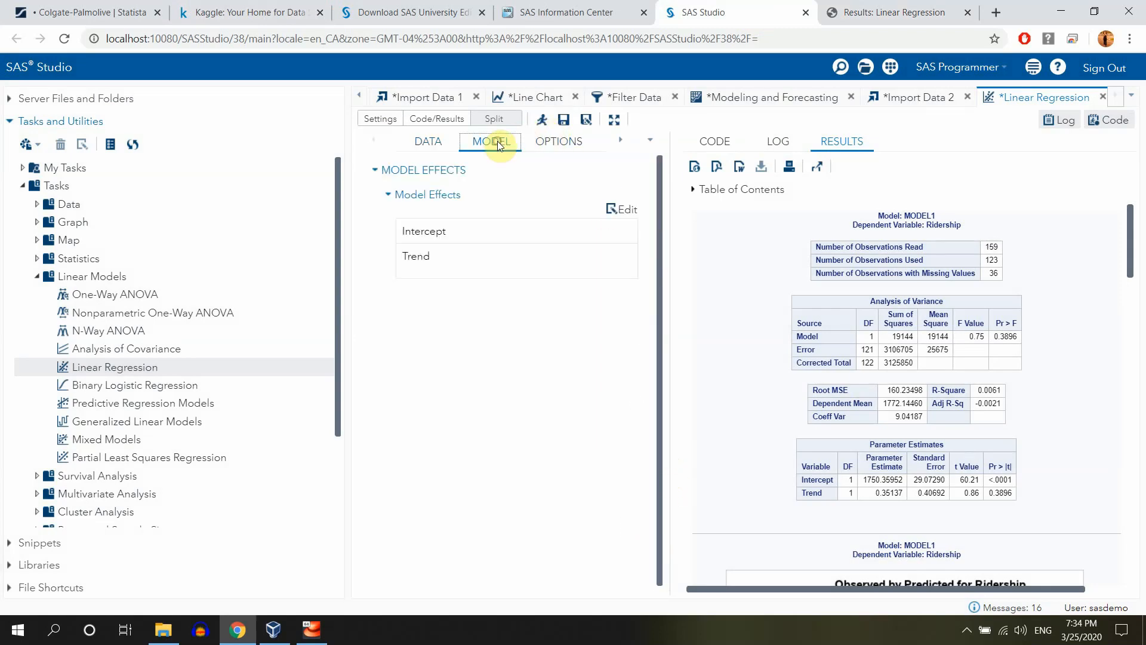
# Add Jan–Nov as model effects, rerun the regression (R-Square 0.6418) and view results in a new tab
pyautogui.click(620, 209)
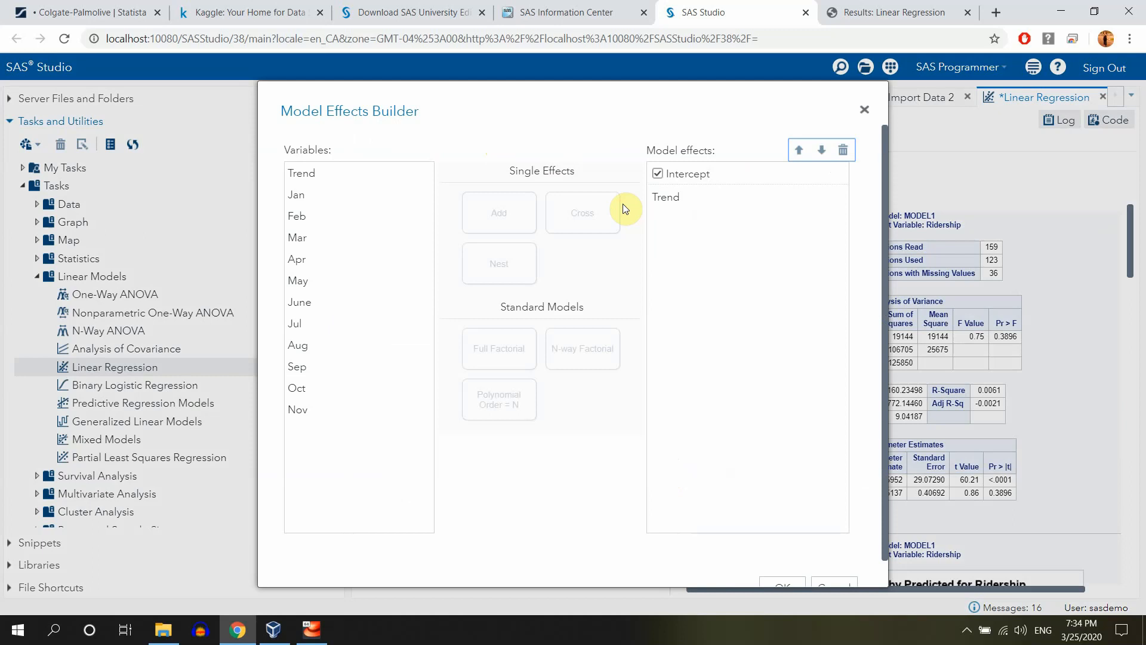
pyautogui.click(296, 194)
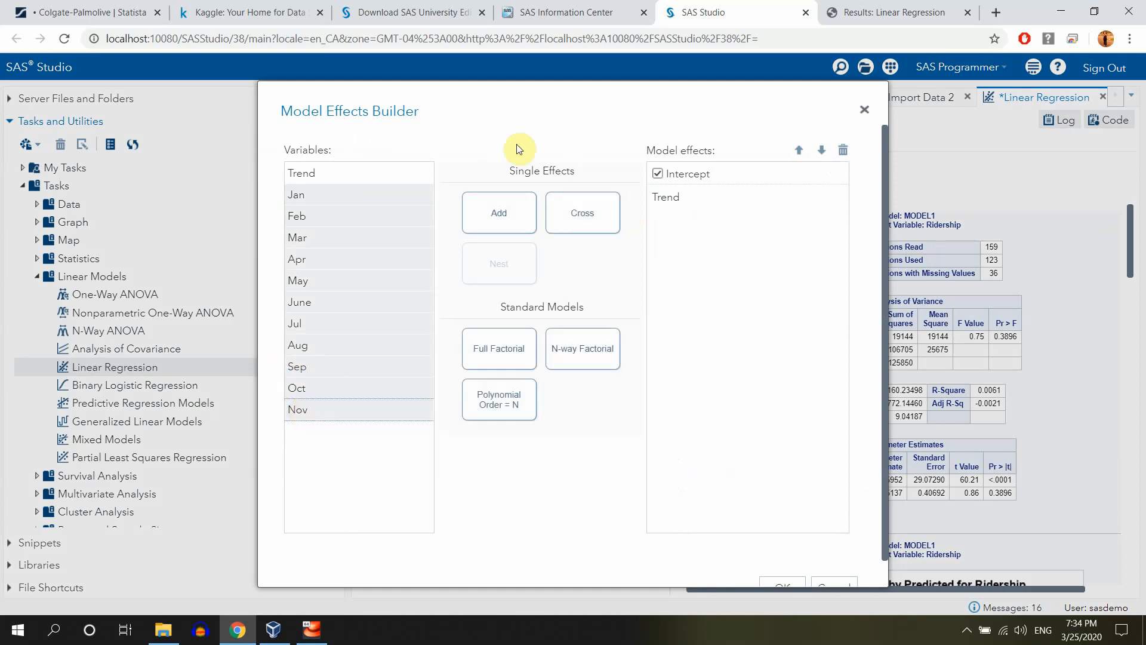
pyautogui.click(499, 212)
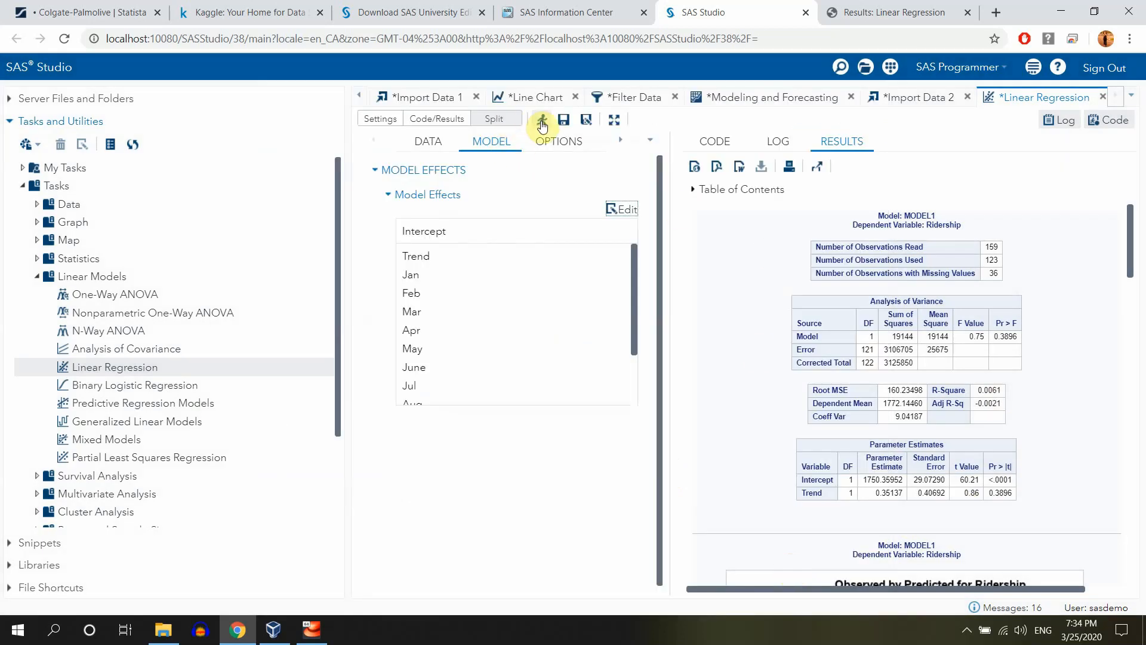
pyautogui.click(541, 119)
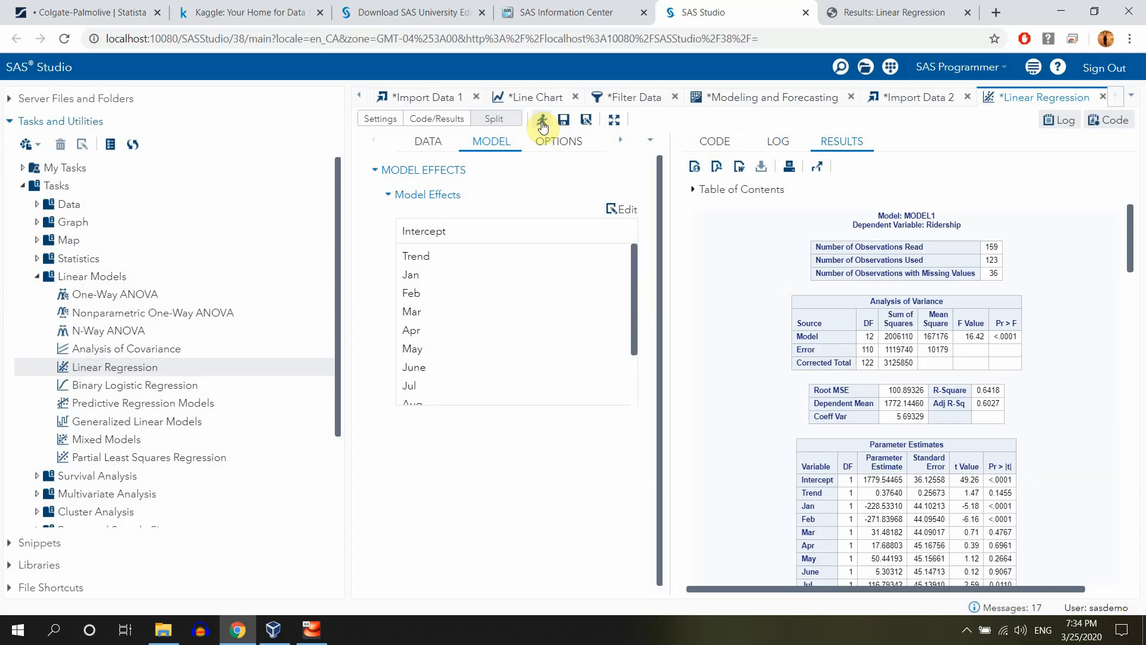
pyautogui.moveTo(831, 165)
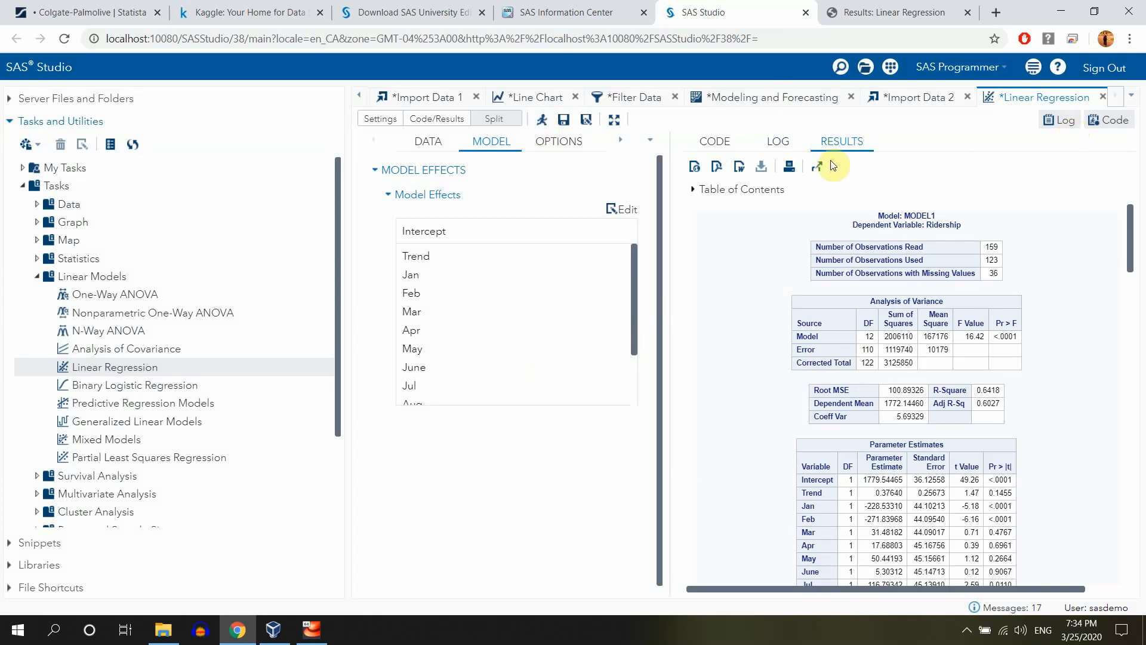
pyautogui.click(817, 165)
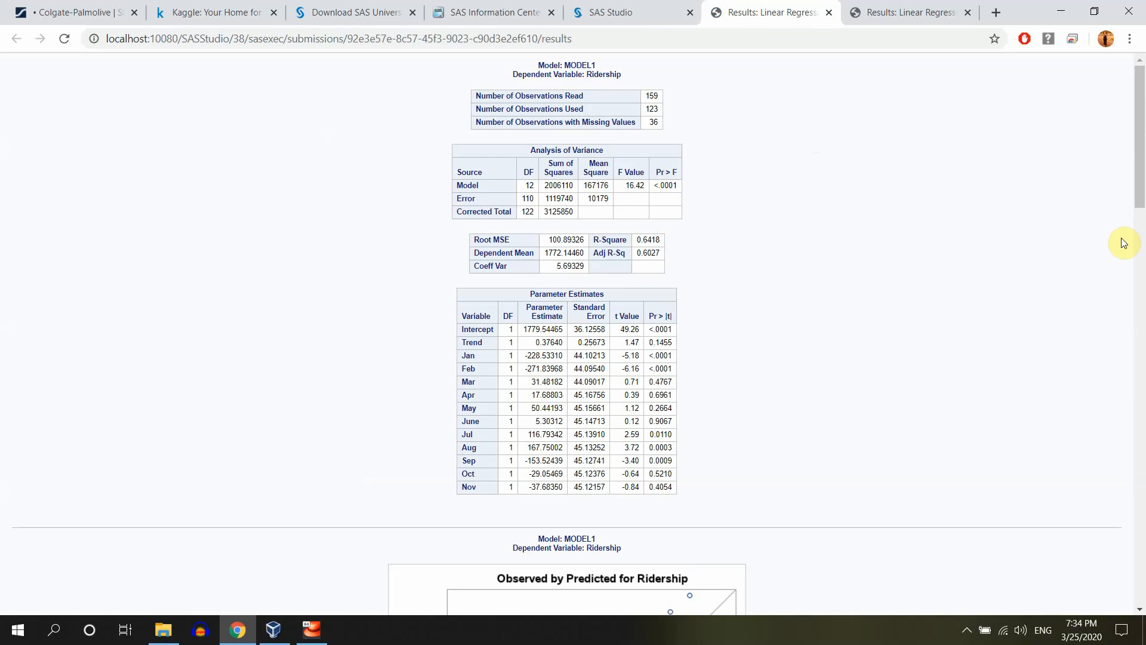
# Scroll through the month-dummy model's results comparing its fit statistics and plots
pyautogui.scroll(-3)
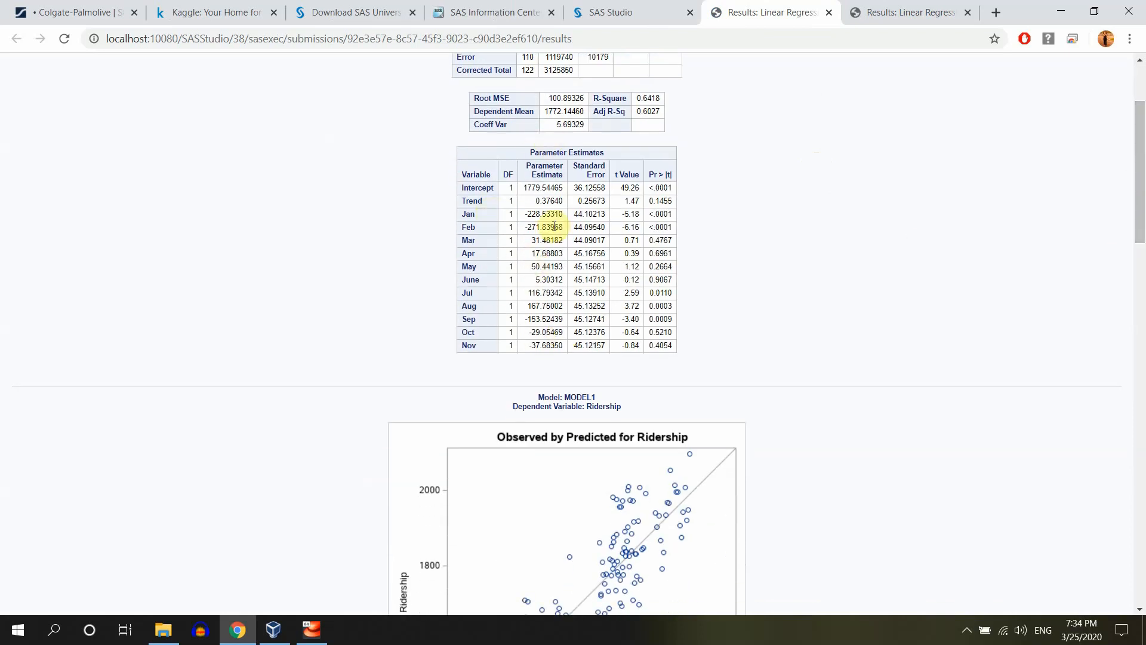
pyautogui.scroll(-3)
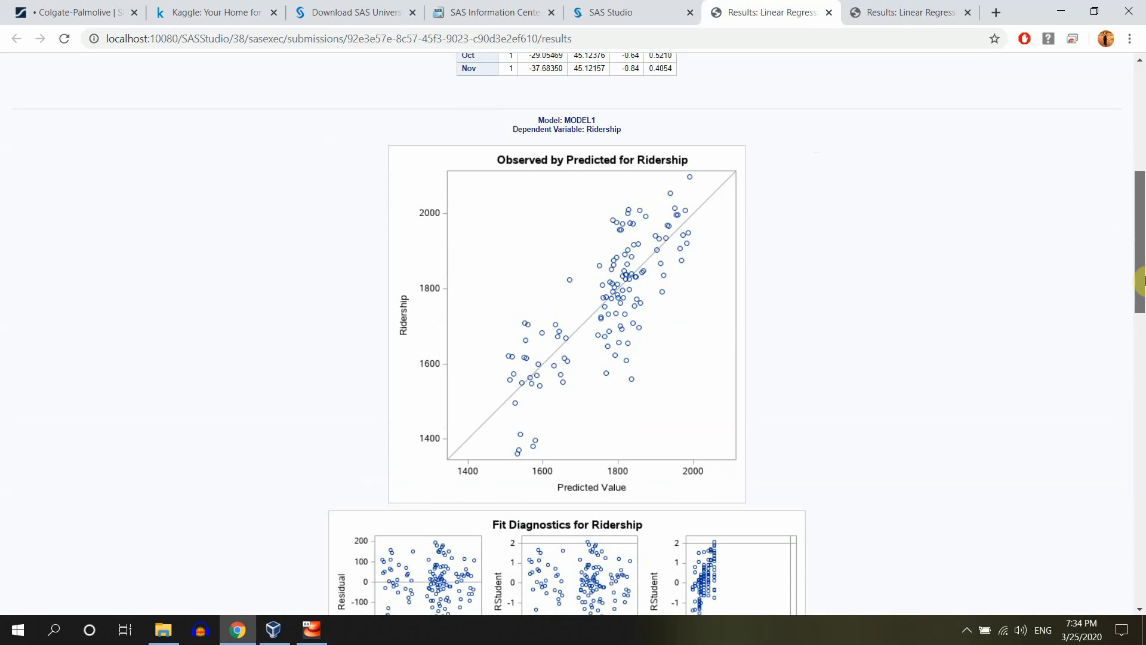
pyautogui.scroll(-3)
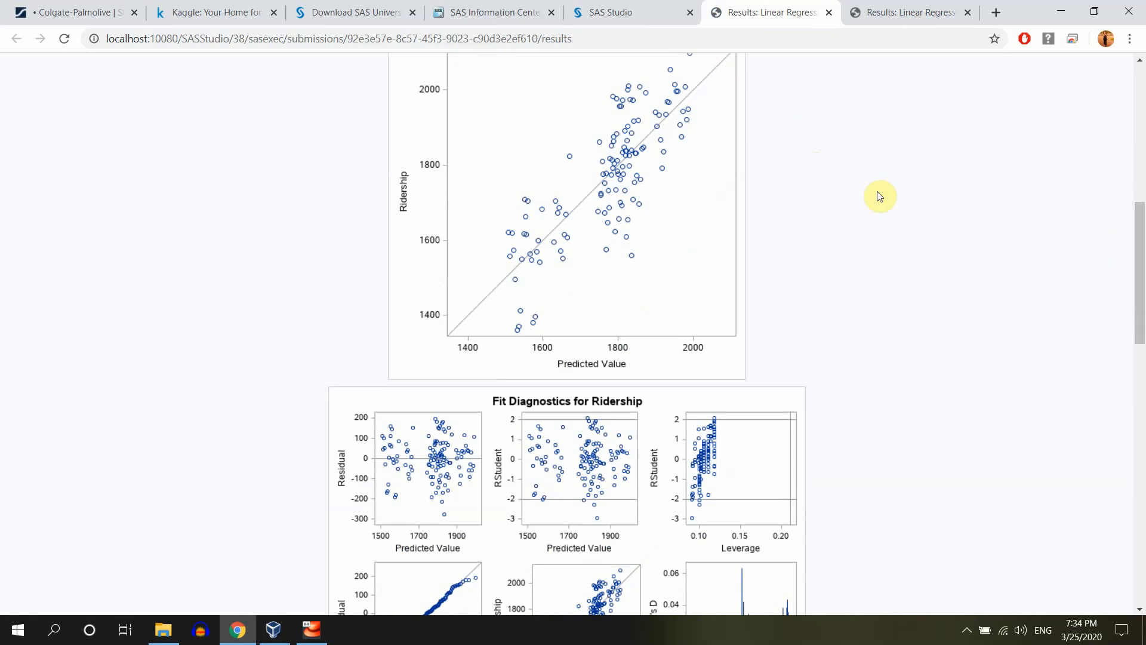
pyautogui.scroll(-3)
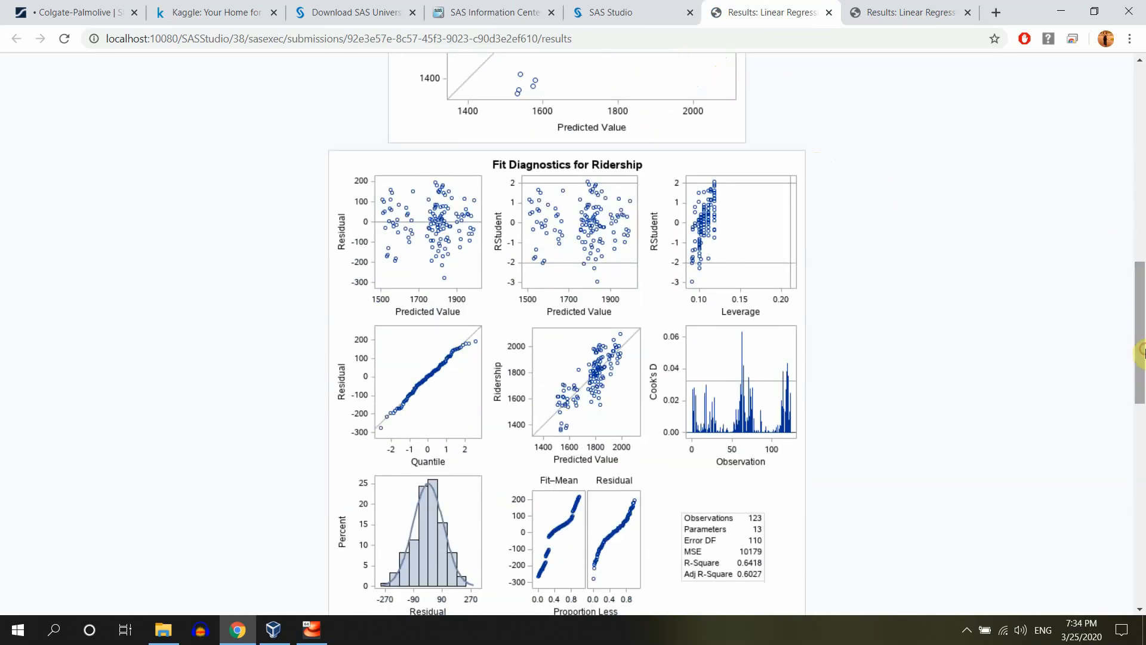
pyautogui.scroll(-3)
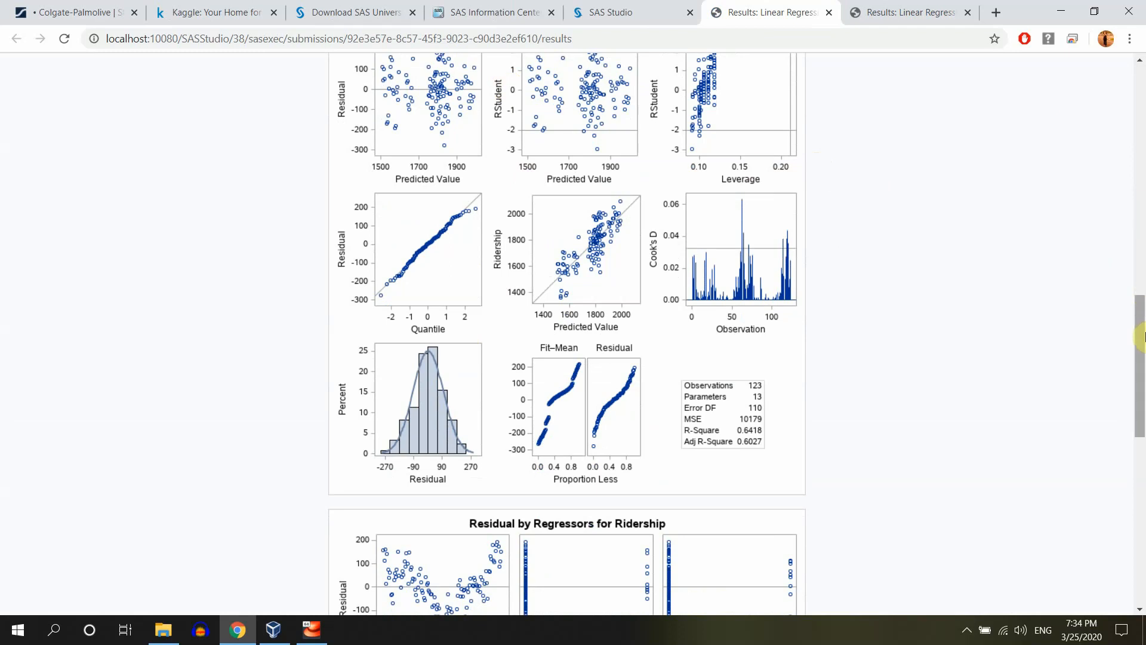
pyautogui.scroll(3)
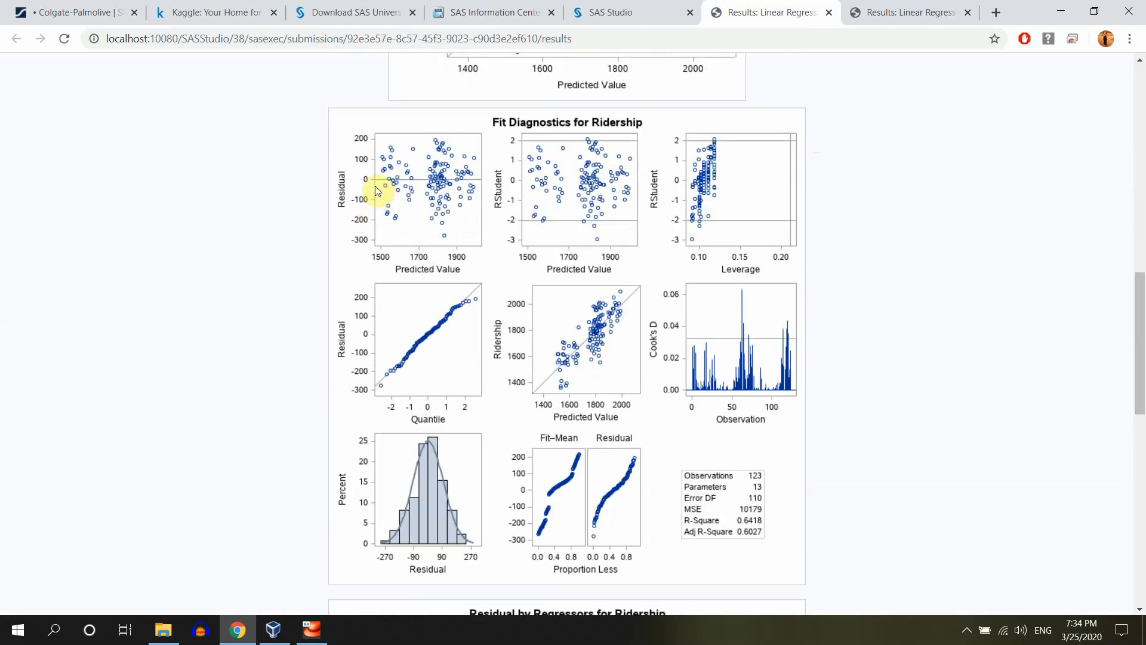
pyautogui.moveTo(1046, 320)
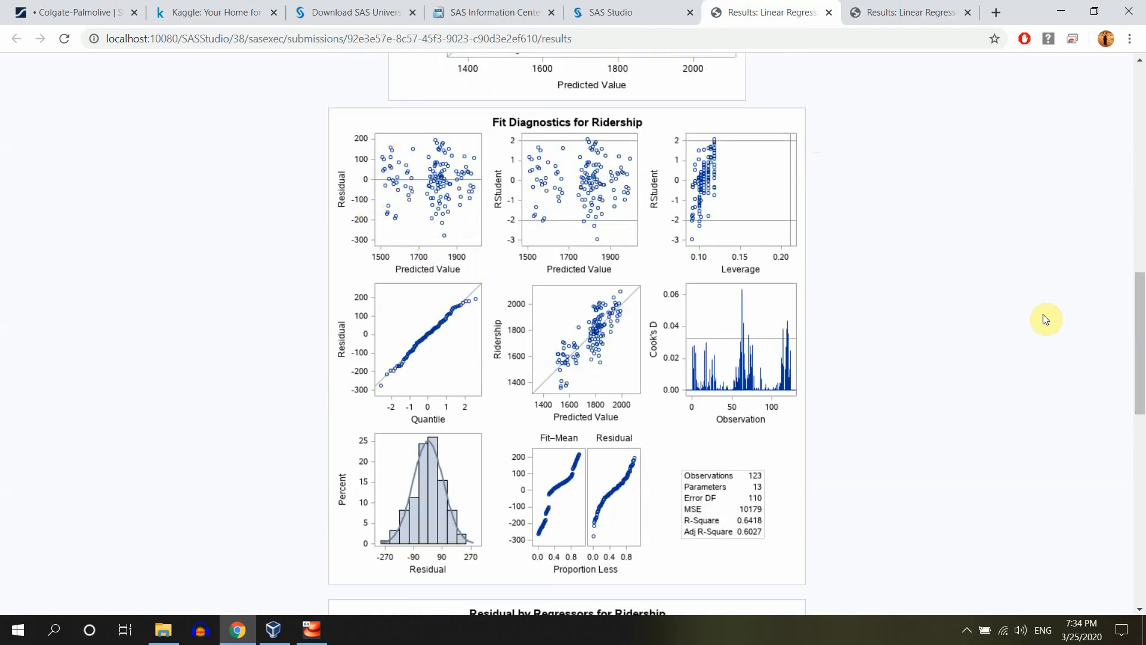
pyautogui.scroll(-3)
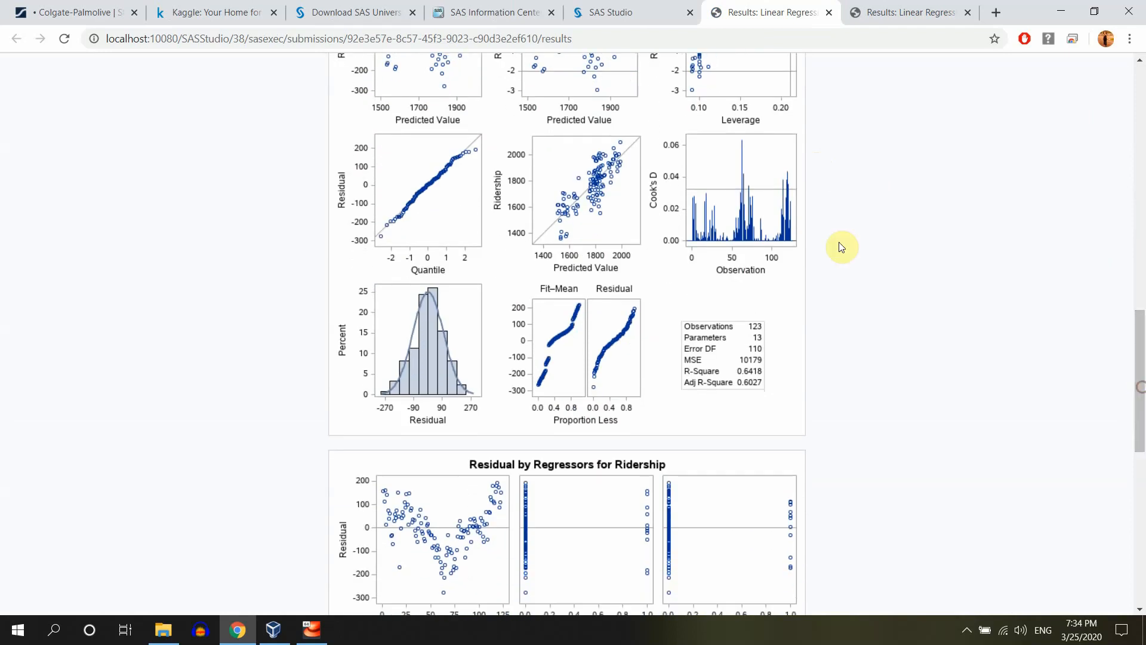
pyautogui.scroll(3)
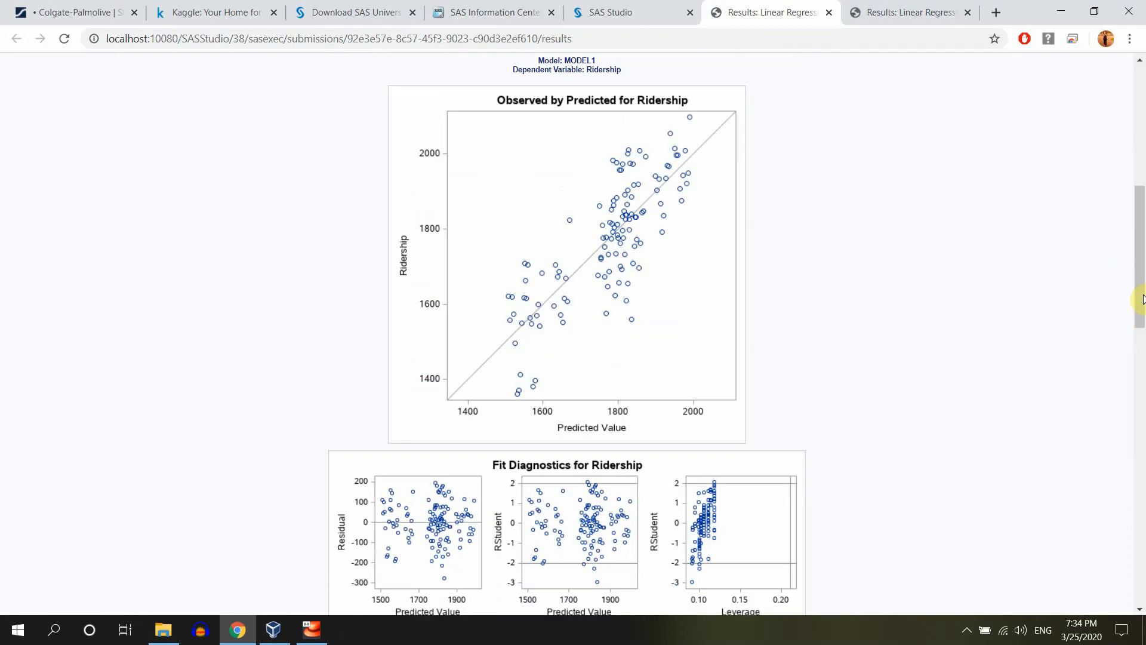
pyautogui.scroll(-3)
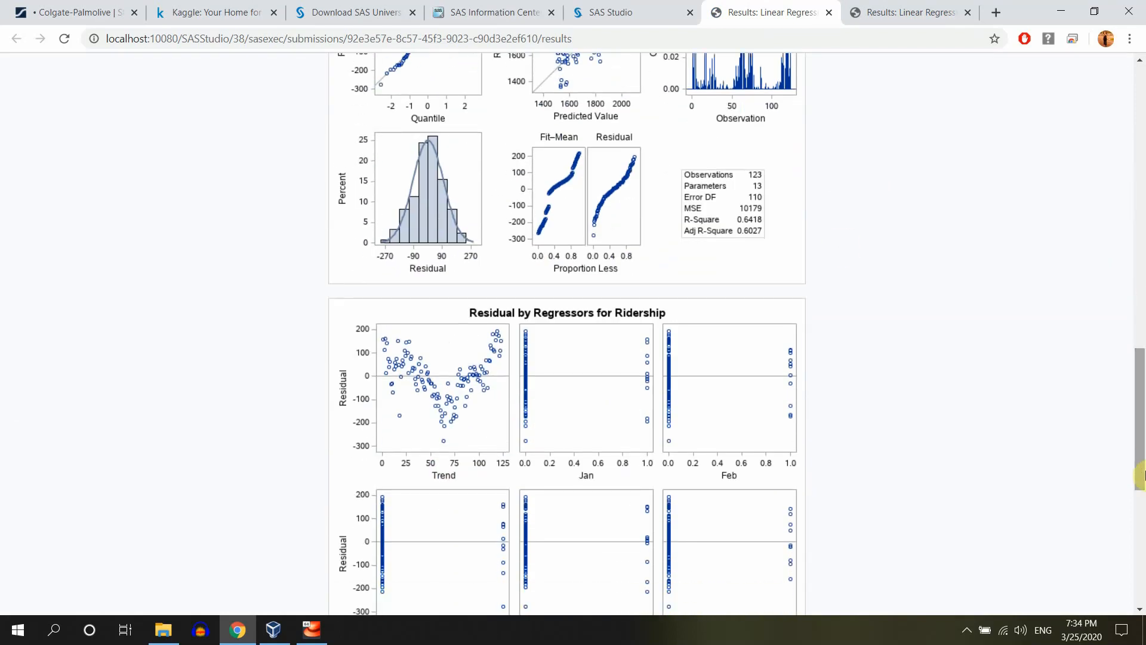
pyautogui.scroll(-3)
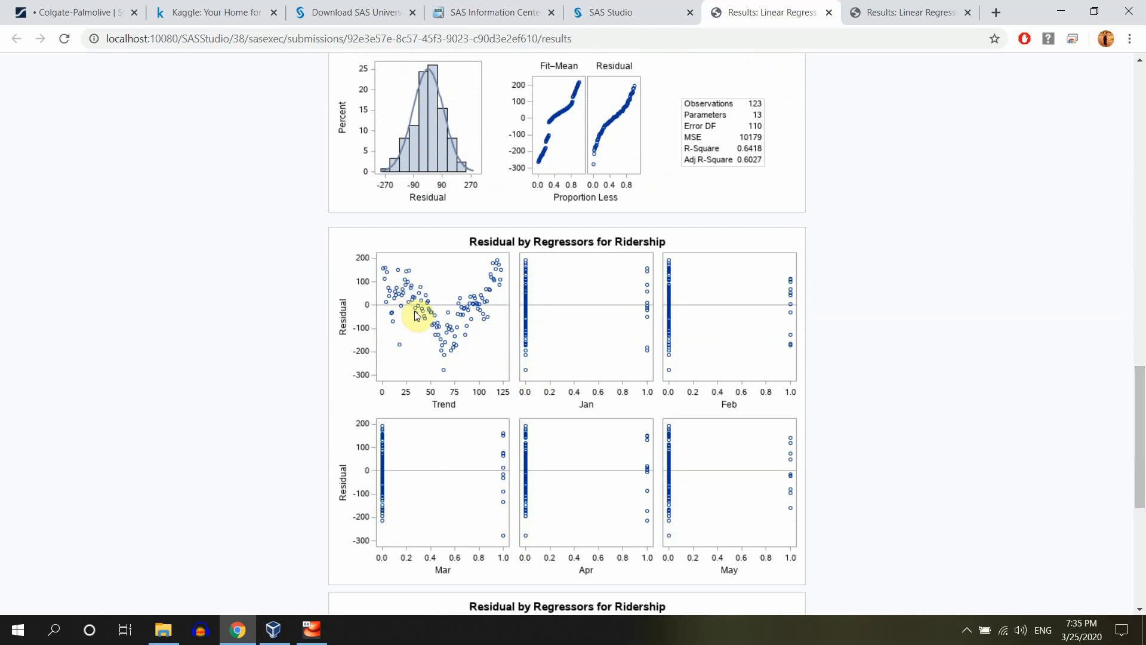
pyautogui.moveTo(500, 266)
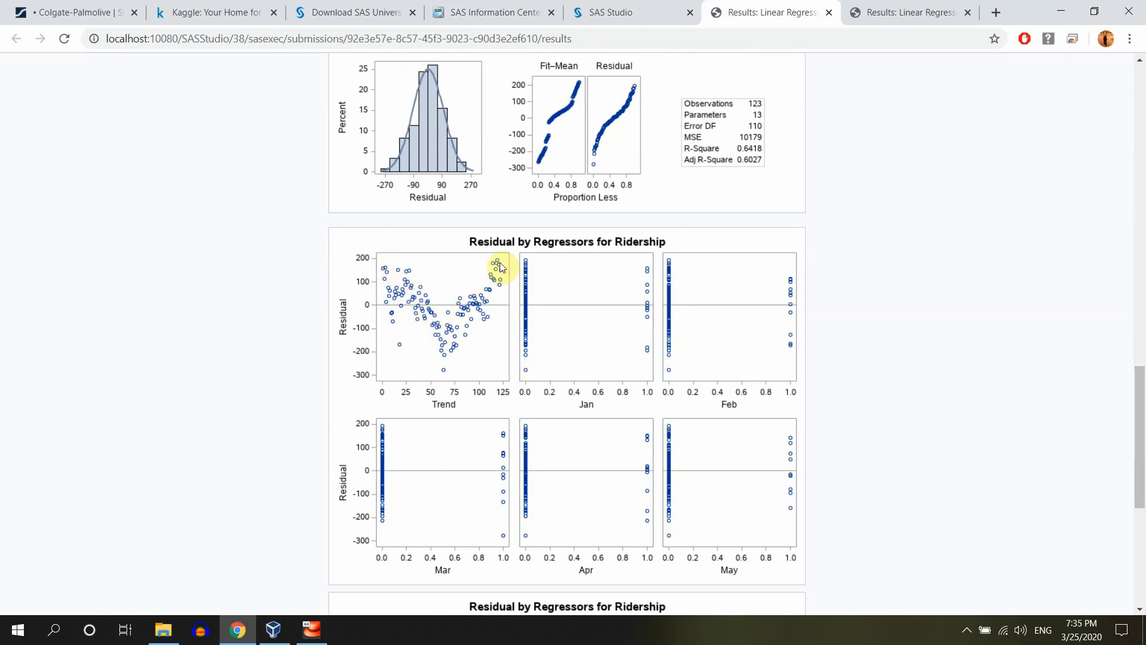
pyautogui.moveTo(402, 282)
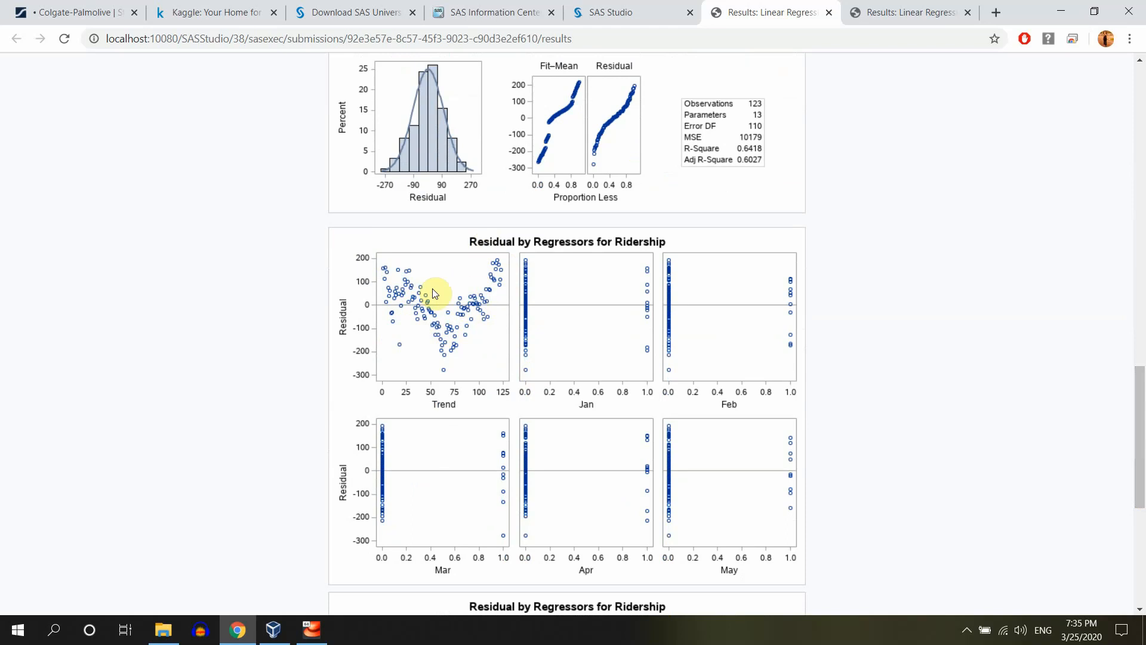
pyautogui.scroll(-3)
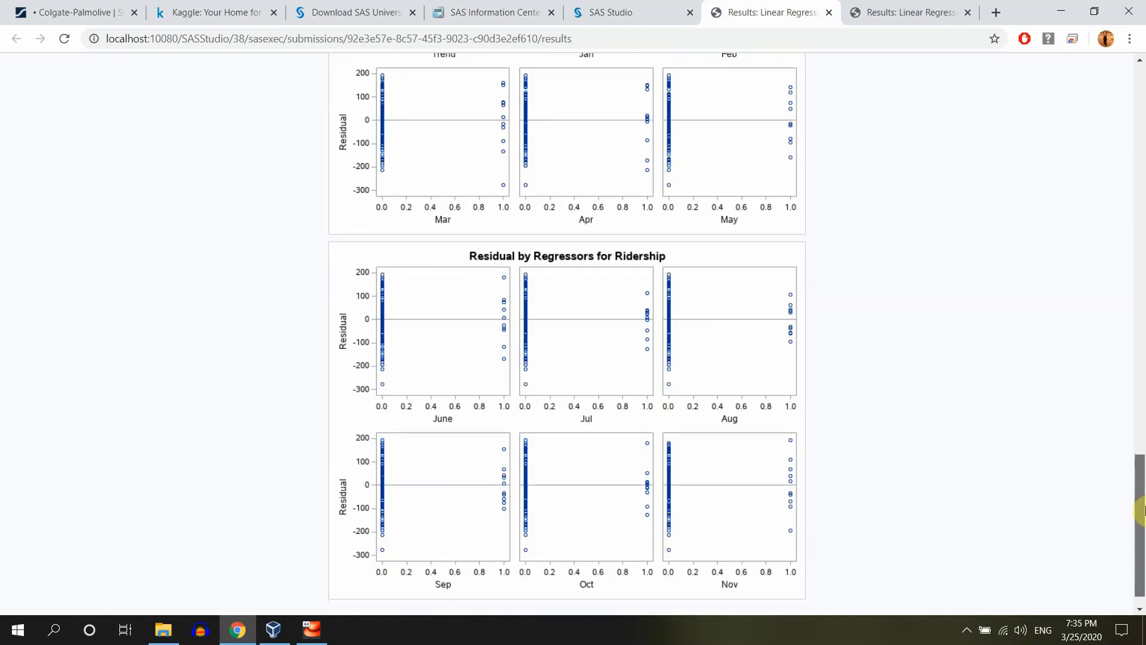
pyautogui.scroll(3)
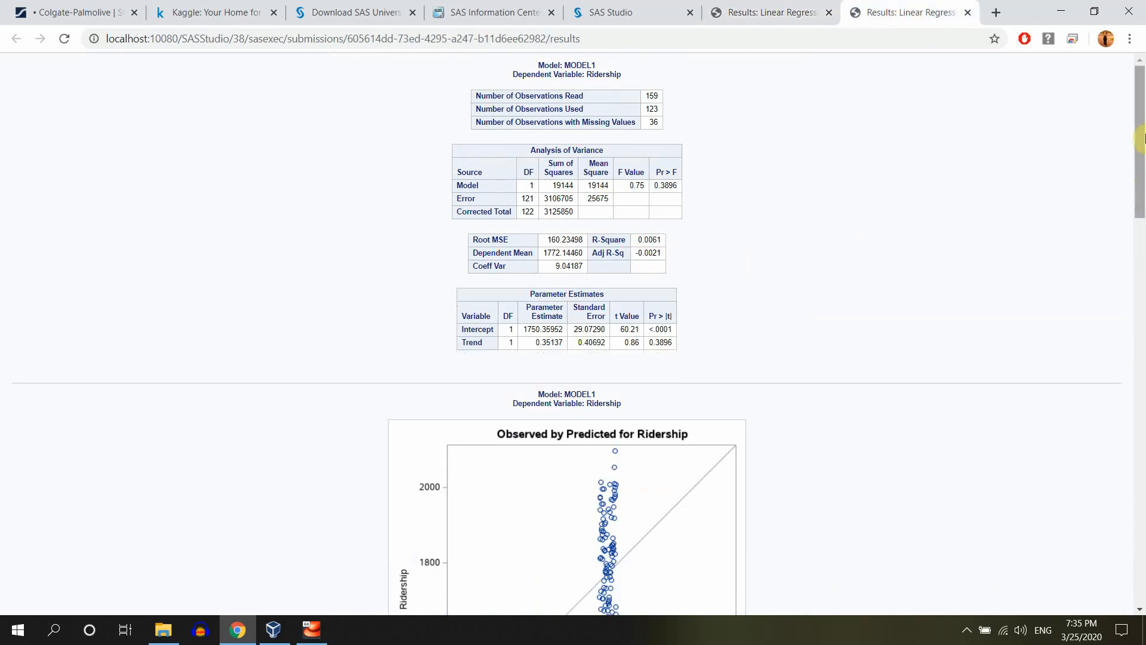
pyautogui.moveTo(664, 260)
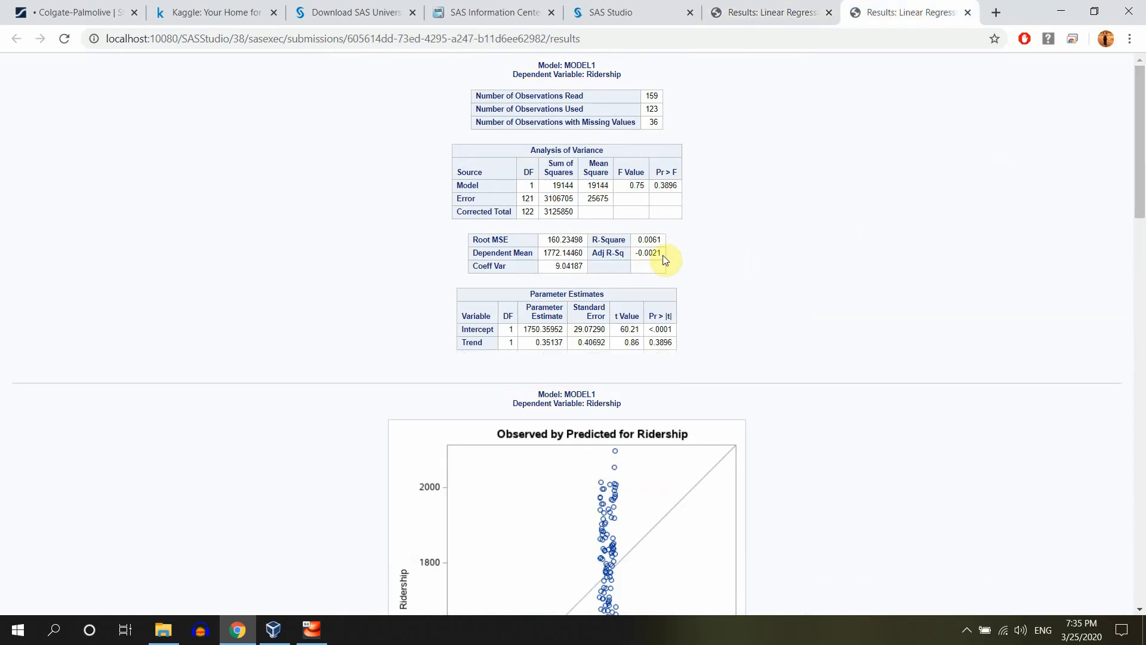
# Compare the trend-only Adj R-Sq of -0.0021 against the monthly model, then return to the task
pyautogui.doubleClick(647, 253)
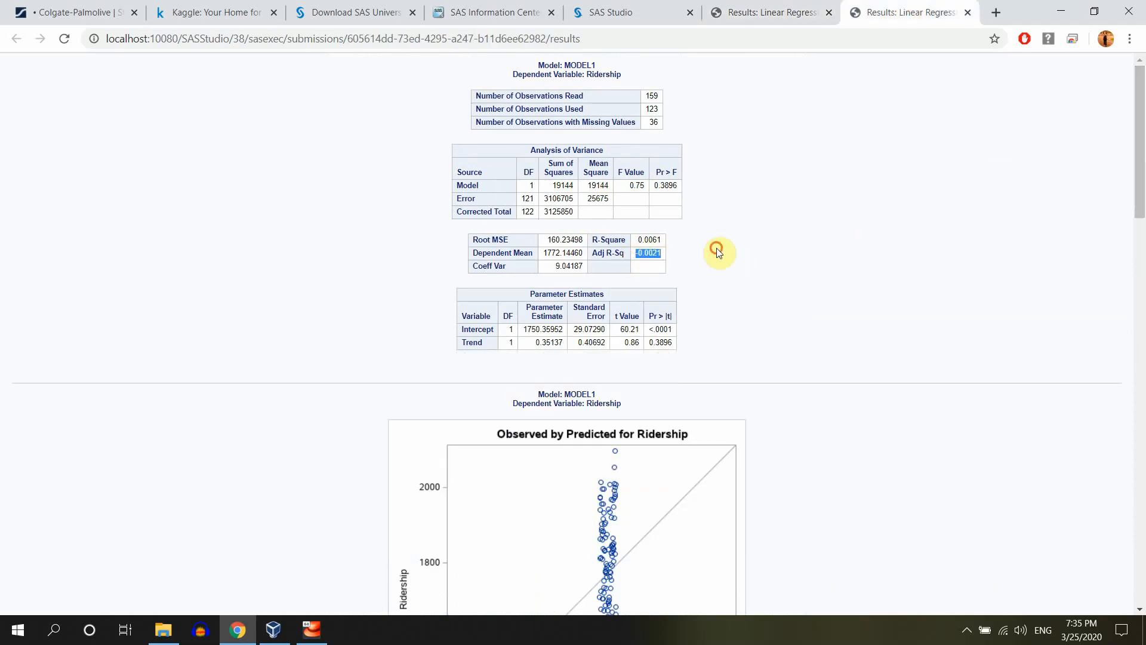
pyautogui.scroll(-3)
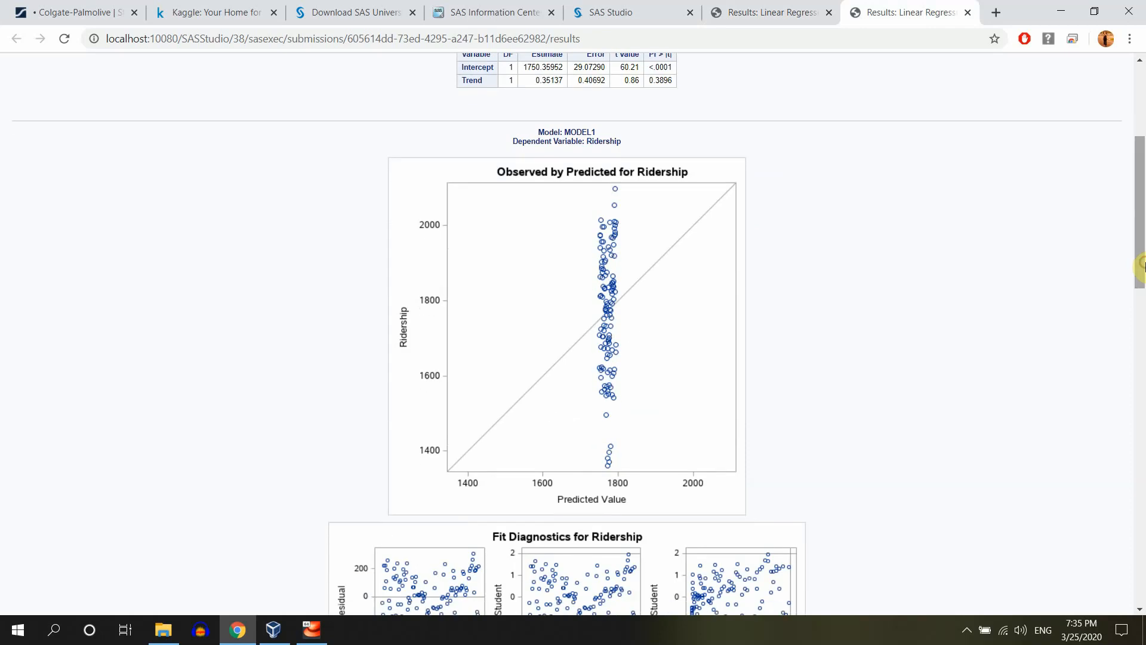
pyautogui.scroll(-3)
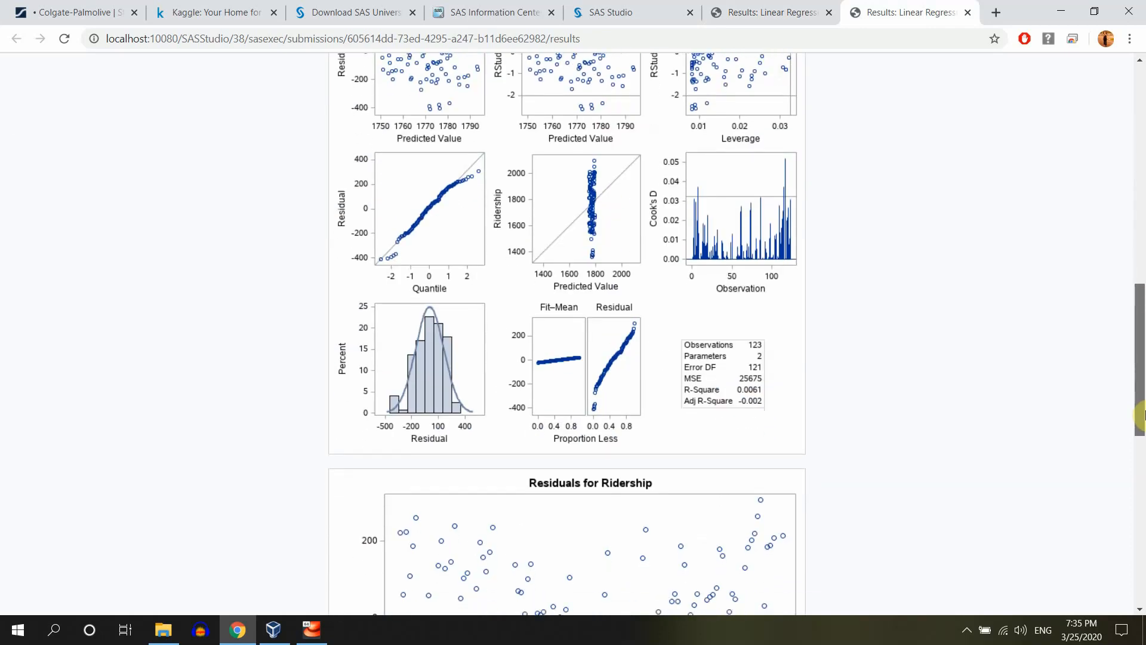
pyautogui.click(769, 12)
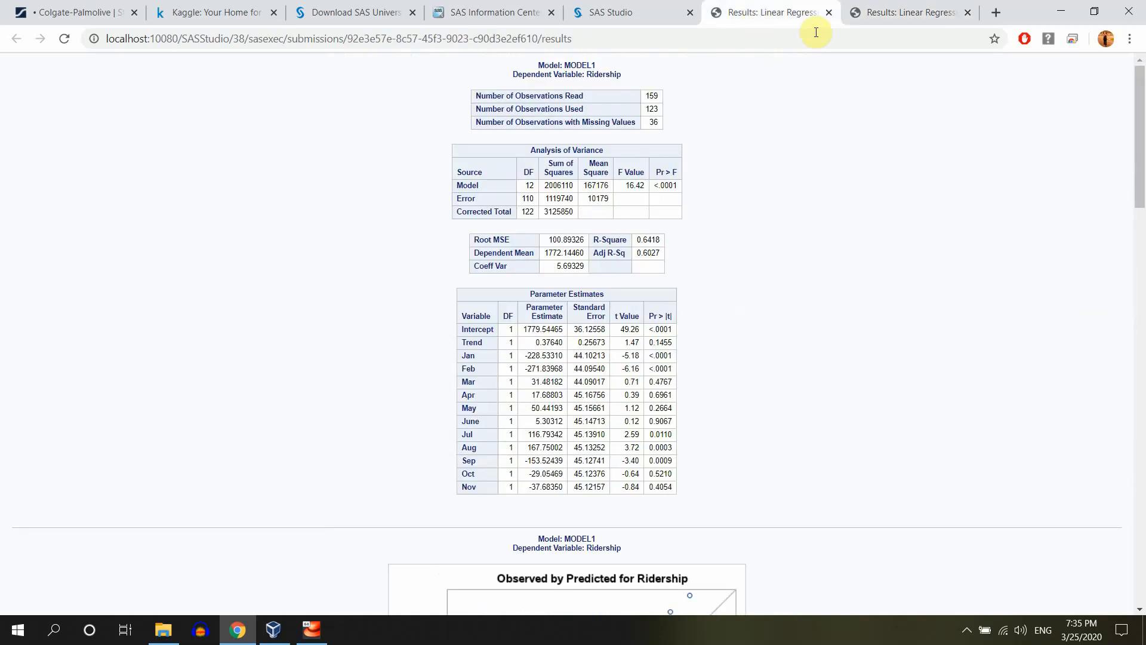
pyautogui.click(610, 12)
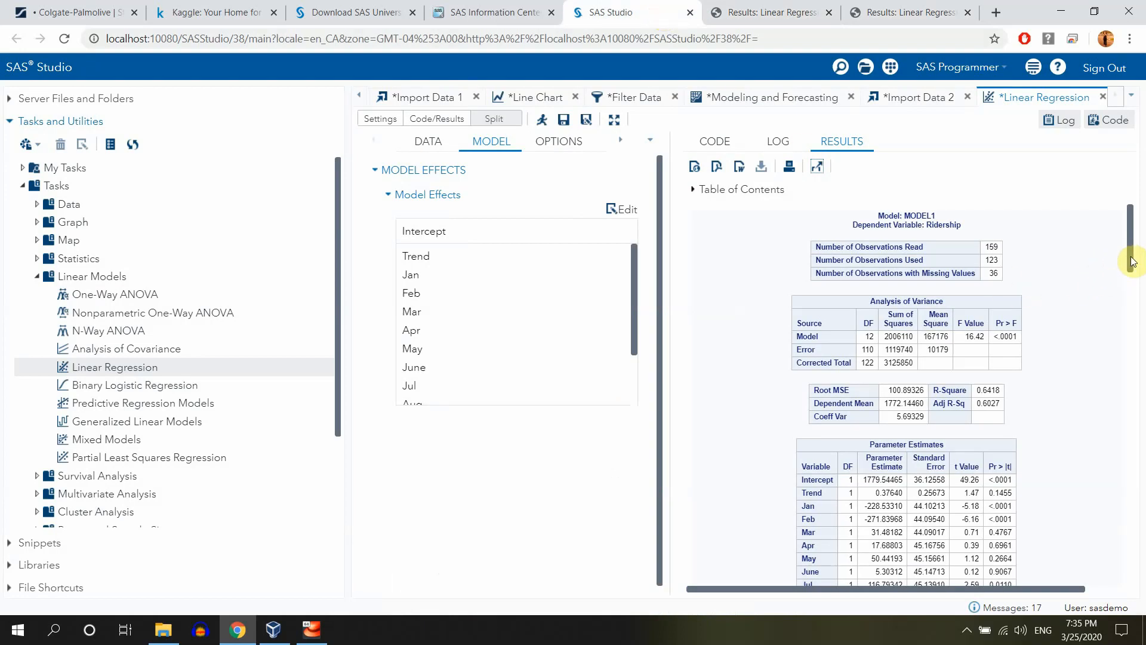
# Review the Options and Selection settings and go to the Output data set settings
pyautogui.scroll(-3)
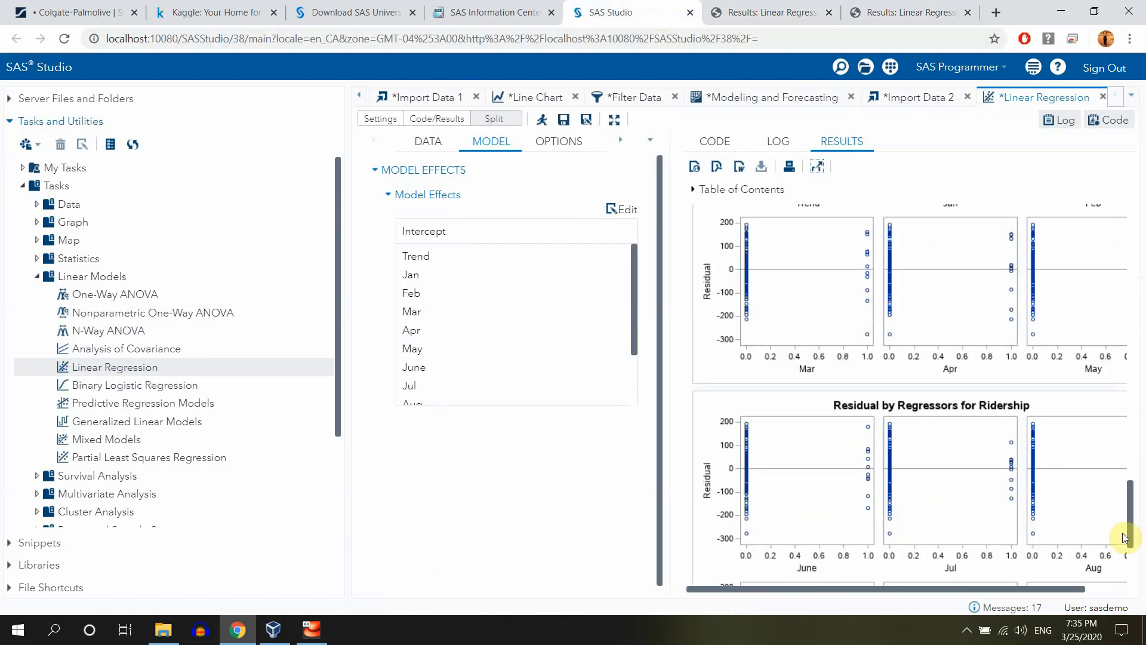
pyautogui.click(558, 141)
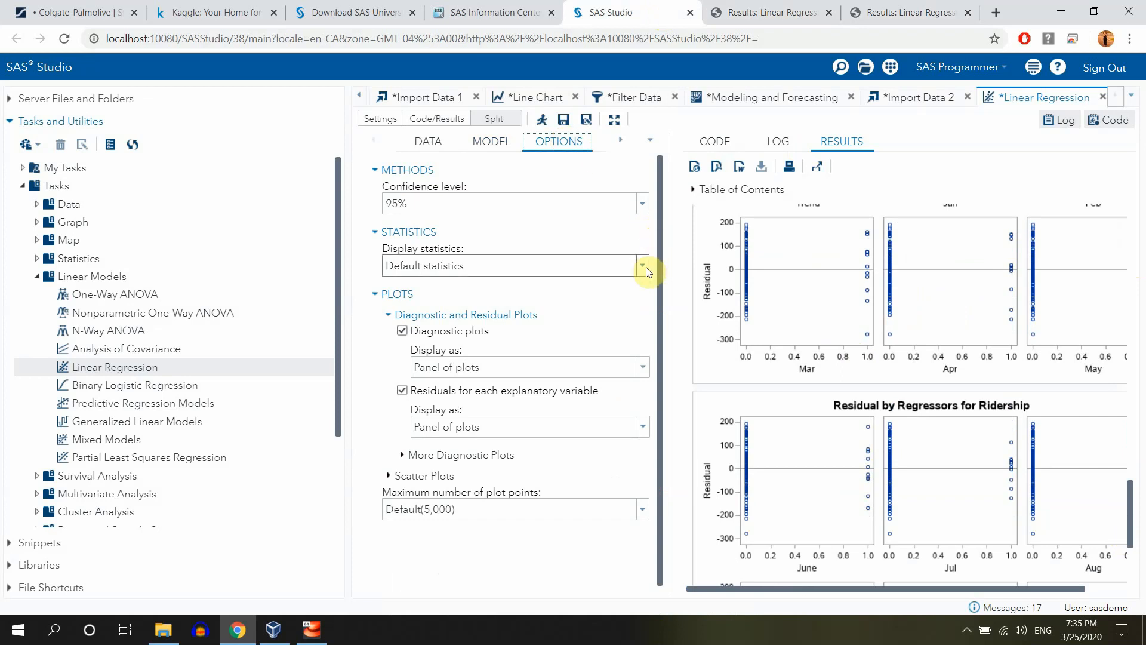
pyautogui.scroll(3)
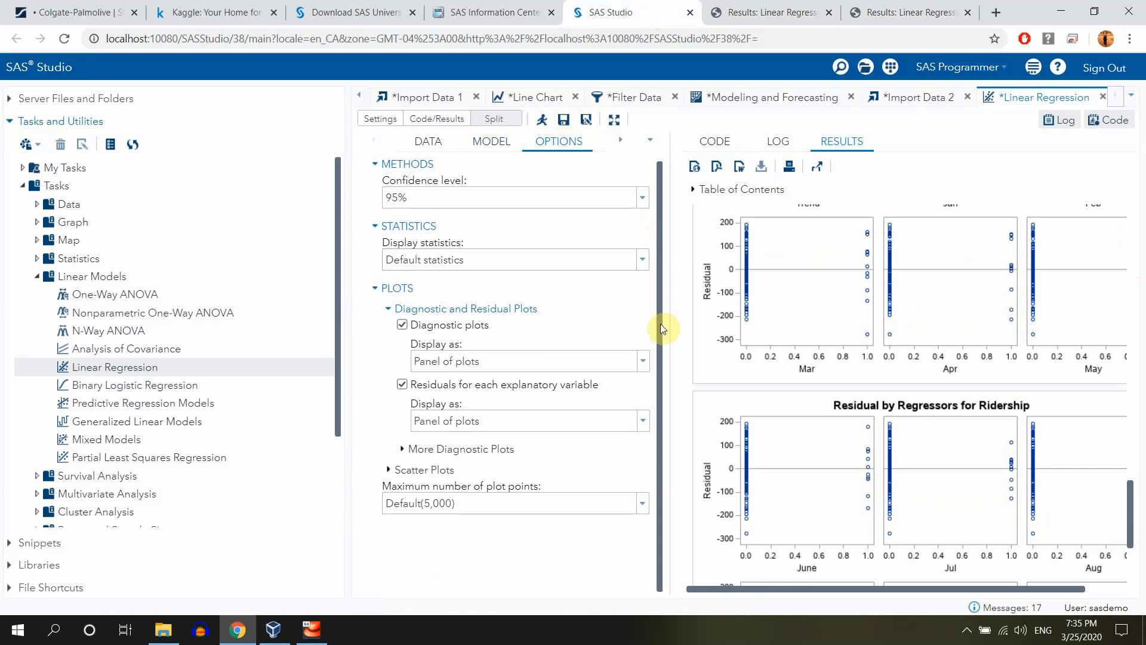
pyautogui.moveTo(613, 230)
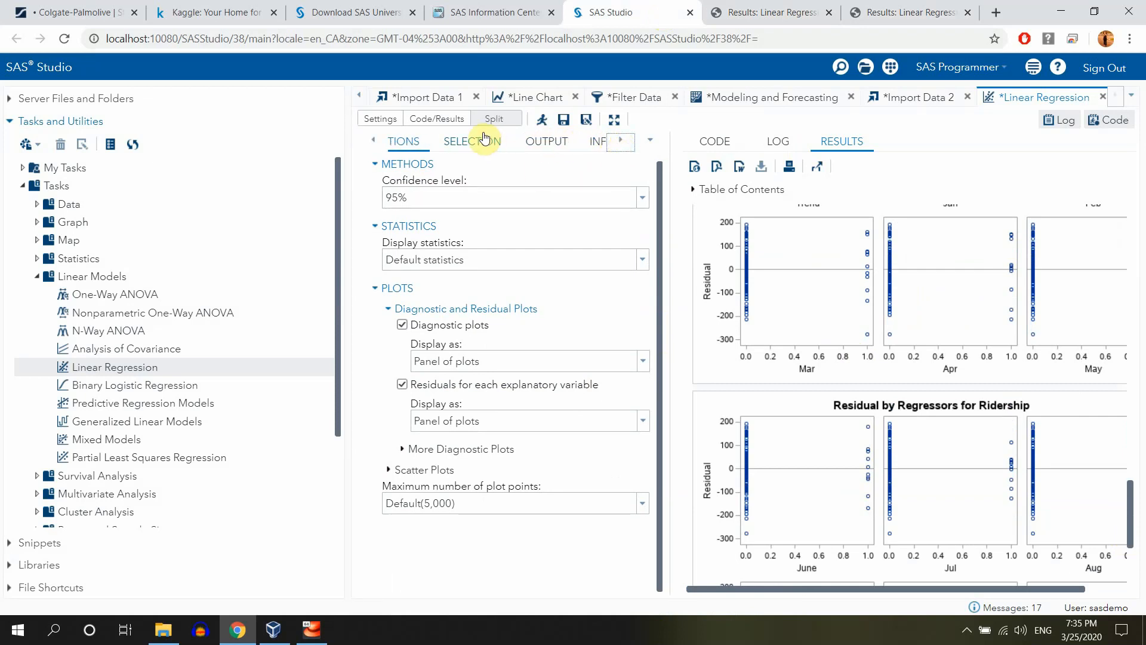
pyautogui.click(471, 141)
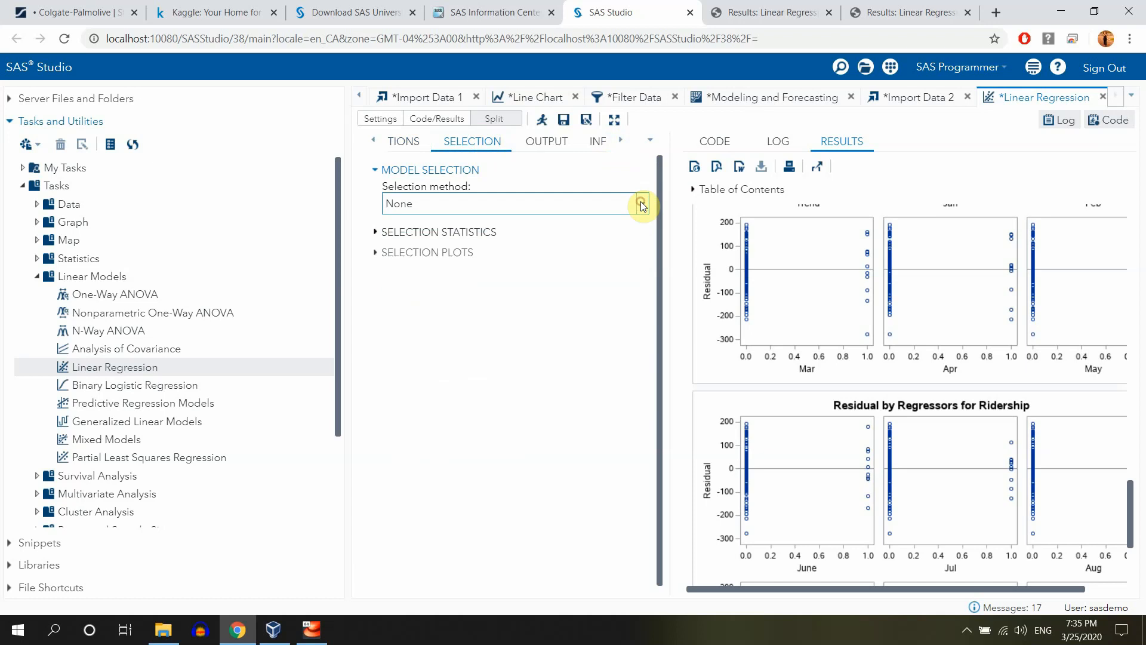
pyautogui.moveTo(545, 141)
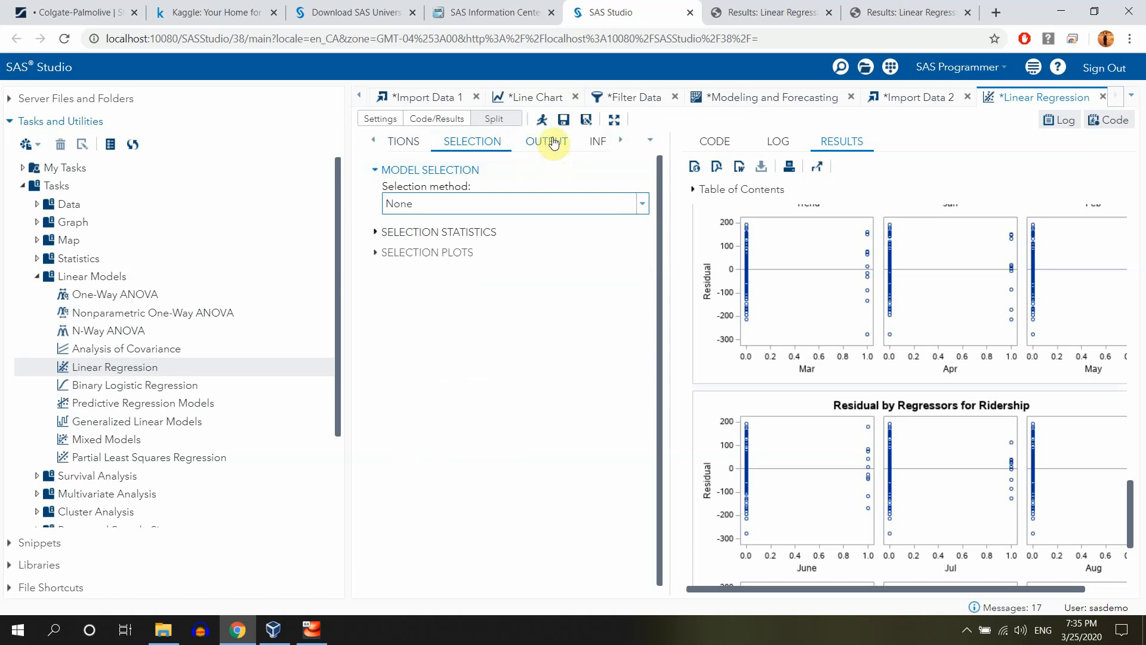
pyautogui.click(545, 141)
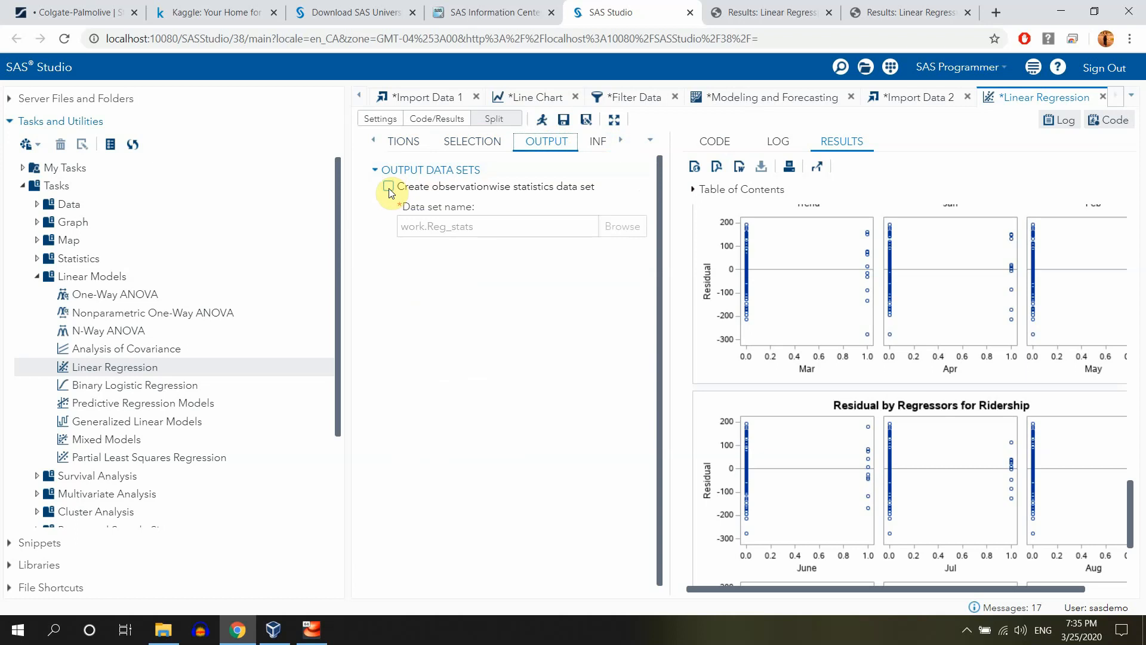
# Save observationwise predicted values, individual prediction intervals and residuals to data.Reg_stats
pyautogui.click(388, 186)
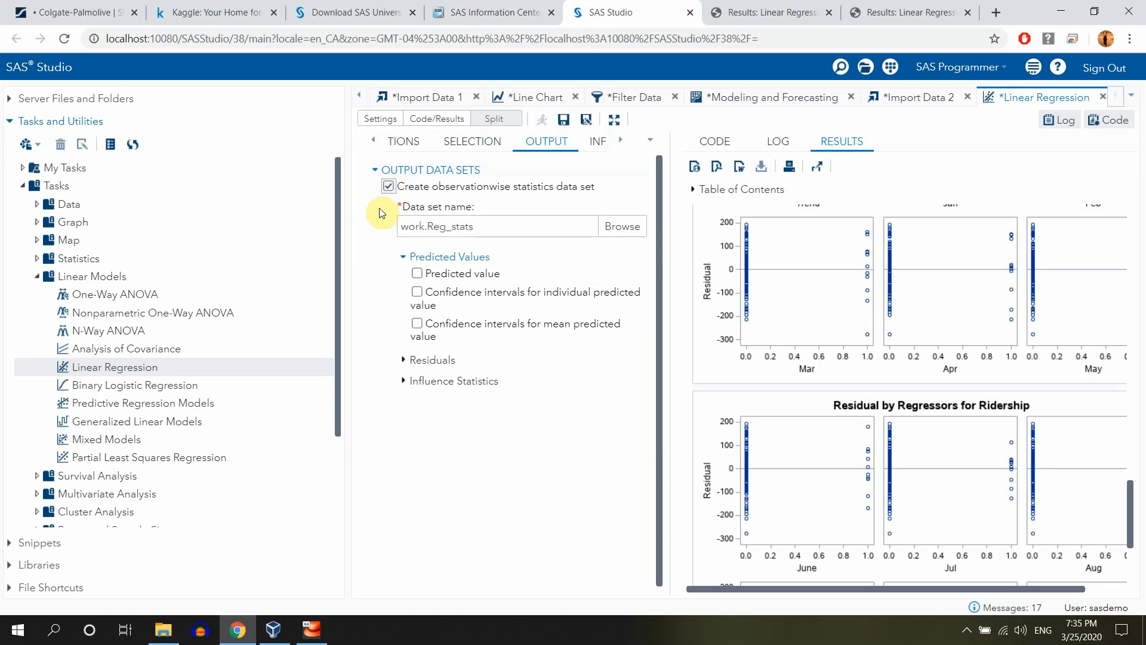
pyautogui.click(417, 272)
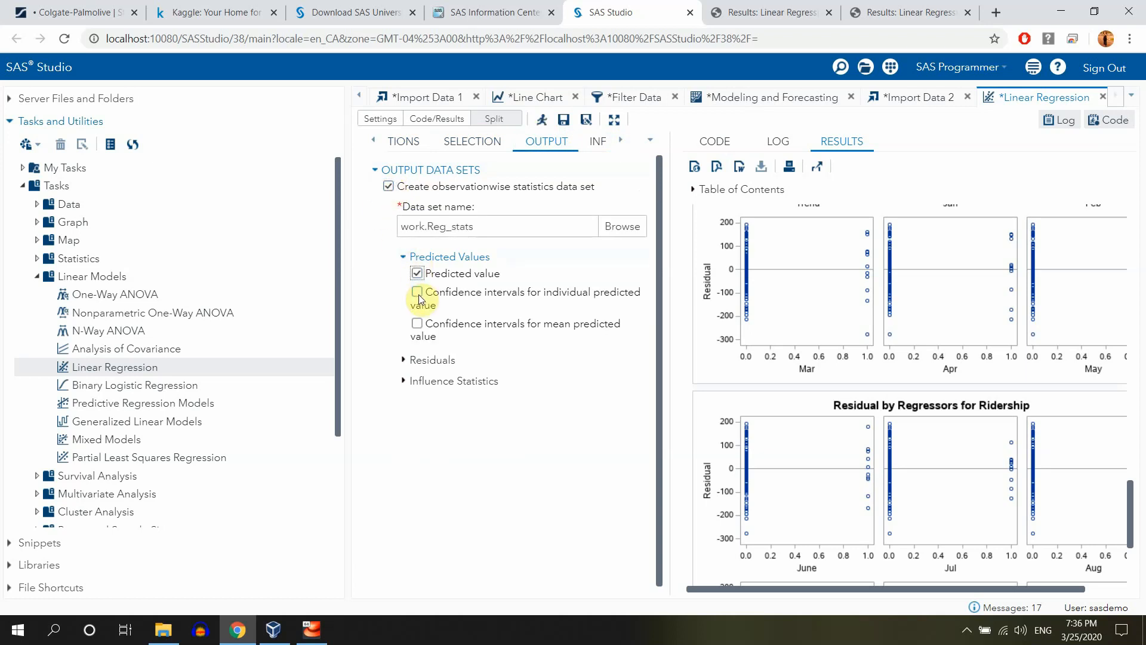
pyautogui.click(416, 292)
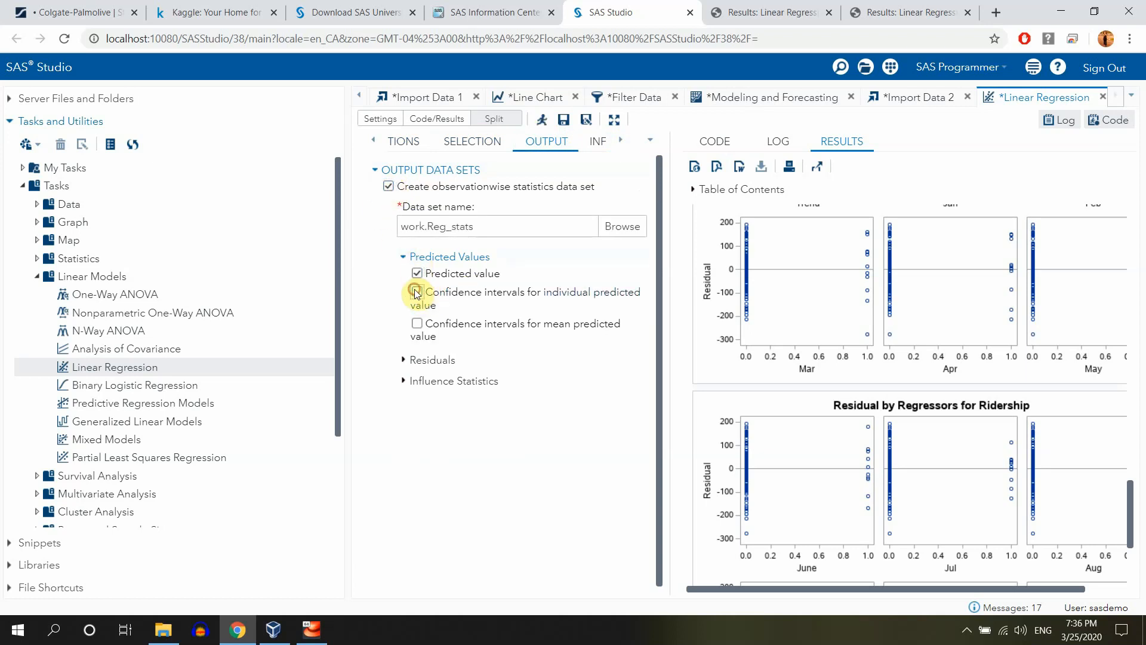
pyautogui.click(417, 292)
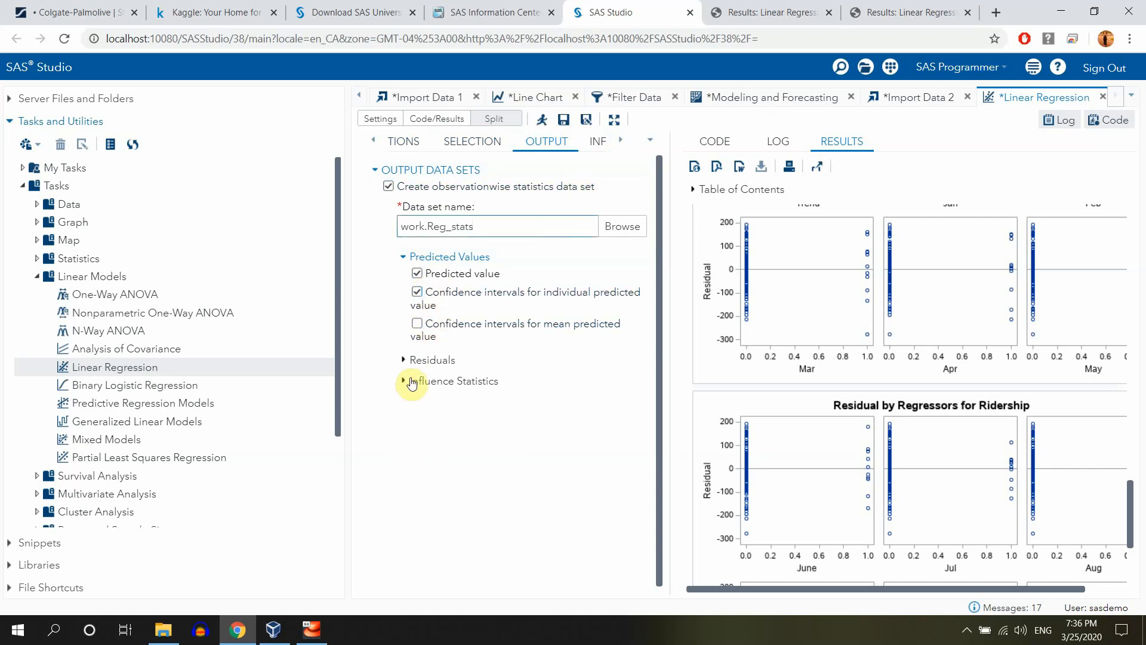
pyautogui.click(402, 359)
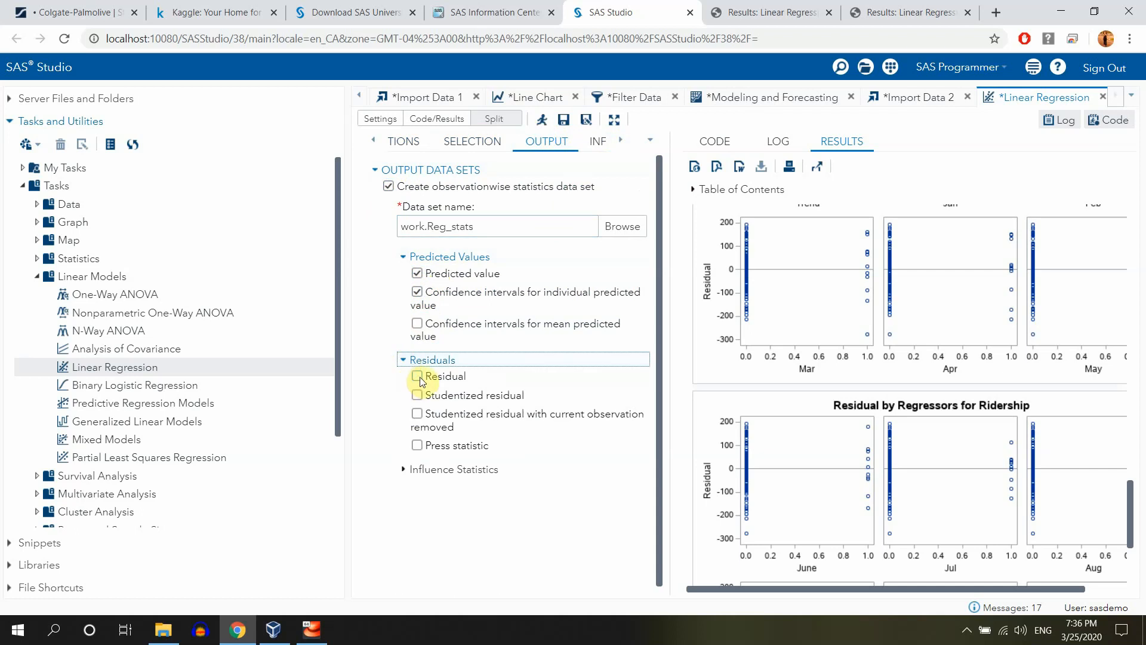
pyautogui.click(417, 376)
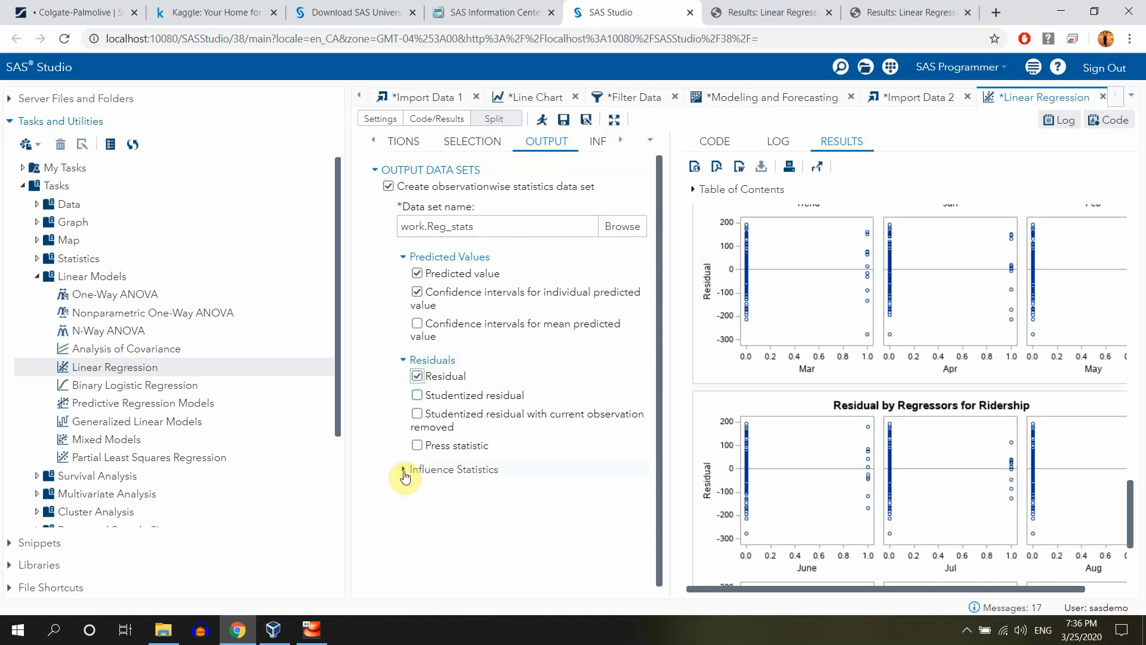
pyautogui.click(402, 468)
pyautogui.write('data')
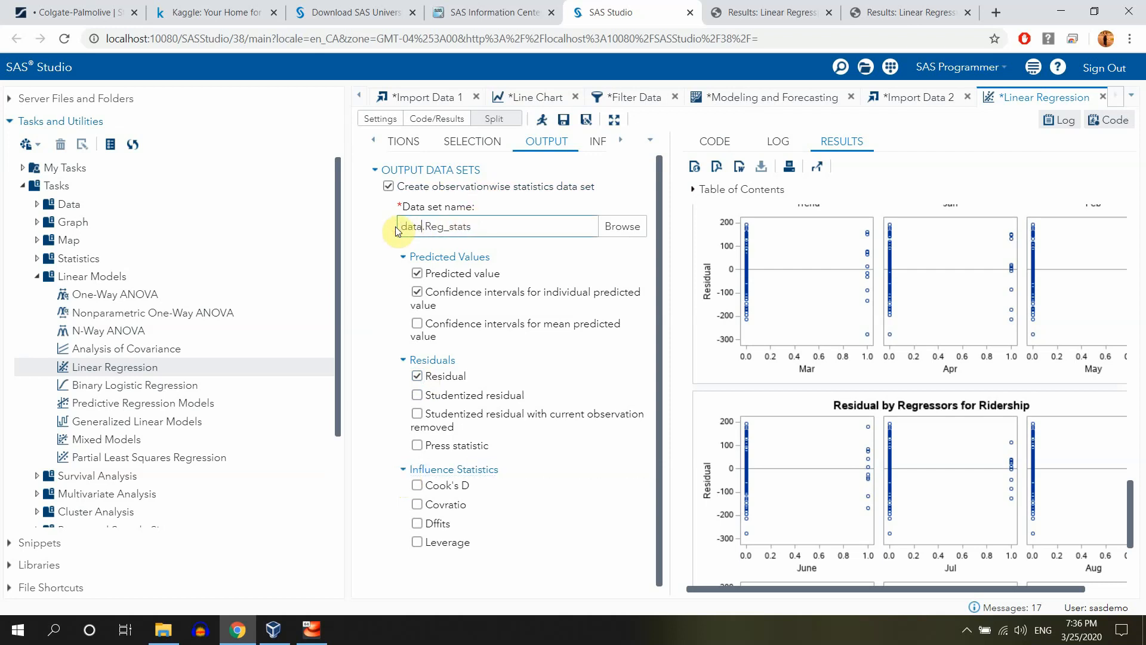
pyautogui.click(474, 226)
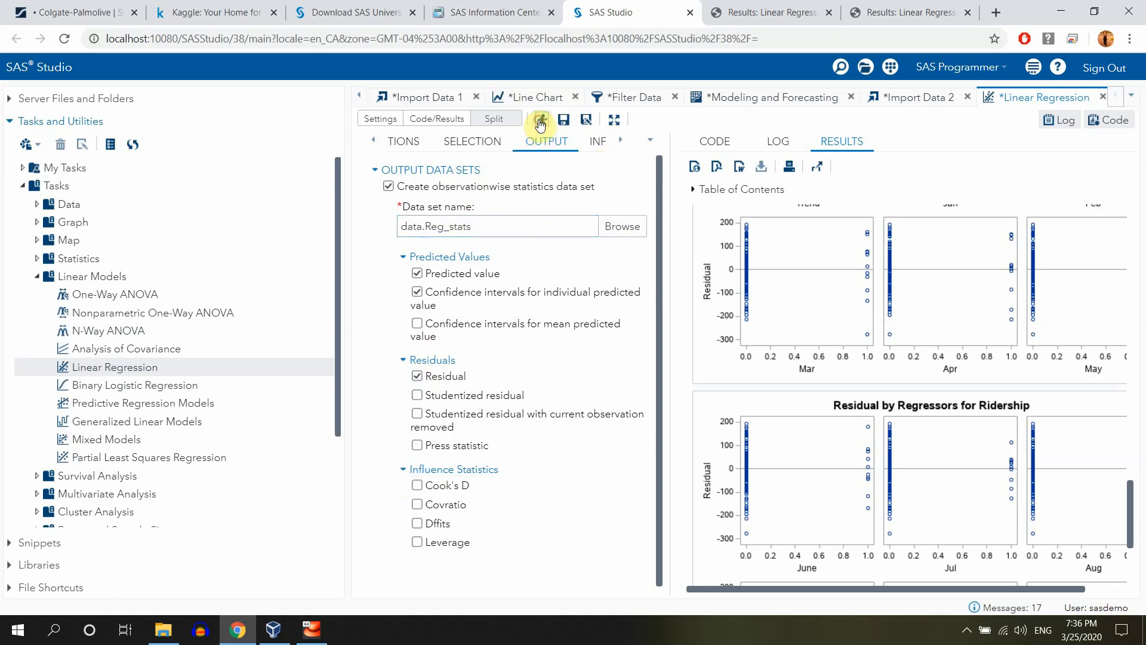
# Rerun the regression and show its output data DATA.REG_STATS with 159 rows
pyautogui.click(540, 120)
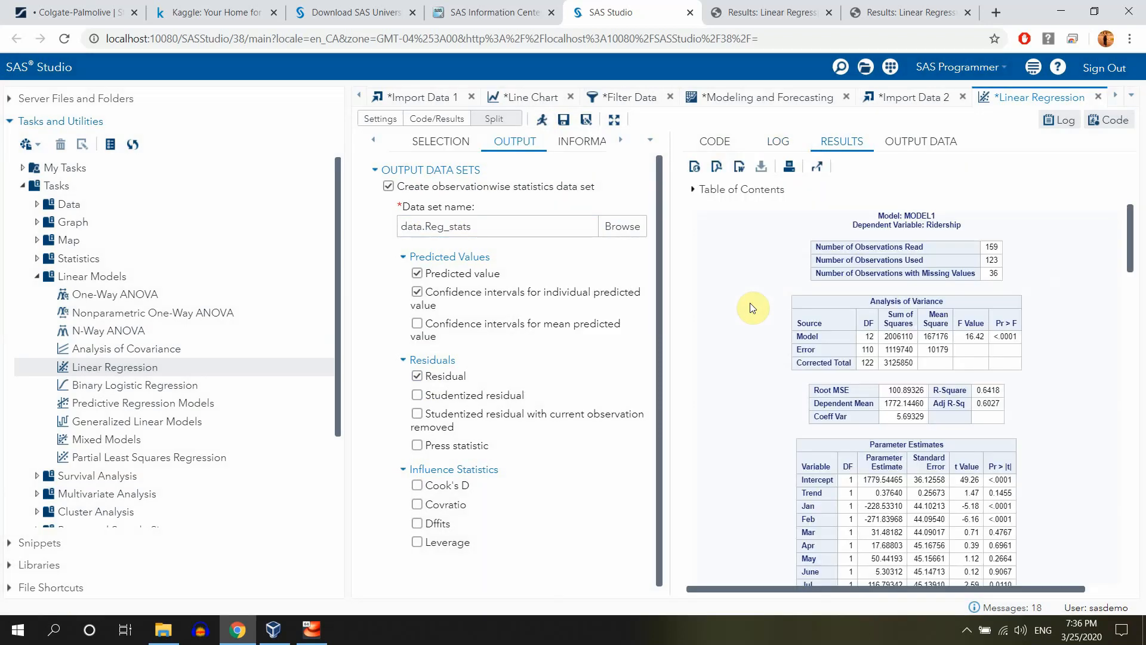
pyautogui.scroll(-3)
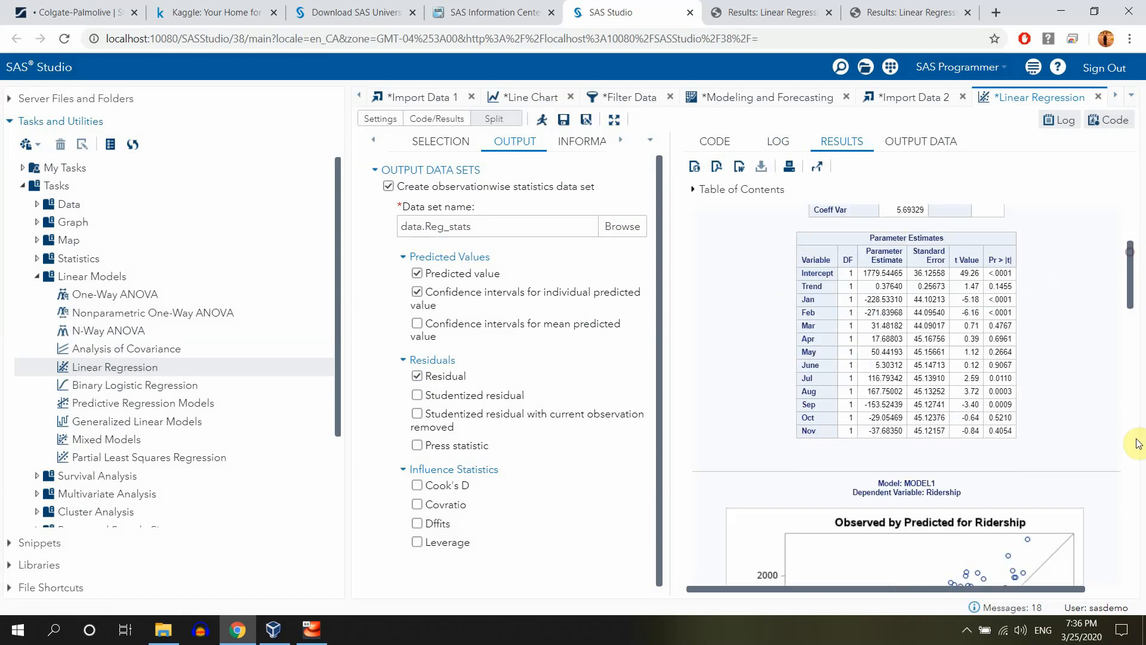
pyautogui.scroll(-3)
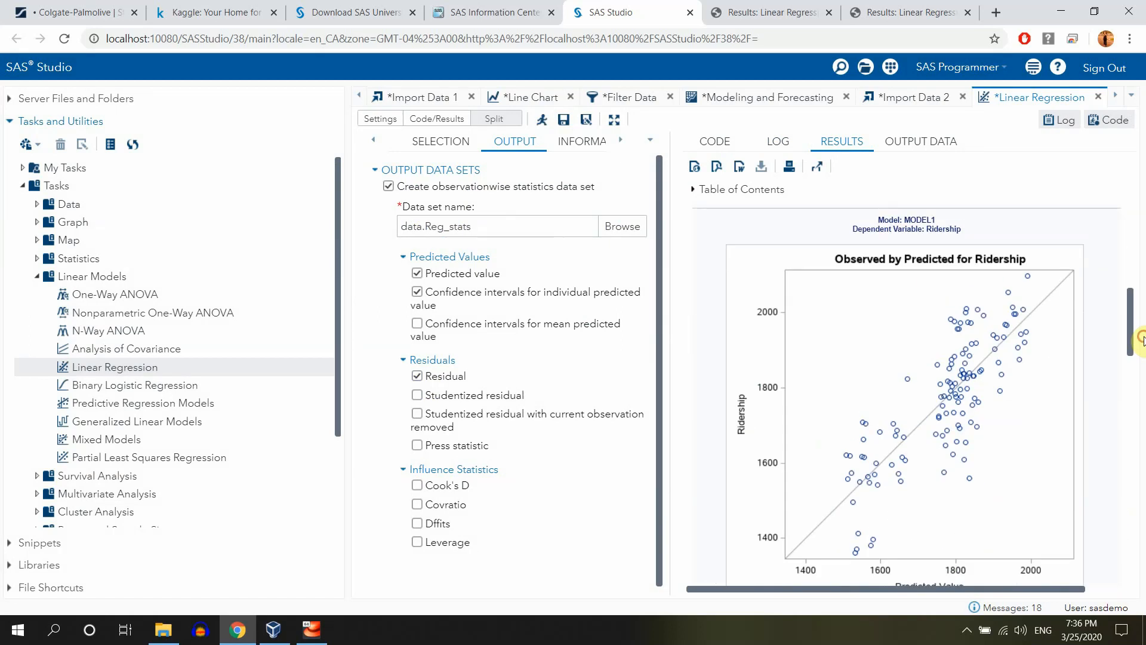
pyautogui.click(921, 141)
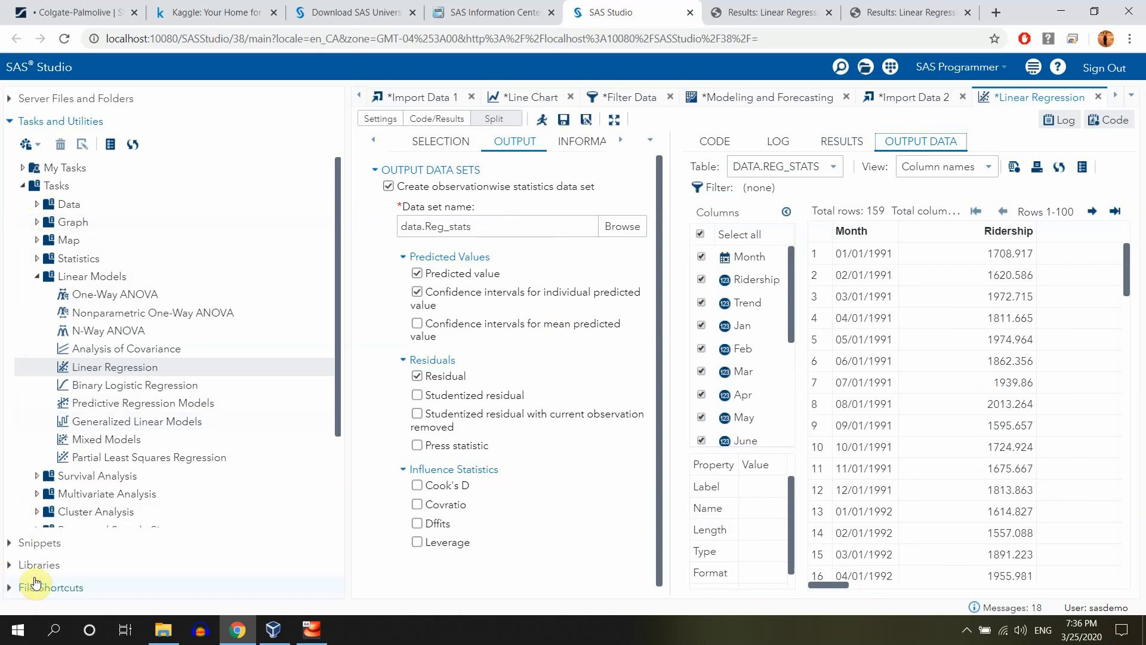
# Open DATA.REG_STATS from the data library and review its p_, lcl_, ucl_ and r_ columns
pyautogui.click(39, 565)
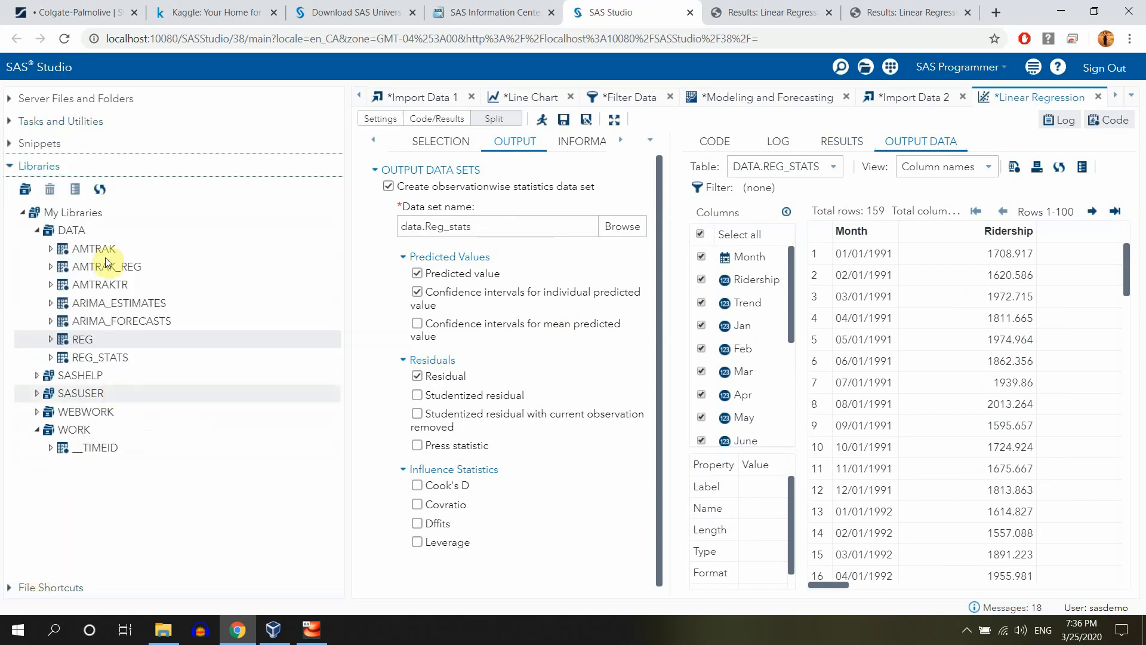
pyautogui.moveTo(124, 365)
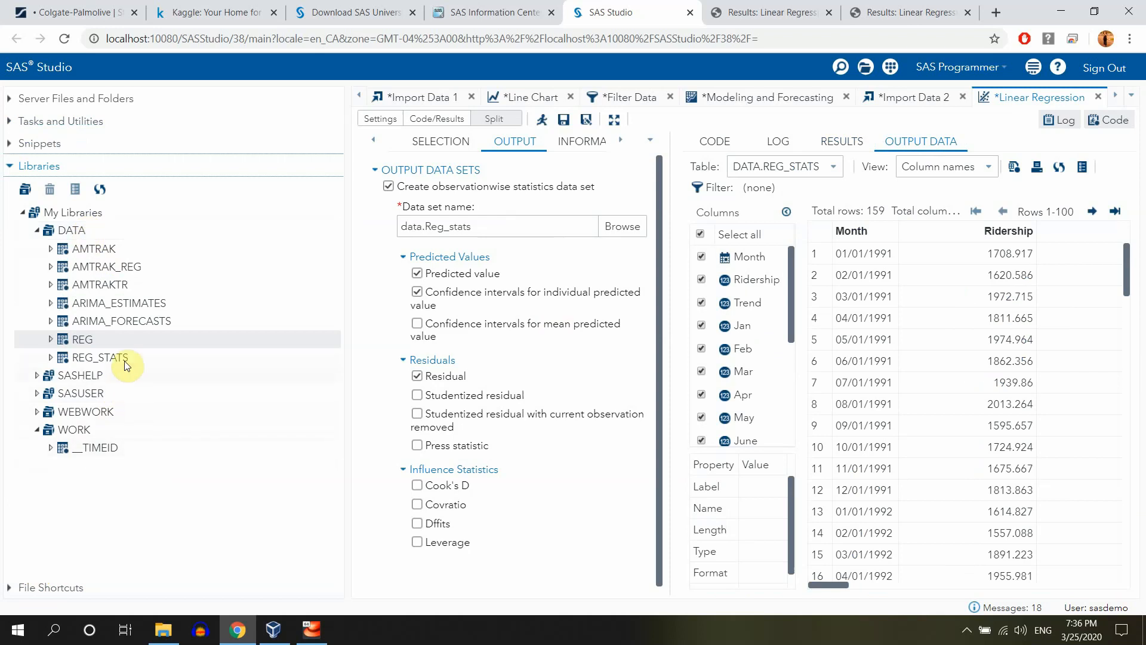
pyautogui.doubleClick(100, 357)
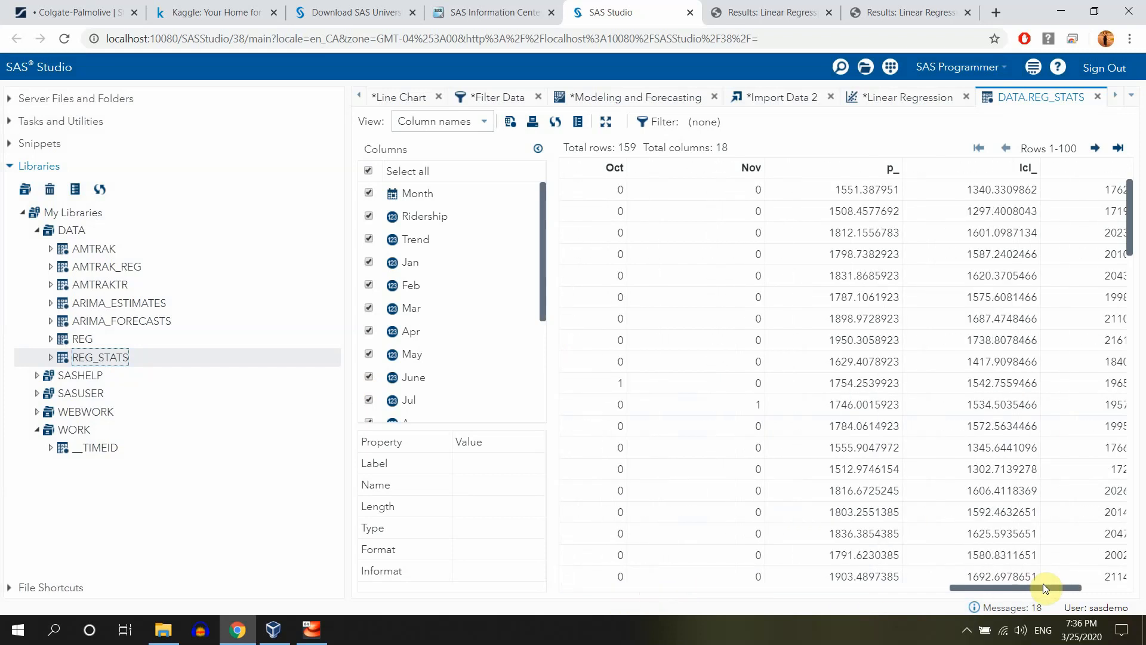
pyautogui.hscroll(3)
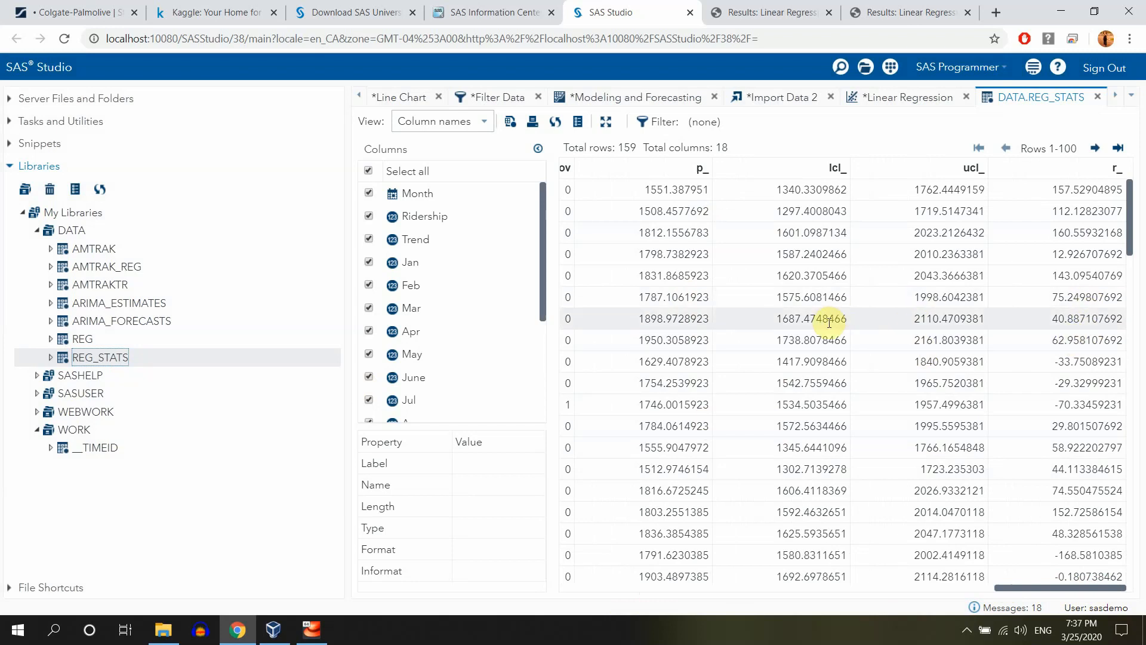
pyautogui.moveTo(965, 334)
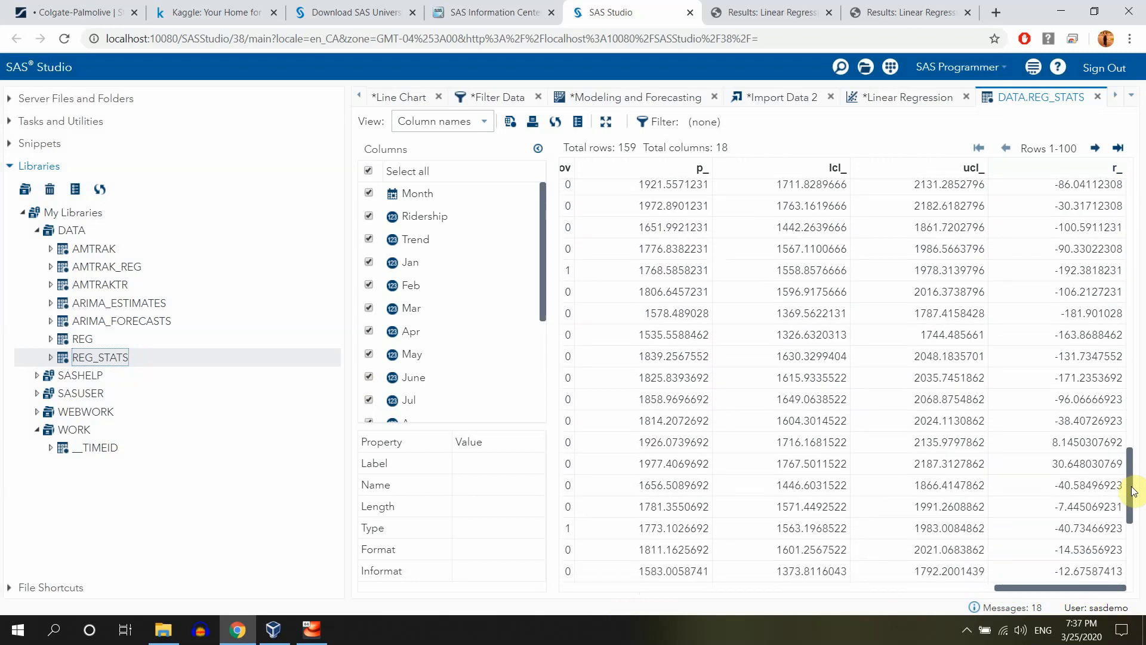
# Page through the REG_STATS rows down to row 159
pyautogui.scroll(-3)
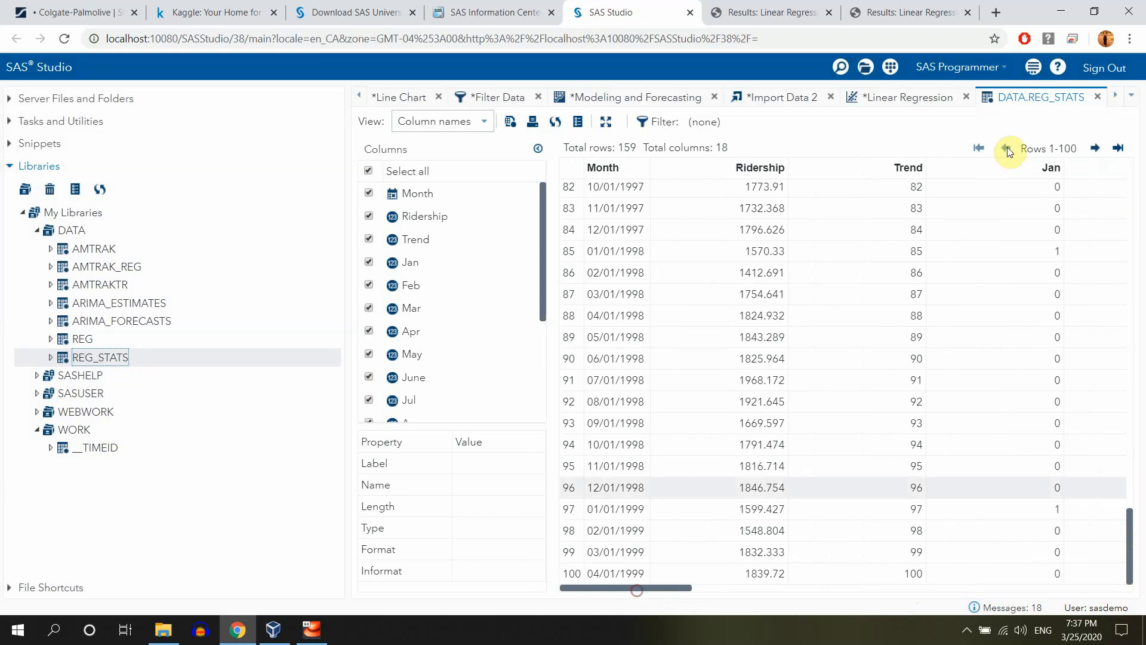
pyautogui.click(1095, 148)
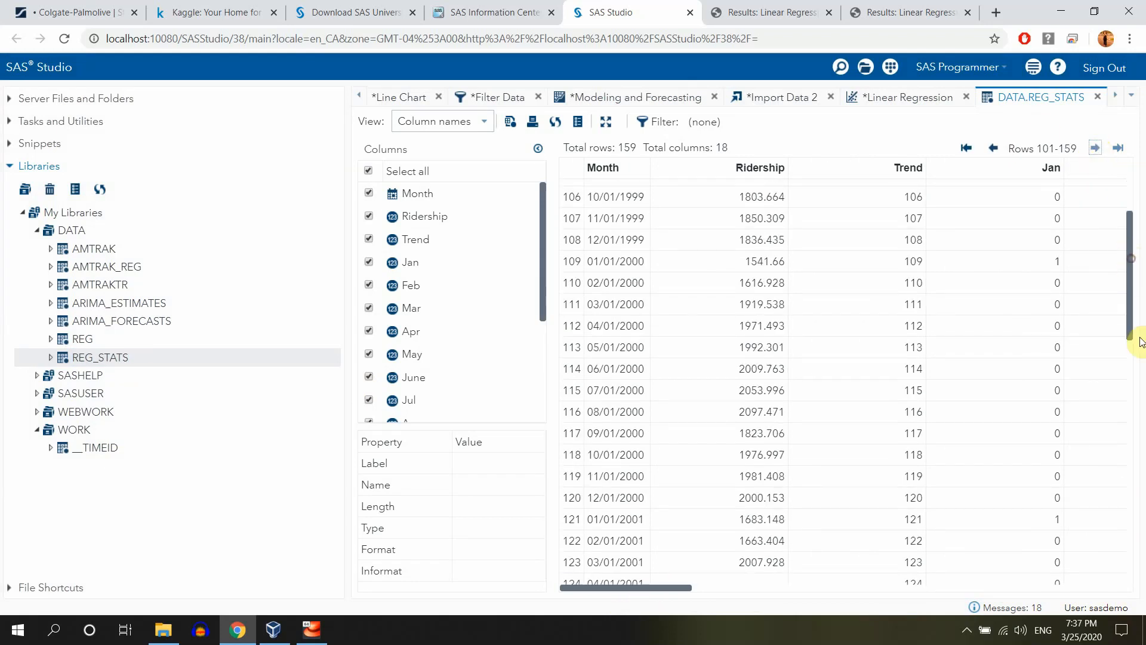
pyautogui.scroll(-3)
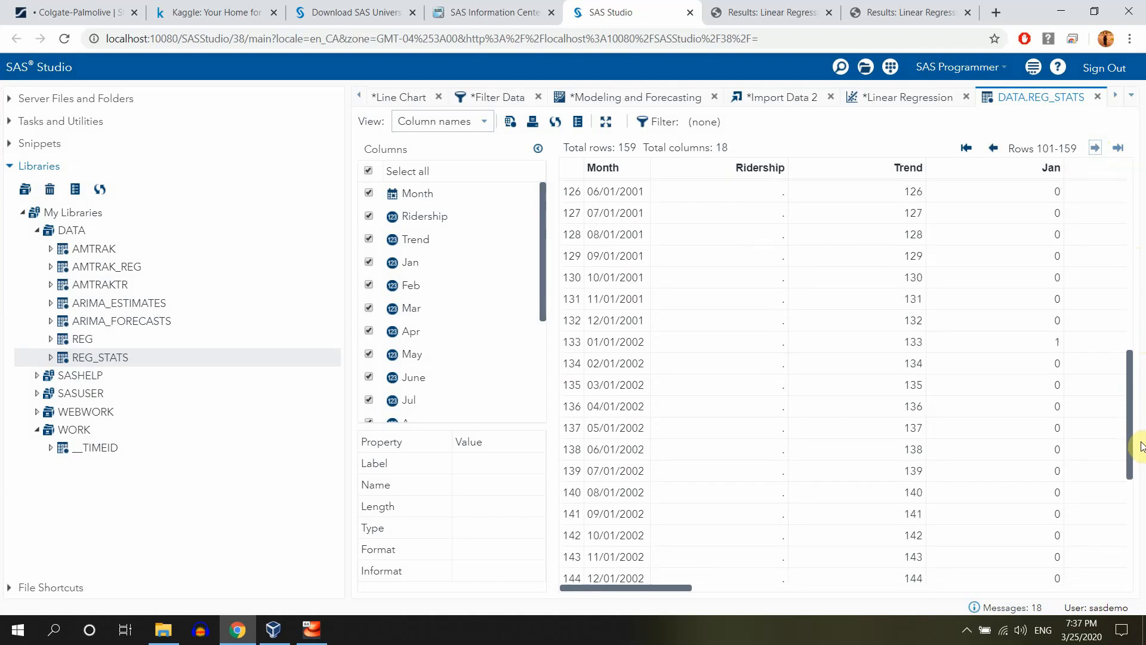
pyautogui.scroll(-3)
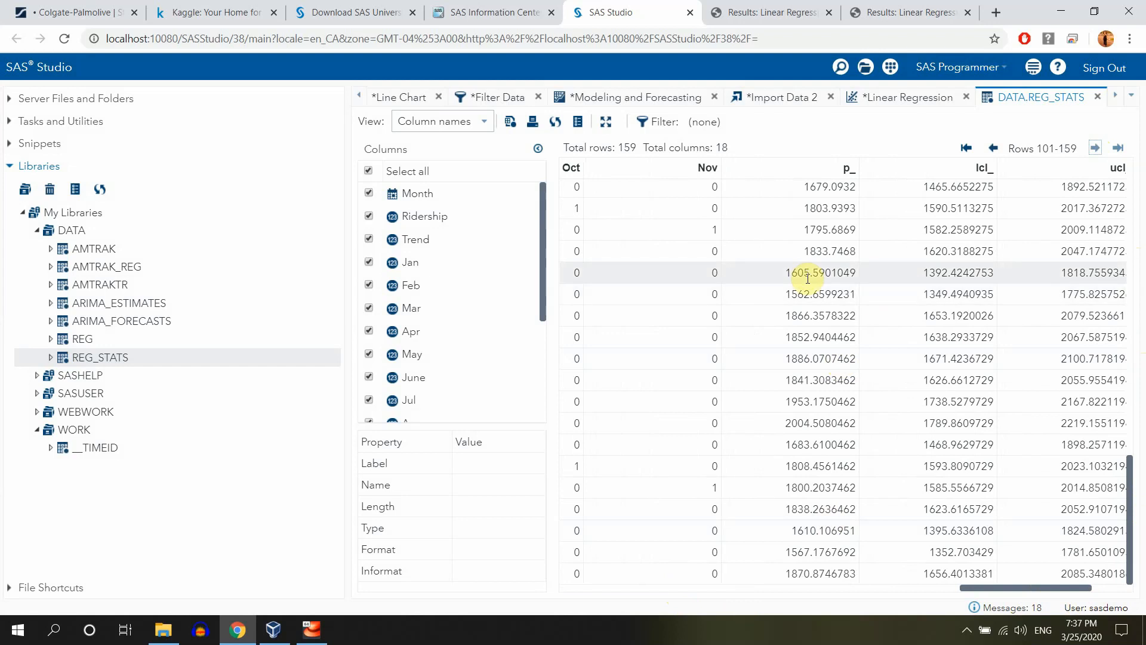
pyautogui.moveTo(923, 581)
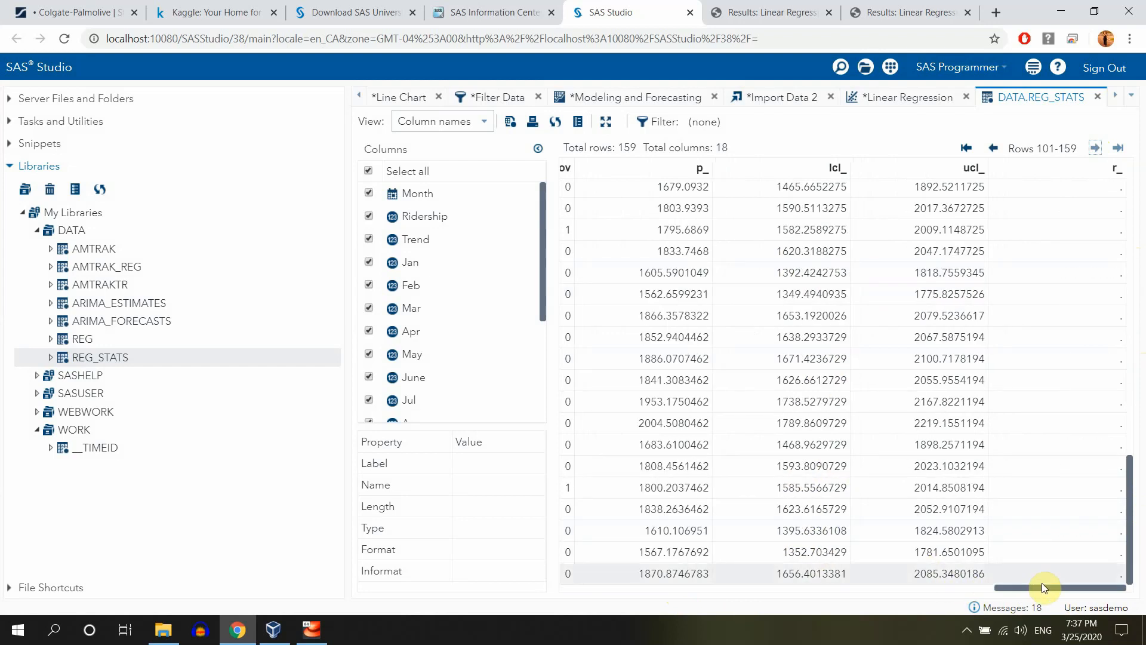
pyautogui.moveTo(1096, 373)
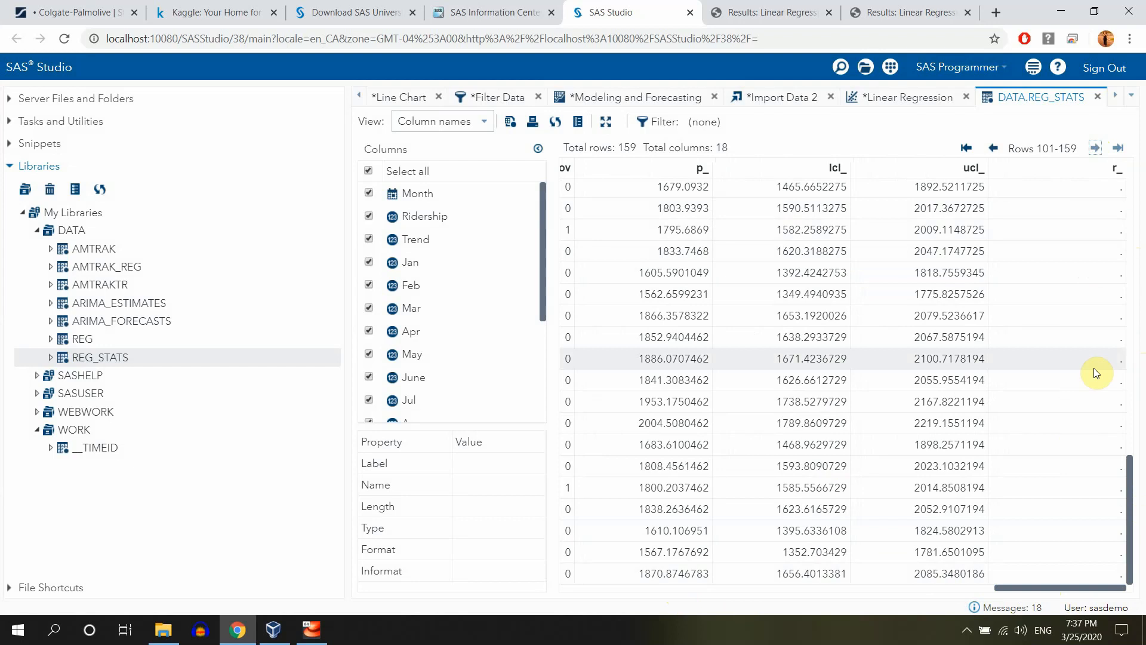
pyautogui.moveTo(261, 353)
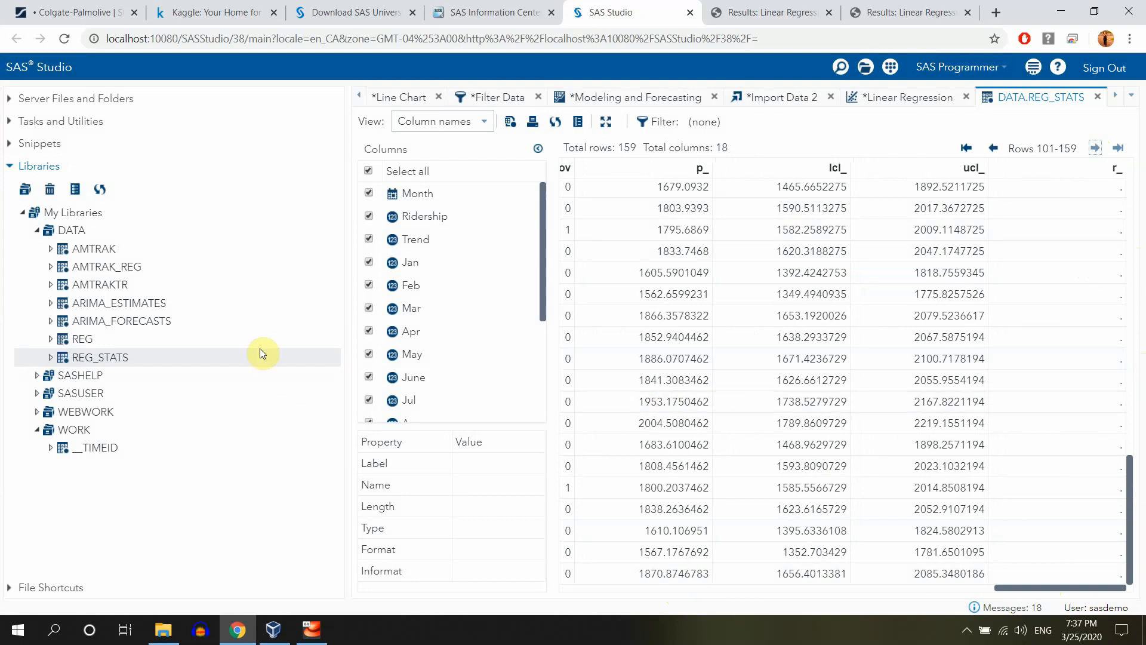
pyautogui.moveTo(163, 629)
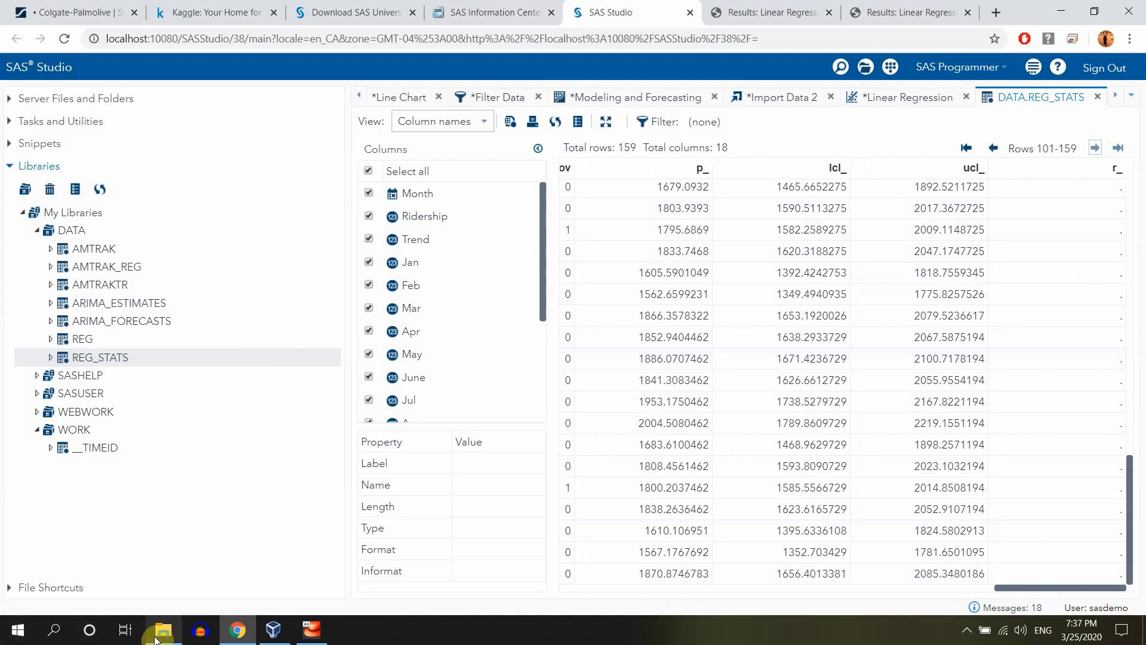
pyautogui.moveTo(402, 97)
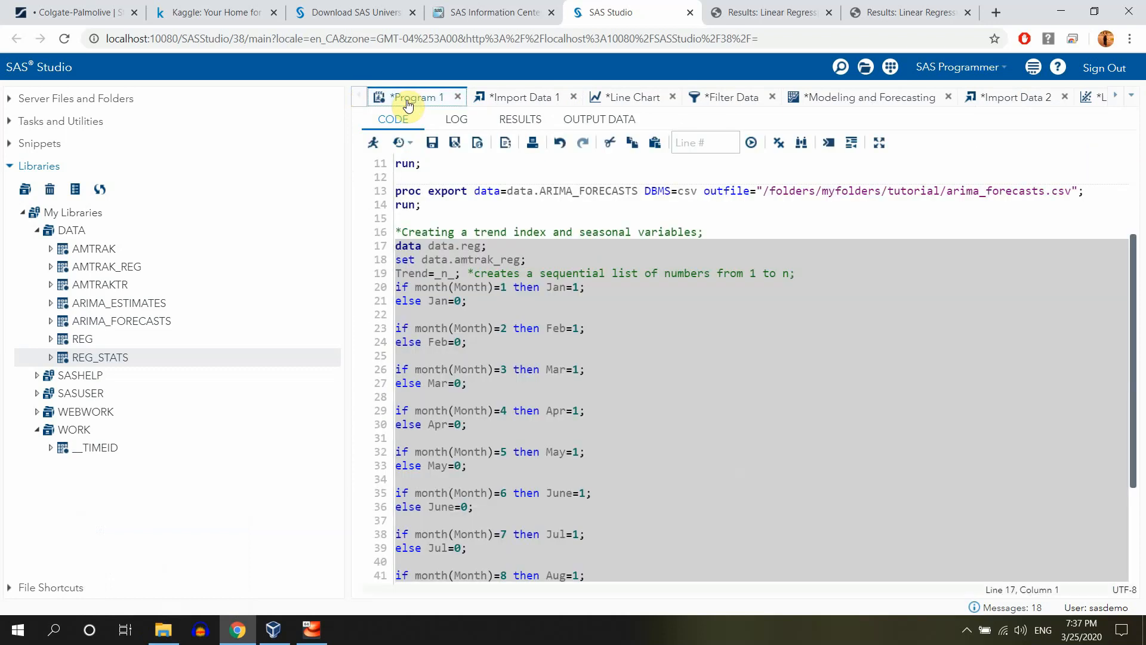
# End Program 1 with the comment '*exporting the predictions;'
pyautogui.scroll(-3)
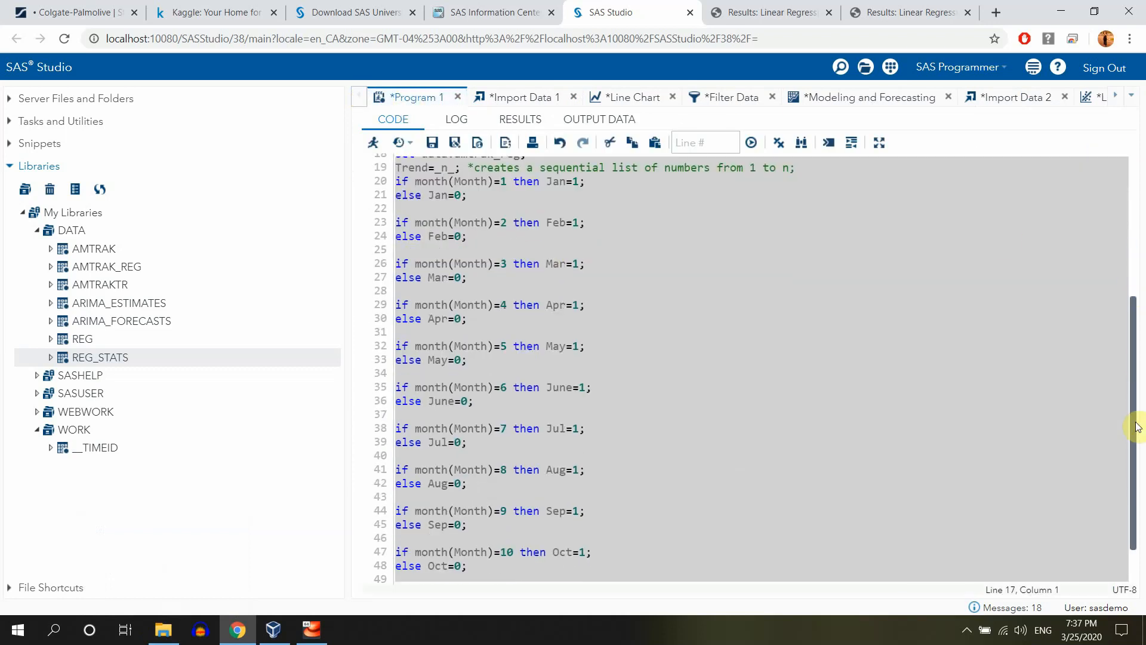
pyautogui.scroll(-3)
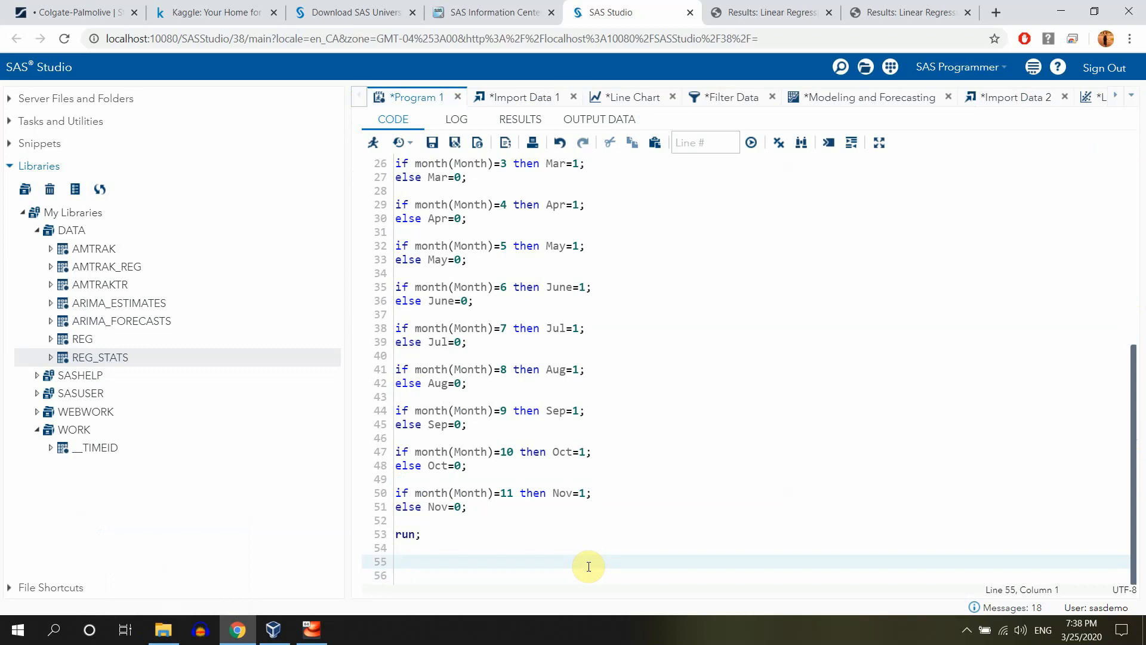
pyautogui.write('*')
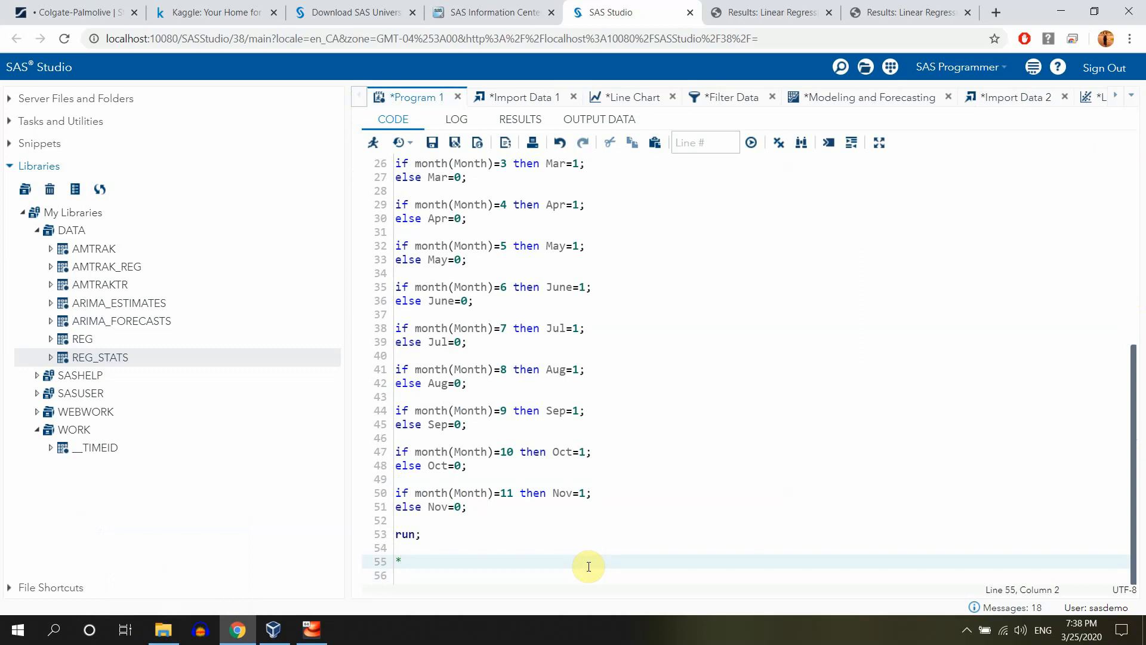
pyautogui.write('export')
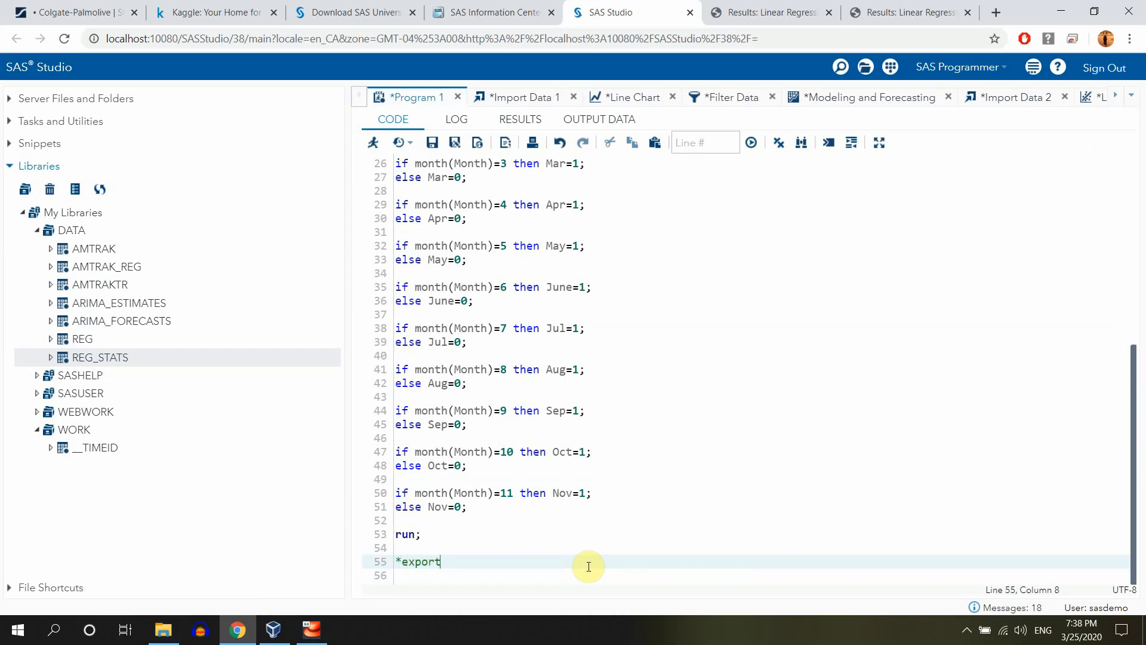
pyautogui.write('ing the')
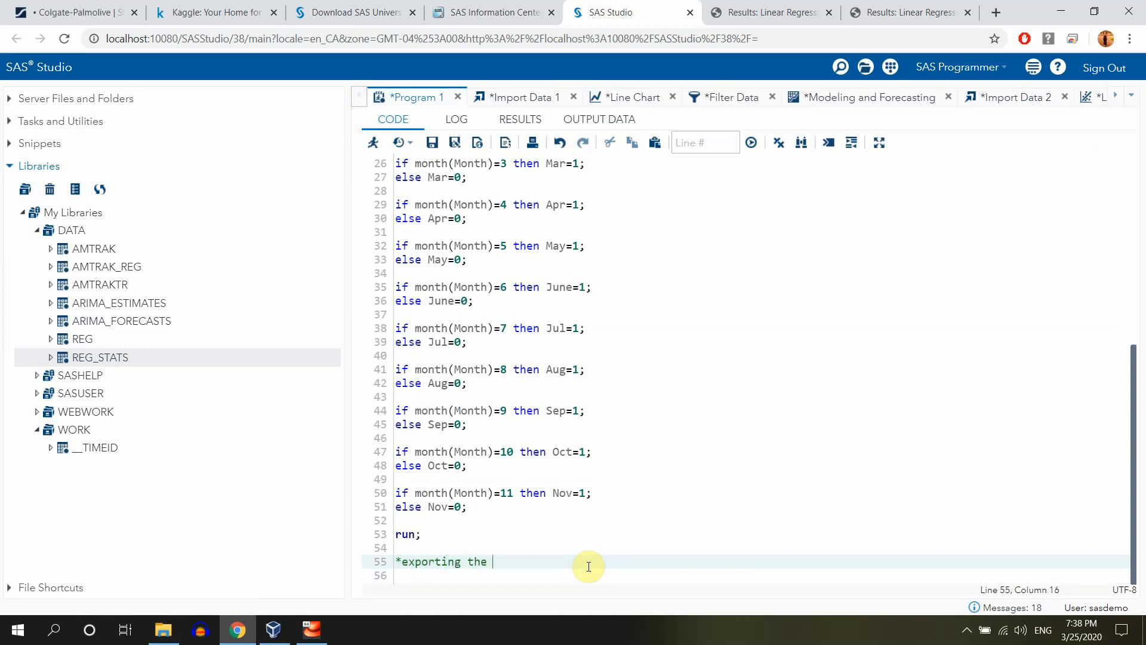
pyautogui.write('predic')
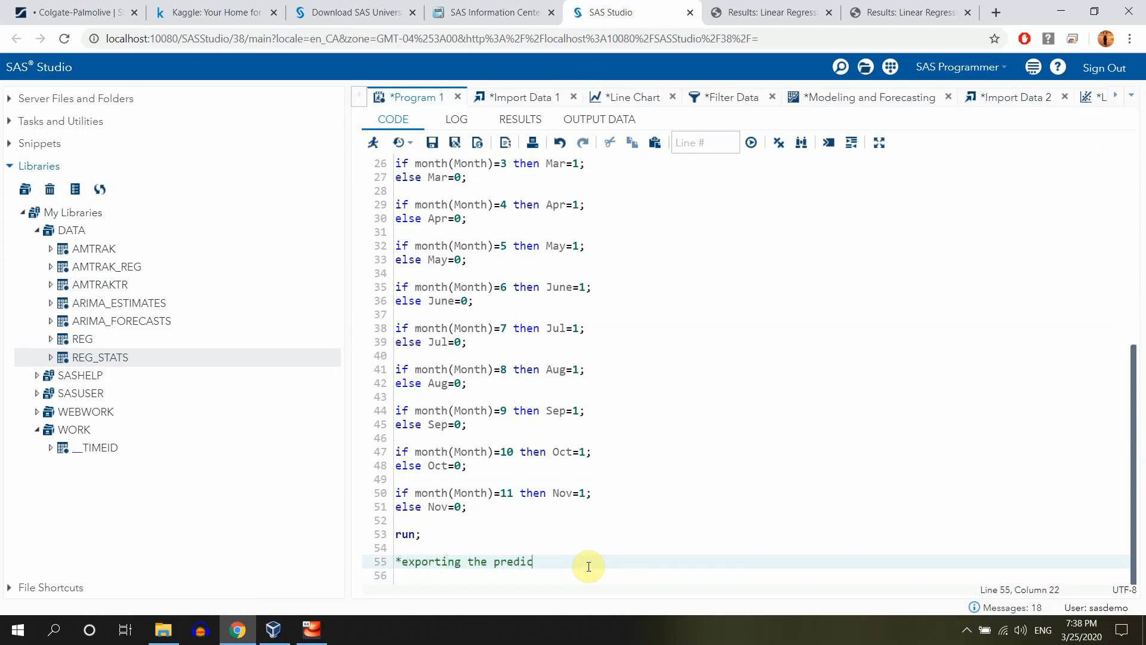
pyautogui.write('tions;')
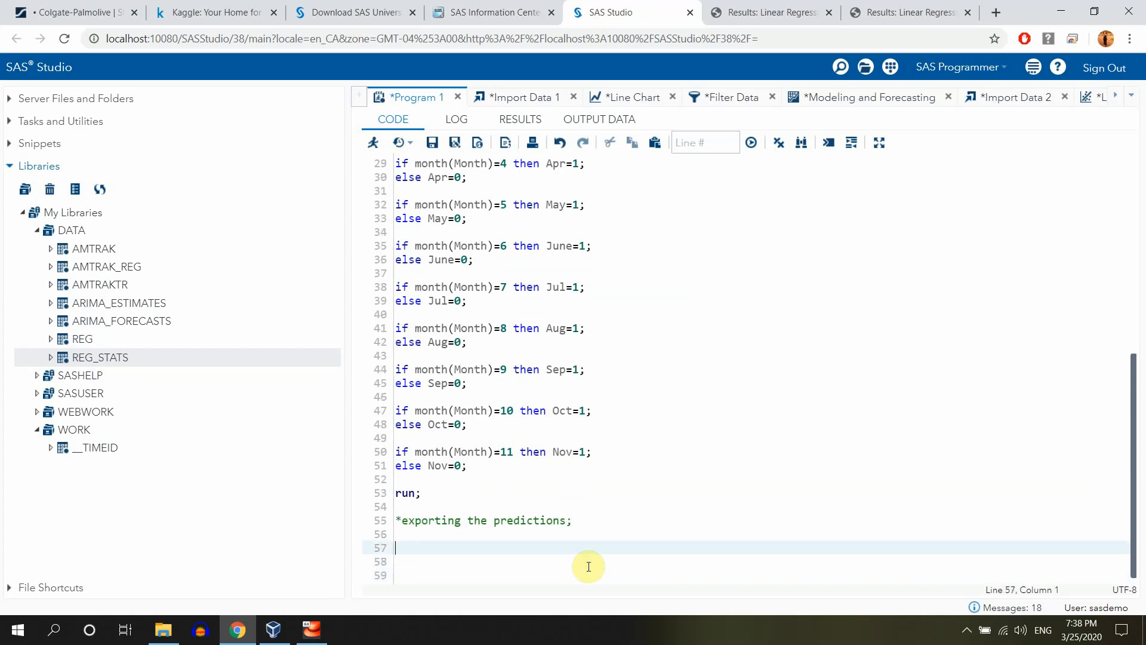
# Add proc export data=data.reg_stats DBMS=csv outfile=""; with the path left empty
pyautogui.write('proc')
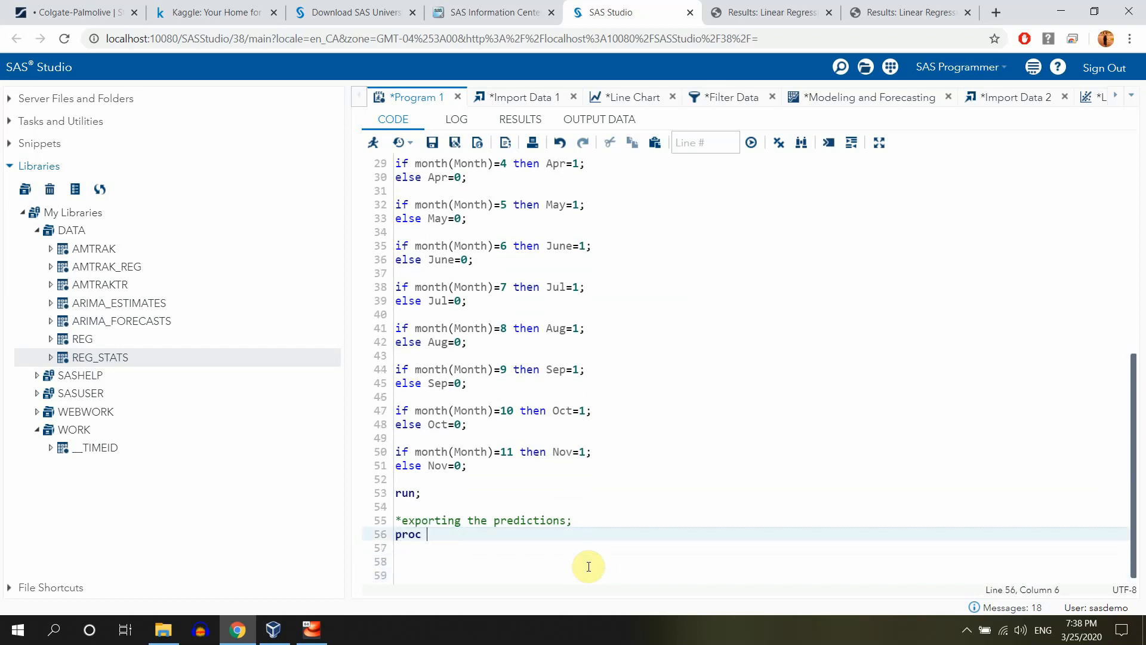
pyautogui.write('export da')
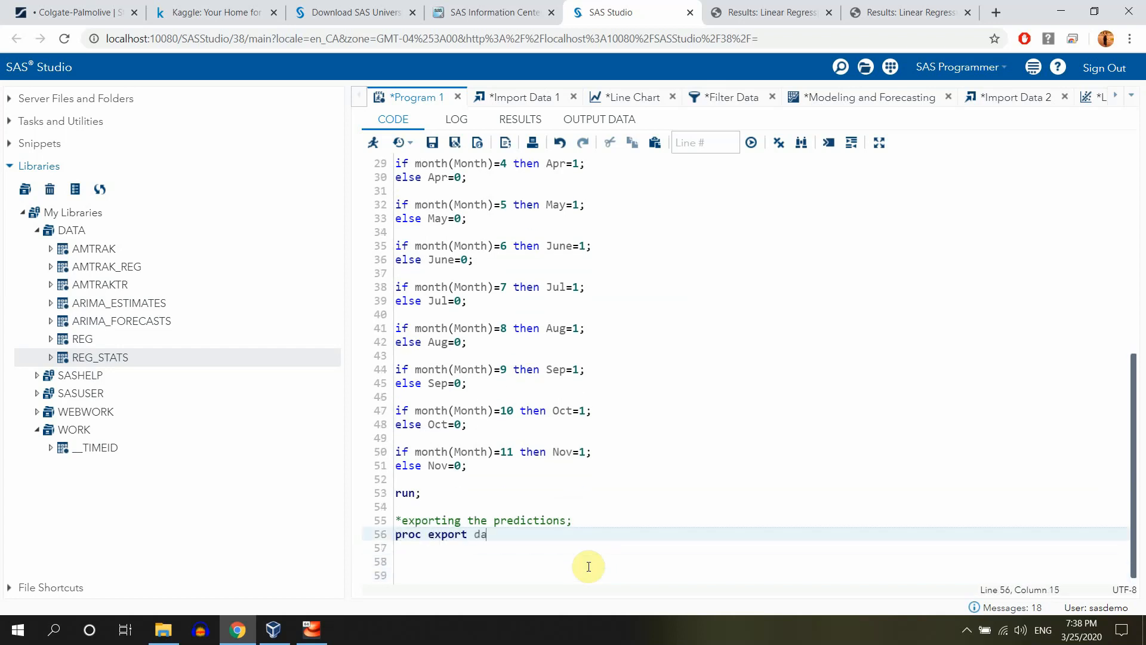
pyautogui.write('ta=')
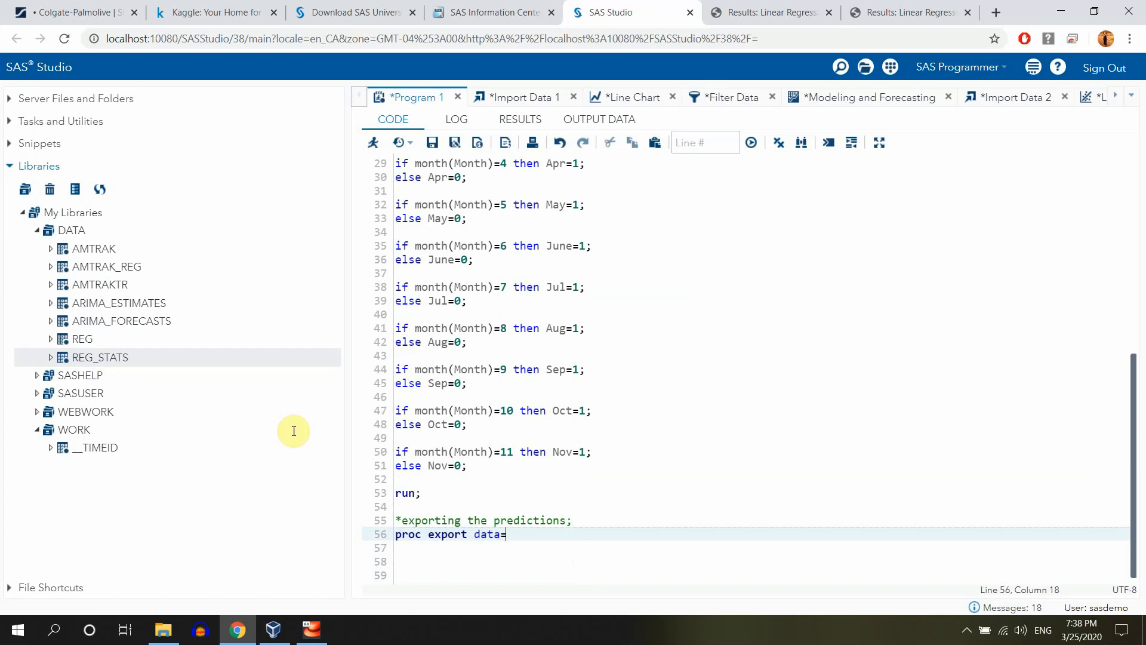
pyautogui.write('data')
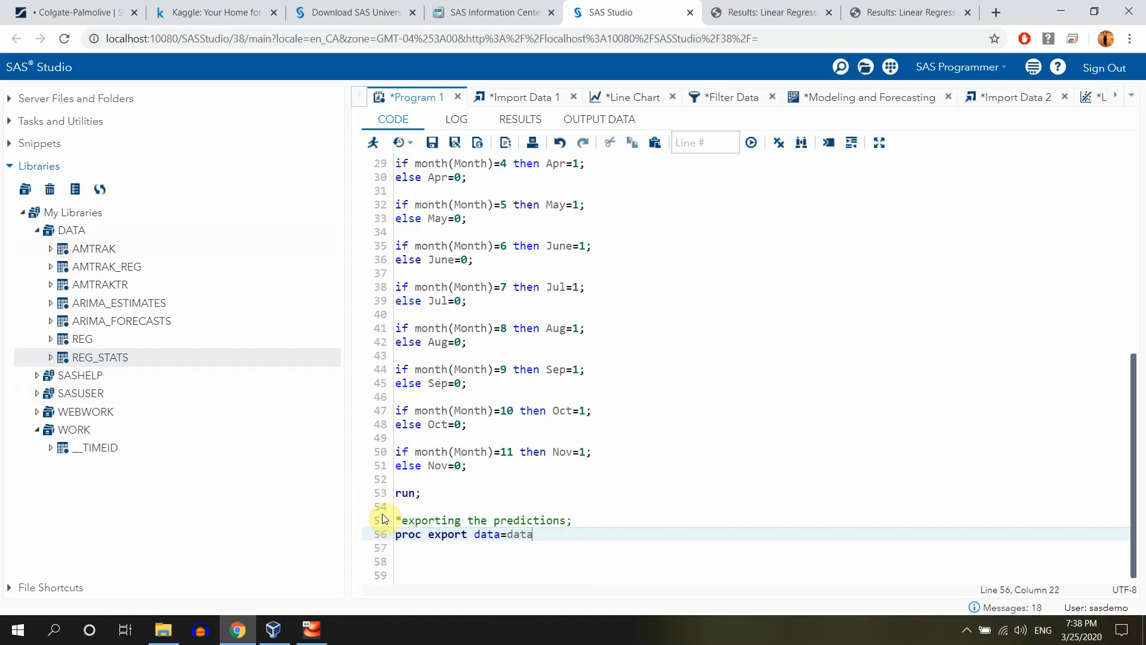
pyautogui.write('.')
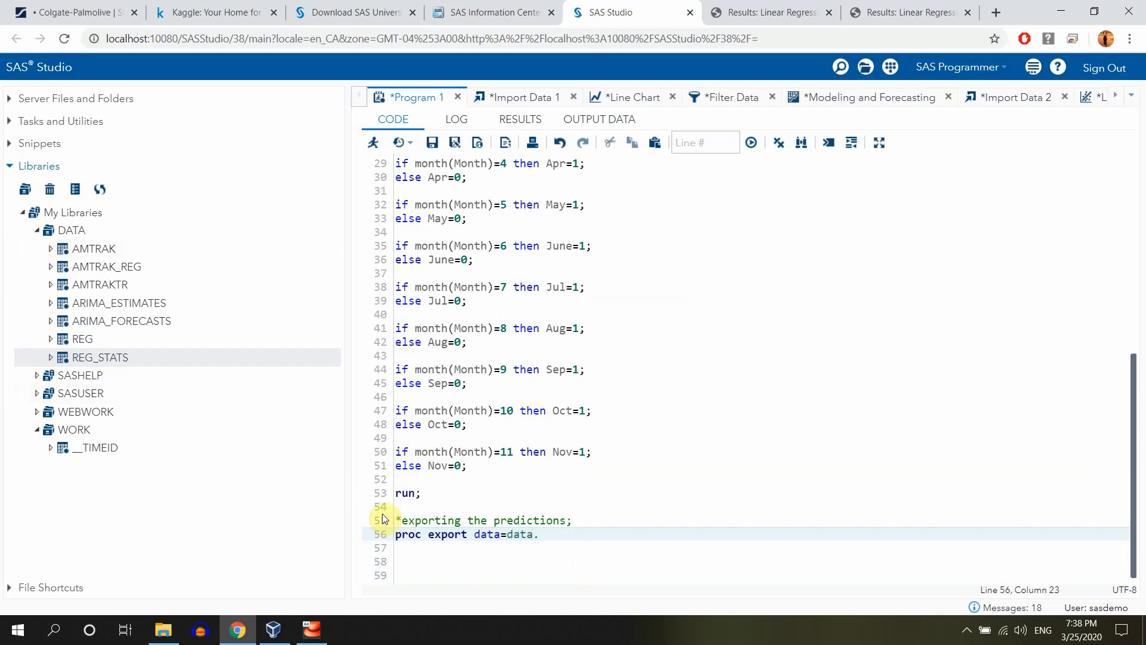
pyautogui.write('reg')
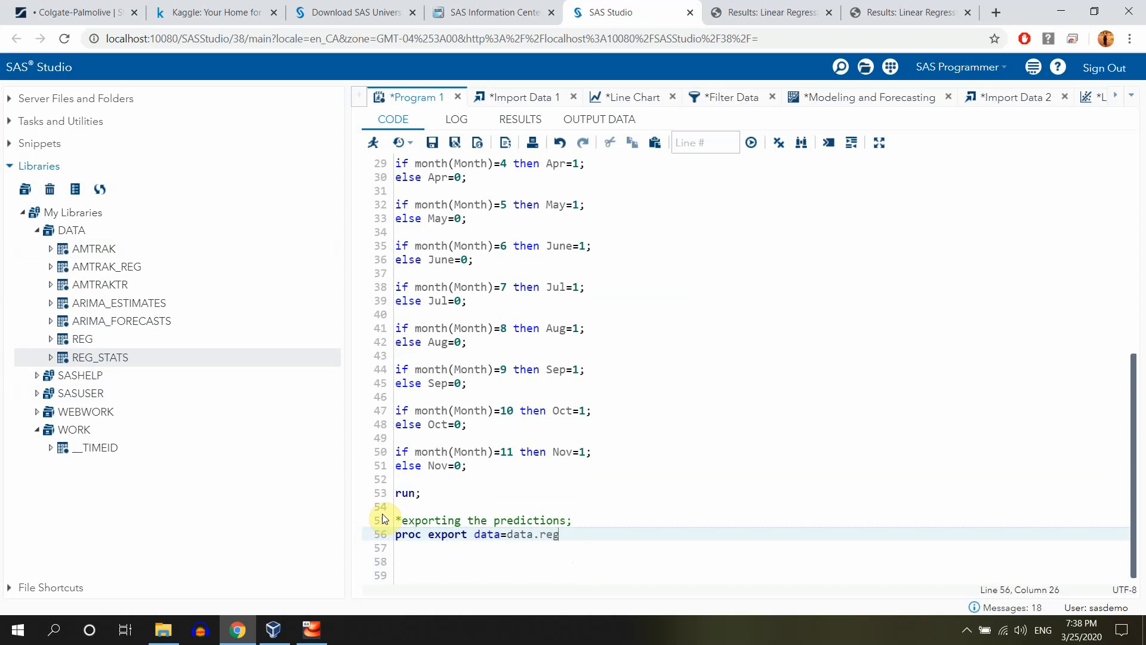
pyautogui.write('_stats')
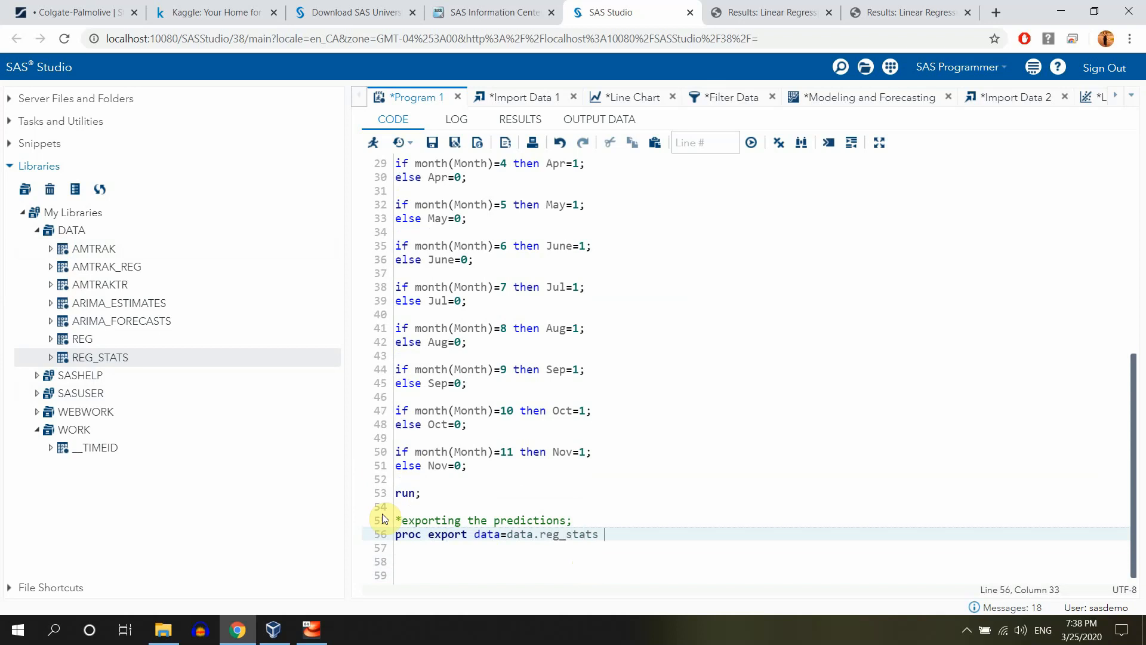
pyautogui.write('DM')
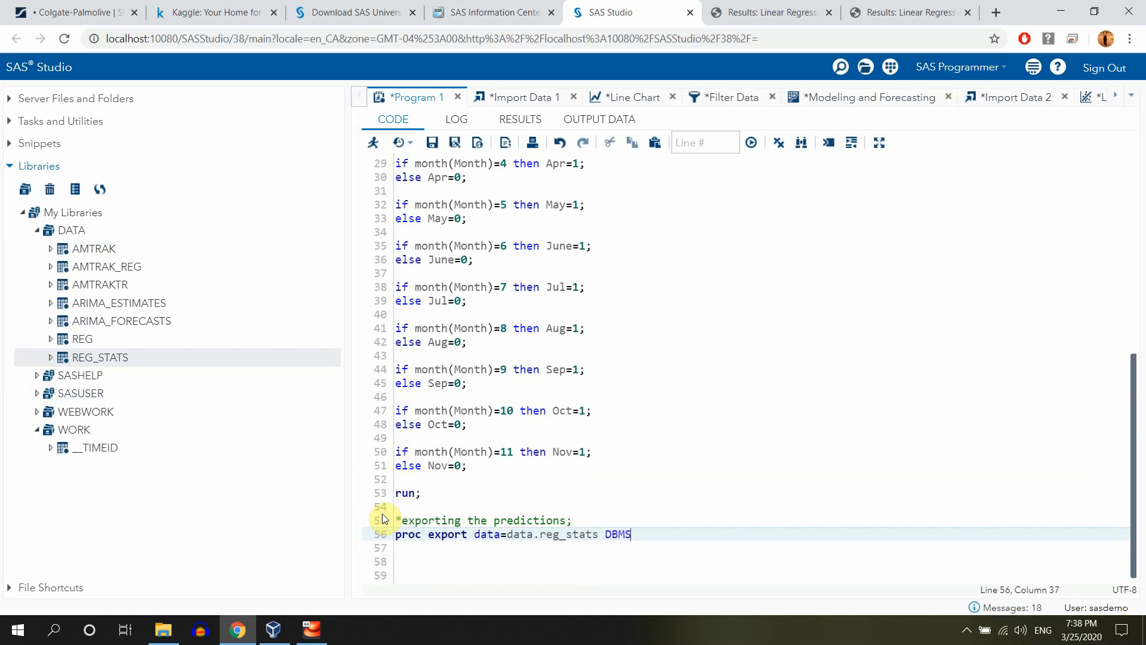
pyautogui.write('=csv')
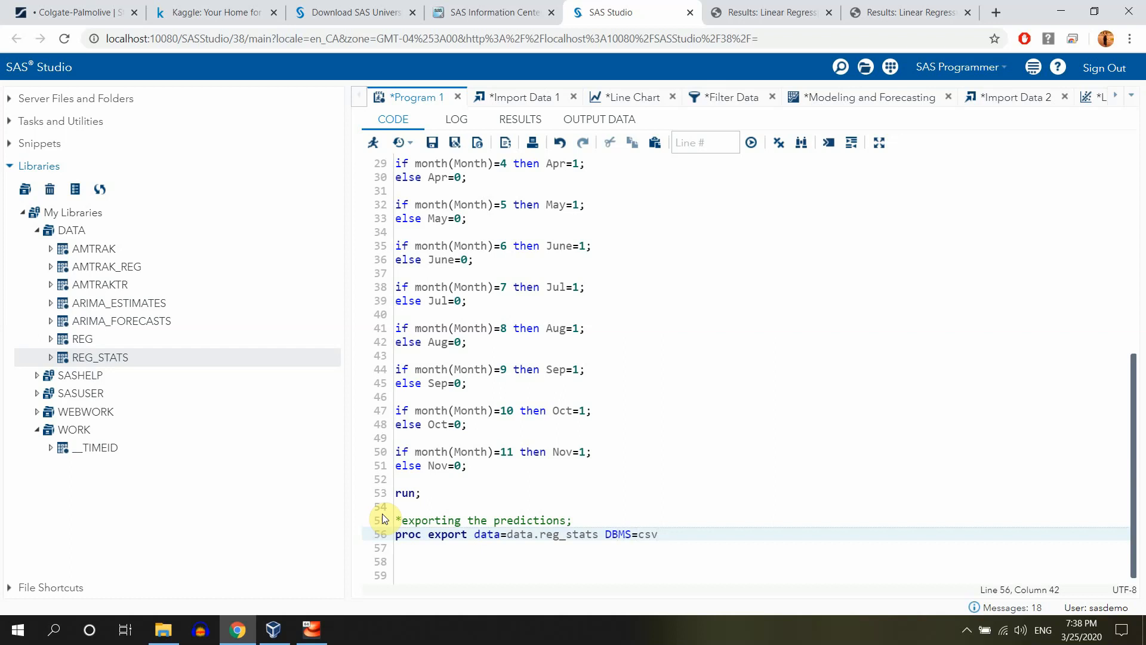
pyautogui.write('outfil')
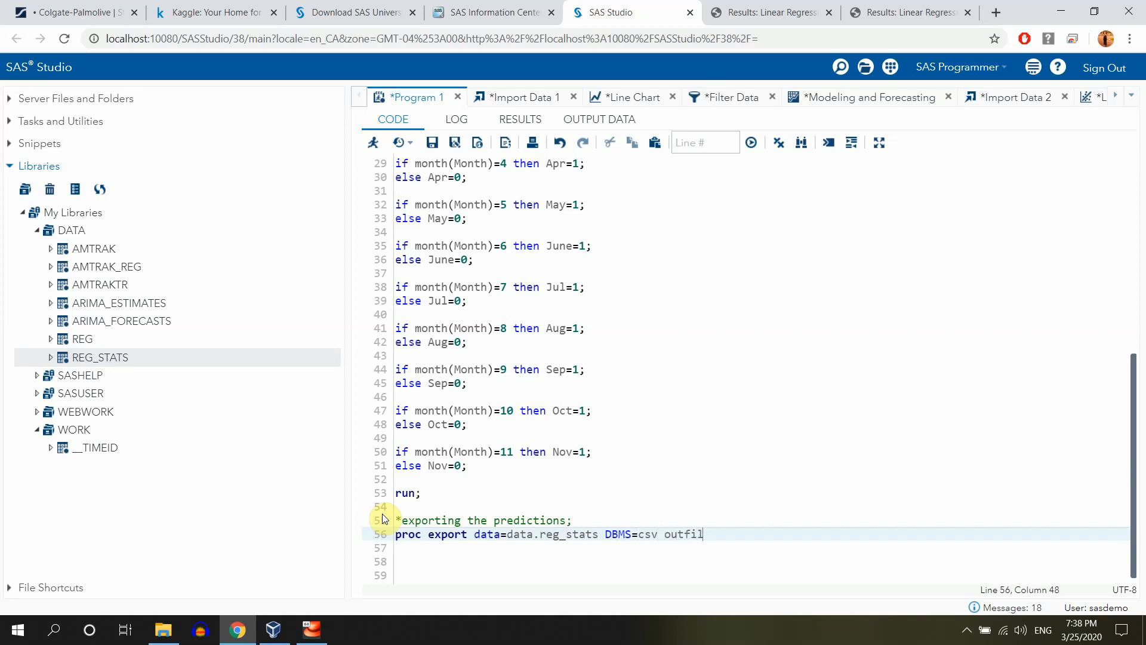
pyautogui.write('e=""')
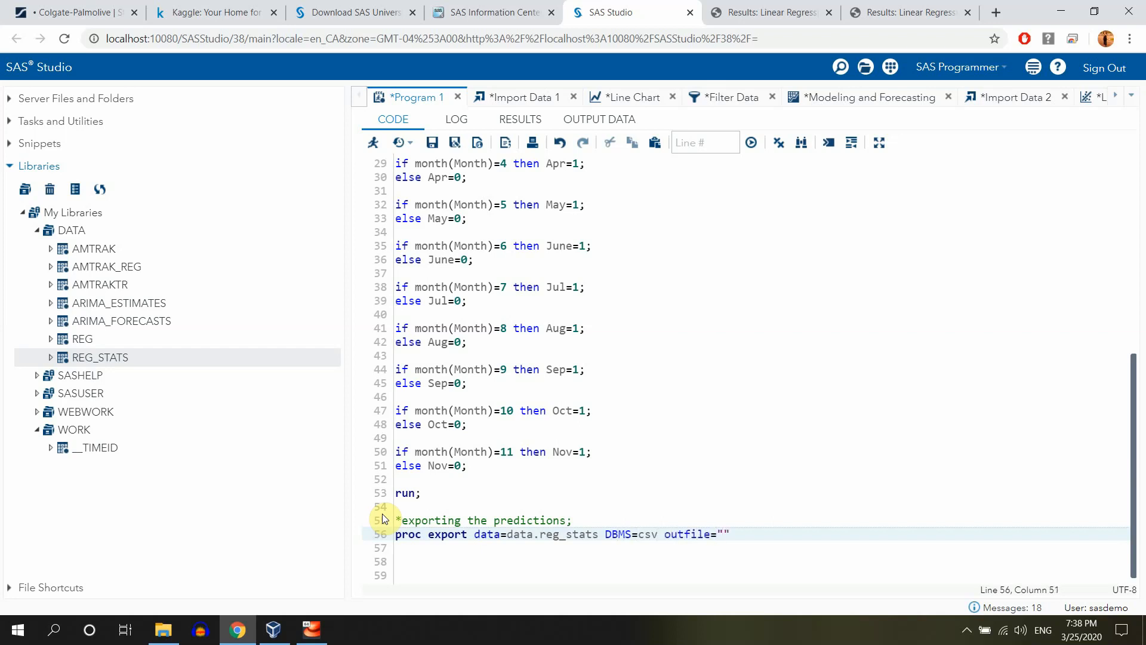
pyautogui.write(';')
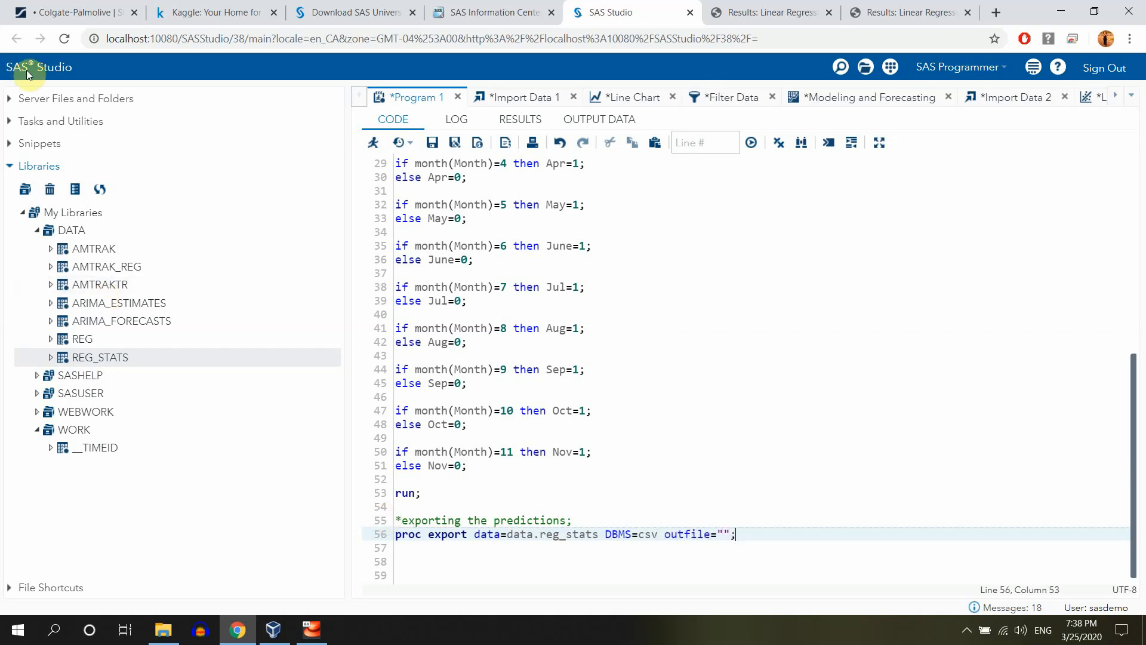
pyautogui.click(75, 98)
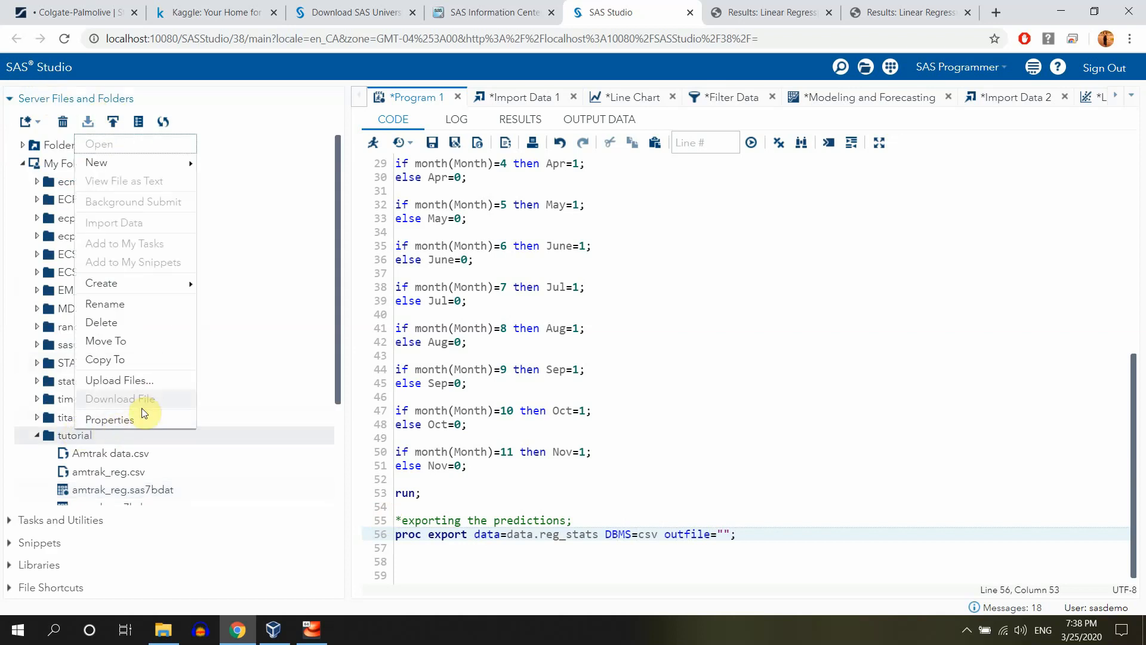
# Set outfile to /folders/myfolders/tutorial/regression.csv, add run; and export the 159 records
pyautogui.click(109, 419)
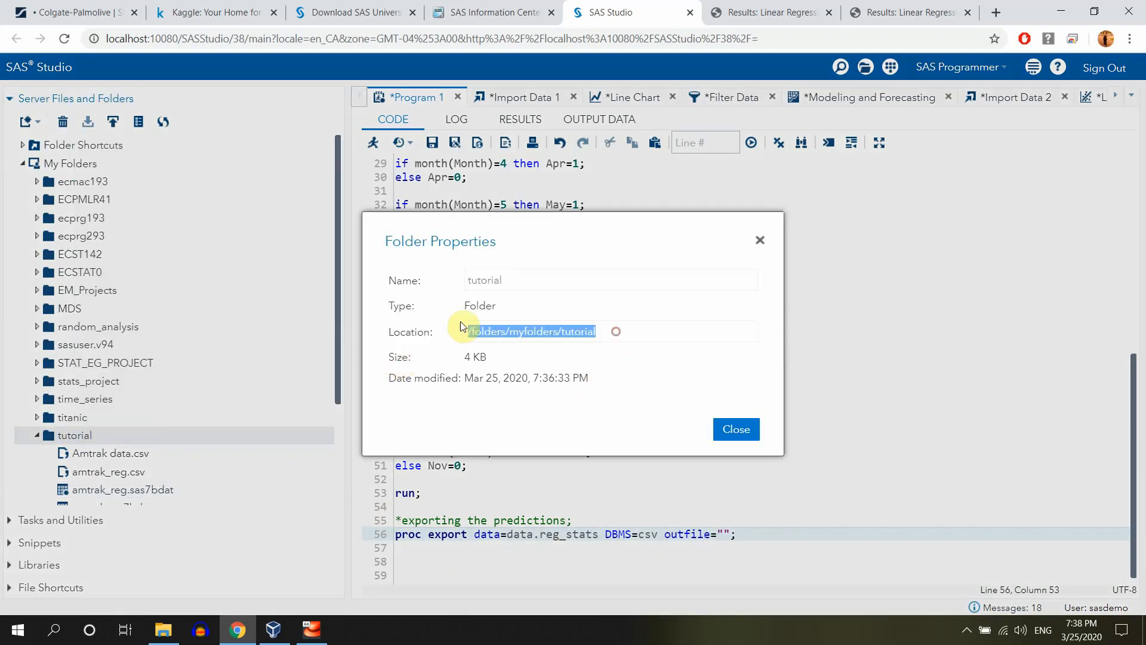
pyautogui.moveTo(736, 429)
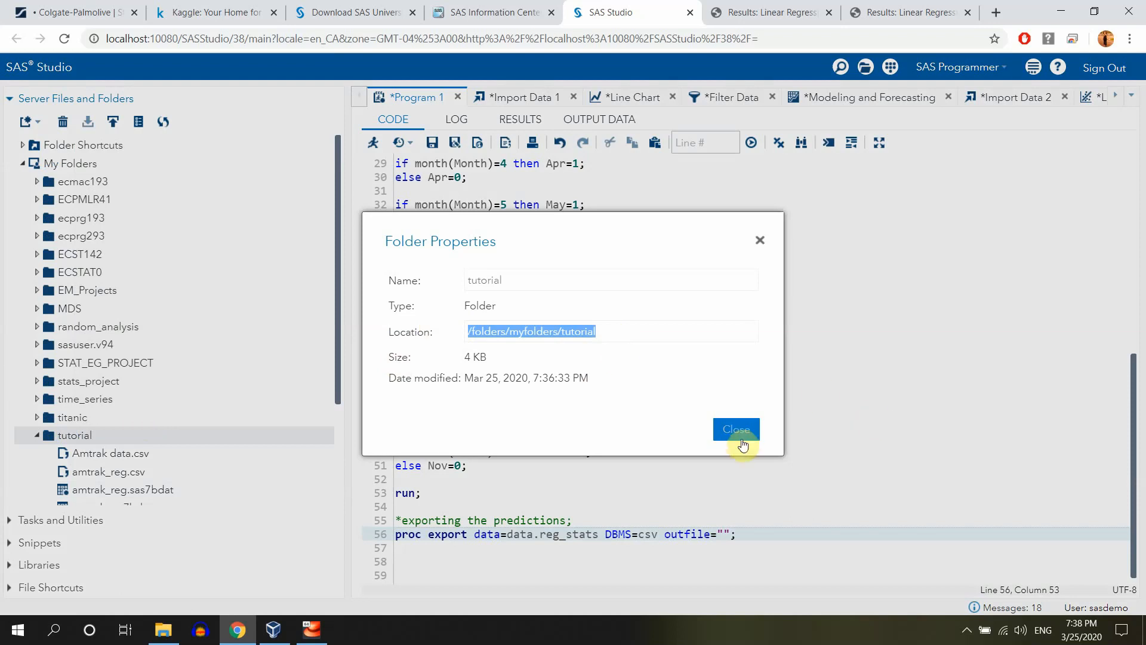
pyautogui.click(736, 429)
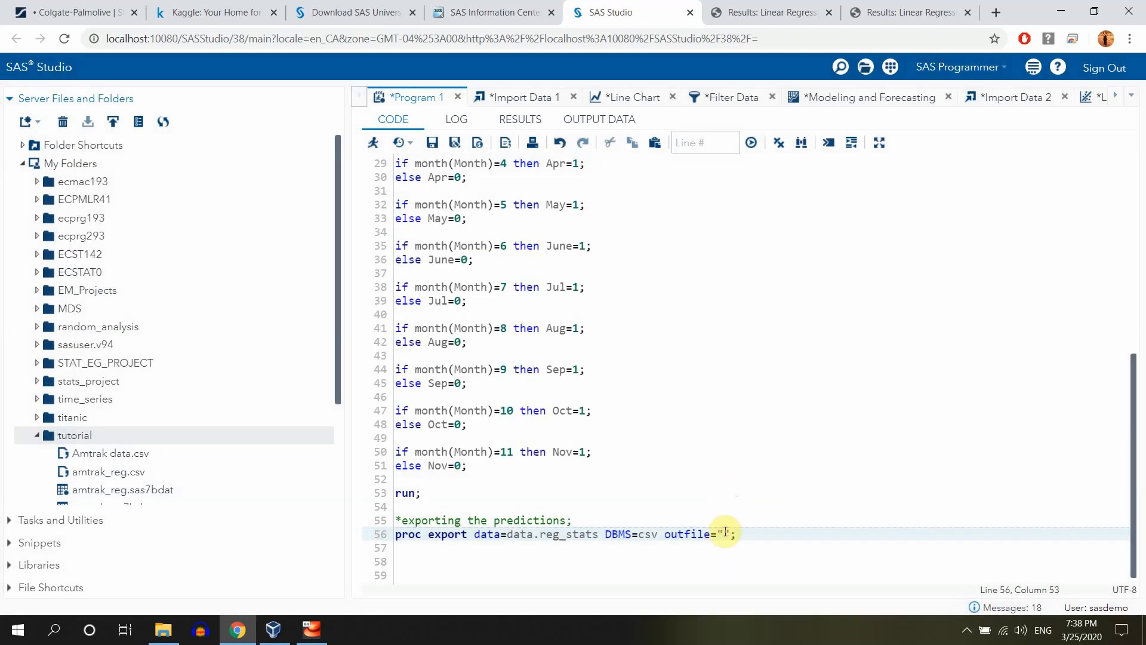
pyautogui.write('/folders/myfolders/tutorial')
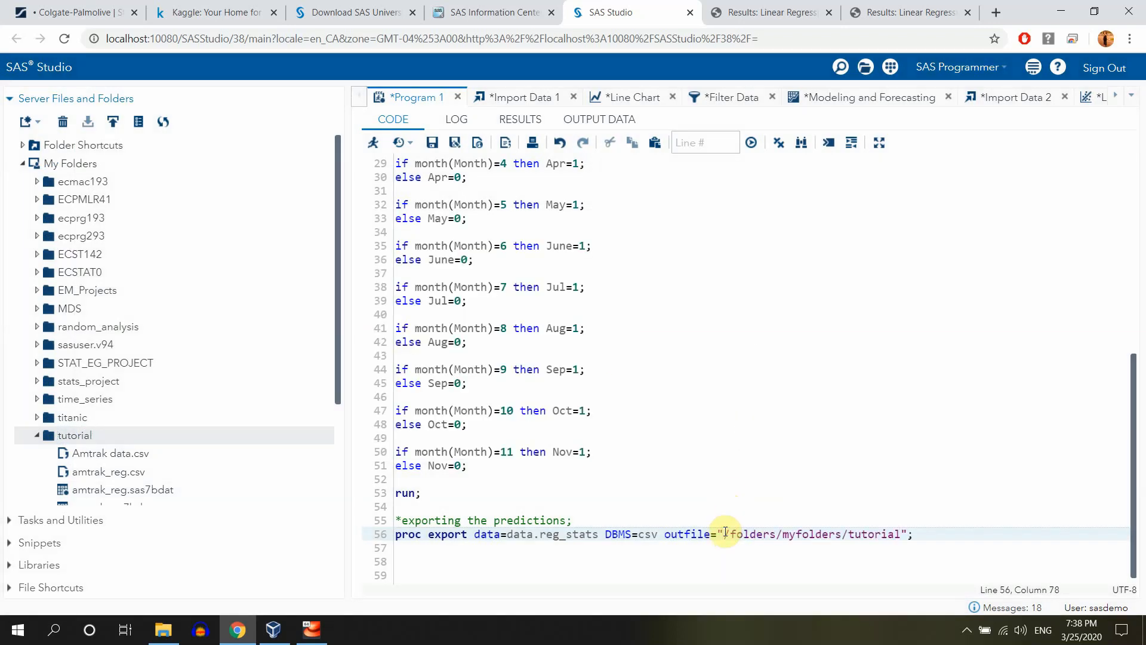
pyautogui.write('/')
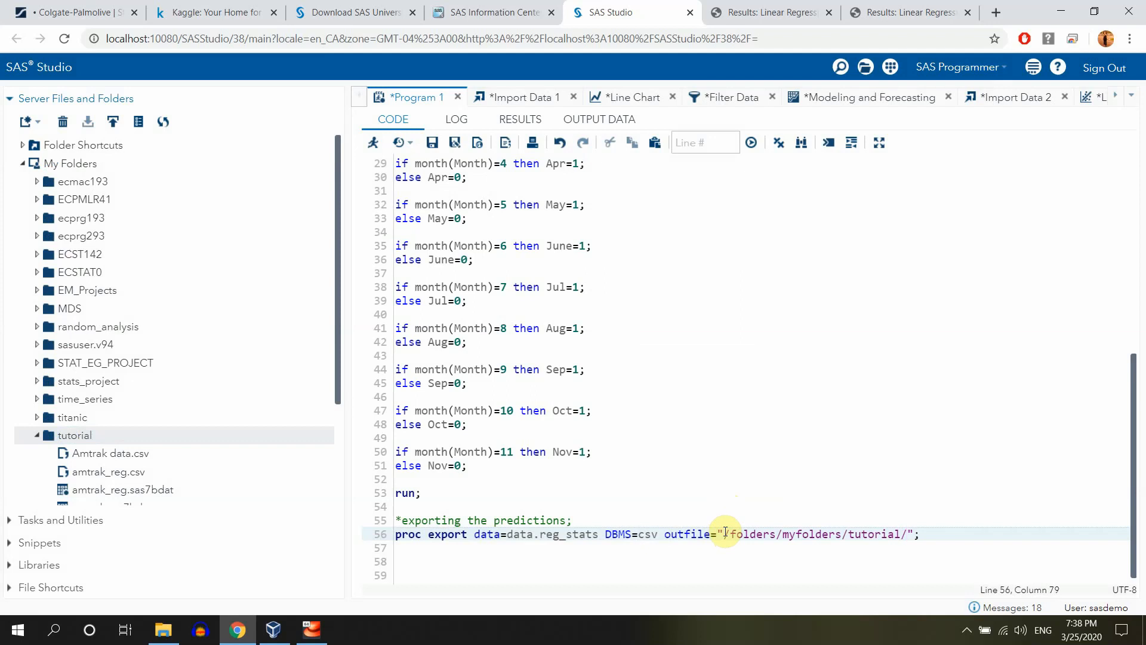
pyautogui.write('regression.csv')
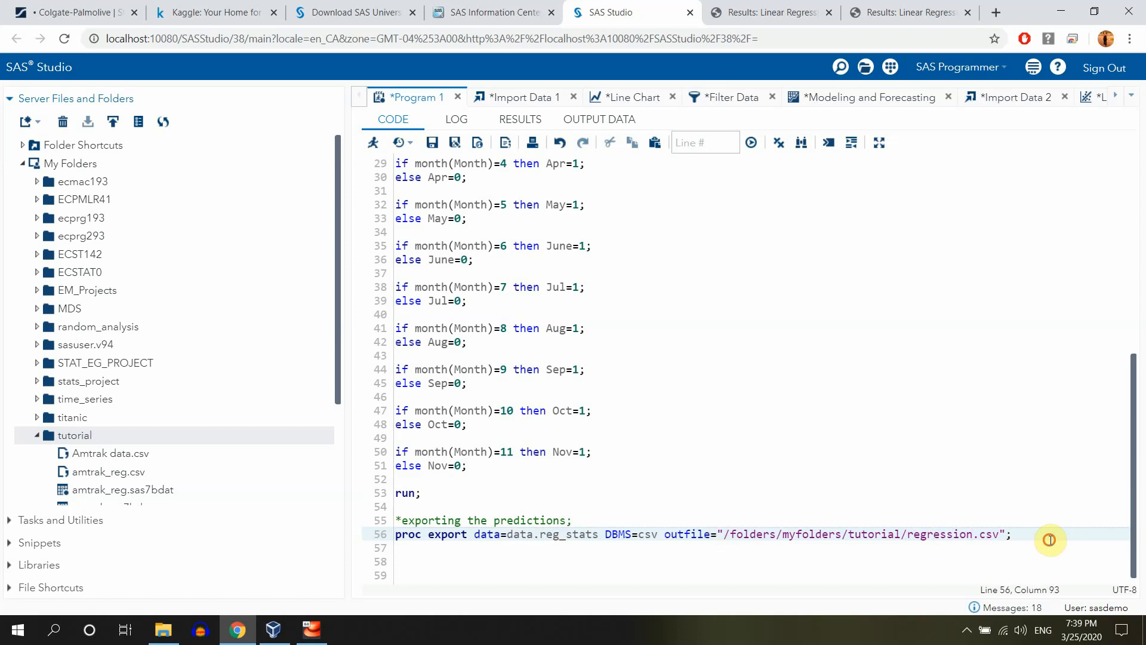
pyautogui.write('run;')
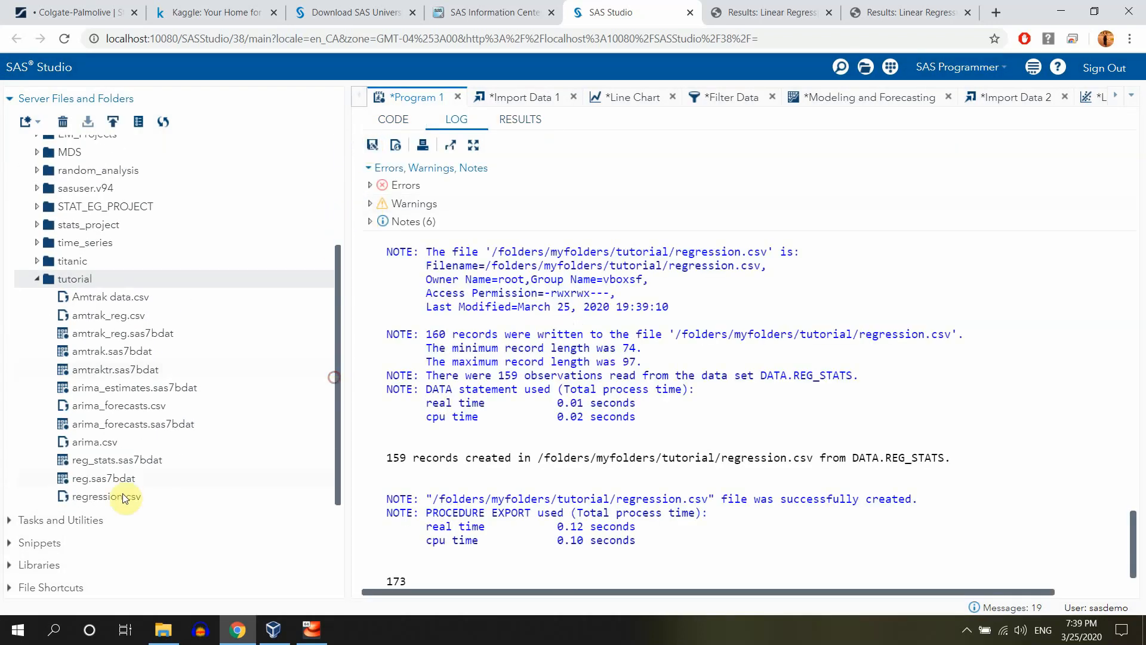
# Open the exported regression.csv from the local tutorial folder in Excel
pyautogui.click(163, 630)
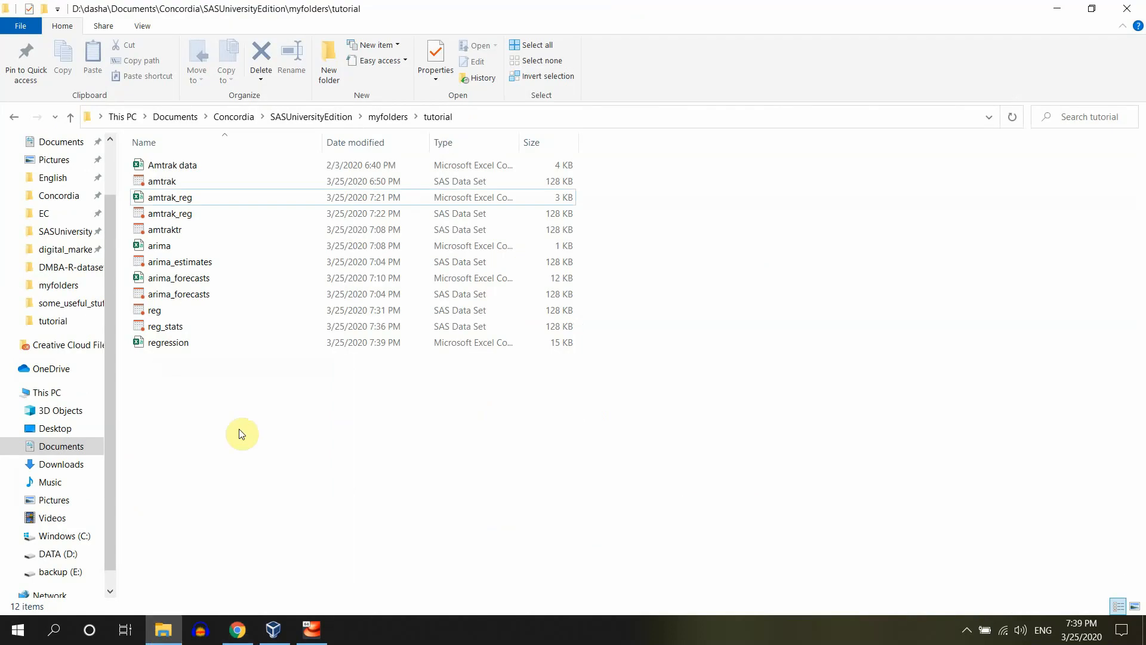
pyautogui.click(169, 342)
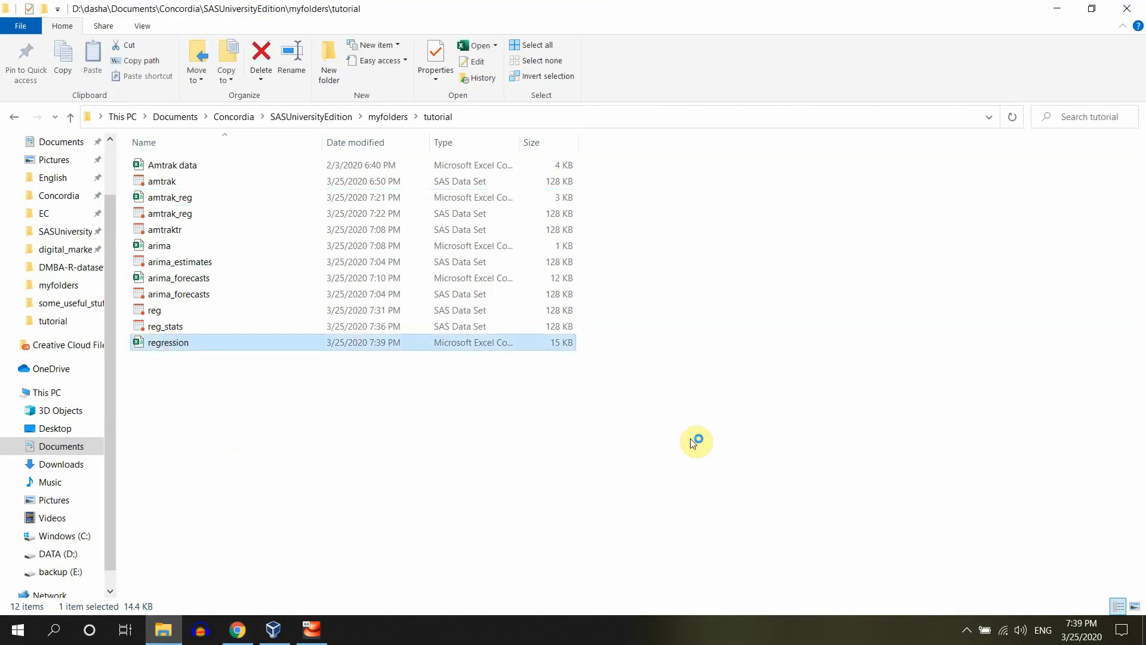
pyautogui.doubleClick(168, 343)
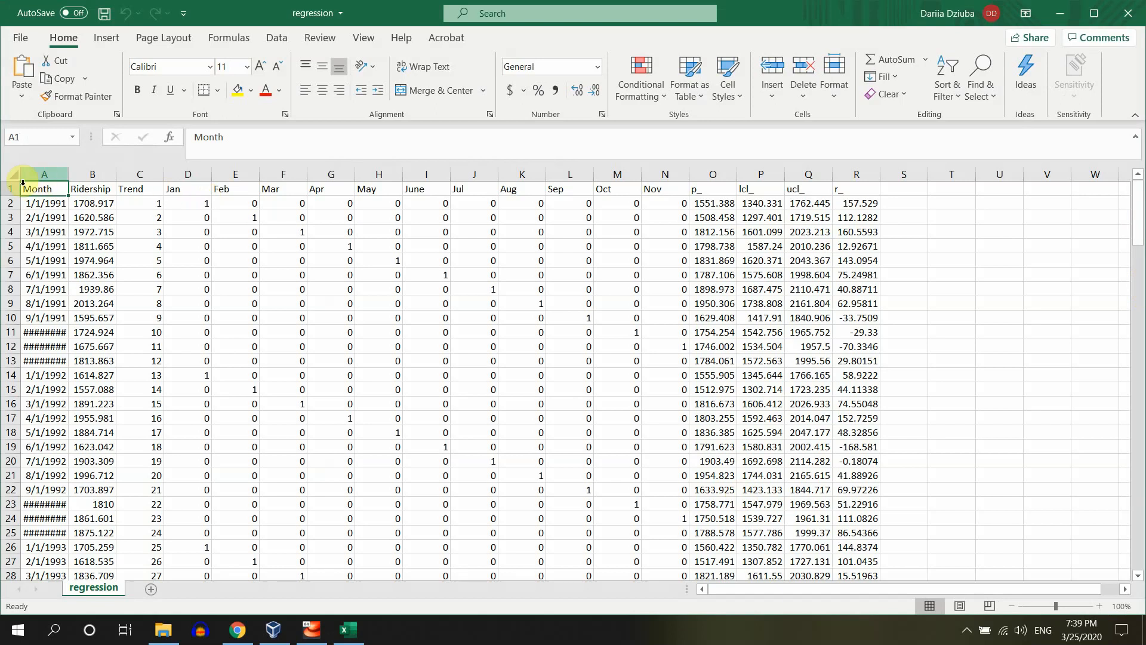
# Locate the empty Ridership cells at the bottom of regression and switch to the Amtrak data workbook
pyautogui.click(11, 188)
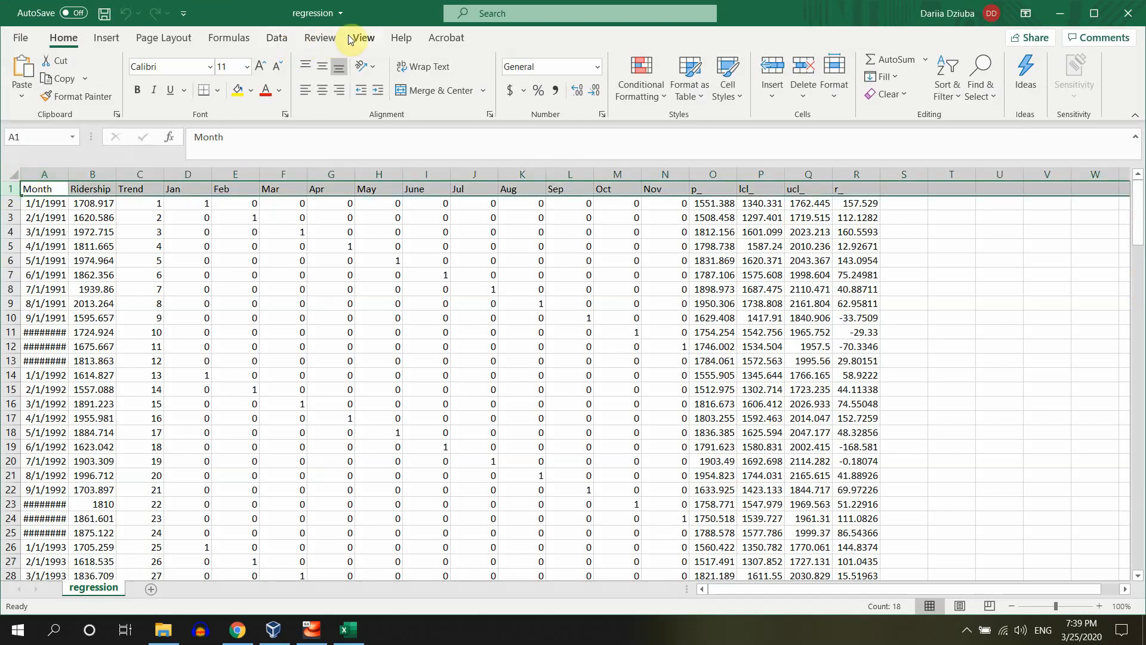
pyautogui.click(496, 76)
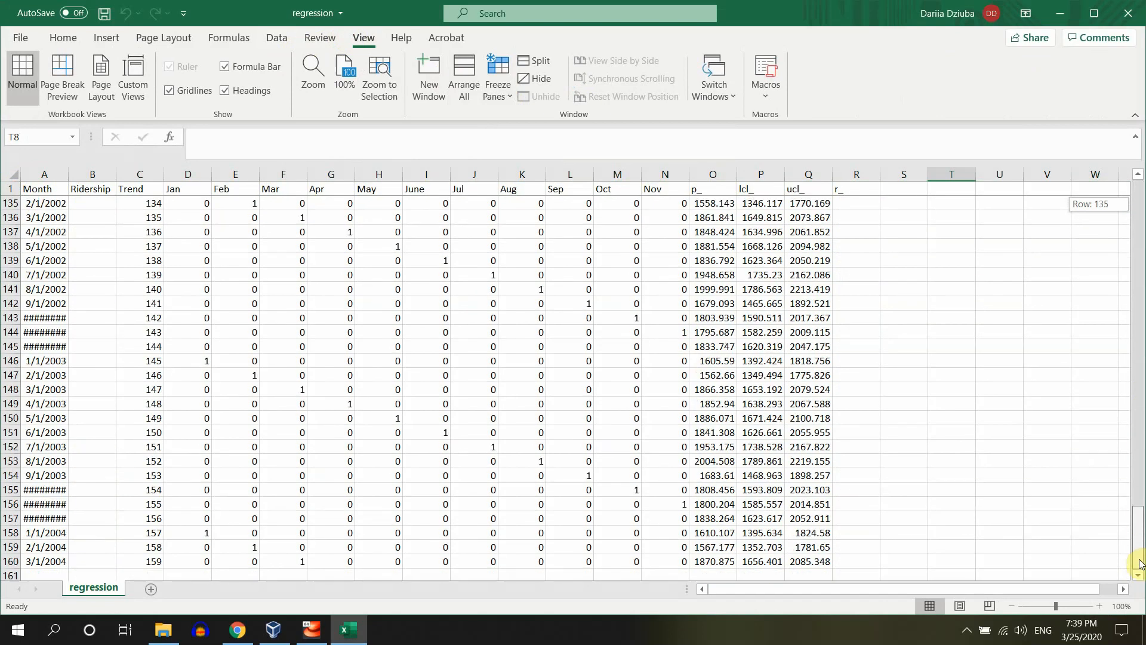
pyautogui.moveTo(899, 593)
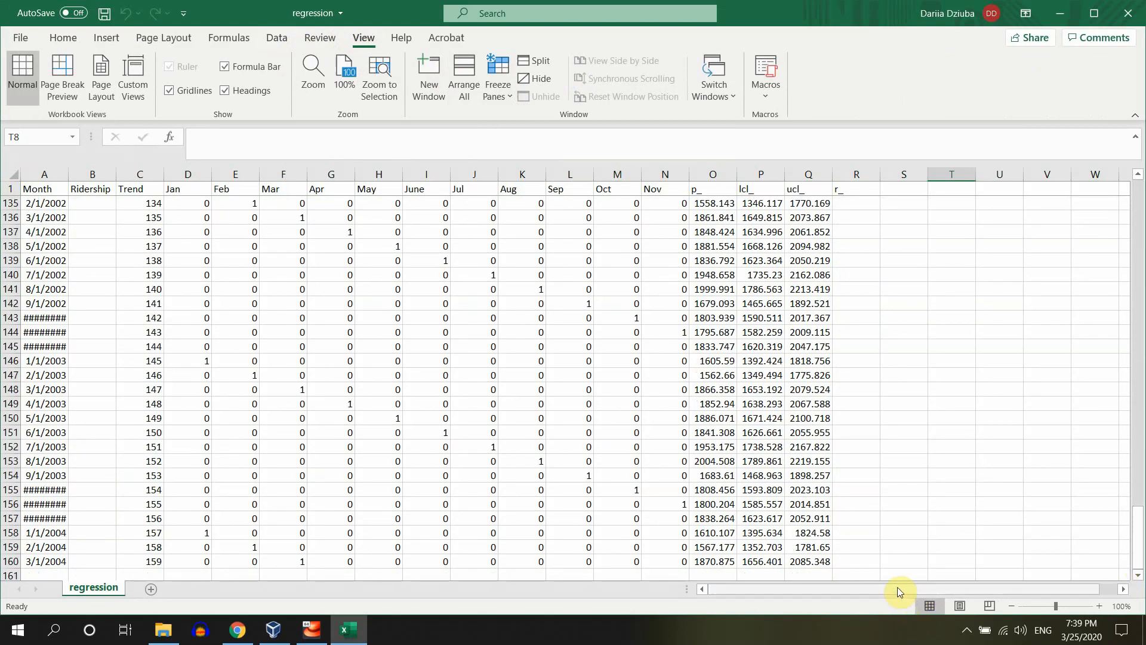
pyautogui.click(92, 231)
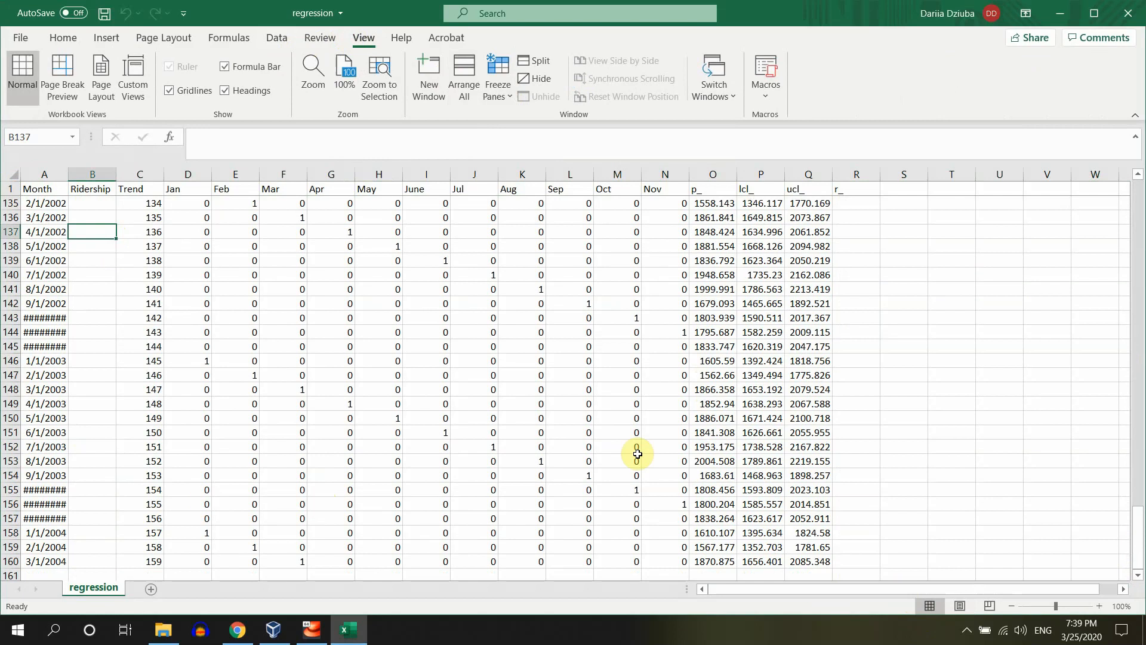
pyautogui.moveTo(172, 630)
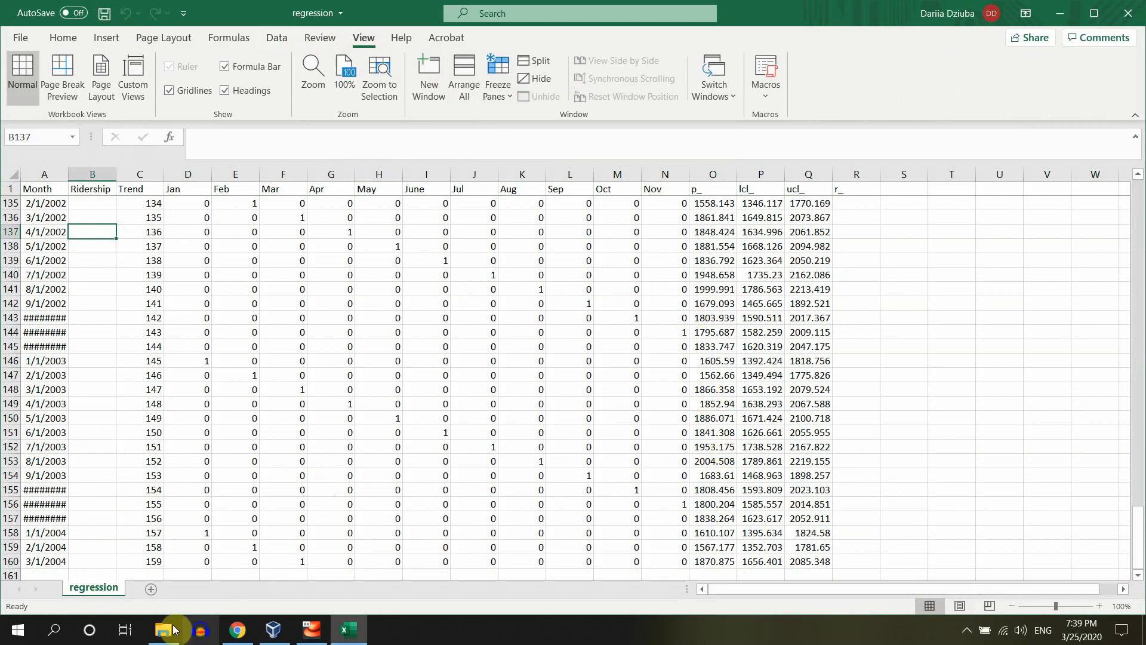
pyautogui.click(164, 629)
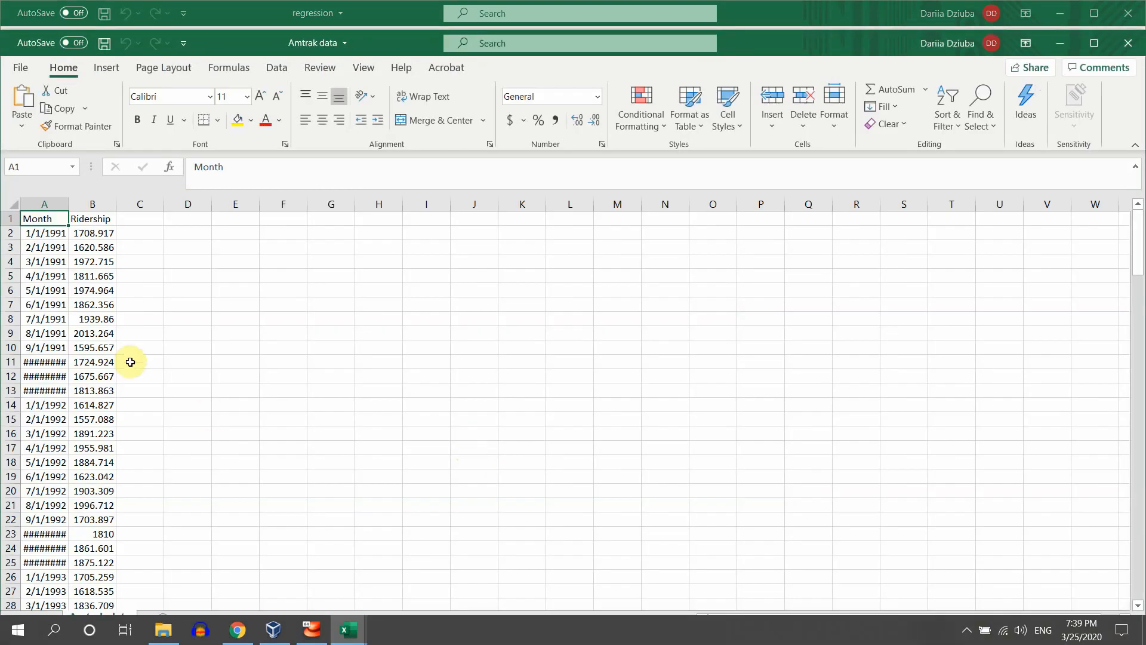
pyautogui.moveTo(1138, 259)
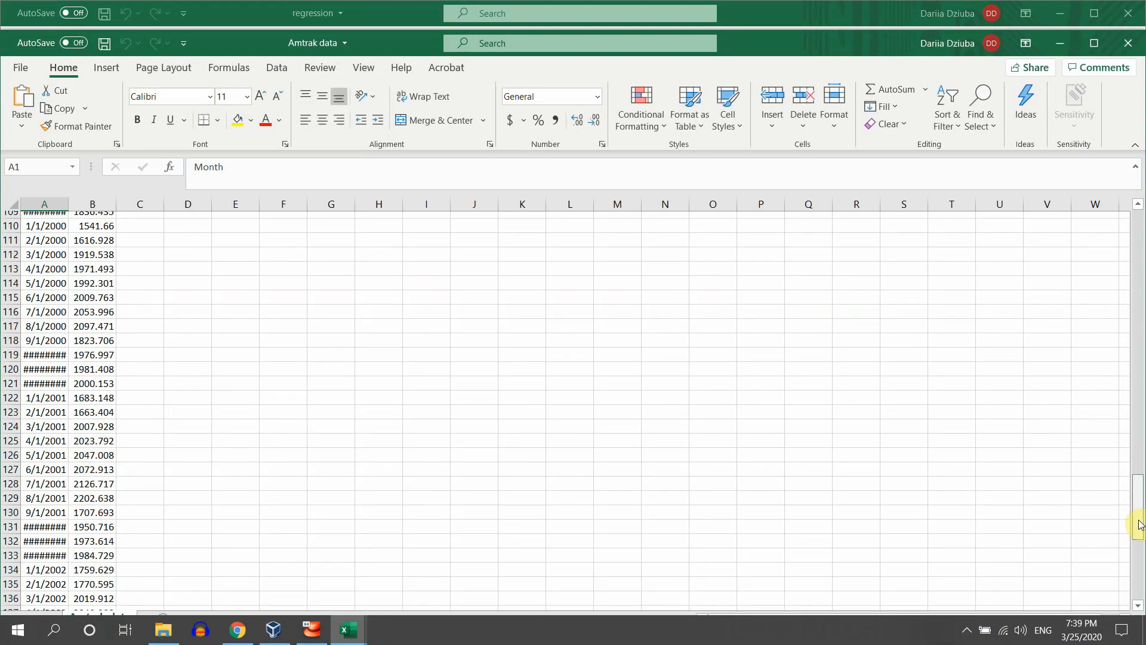
# Paste the 36 Ridership values from Amtrak data into regression rows 125-160
pyautogui.scroll(-3)
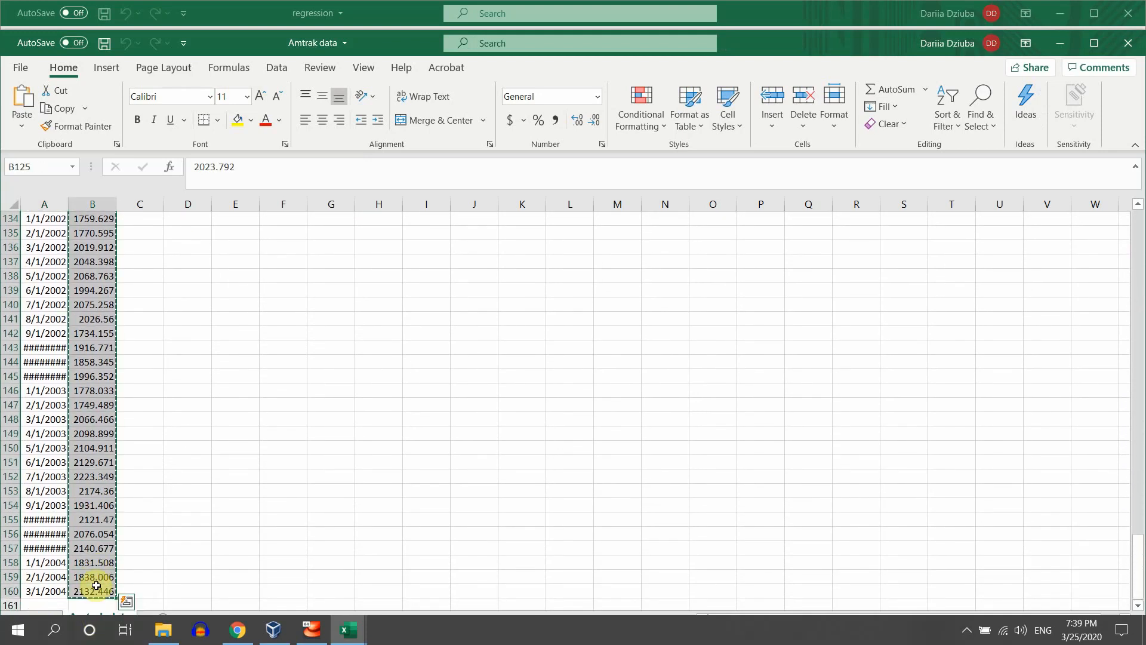
pyautogui.click(363, 37)
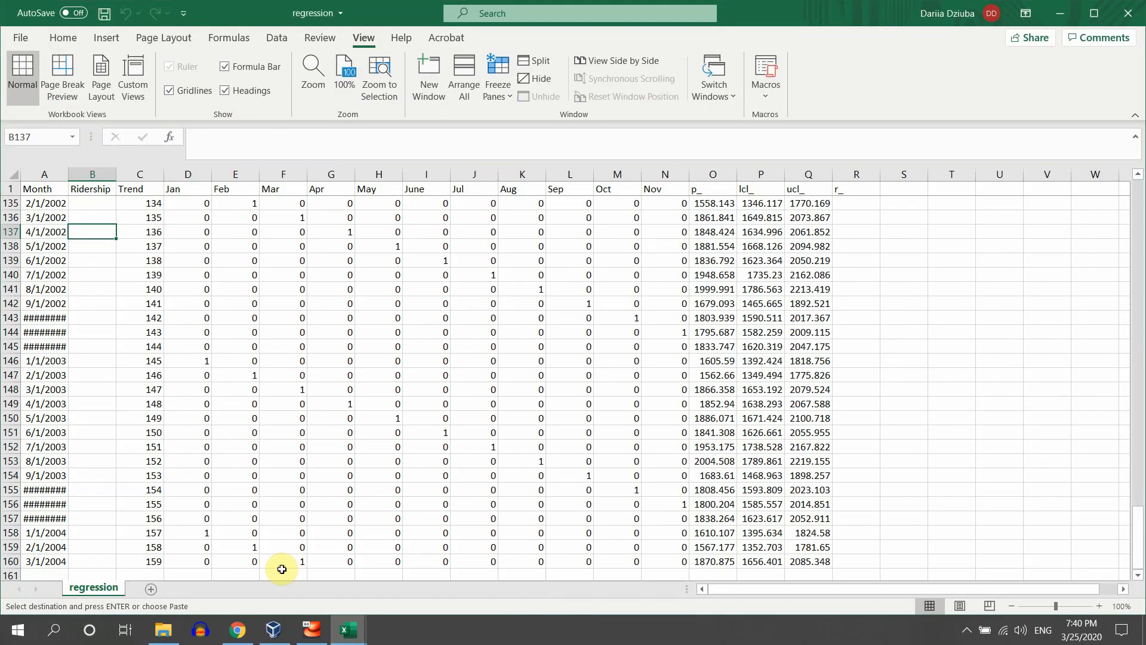
pyautogui.click(107, 203)
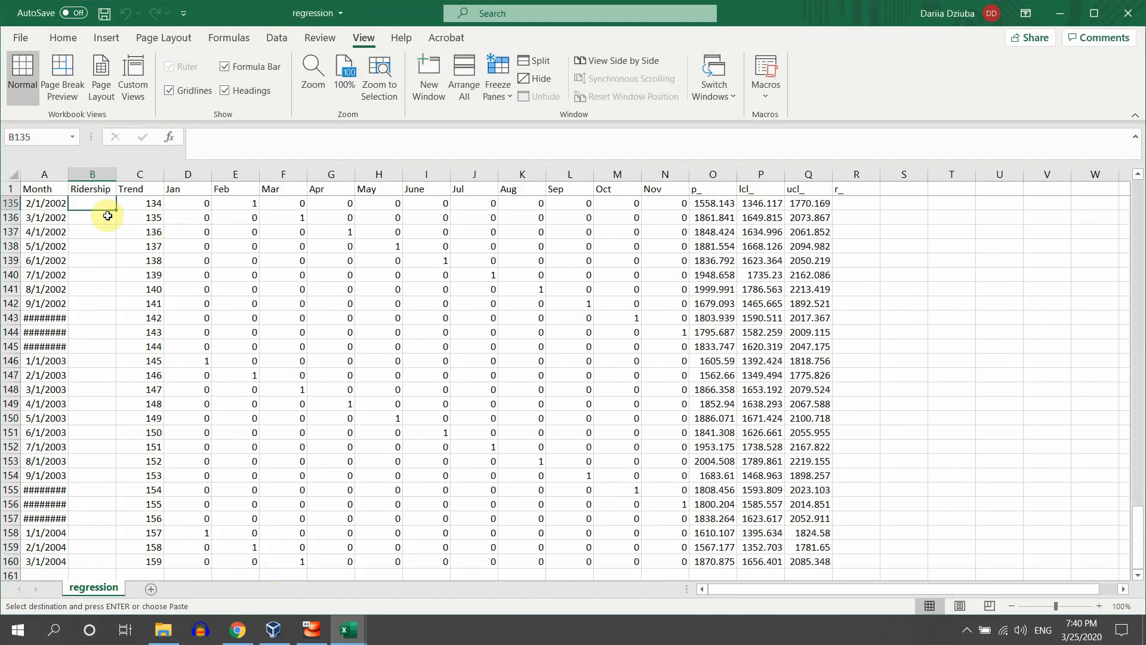
pyautogui.scroll(3)
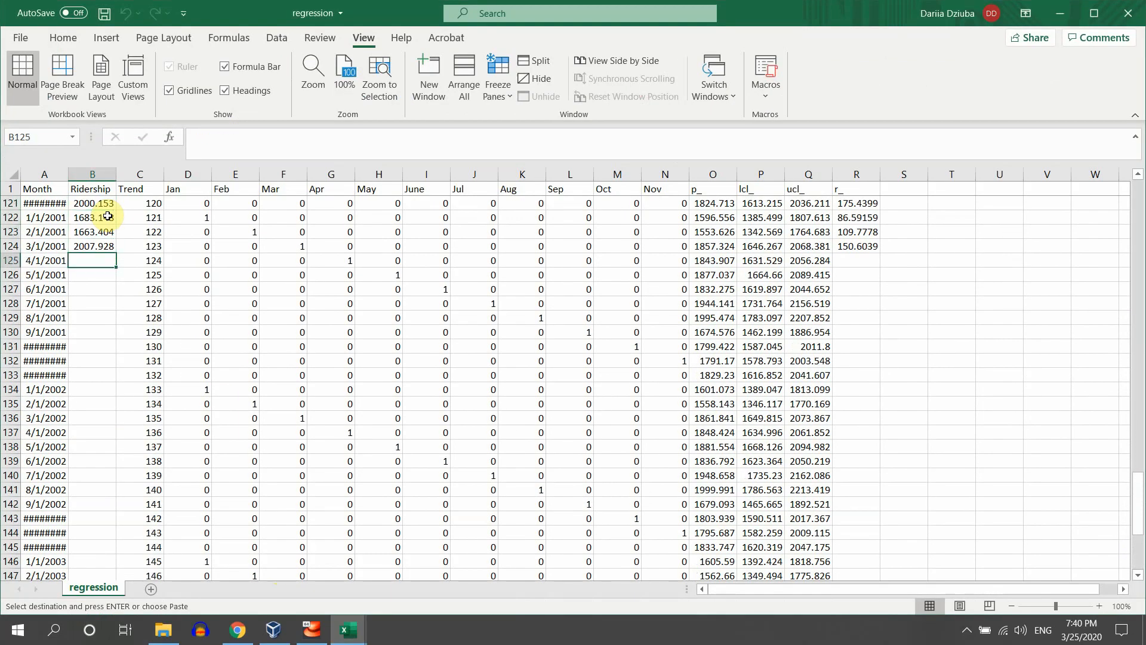
pyautogui.press('ctrl+v')
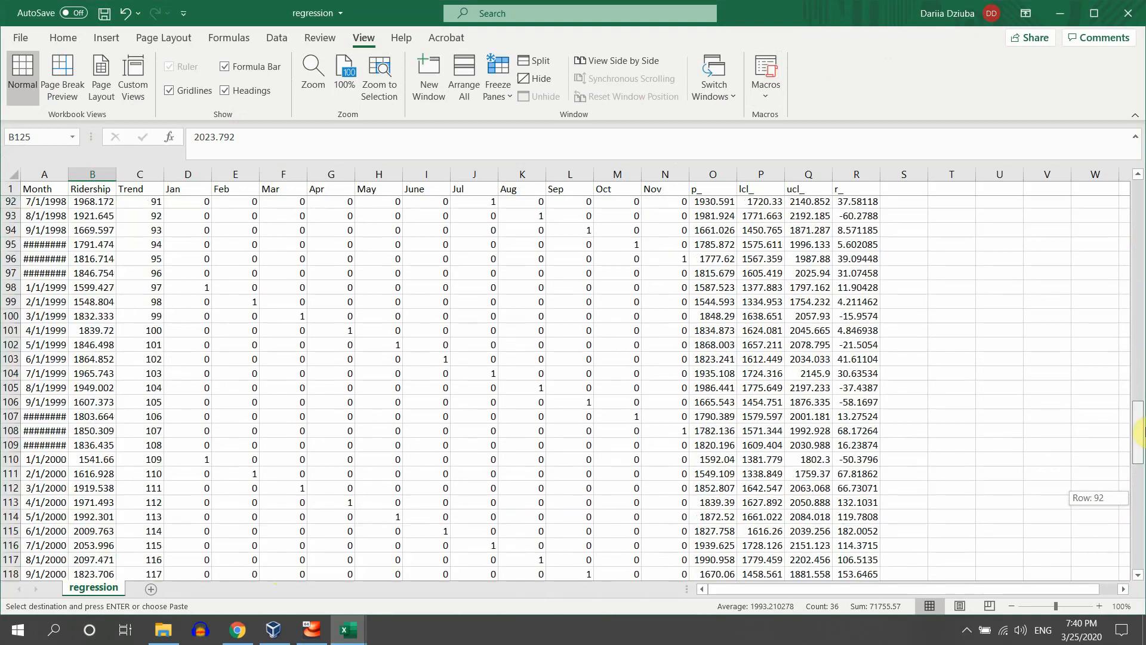
pyautogui.scroll(-3)
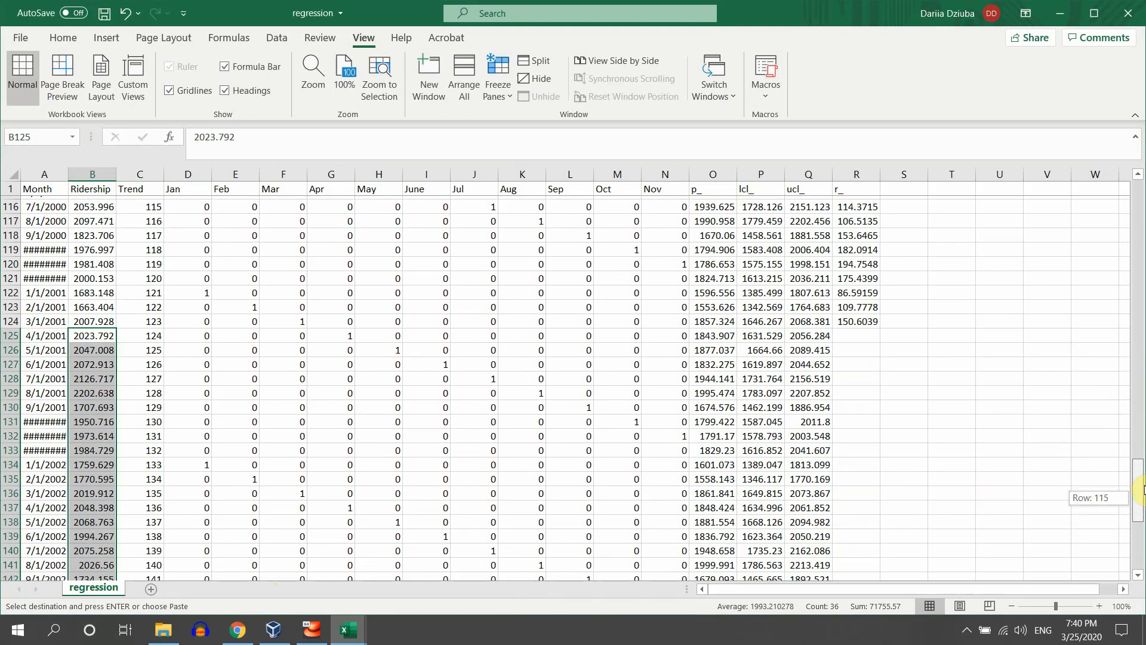
# Enter =B125-O125 in R125 and fill the residuals down to row 160
pyautogui.click(855, 333)
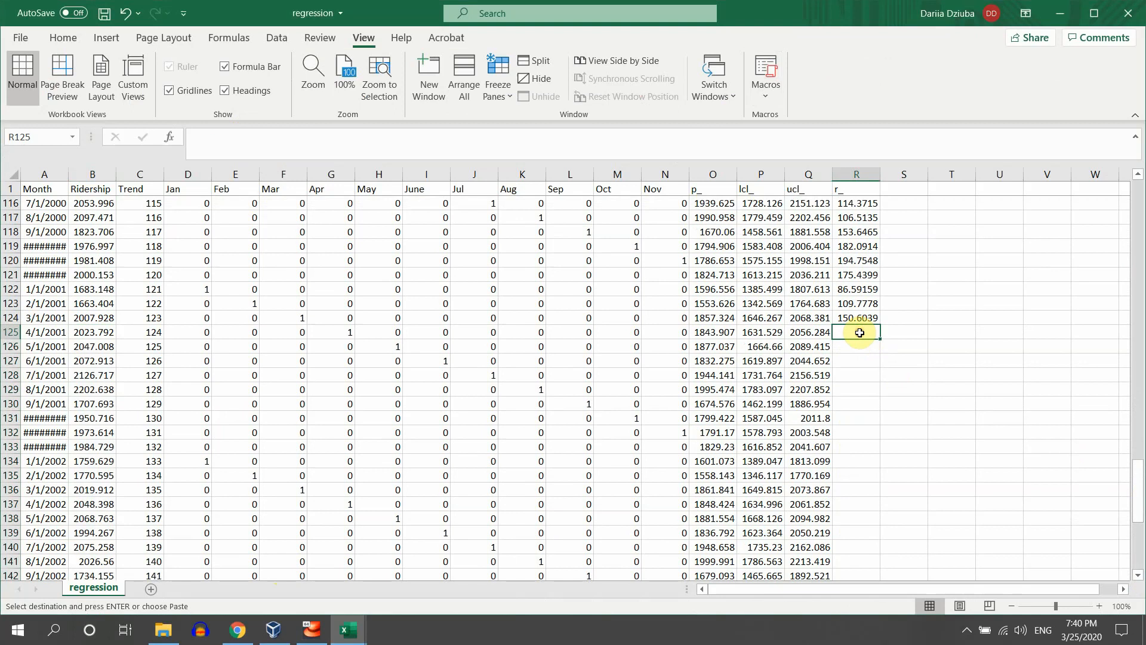
pyautogui.write('=')
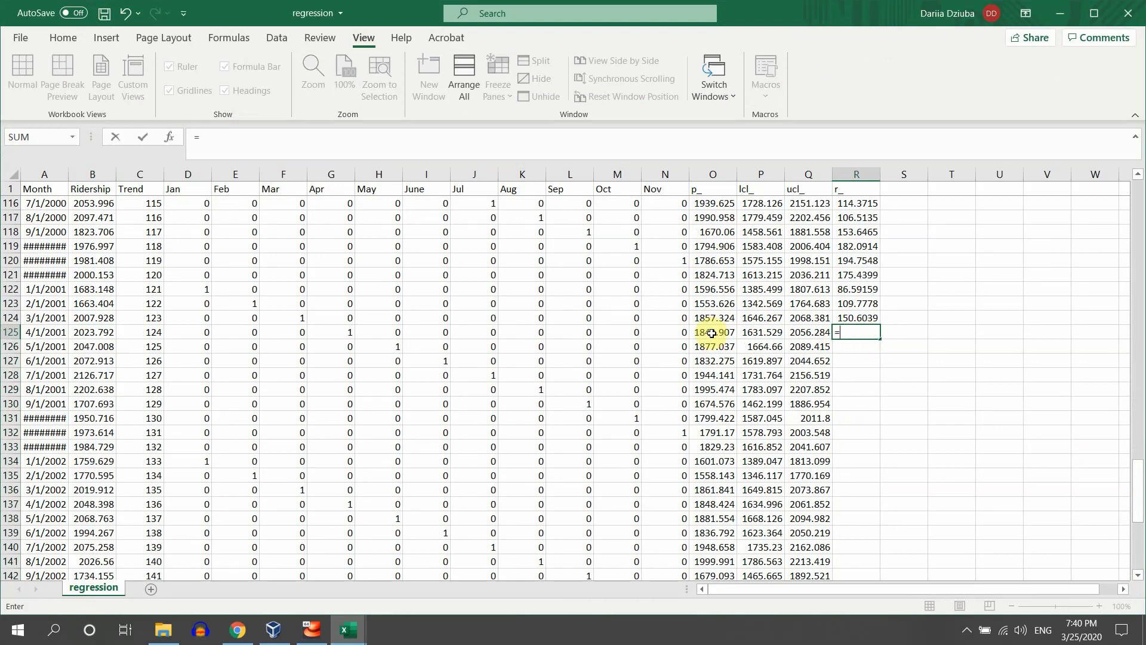
pyautogui.click(91, 332)
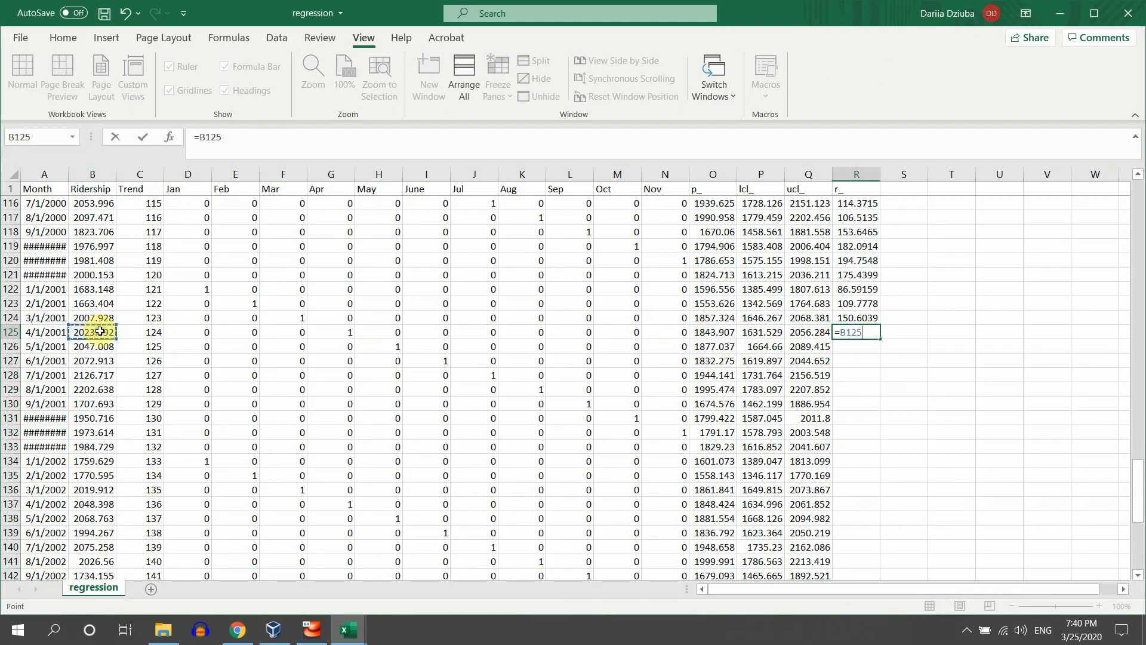
pyautogui.write('-')
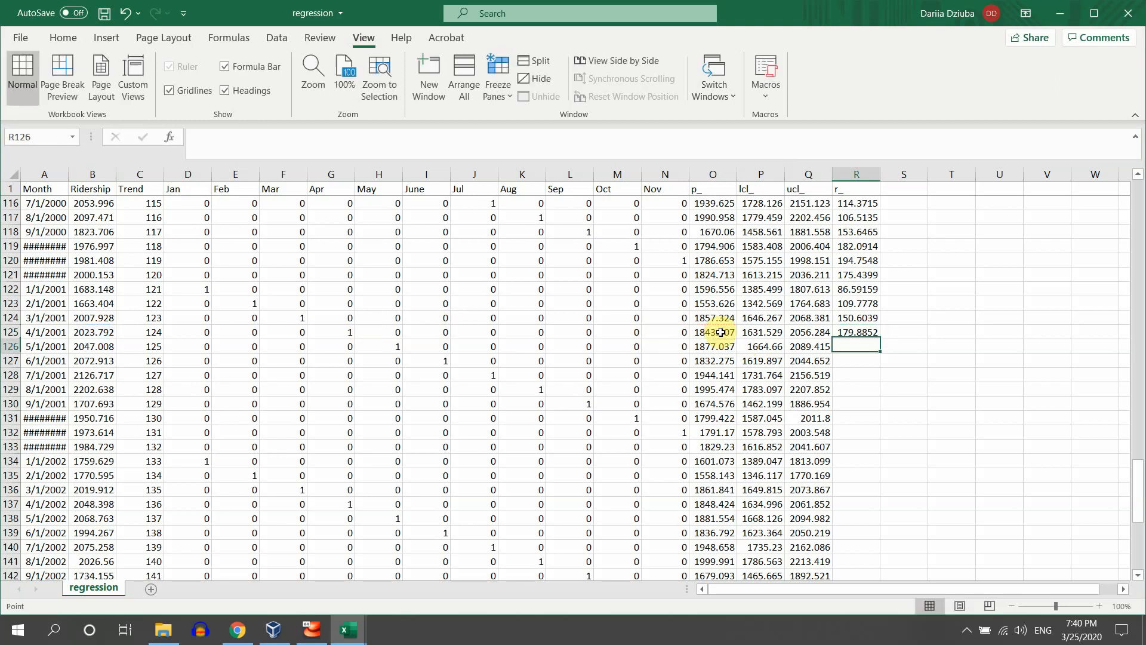
pyautogui.click(855, 333)
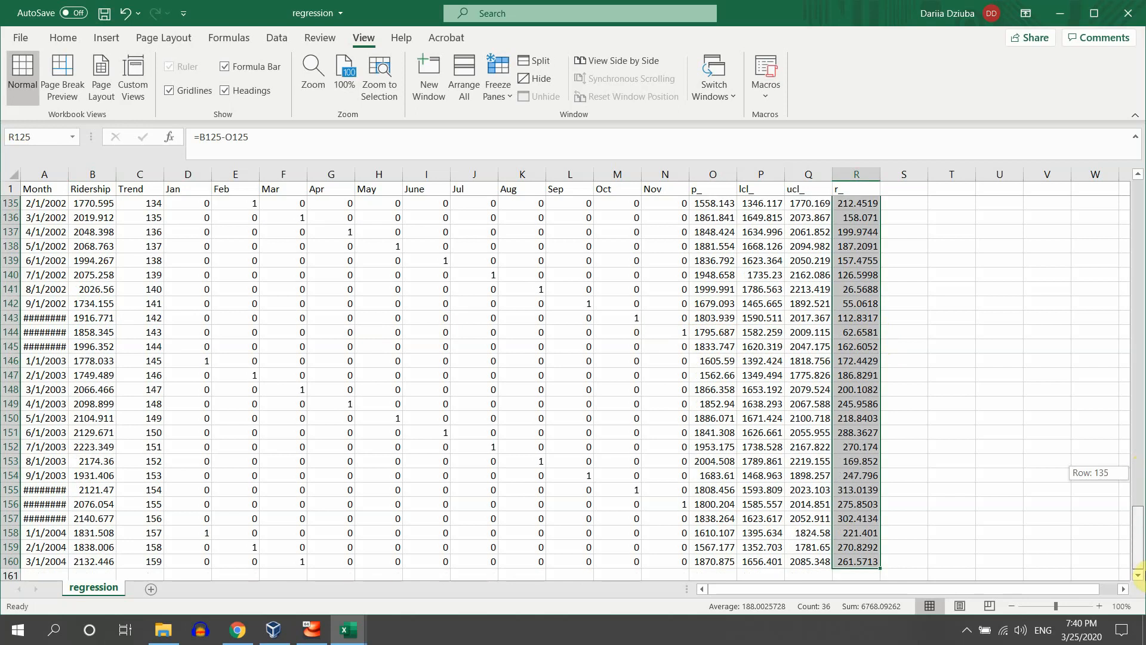
pyautogui.scroll(3)
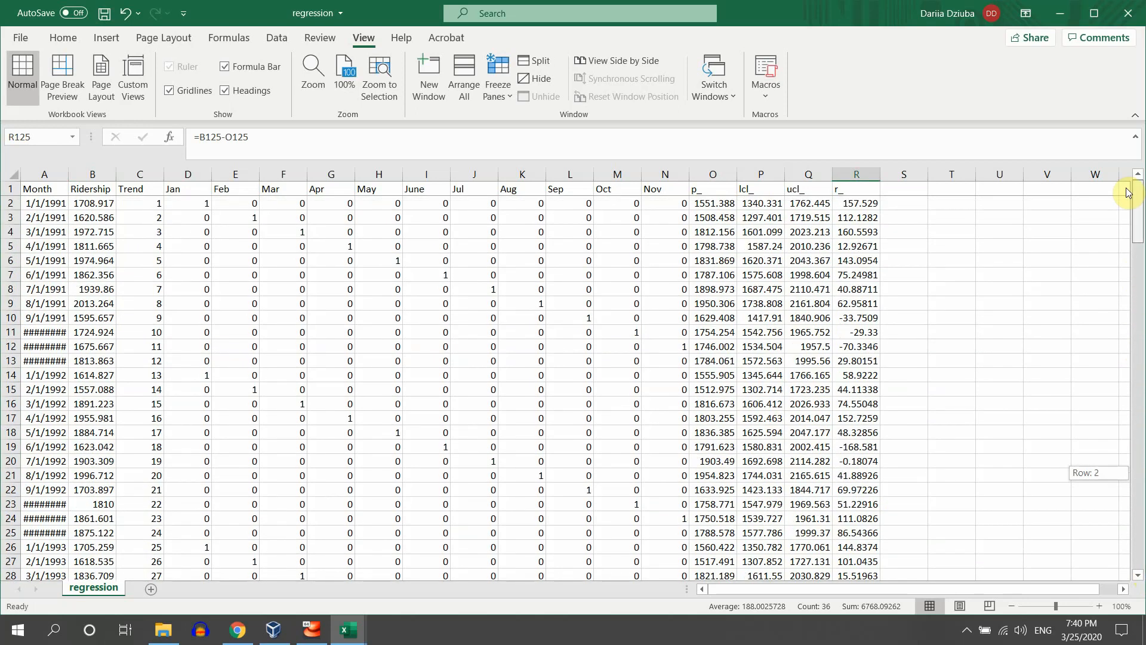
pyautogui.click(951, 318)
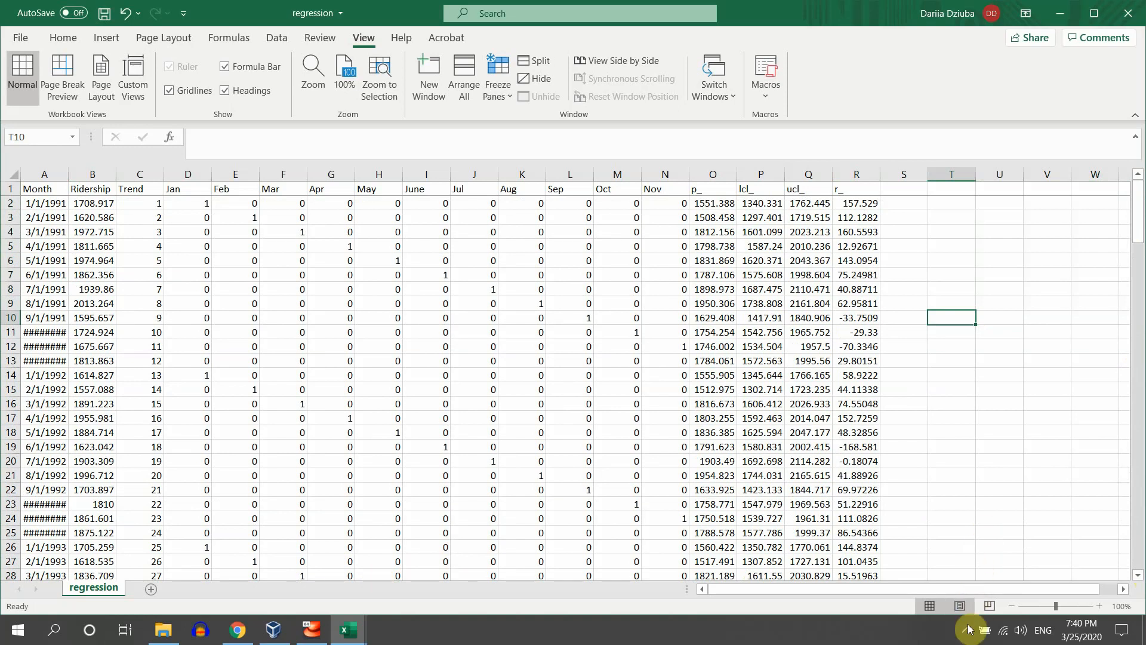
pyautogui.click(966, 629)
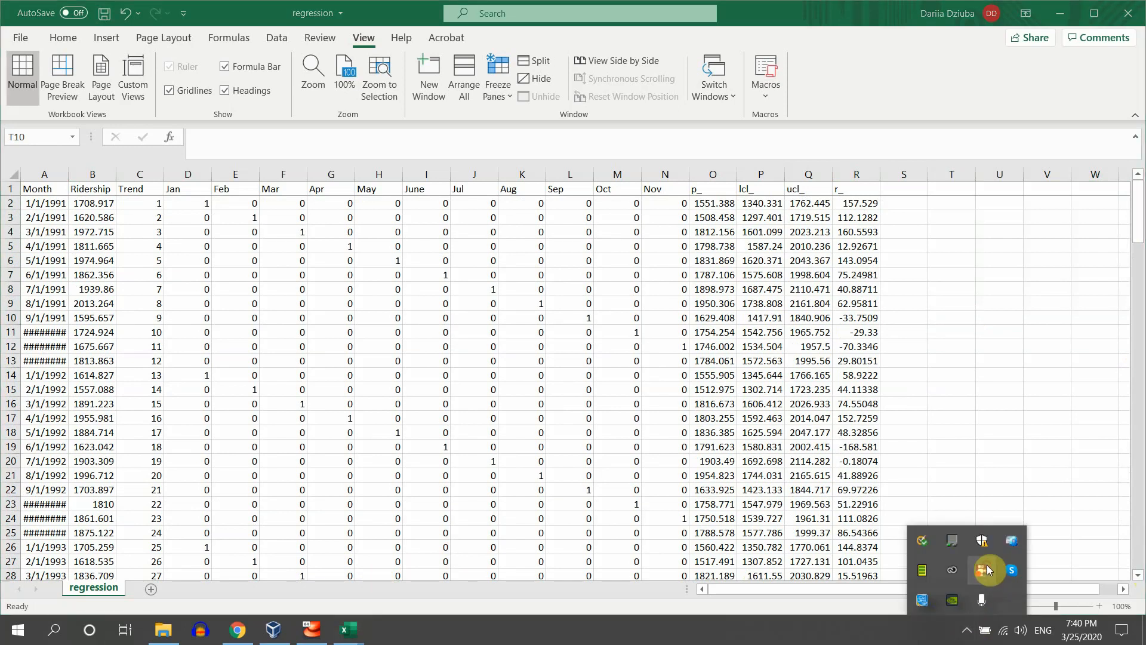
pyautogui.rightClick(988, 571)
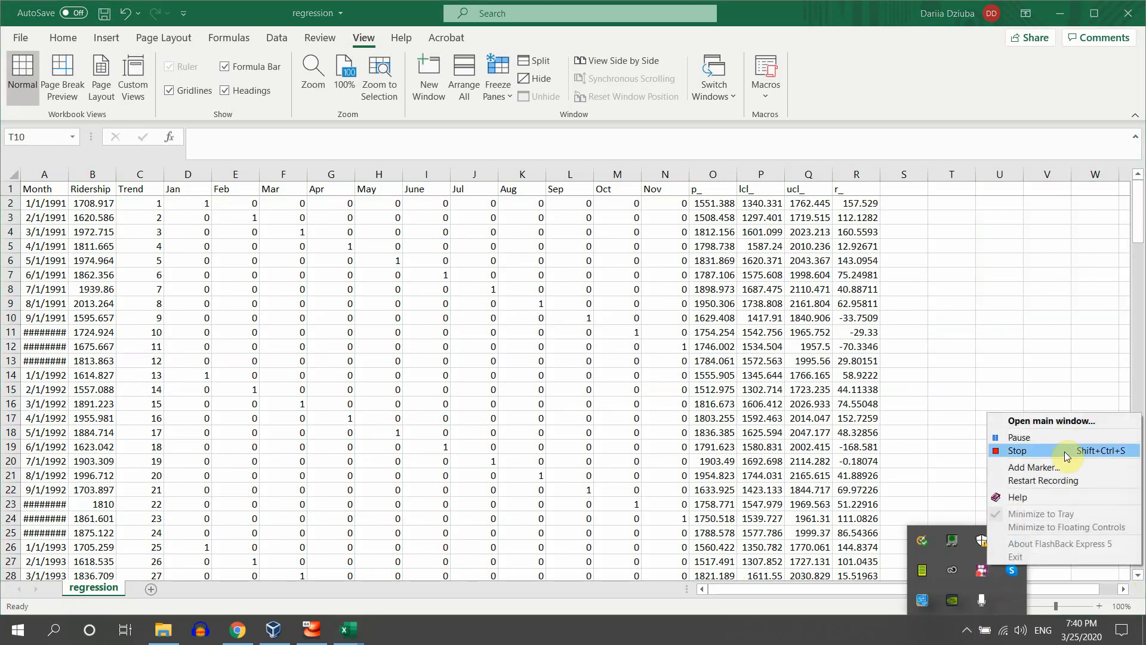